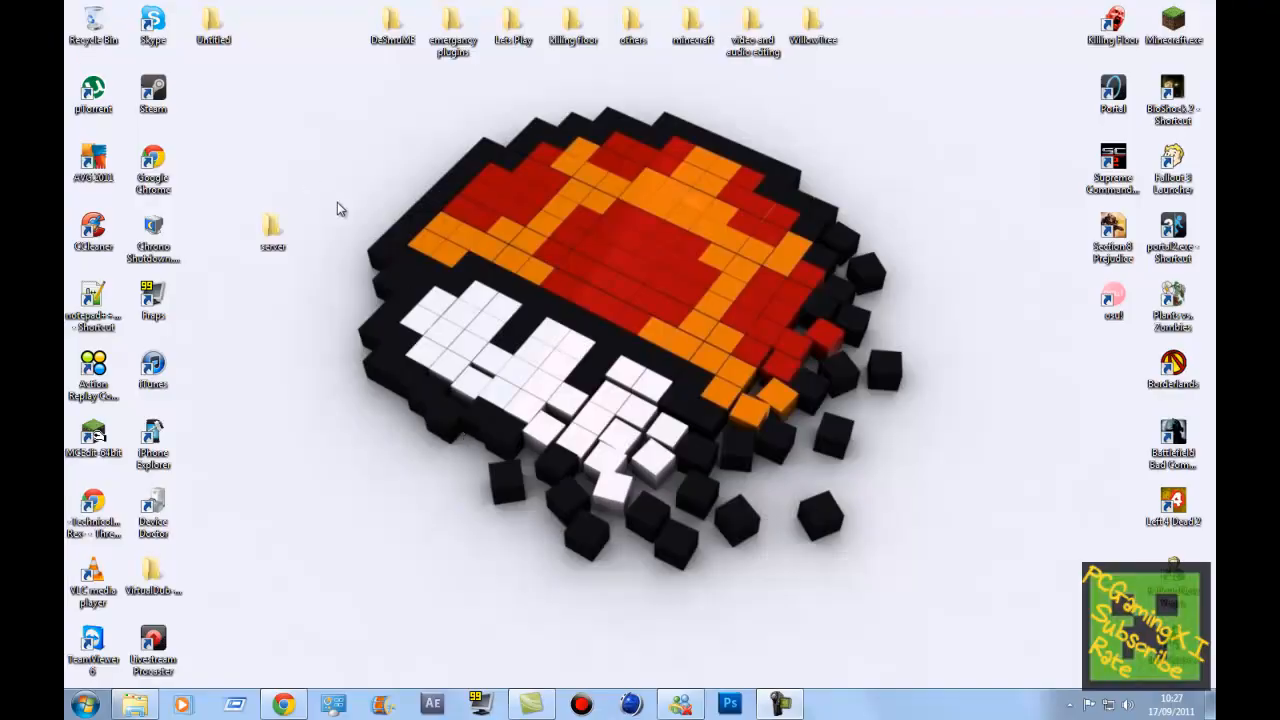
pyautogui.moveTo(370, 234)
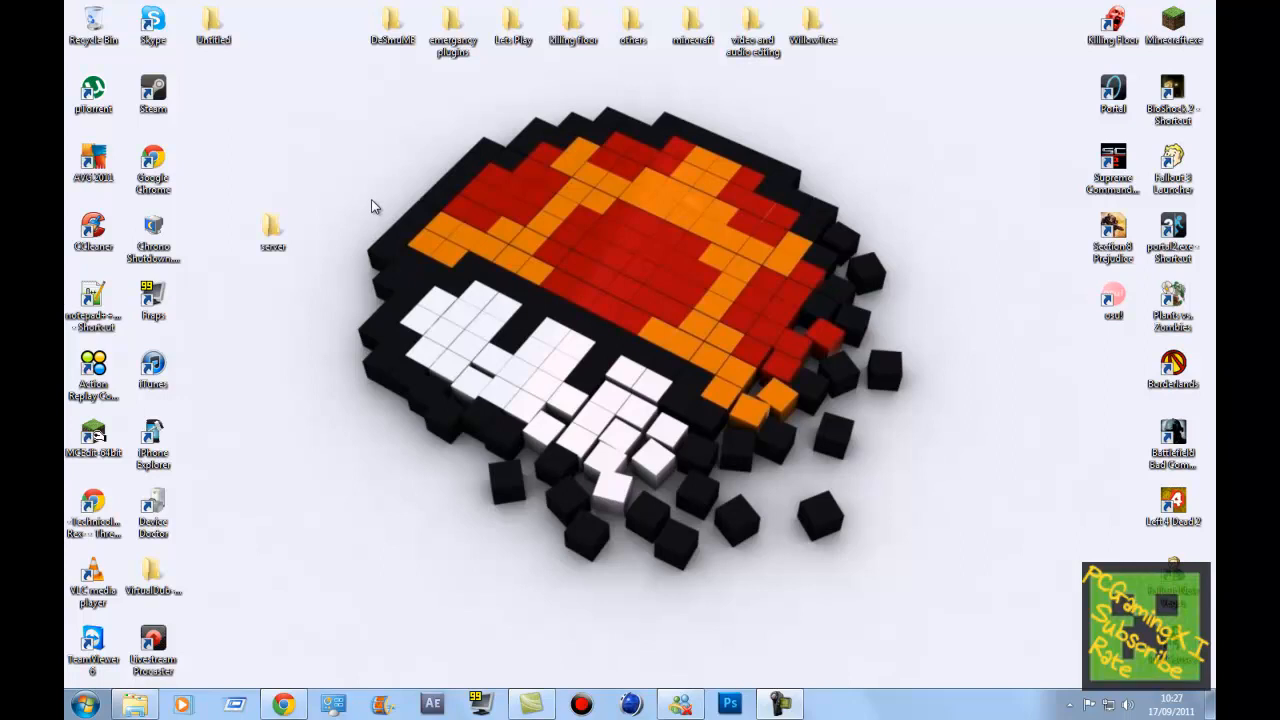
pyautogui.moveTo(360, 234)
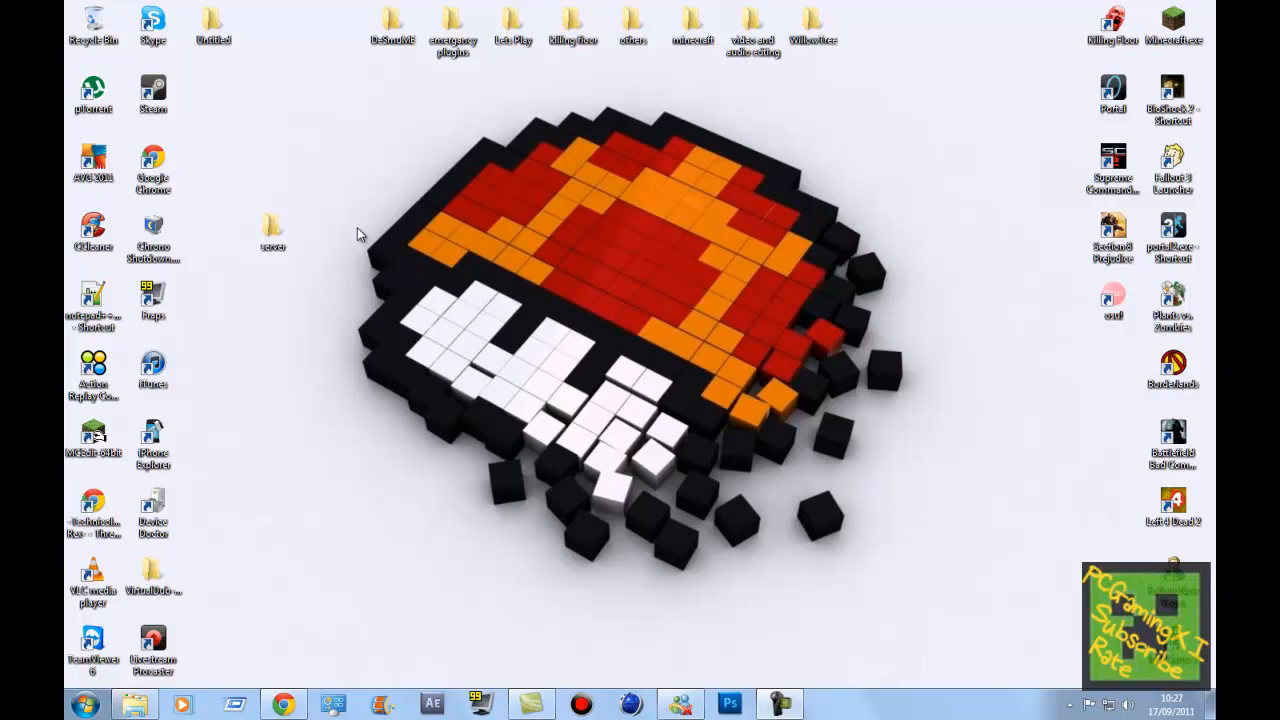
pyautogui.moveTo(340, 227)
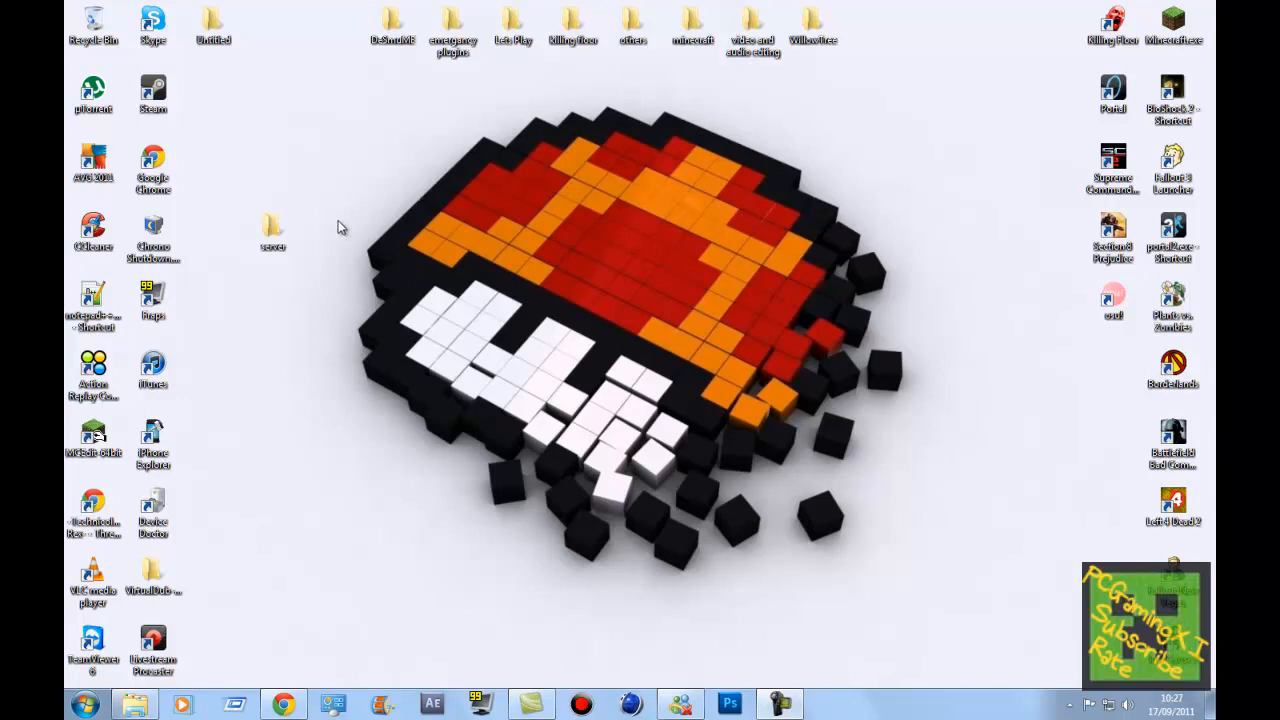
pyautogui.moveTo(334, 238)
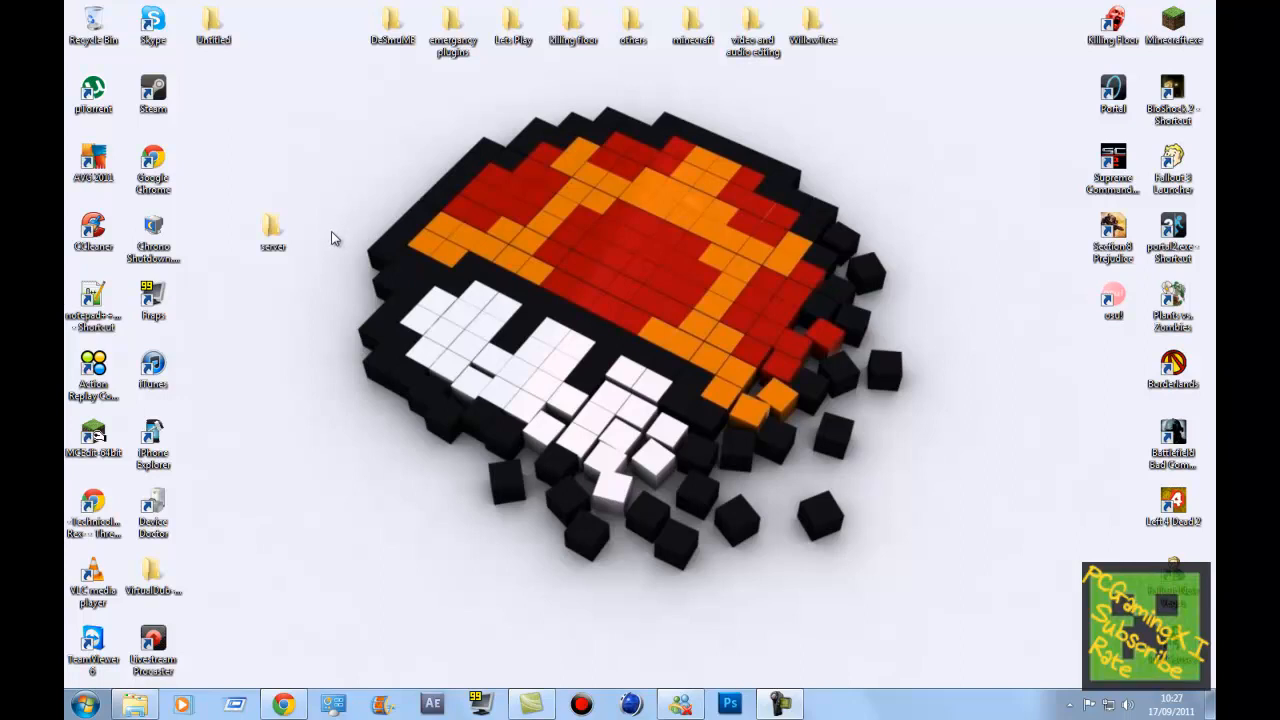
pyautogui.moveTo(320, 289)
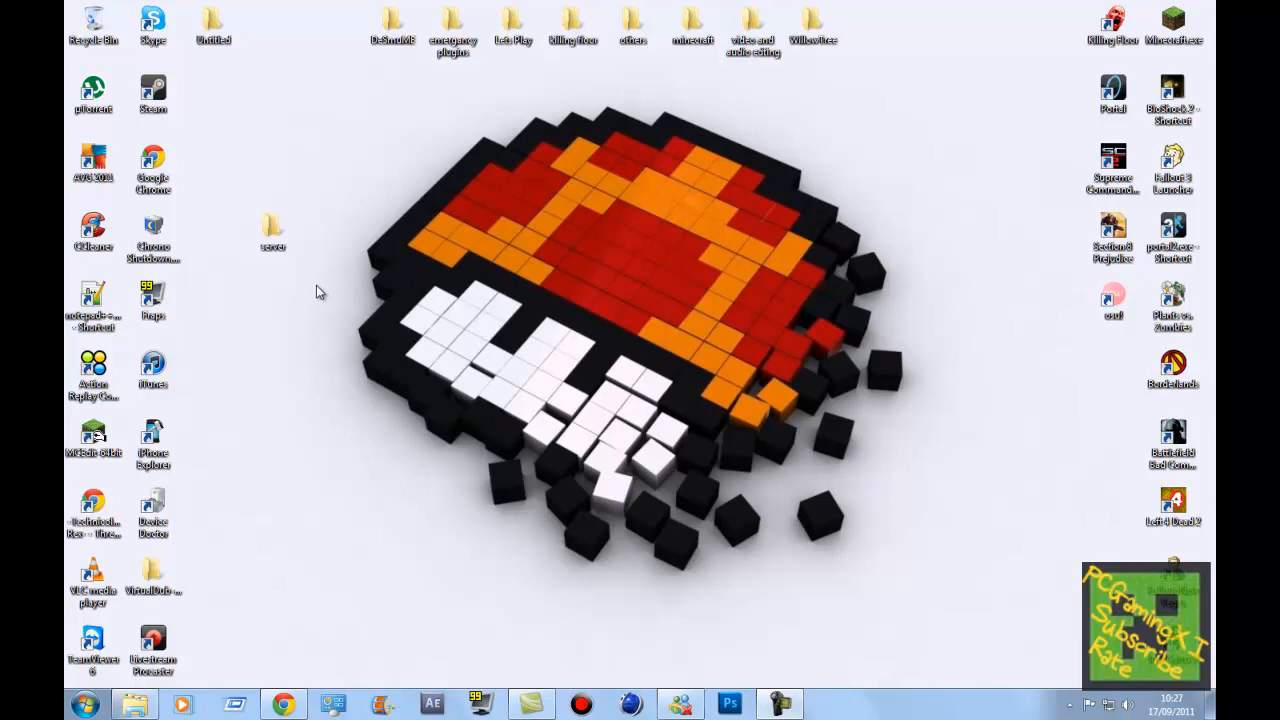
pyautogui.moveTo(331, 296)
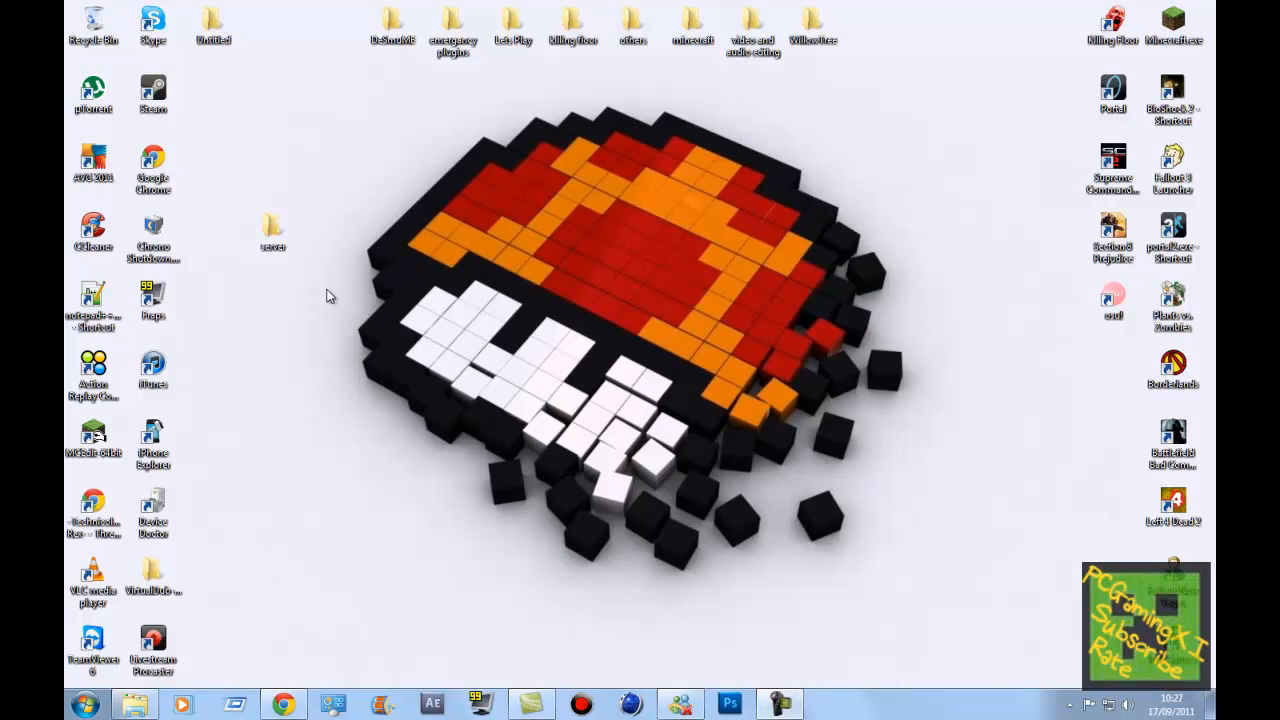
# Browse from the desktop server folder into plugins, backing out and re-entering once
pyautogui.doubleClick(273, 225)
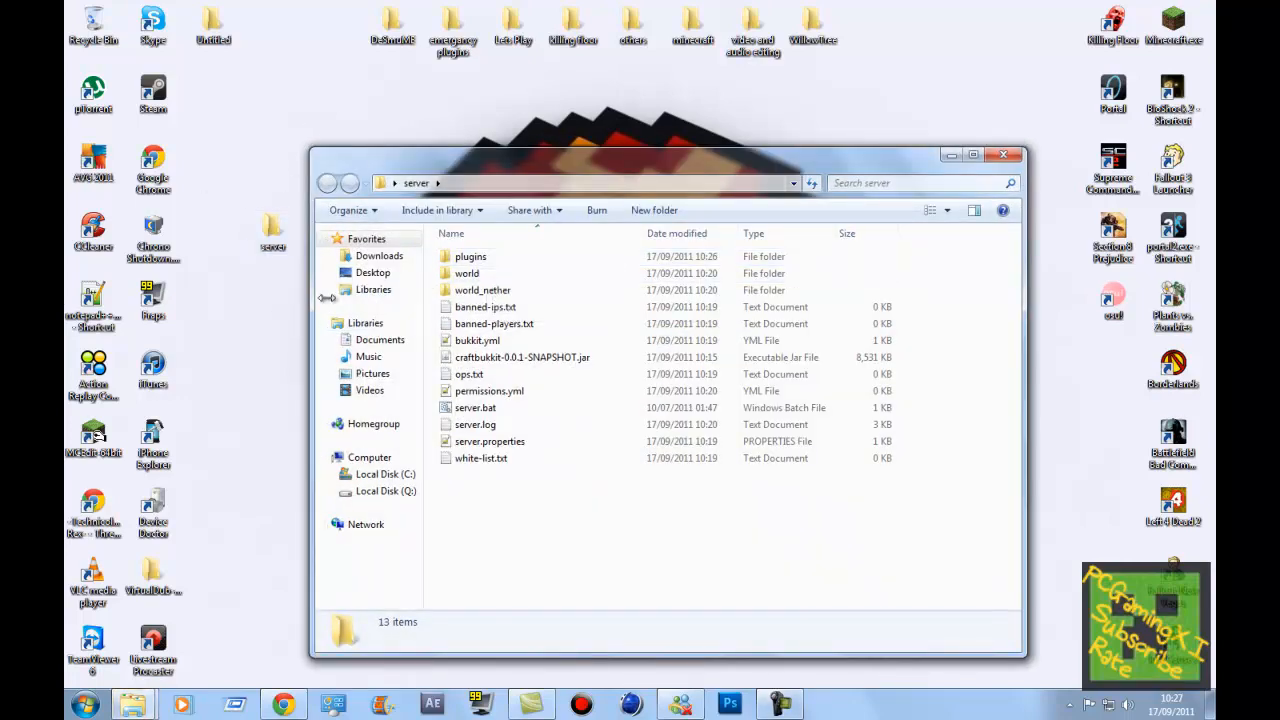
pyautogui.doubleClick(470, 256)
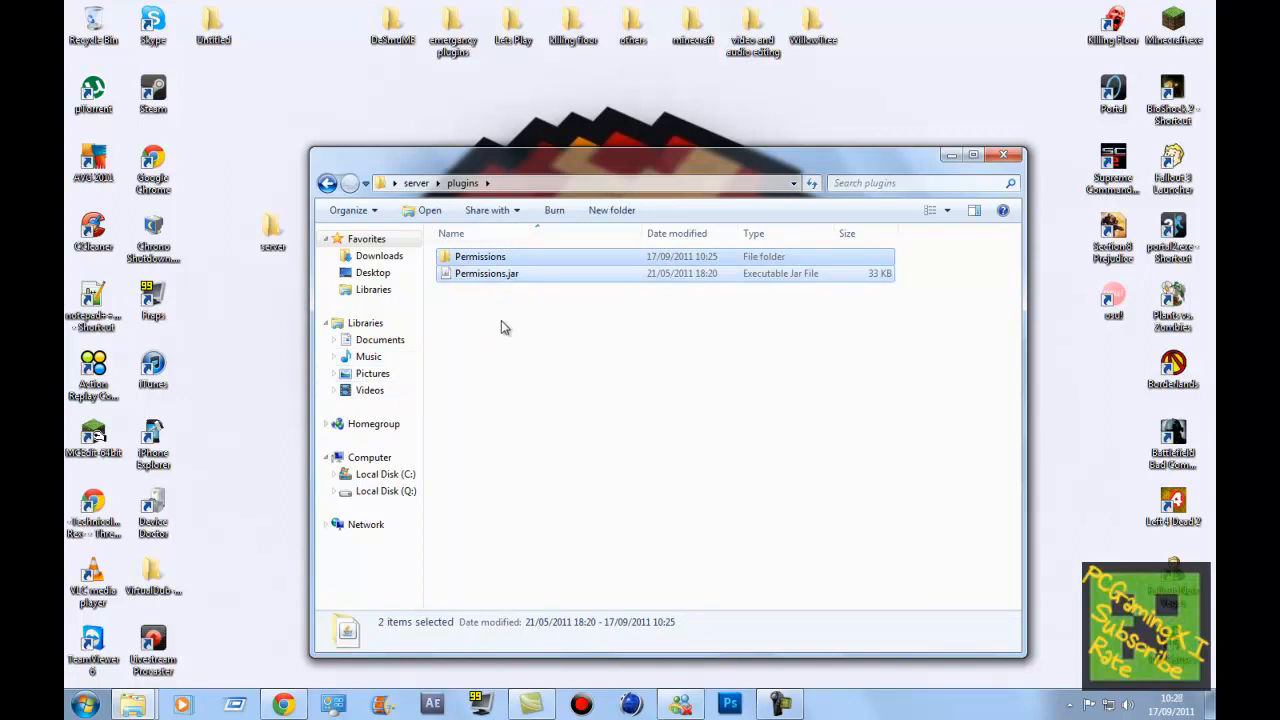
pyautogui.click(367, 238)
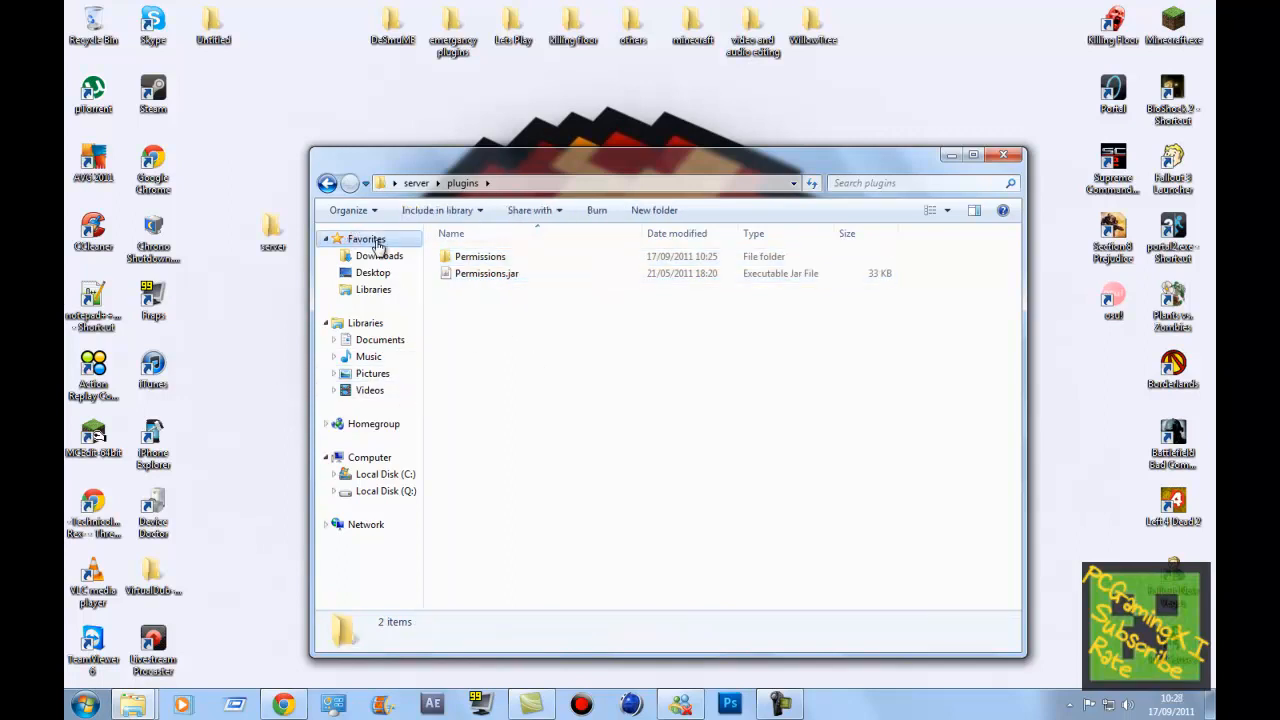
pyautogui.click(327, 183)
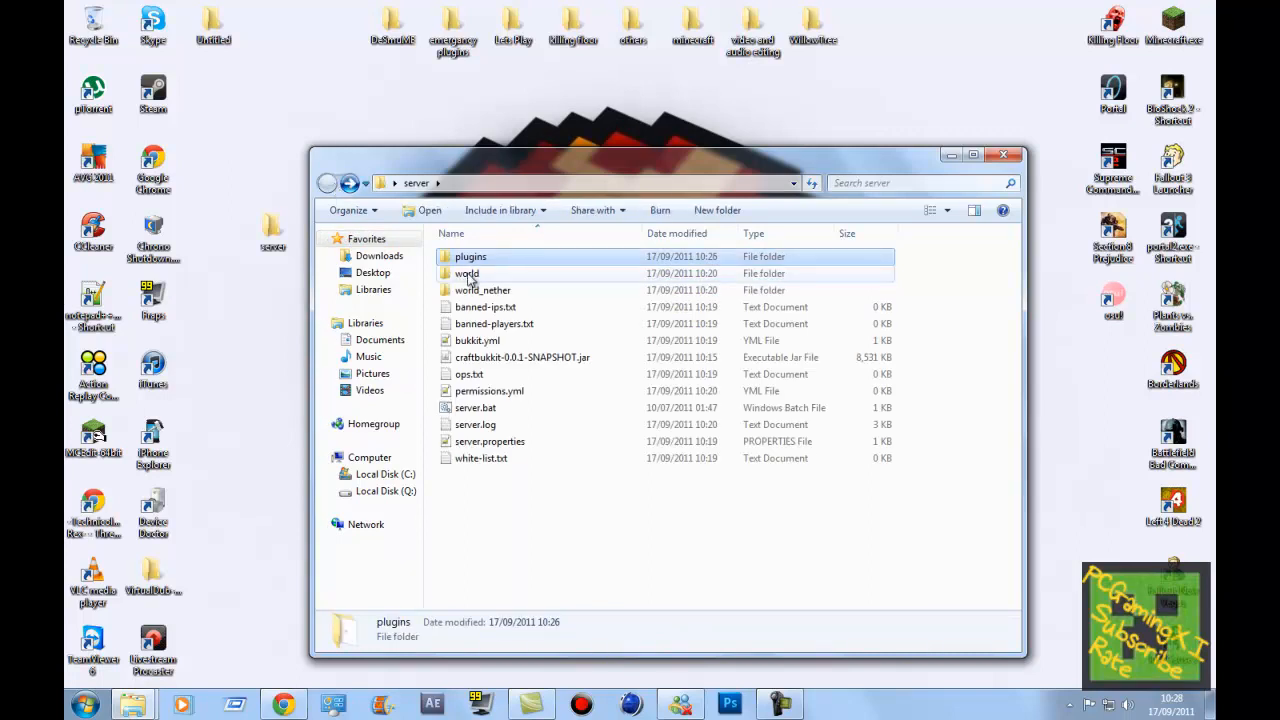
pyautogui.click(466, 273)
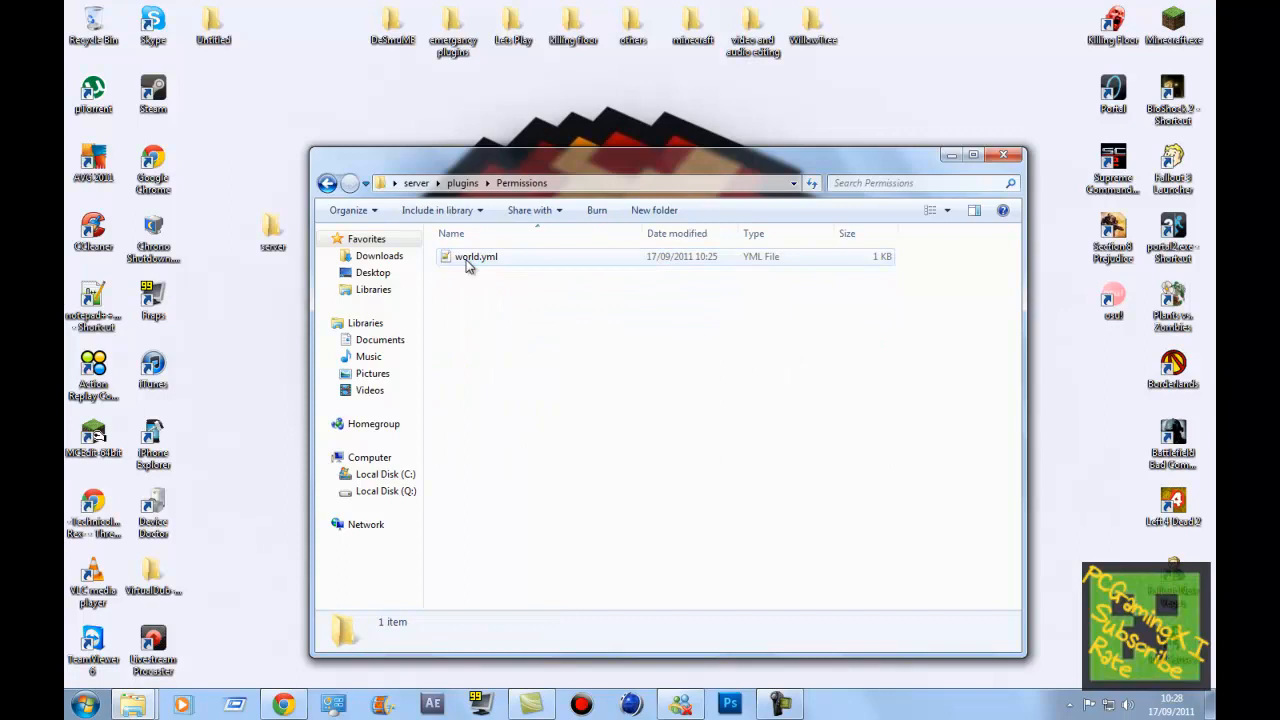
# Check world.yml's right-click options, dismiss them, and go into the Permissions folder
pyautogui.rightClick(475, 256)
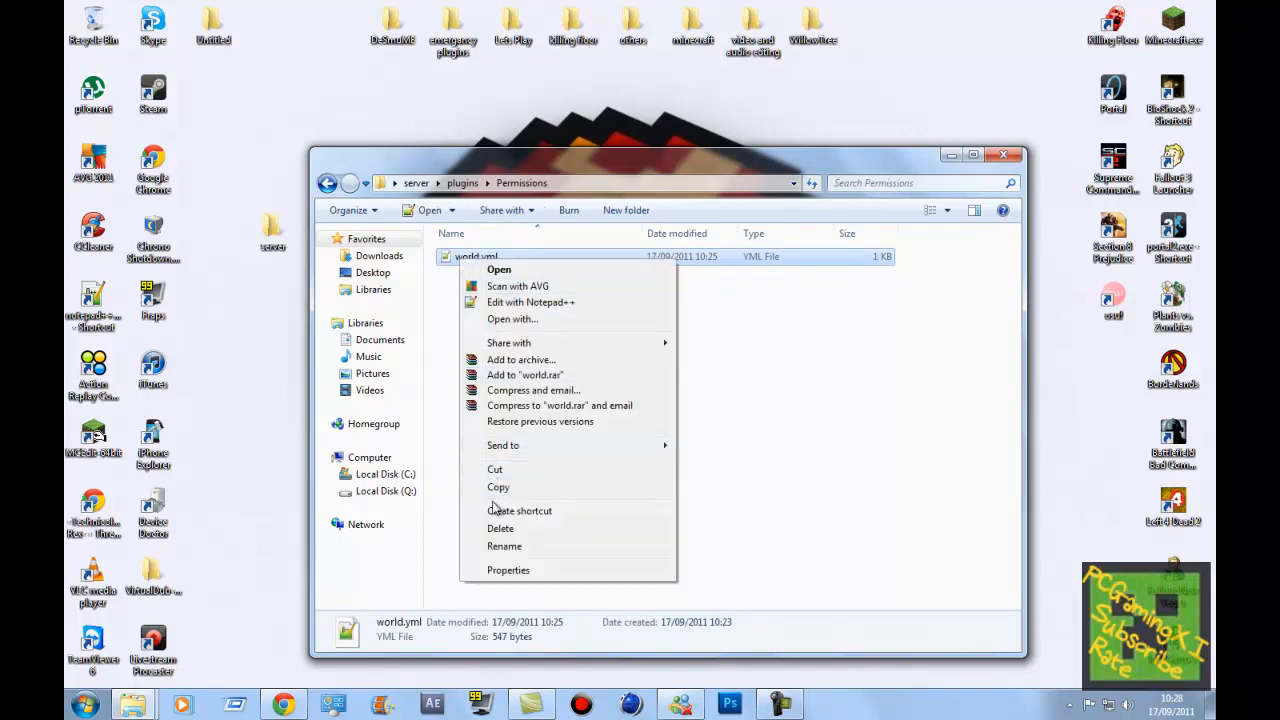
pyautogui.click(504, 546)
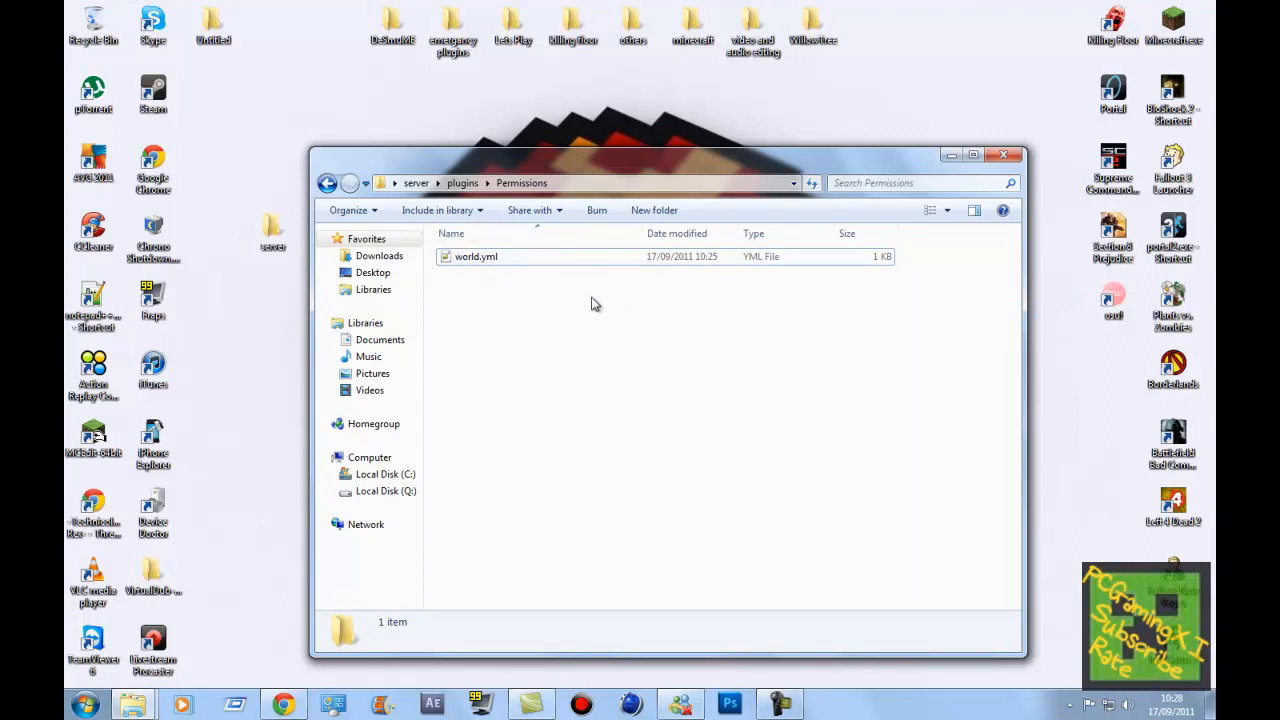
pyautogui.moveTo(485, 318)
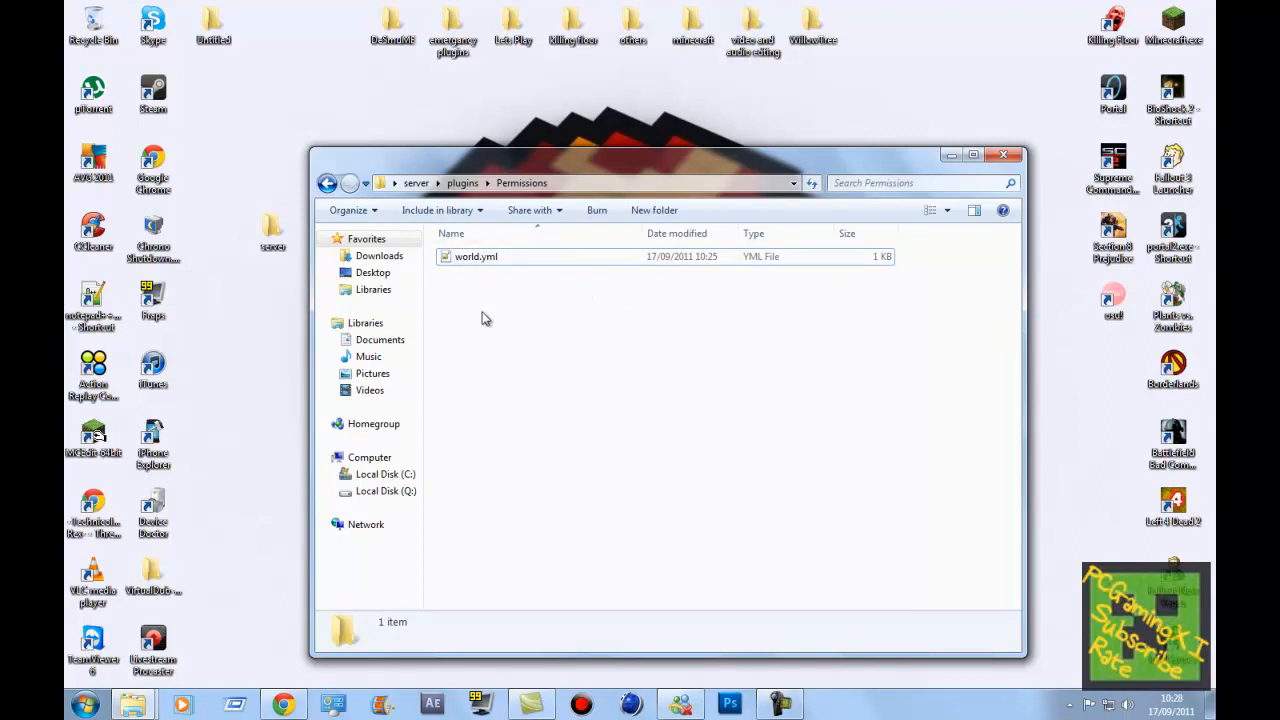
pyautogui.moveTo(458, 293)
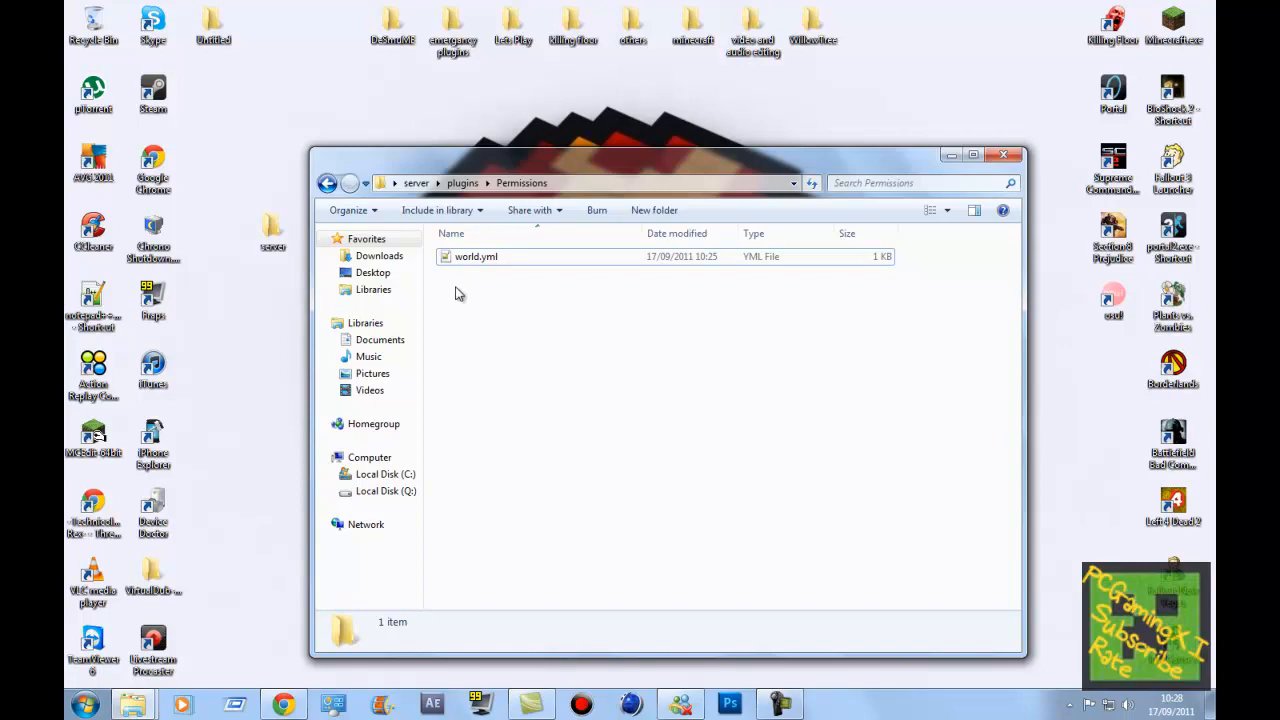
pyautogui.doubleClick(476, 256)
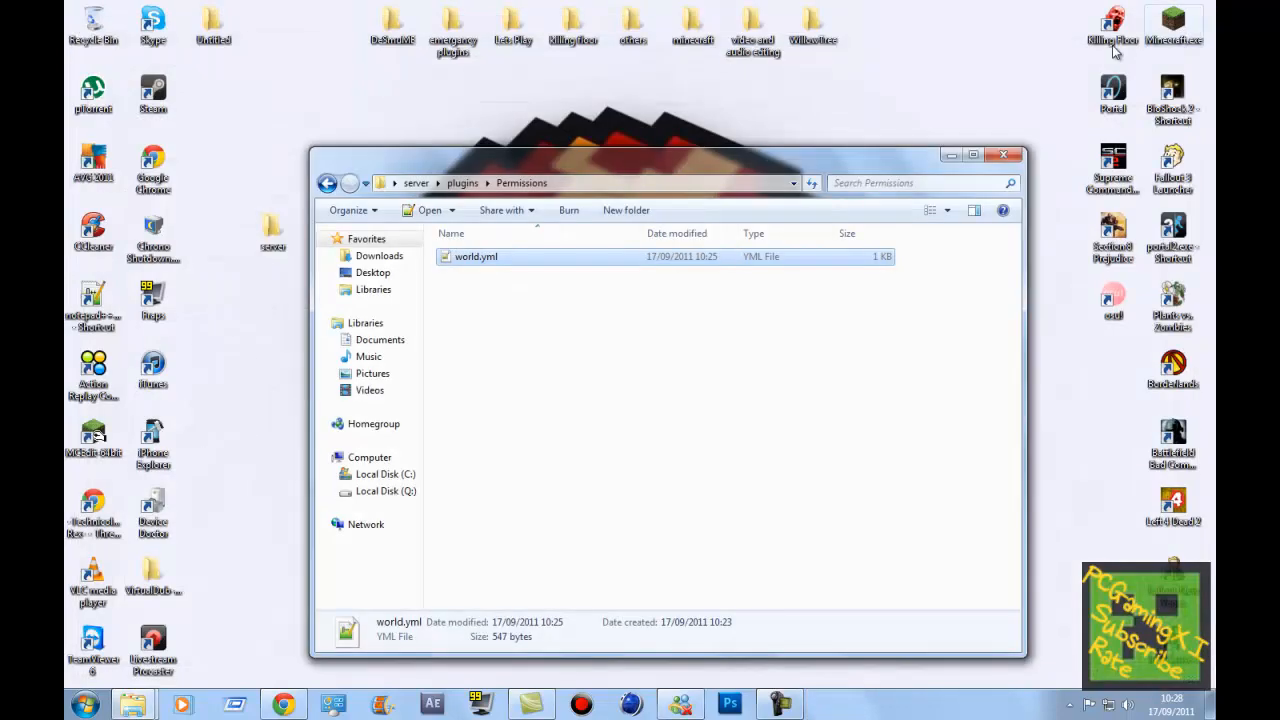
pyautogui.moveTo(867, 304)
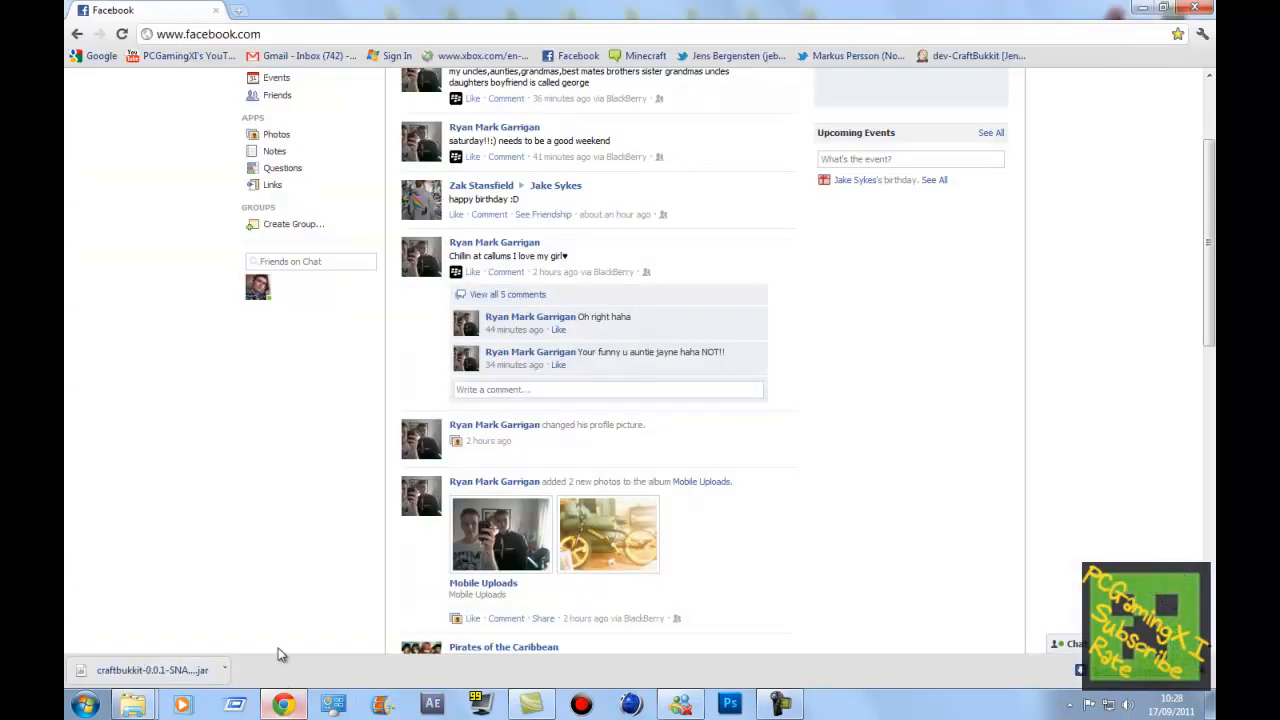
# Search Google for the Bukkit Essentials v2.5.8 thread and download the newest release
pyautogui.click(240, 15)
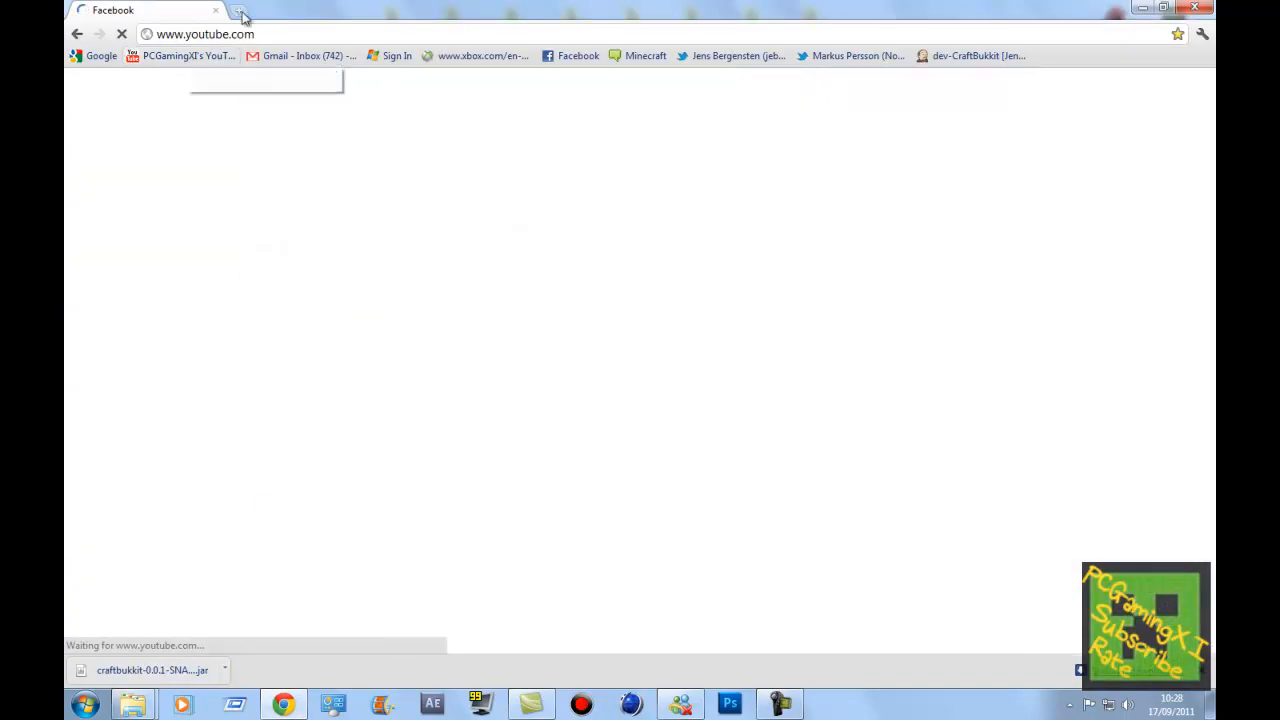
pyautogui.click(100, 55)
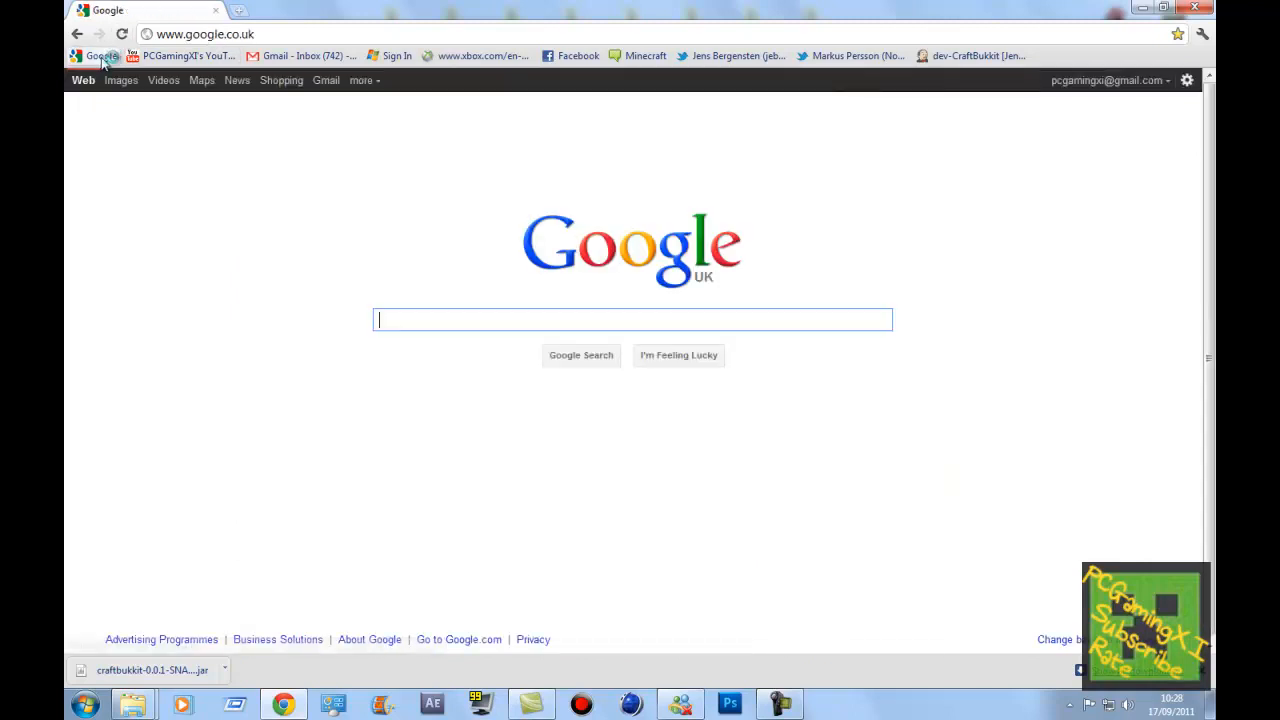
pyautogui.moveTo(95, 55)
pyautogui.write('bukkit essentials')
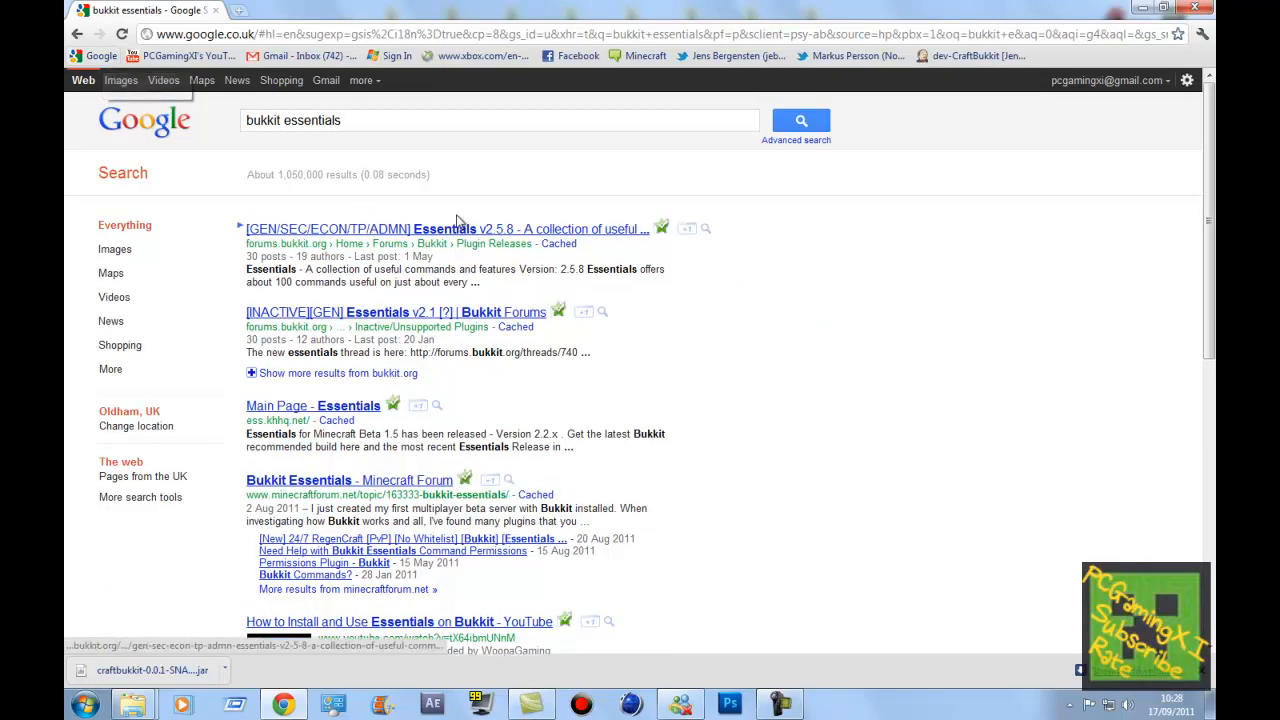
pyautogui.click(447, 229)
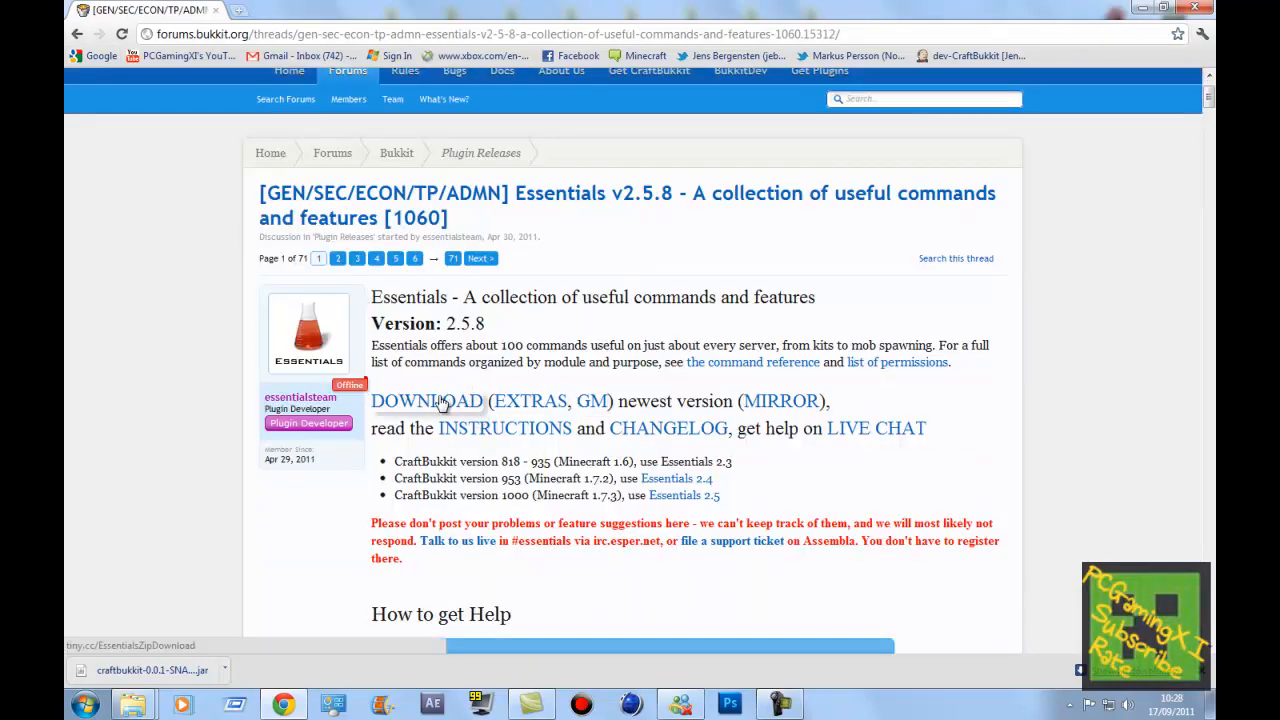
pyautogui.click(426, 401)
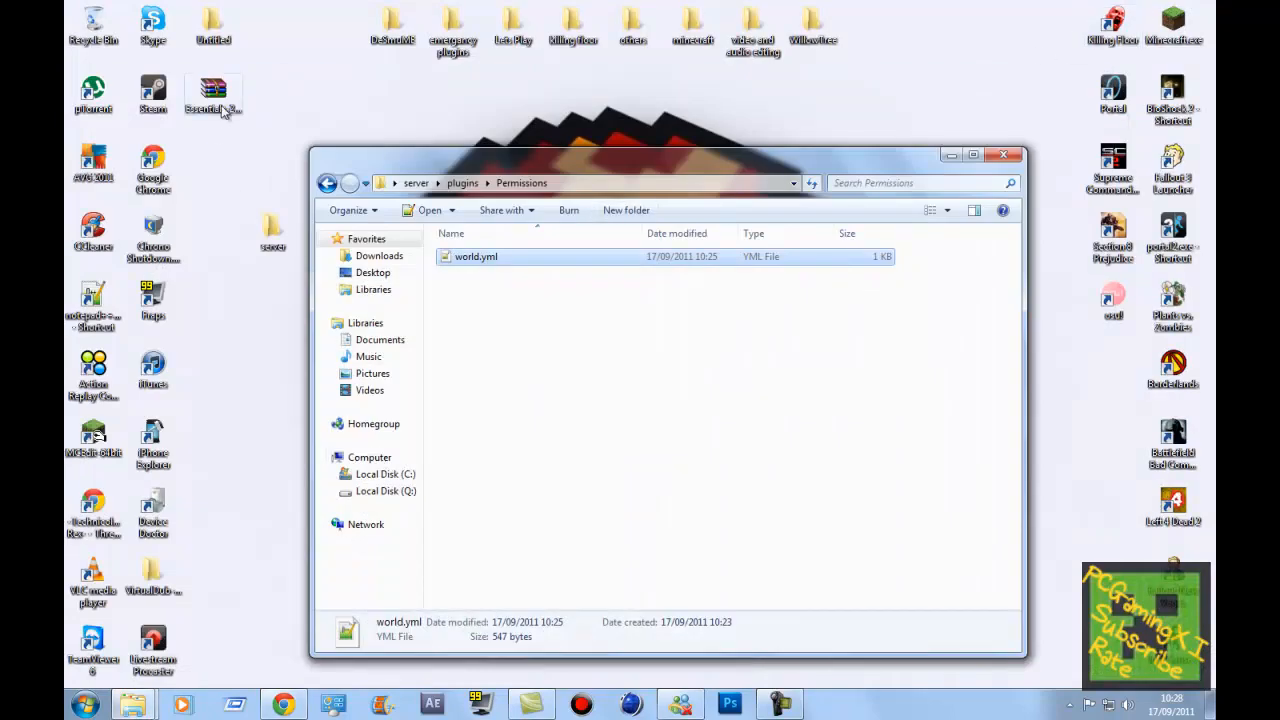
# Extract the Essentials archive, launch server.bat once and issue 'stop' in the console
pyautogui.doubleClick(213, 95)
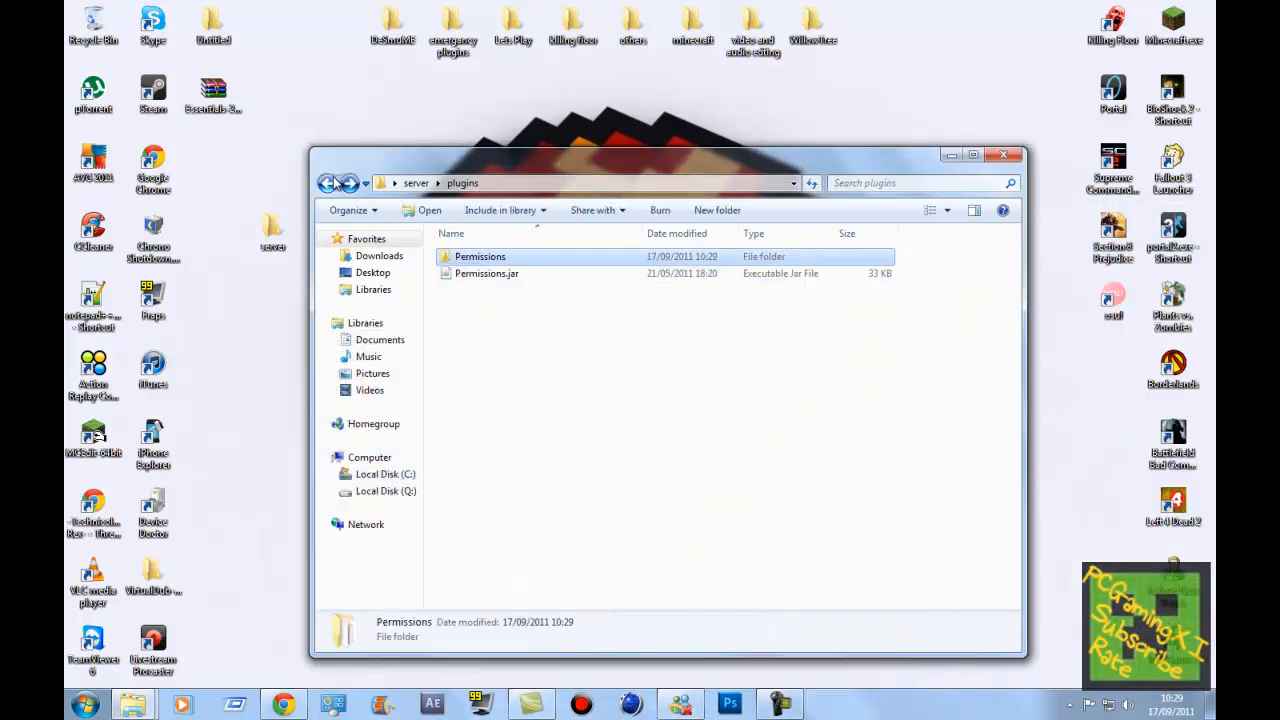
pyautogui.click(326, 183)
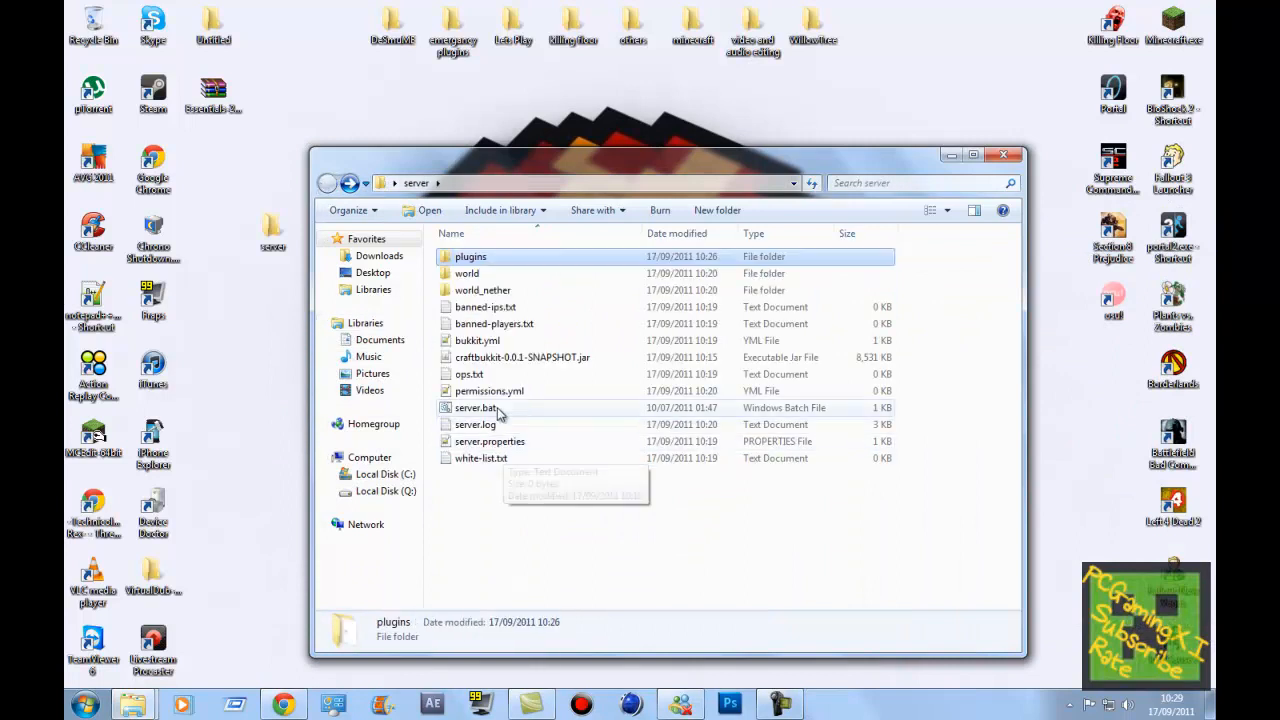
pyautogui.doubleClick(476, 407)
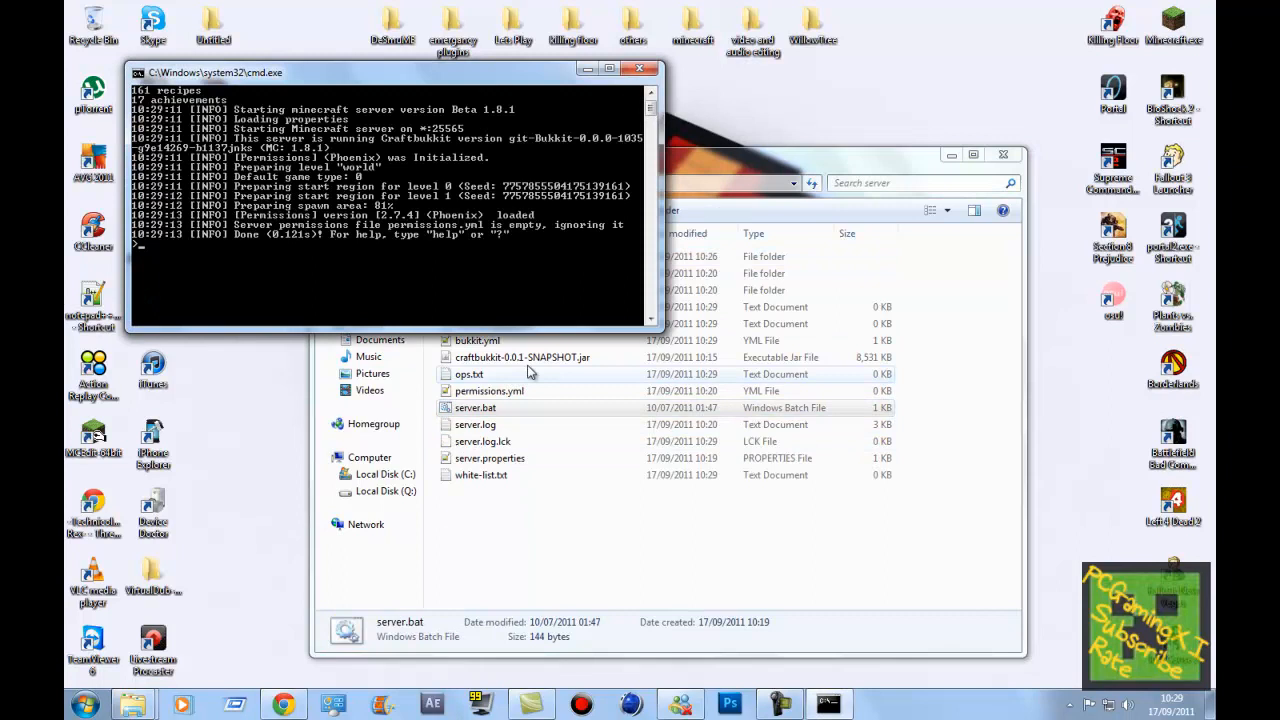
pyautogui.write('stop')
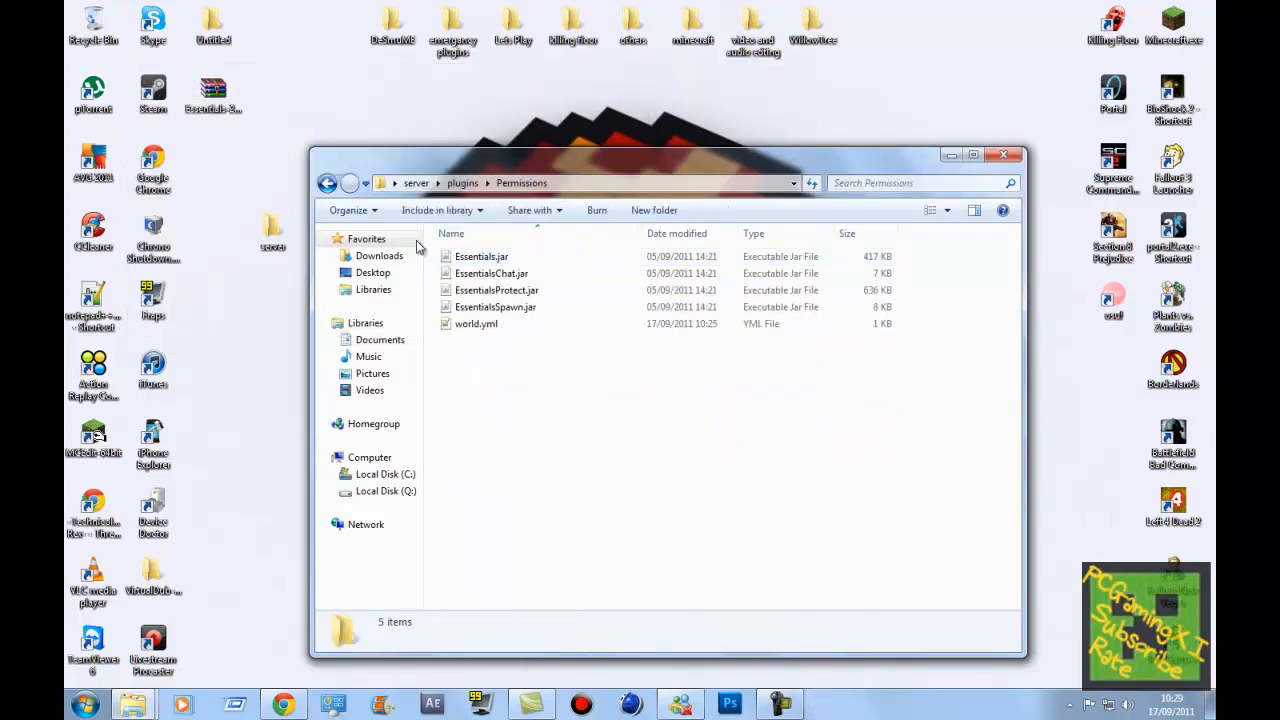
# Restart the server briefly so Essentials generates its folder, then close the console
pyautogui.click(495, 307)
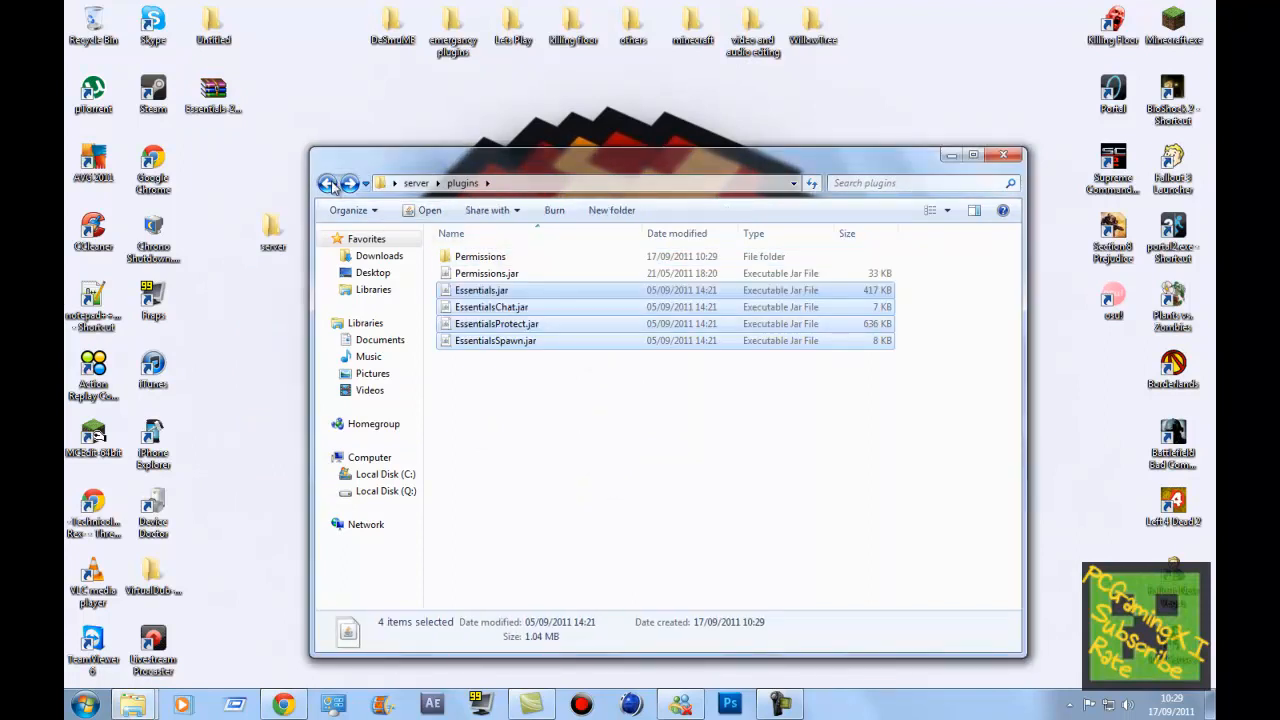
pyautogui.doubleClick(475, 408)
pyautogui.write('stop')
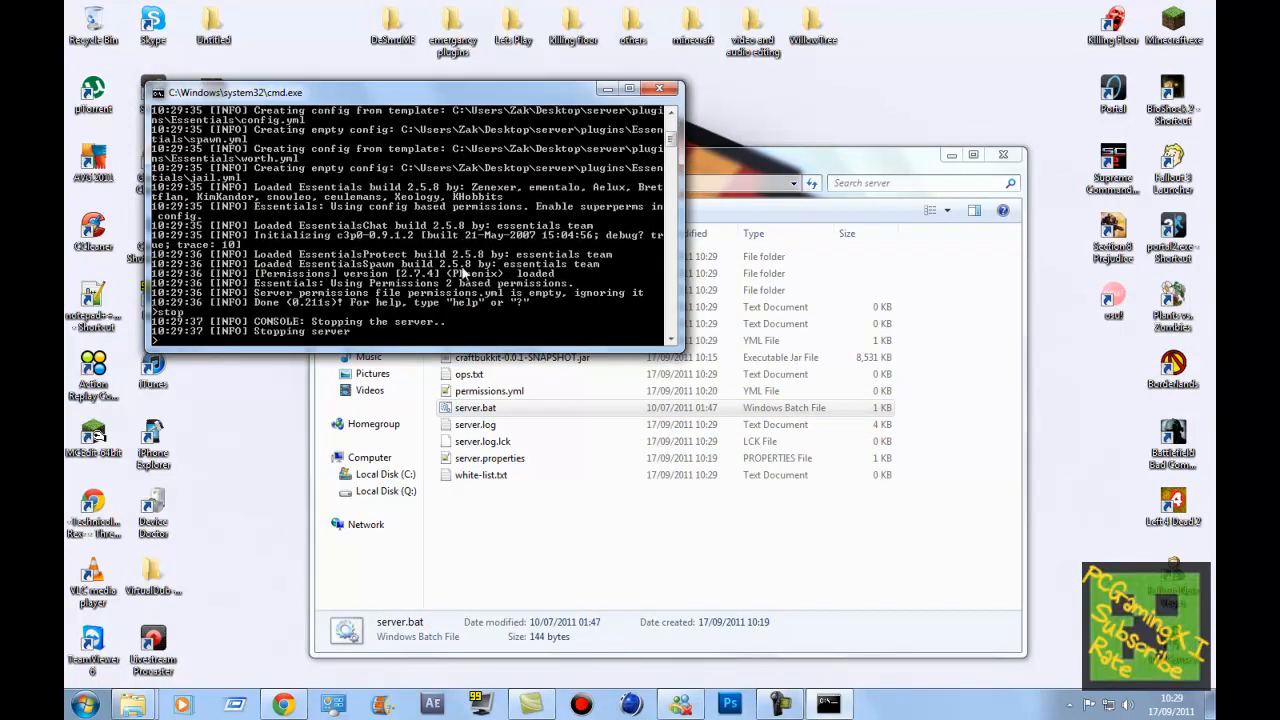
pyautogui.click(660, 89)
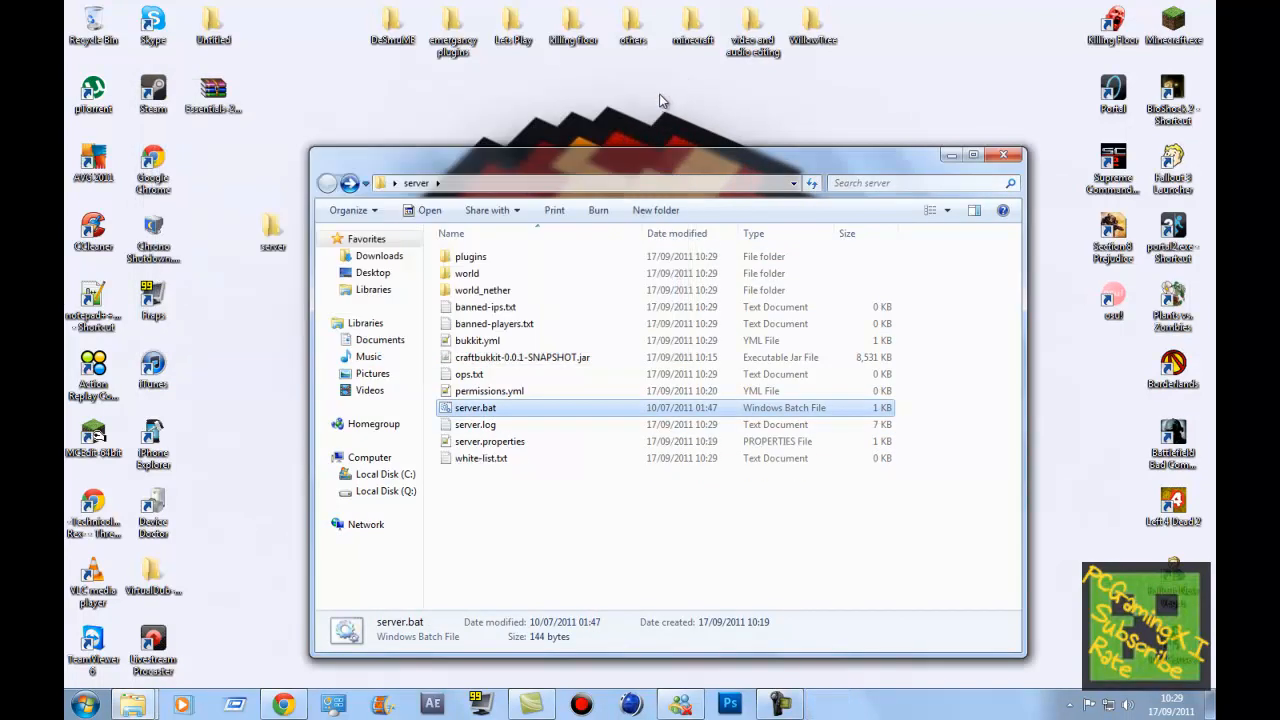
# Go into plugins\Essentials and select config.yml
pyautogui.doubleClick(470, 256)
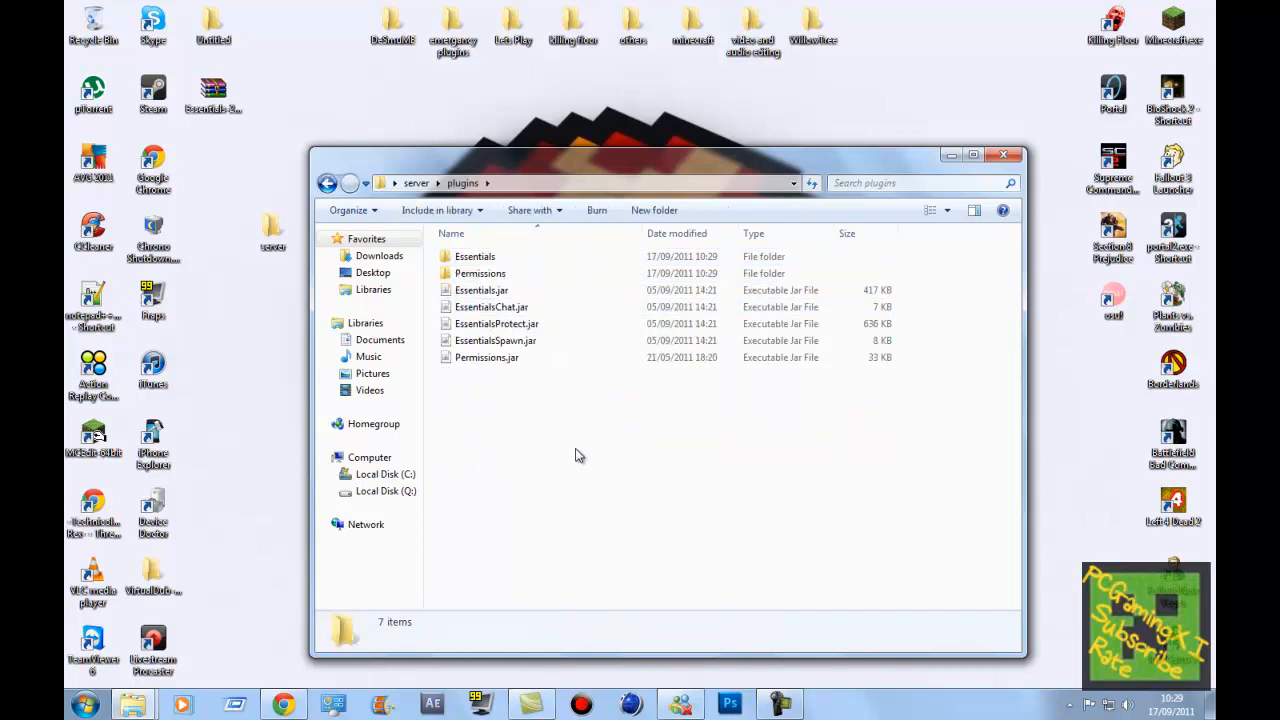
pyautogui.doubleClick(475, 256)
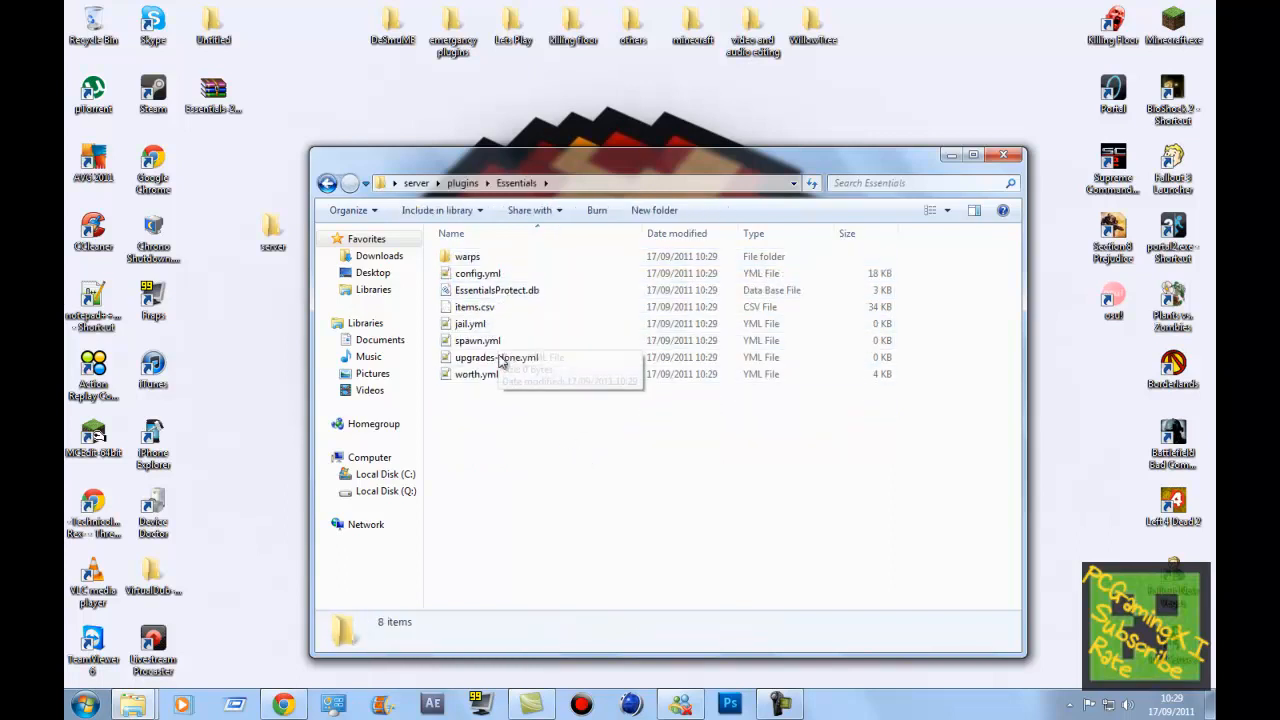
pyautogui.click(478, 273)
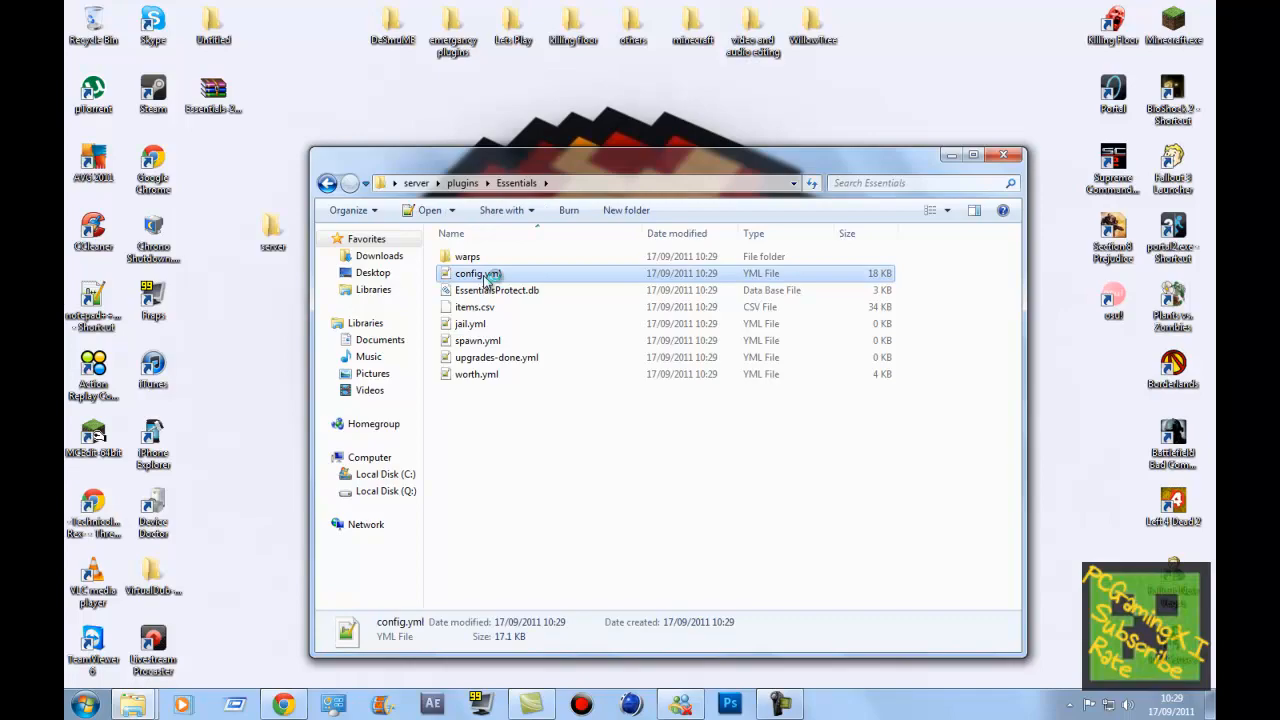
# Open Essentials config.yml in Notepad++ and scroll down through its settings
pyautogui.doubleClick(478, 273)
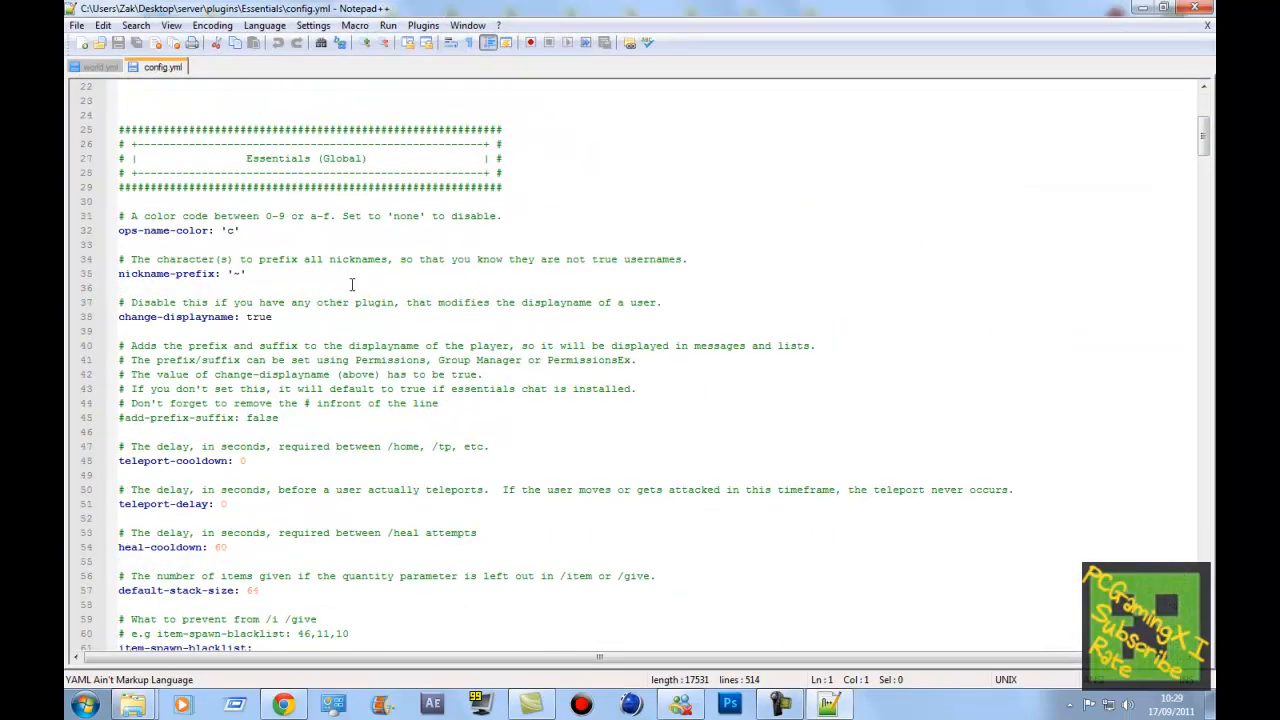
pyautogui.scroll(-3)
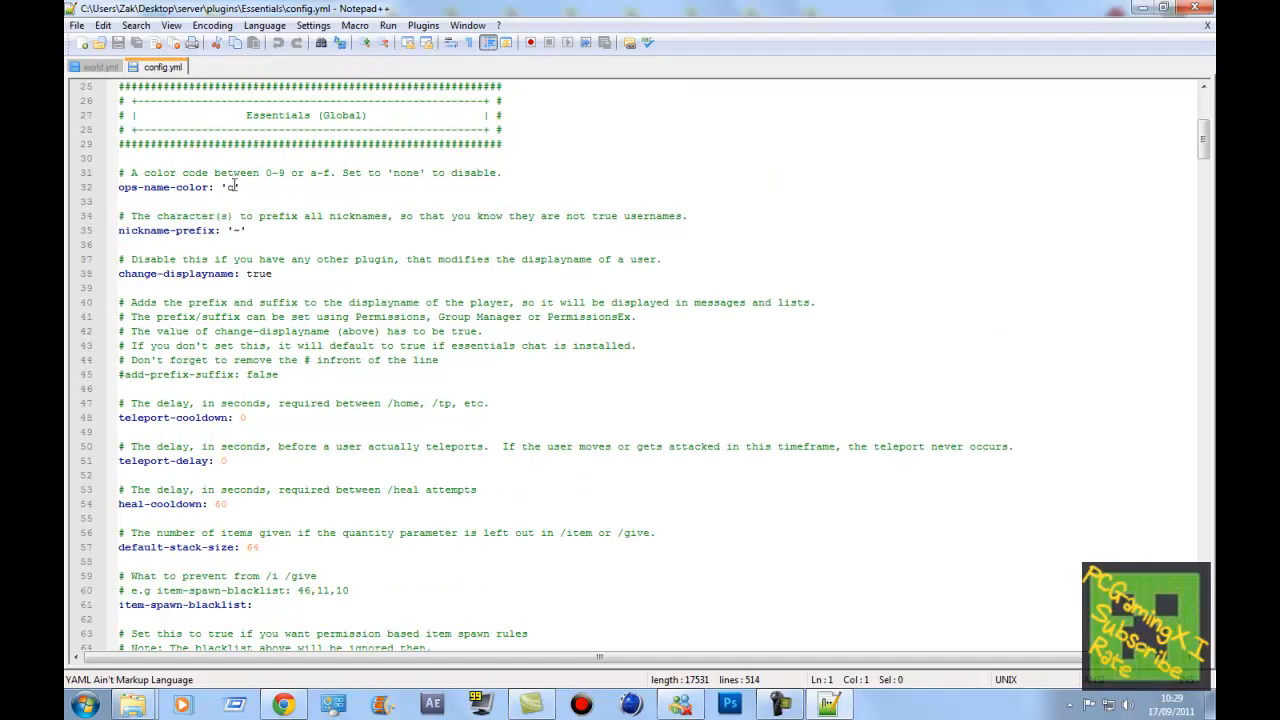
pyautogui.scroll(-3)
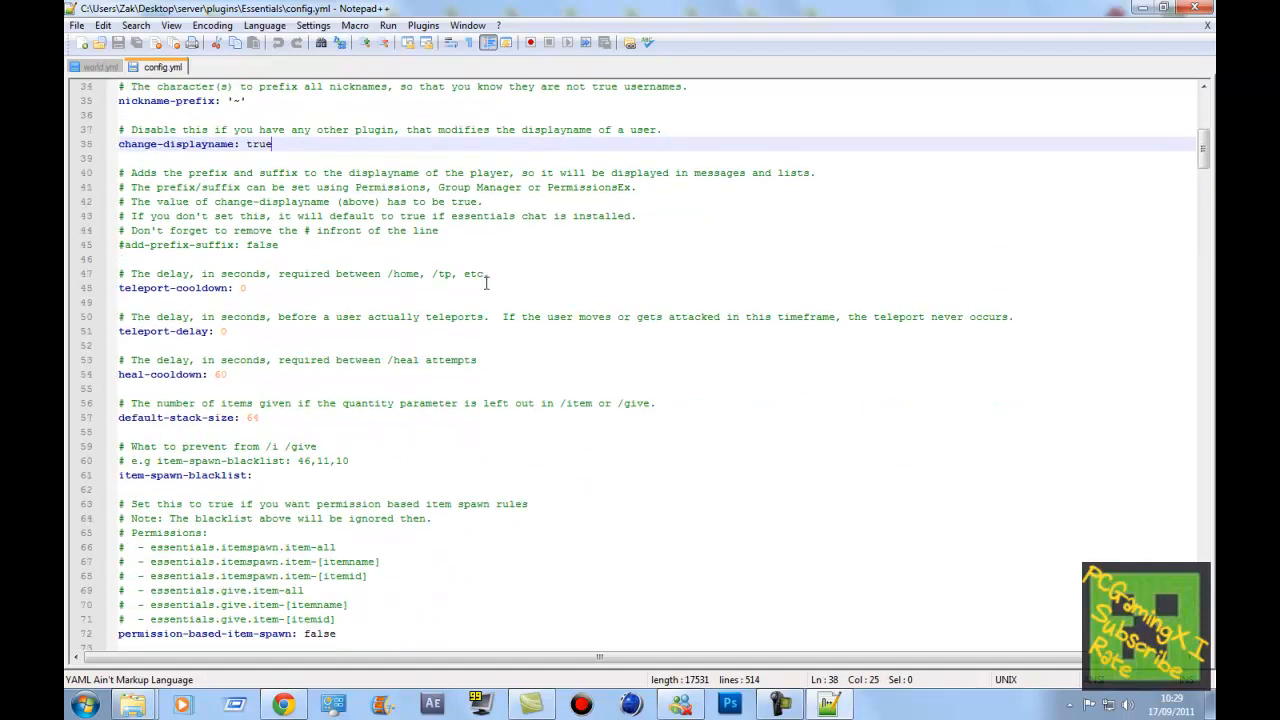
pyautogui.scroll(-3)
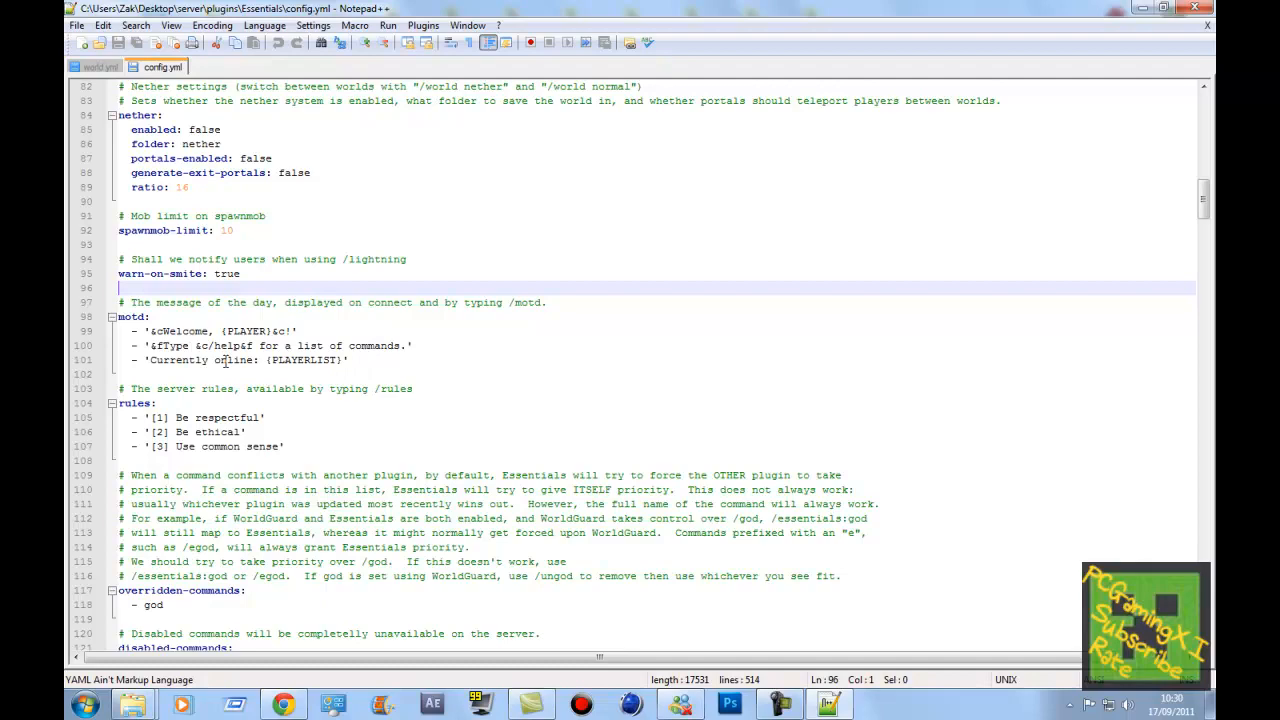
pyautogui.scroll(-3)
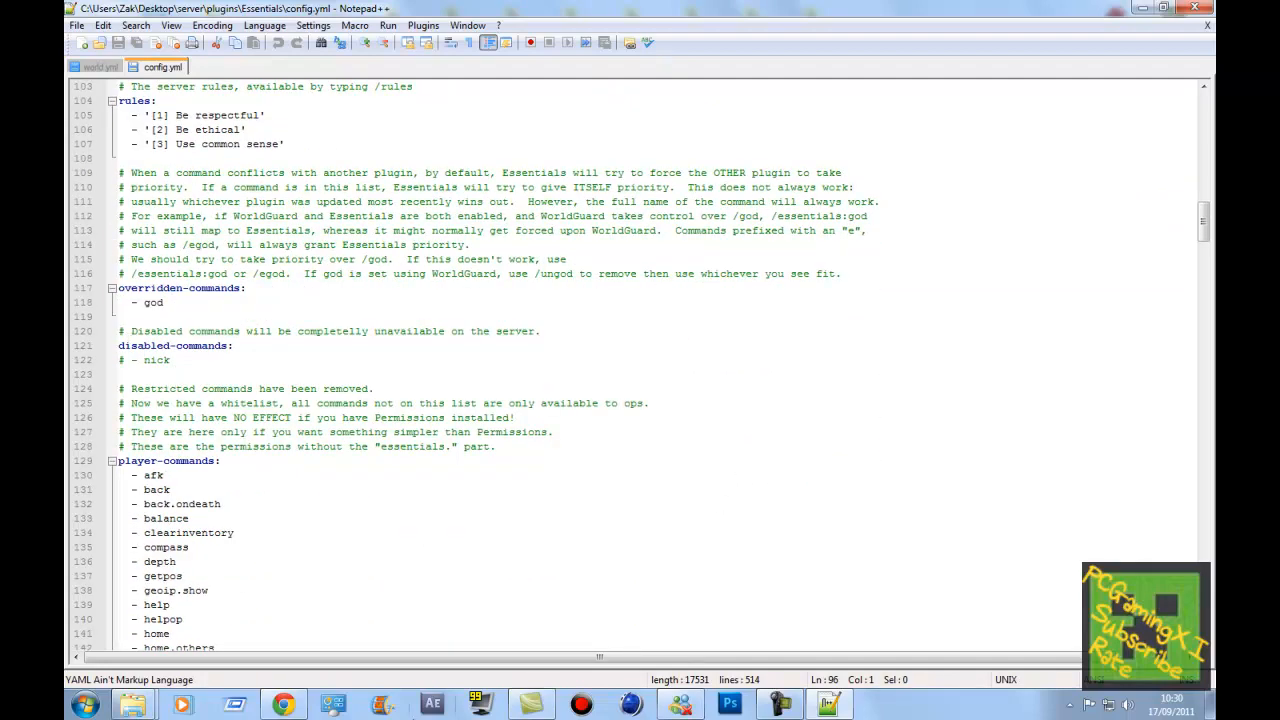
pyautogui.scroll(-3)
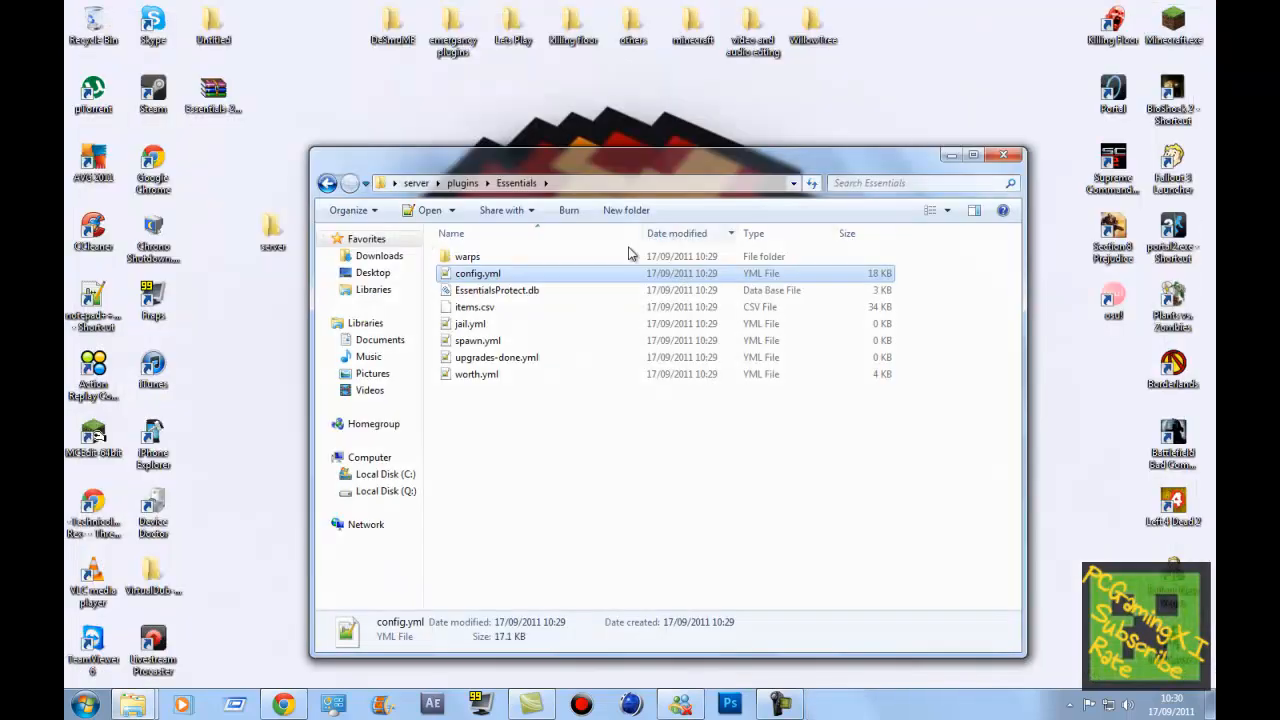
# Look at spawn.yml, jail.yml, worth.yml and the empty warps folder of Essentials
pyautogui.click(477, 340)
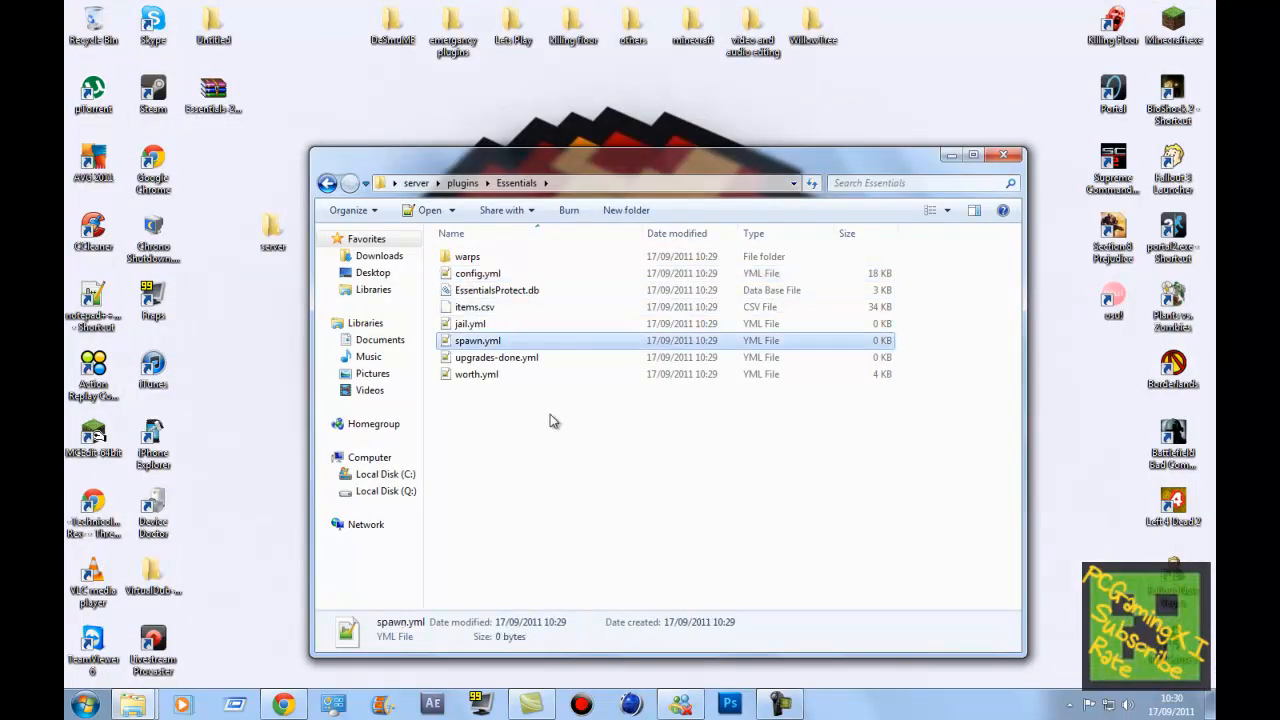
pyautogui.doubleClick(470, 323)
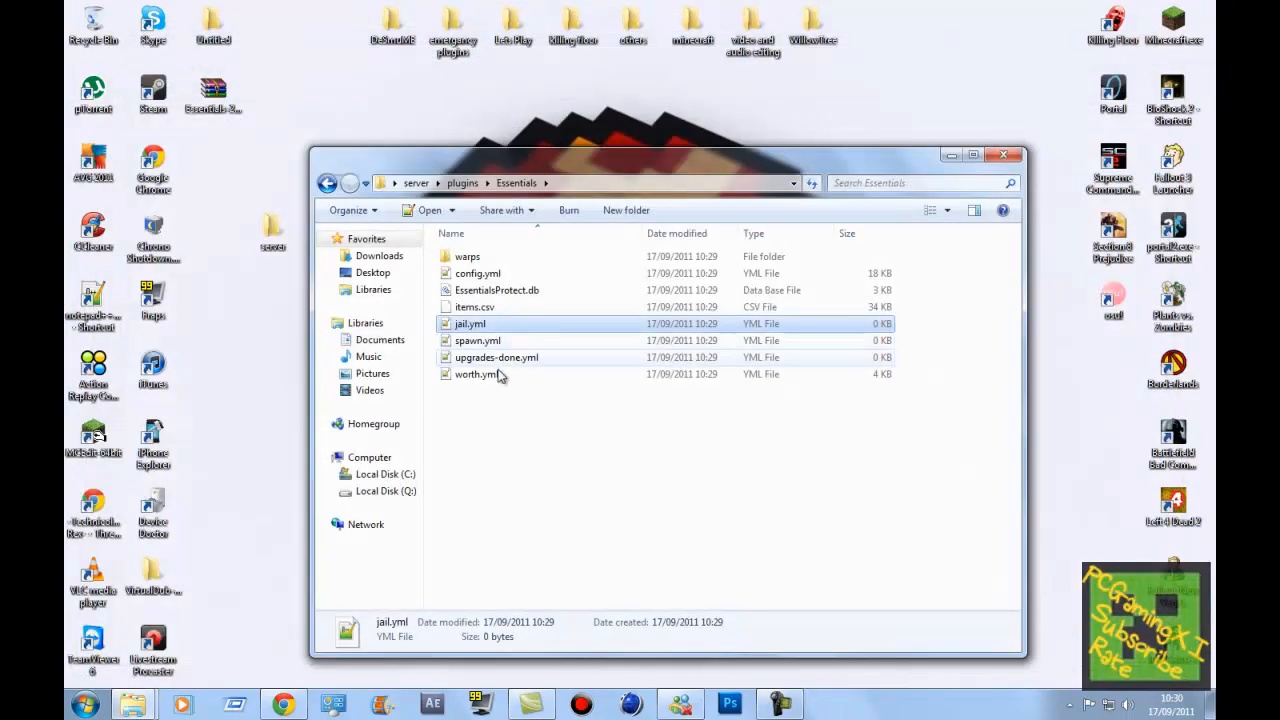
pyautogui.doubleClick(477, 340)
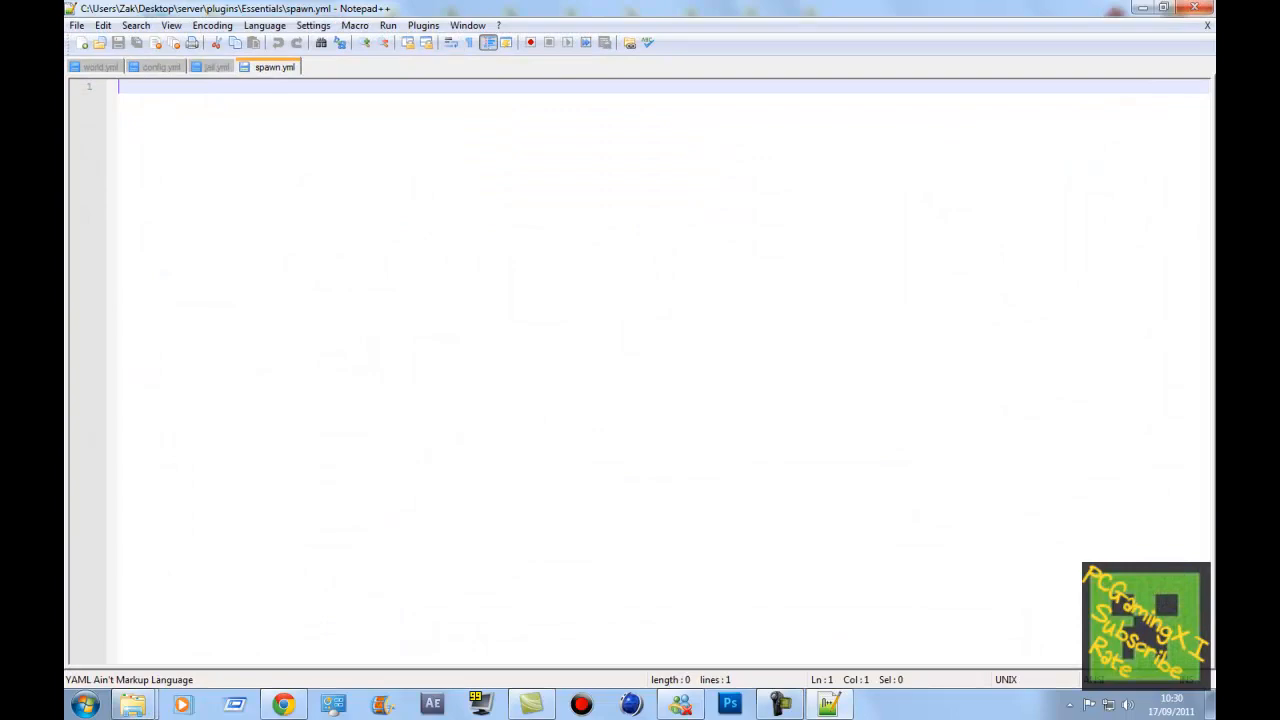
pyautogui.click(335, 67)
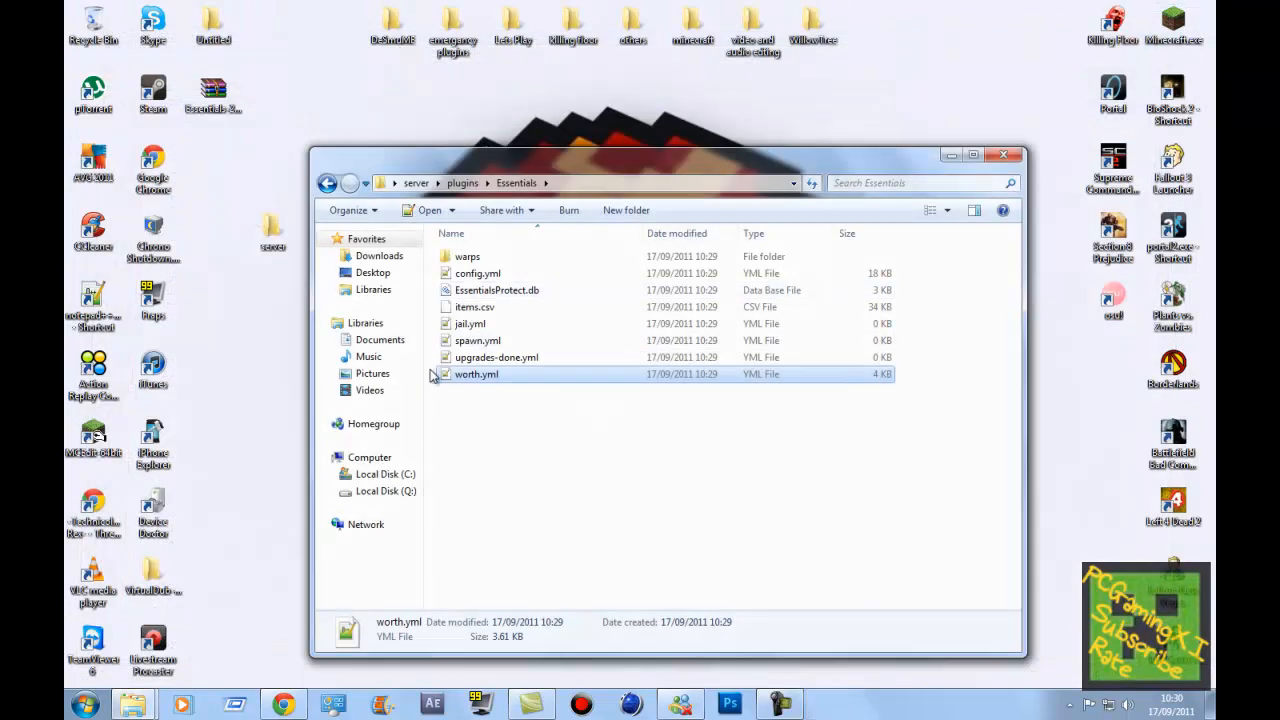
pyautogui.doubleClick(496, 357)
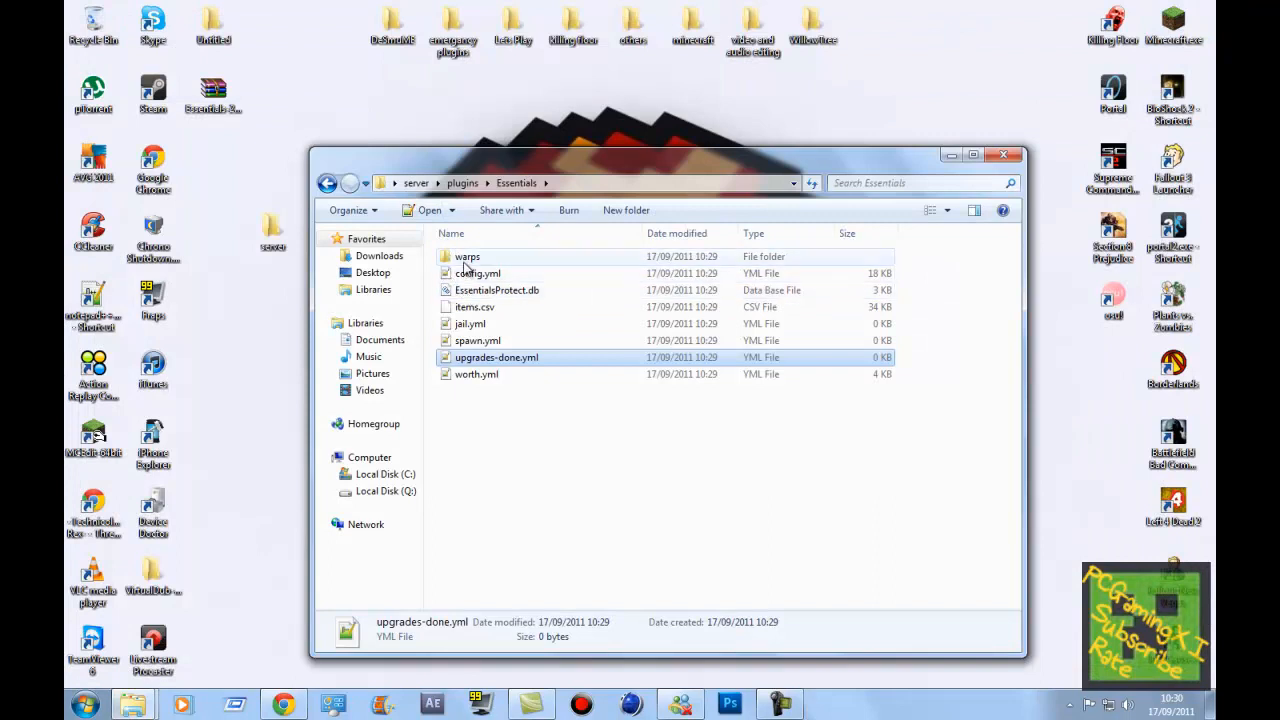
pyautogui.doubleClick(467, 256)
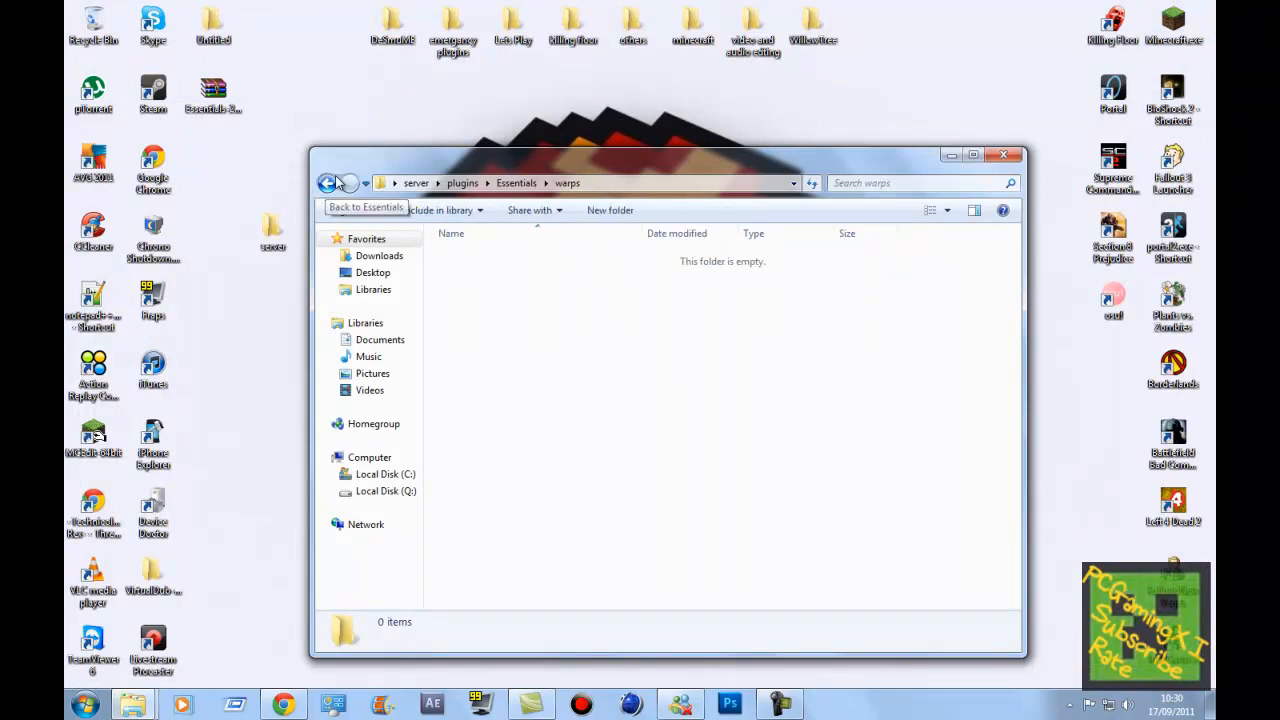
# Back up to plugins and go into the Permissions plugin folder
pyautogui.click(326, 183)
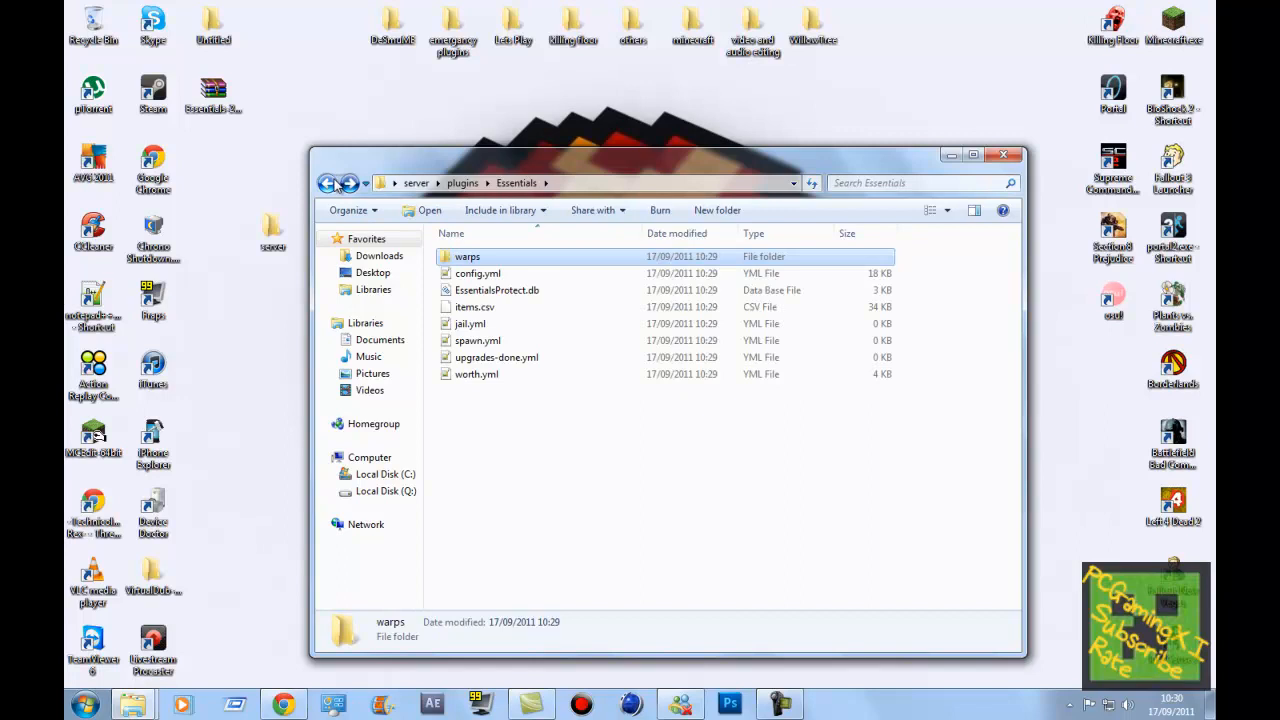
pyautogui.click(327, 183)
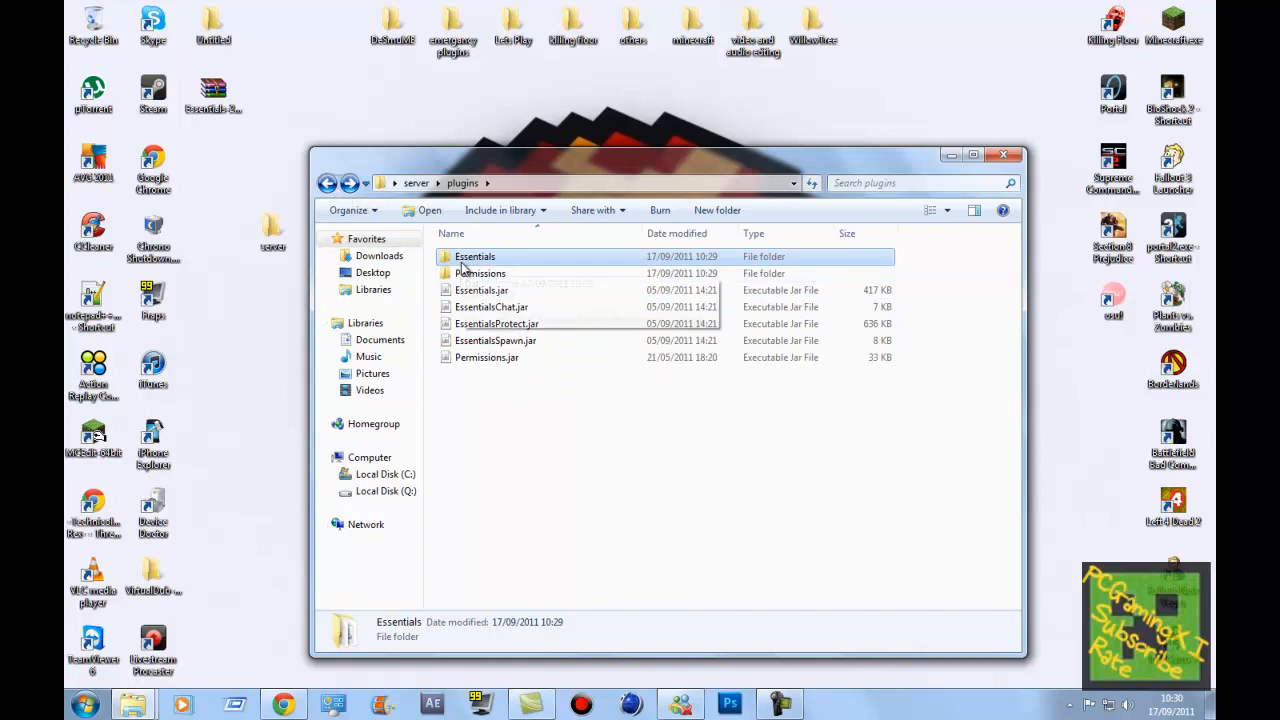
pyautogui.click(480, 273)
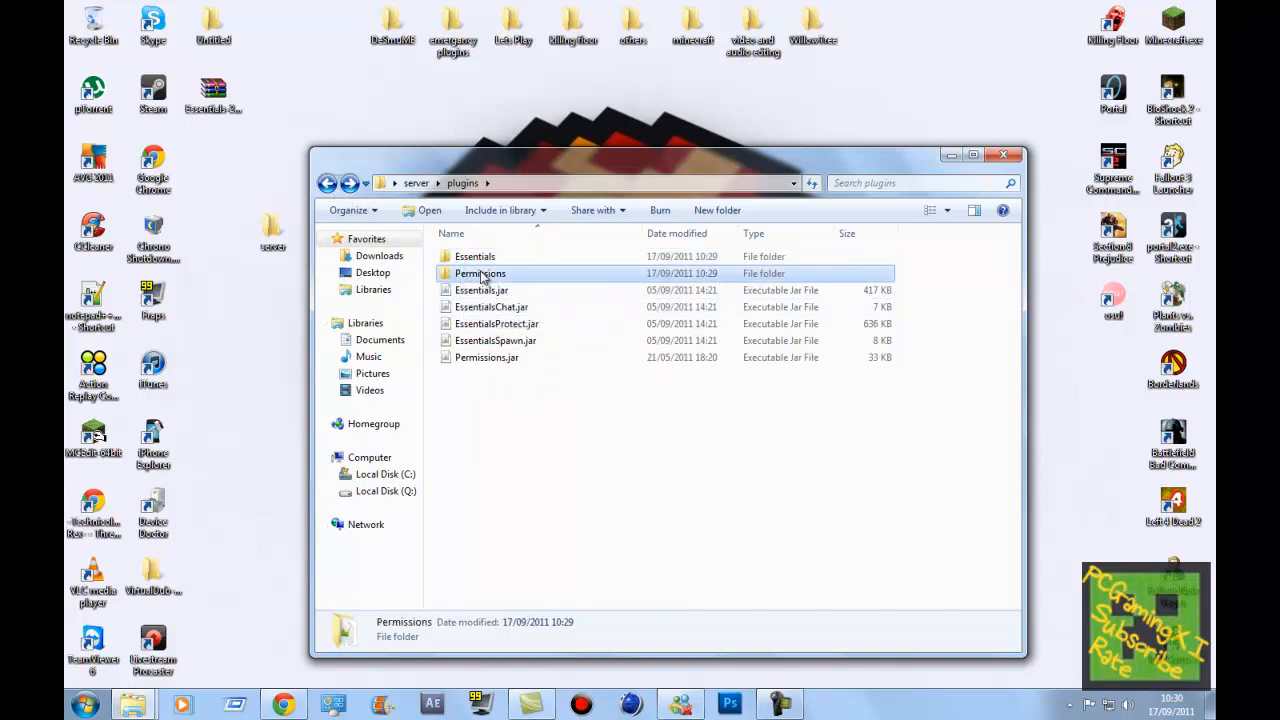
pyautogui.doubleClick(480, 273)
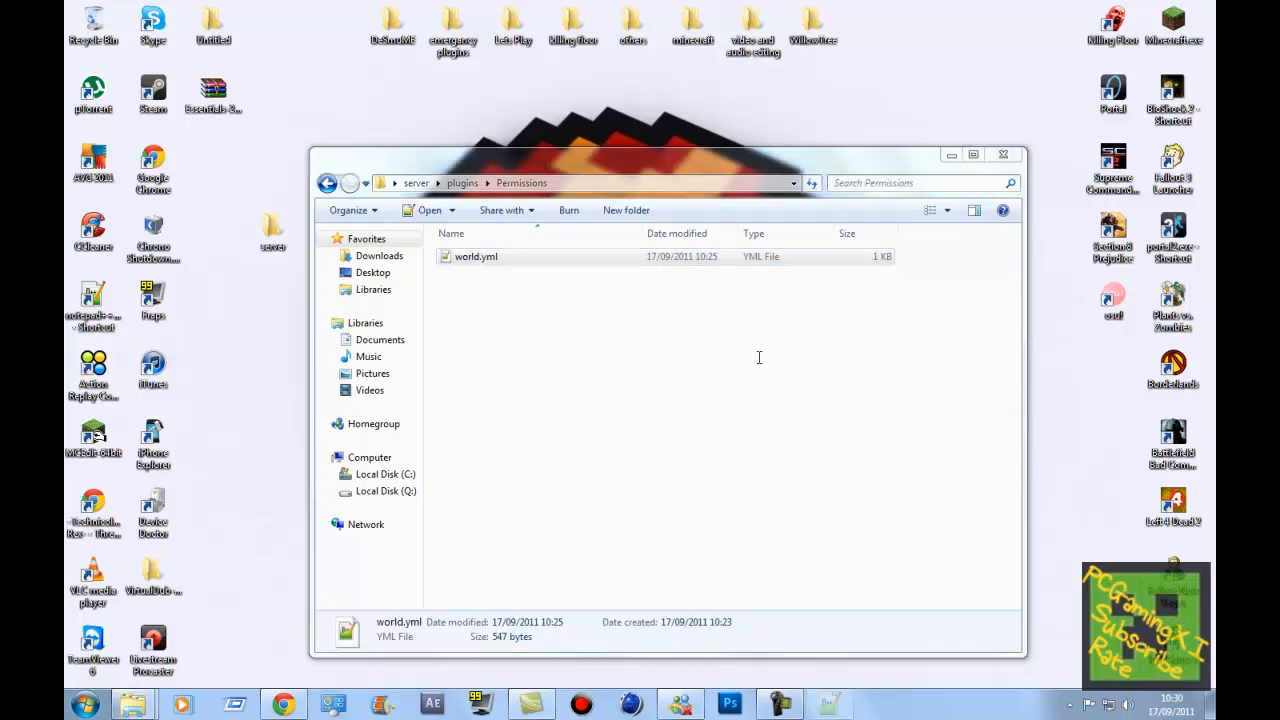
# Open world.yml in Notepad++ and paste a copy of the Default group block below the original
pyautogui.doubleClick(476, 256)
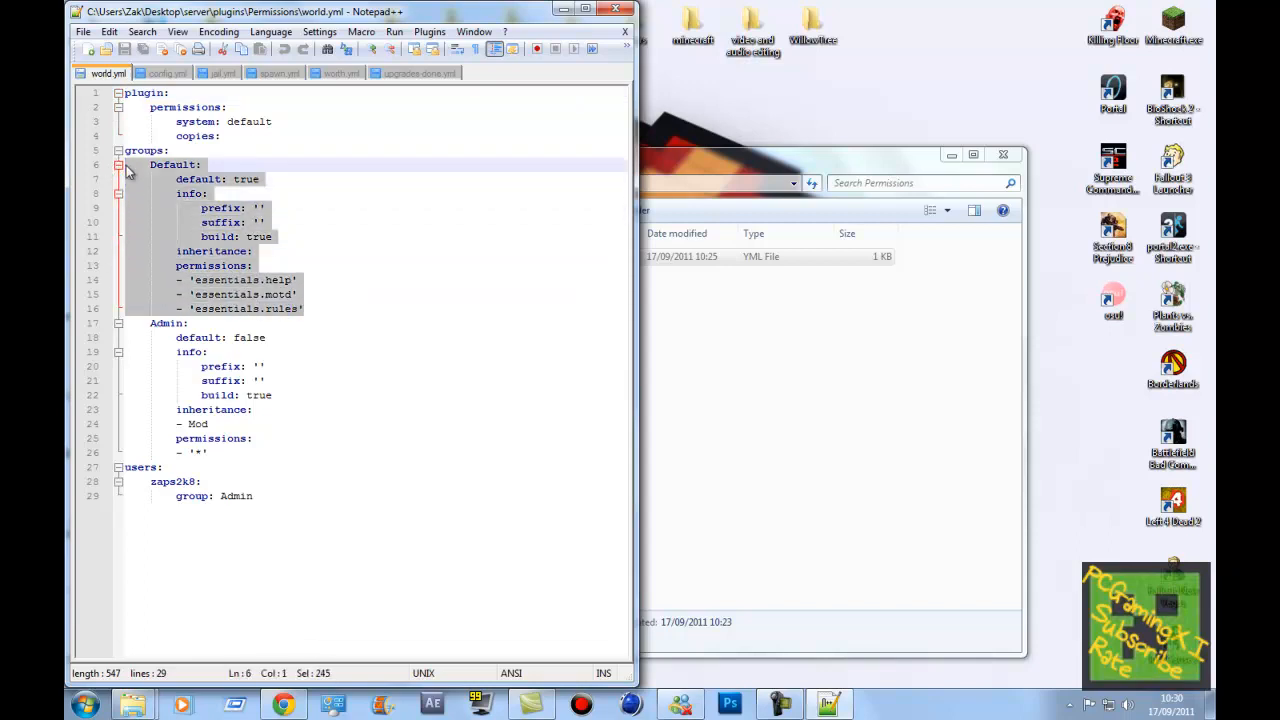
pyautogui.rightClick(190, 178)
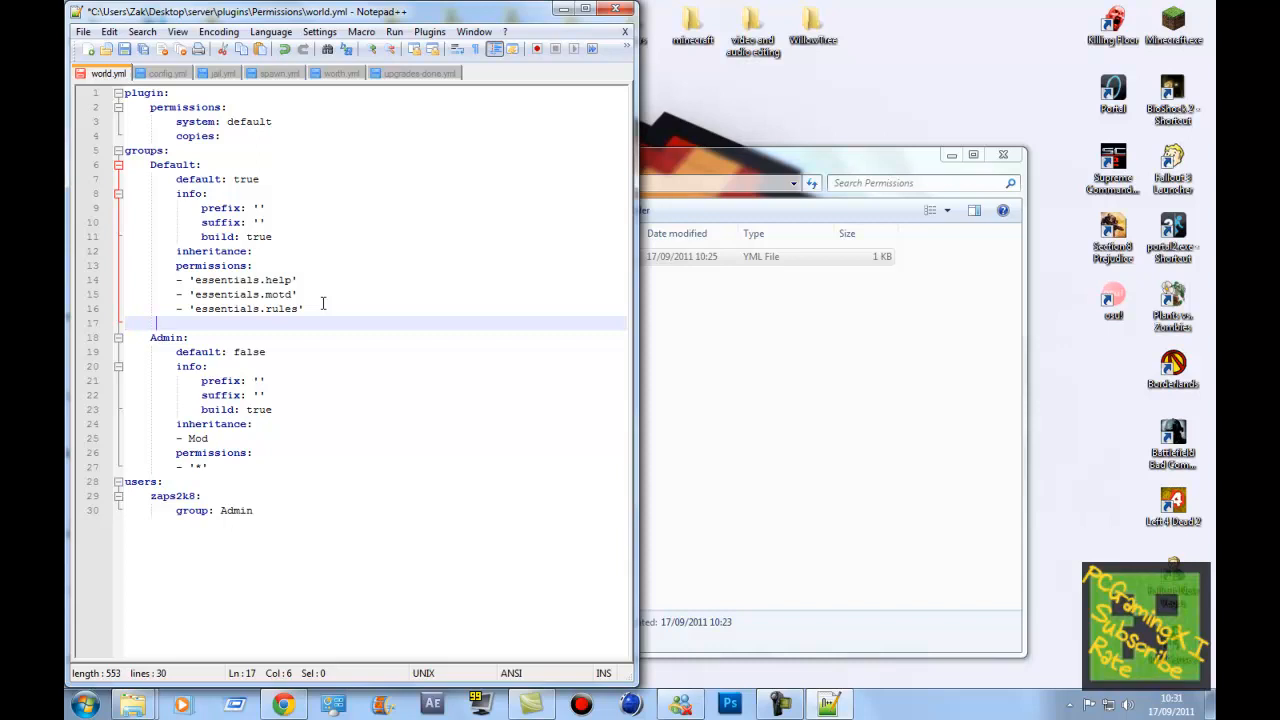
pyautogui.press('Backspace')
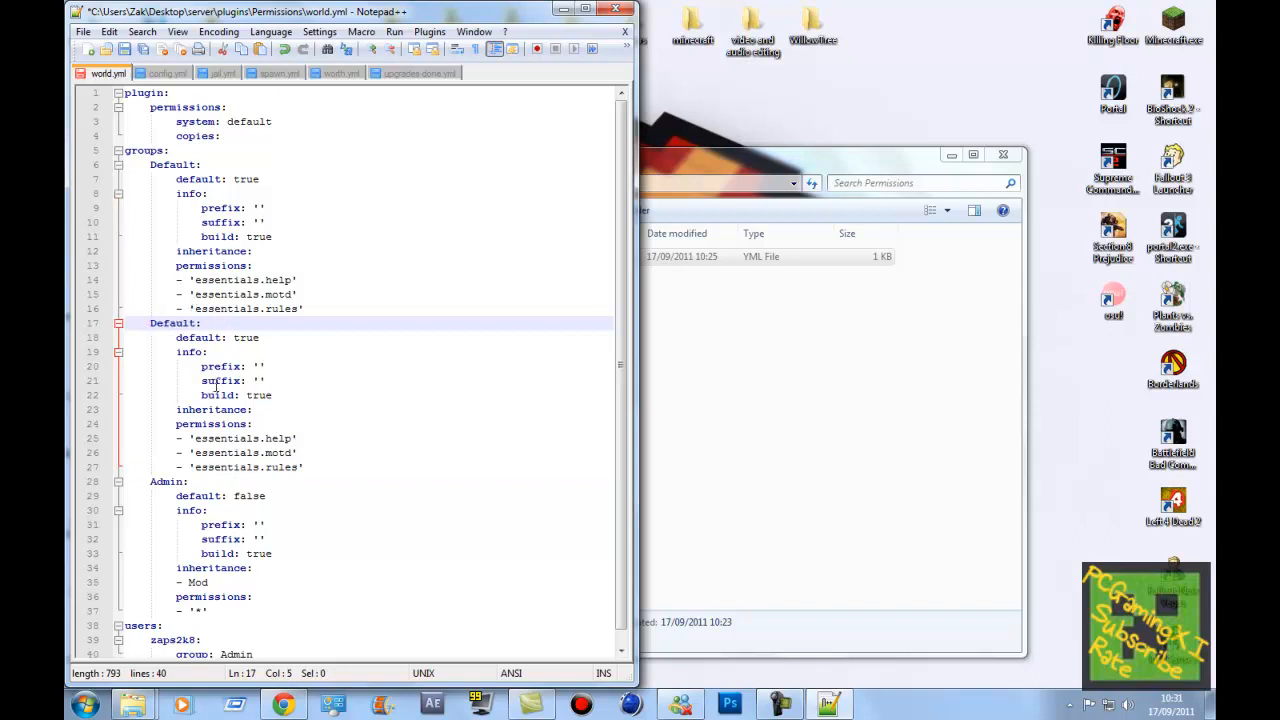
# Rename the copied group to Builder and set its default to false
pyautogui.doubleClick(173, 323)
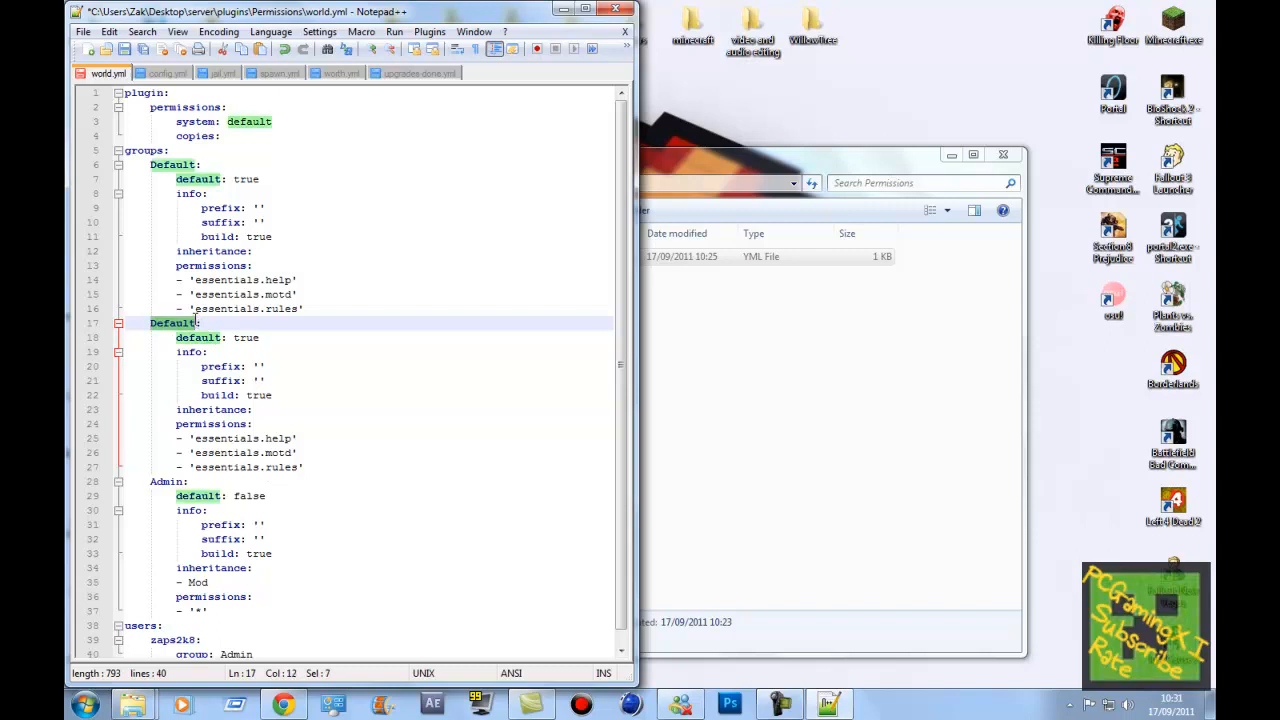
pyautogui.write('Builder:')
pyautogui.click(368, 337)
pyautogui.write('f')
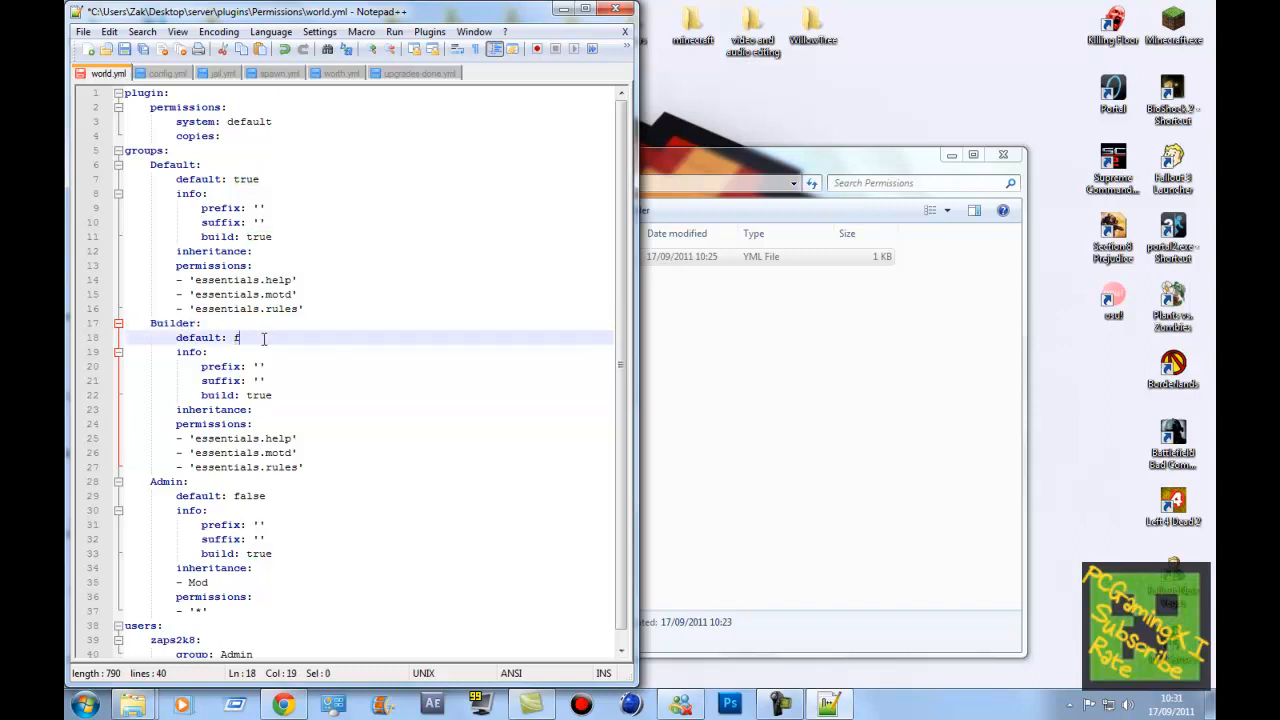
pyautogui.write('alse')
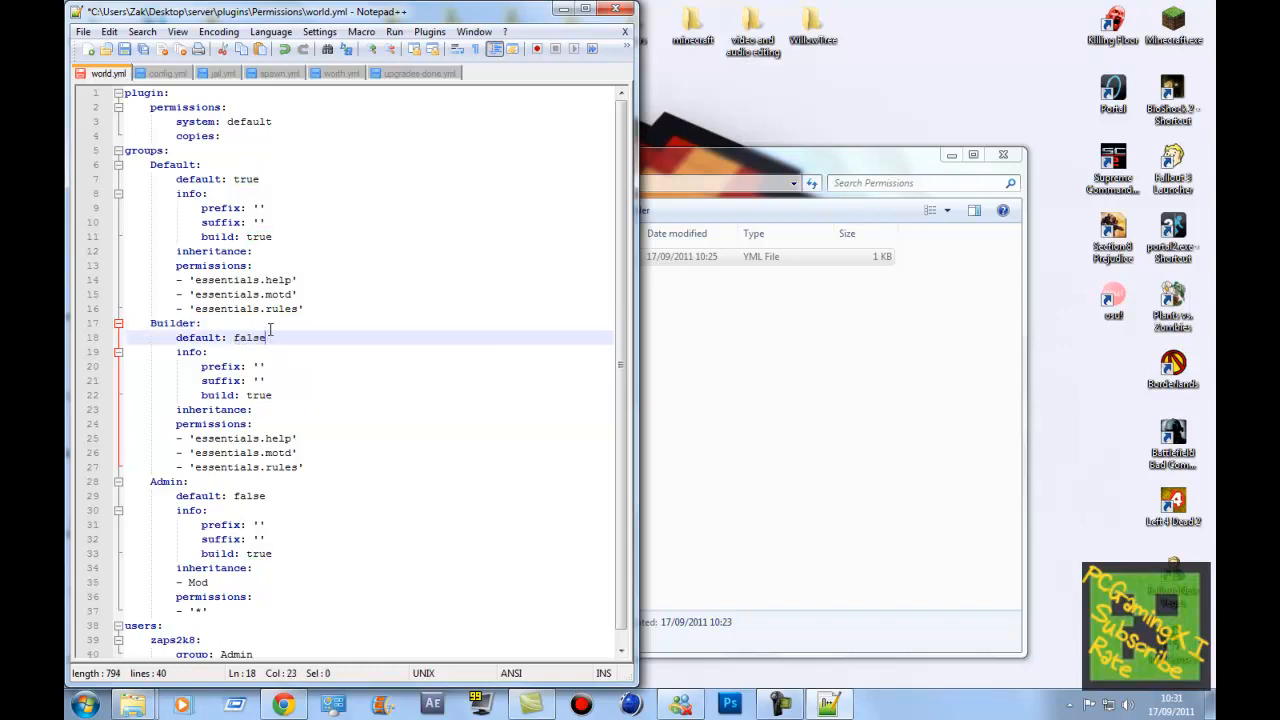
# Start the Builder group's prefix value with 'a Builde' inside the quotes
pyautogui.click(260, 380)
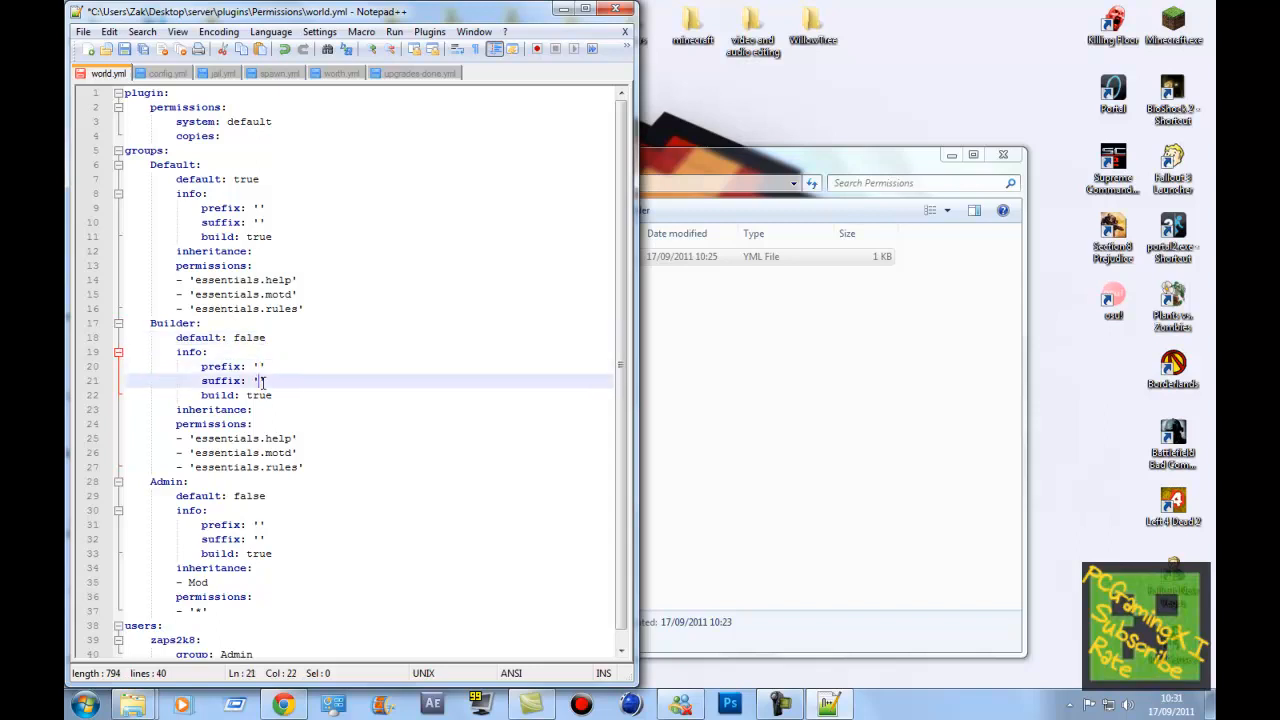
pyautogui.click(260, 366)
pyautogui.write('&m ')
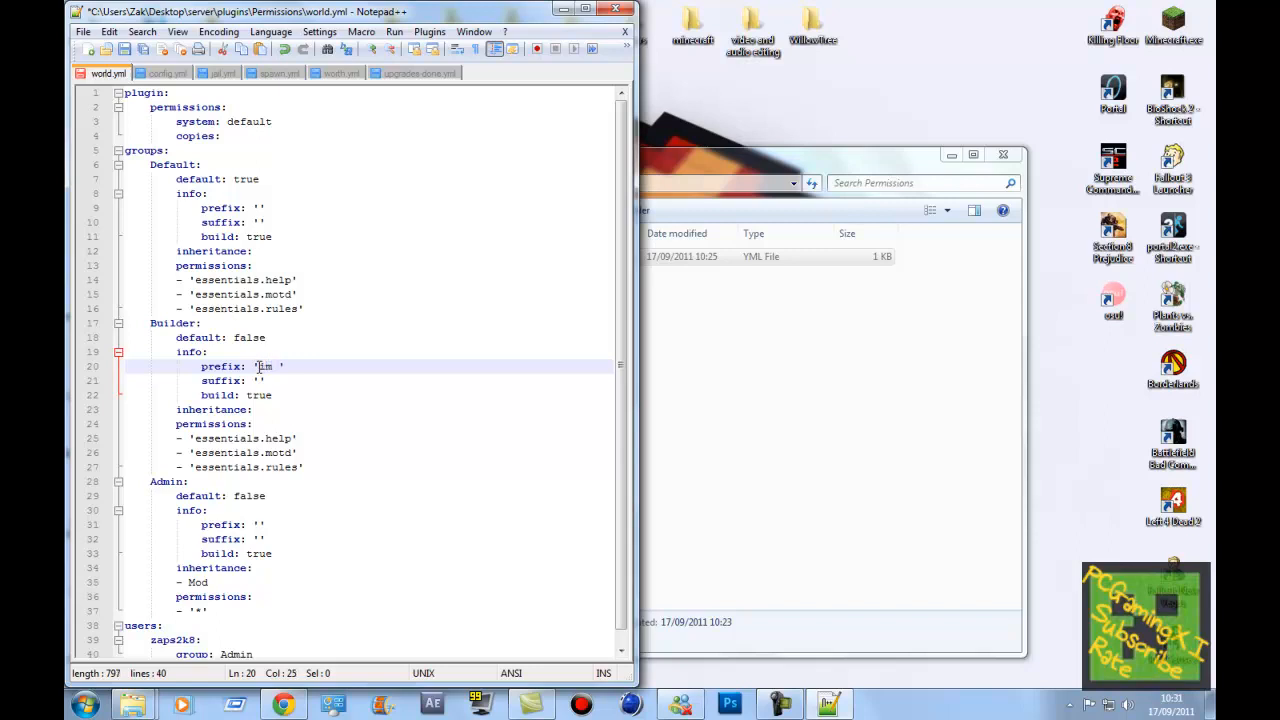
pyautogui.write('a Builde')
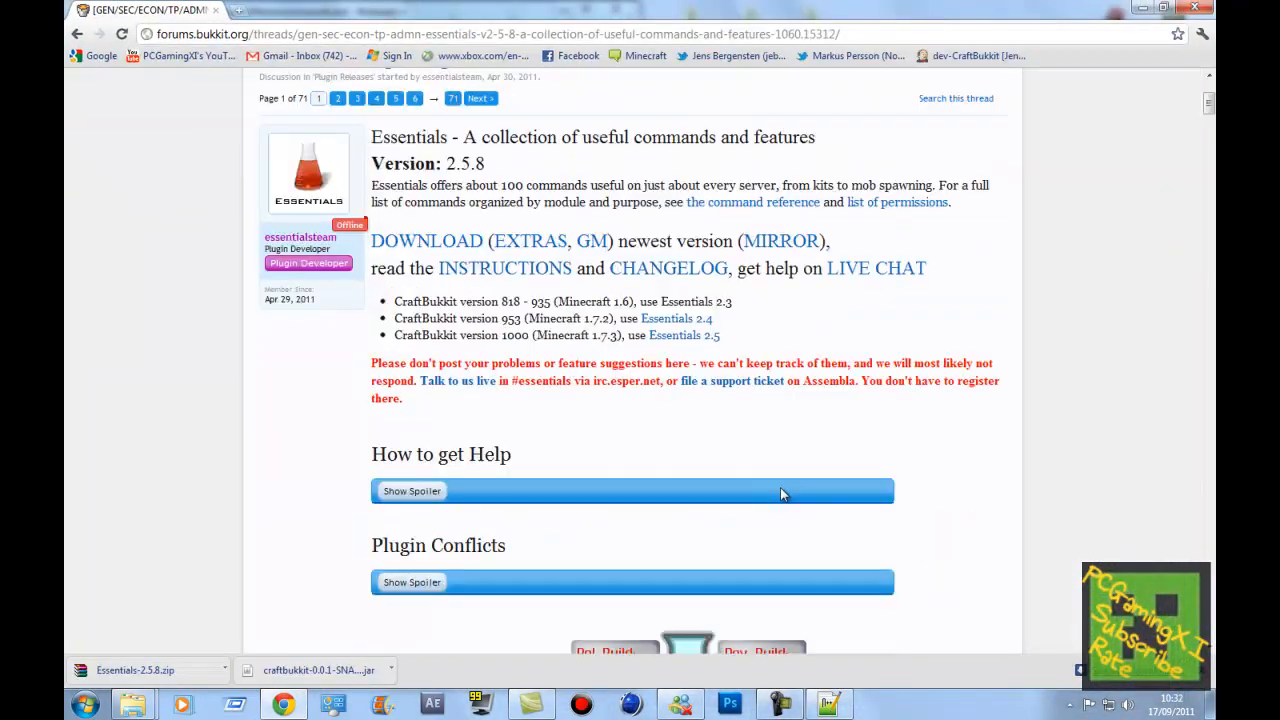
# From the forum thread reach the Essentials Wiki Downloads page and jump to the Essentials.jar section
pyautogui.scroll(-3)
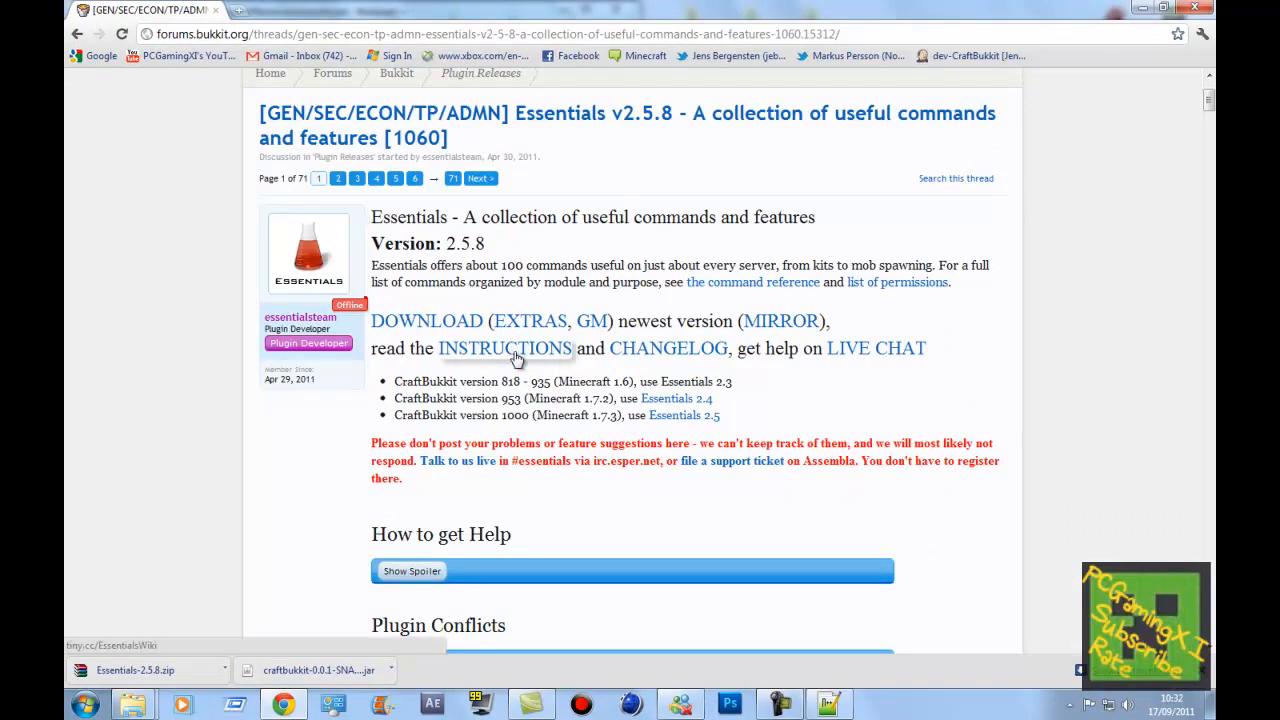
pyautogui.click(505, 348)
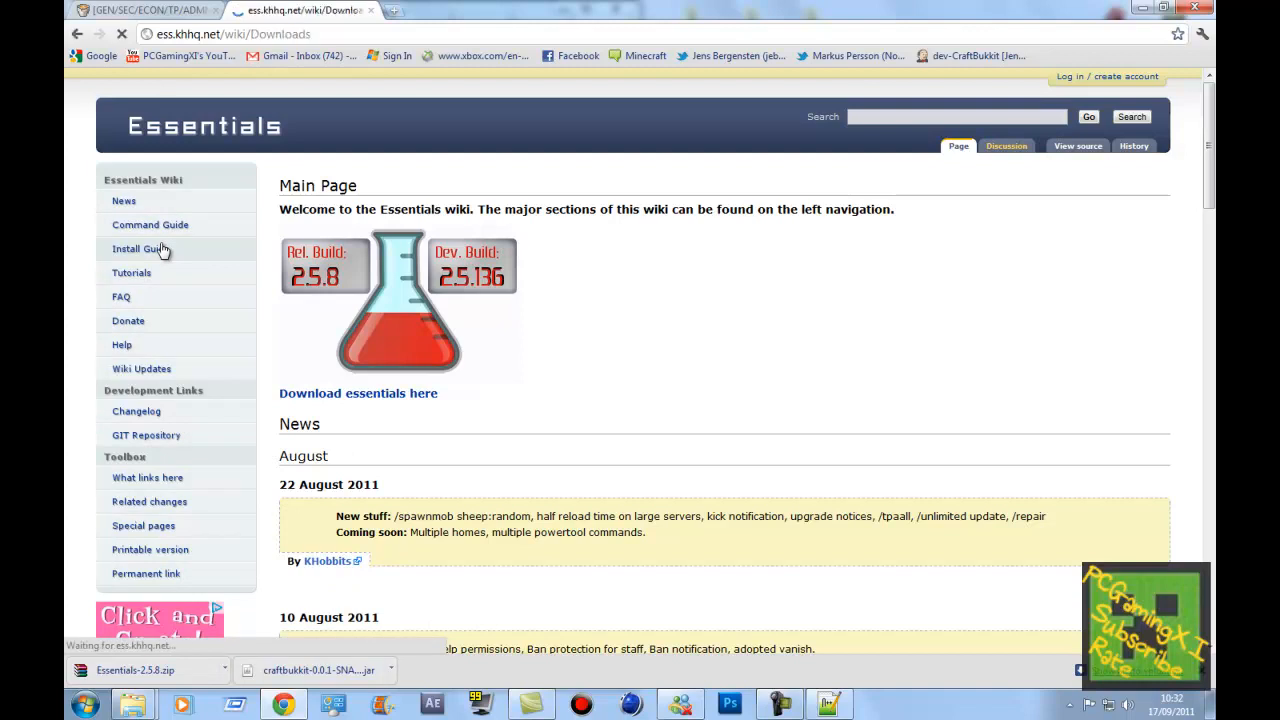
pyautogui.click(358, 393)
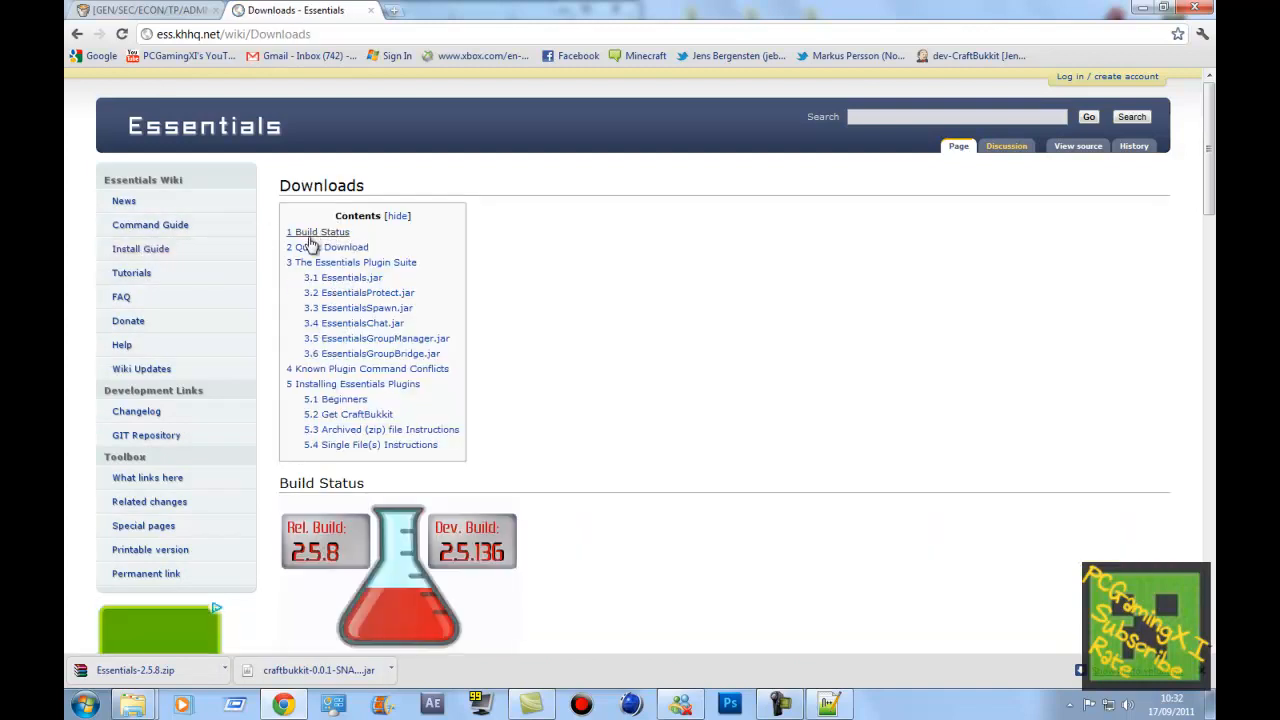
pyautogui.moveTo(362, 323)
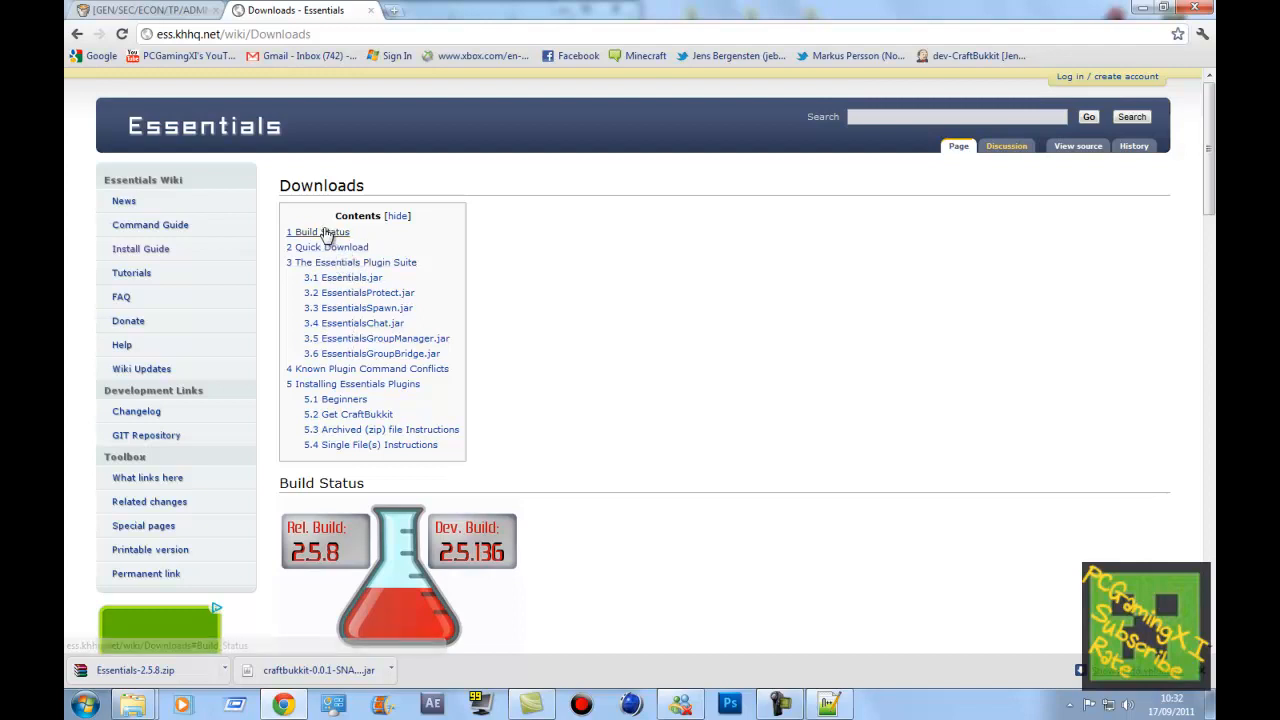
pyautogui.click(350, 277)
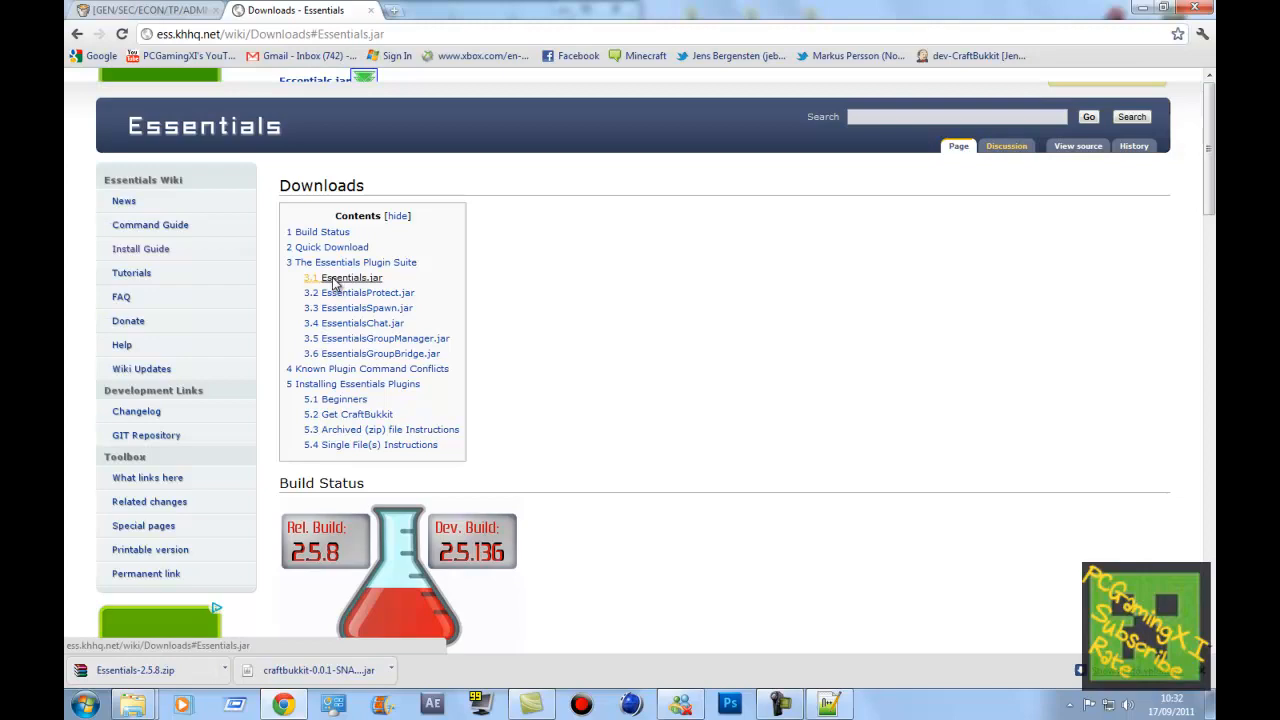
pyautogui.scroll(-3)
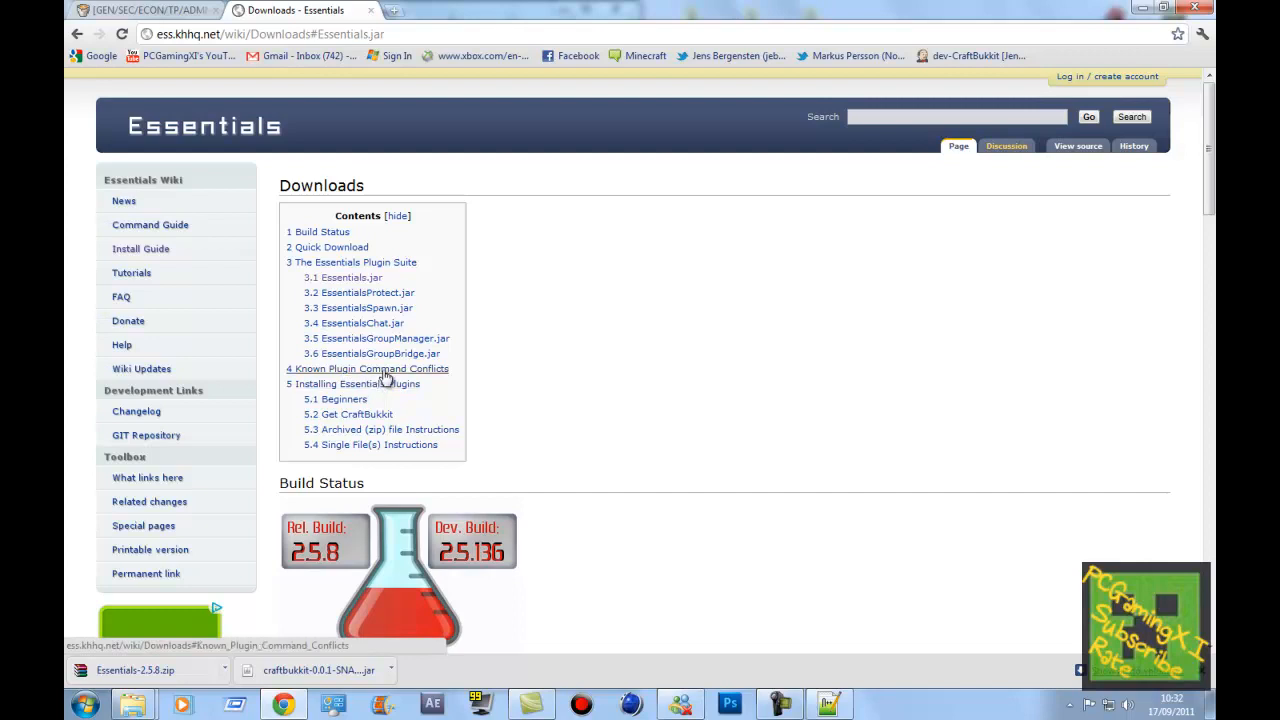
pyautogui.moveTo(355, 414)
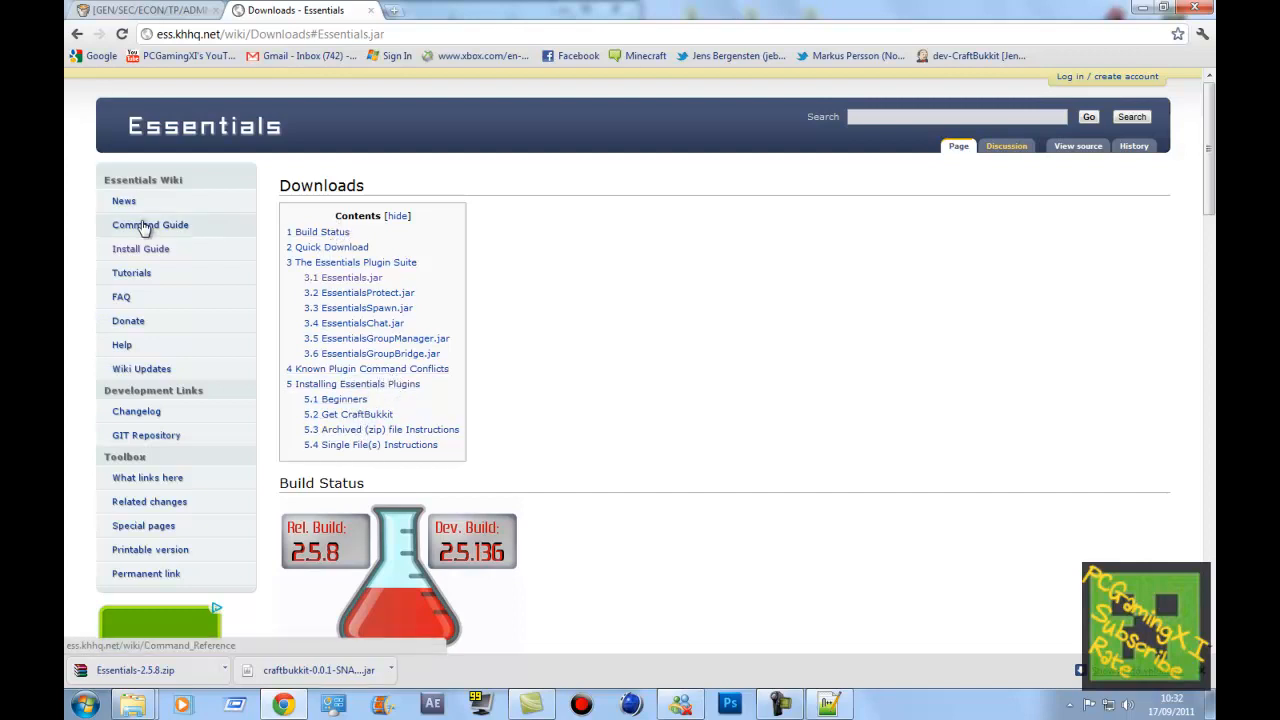
# Open the wiki Command Reference and select the essentials.bigtree permission node
pyautogui.click(150, 224)
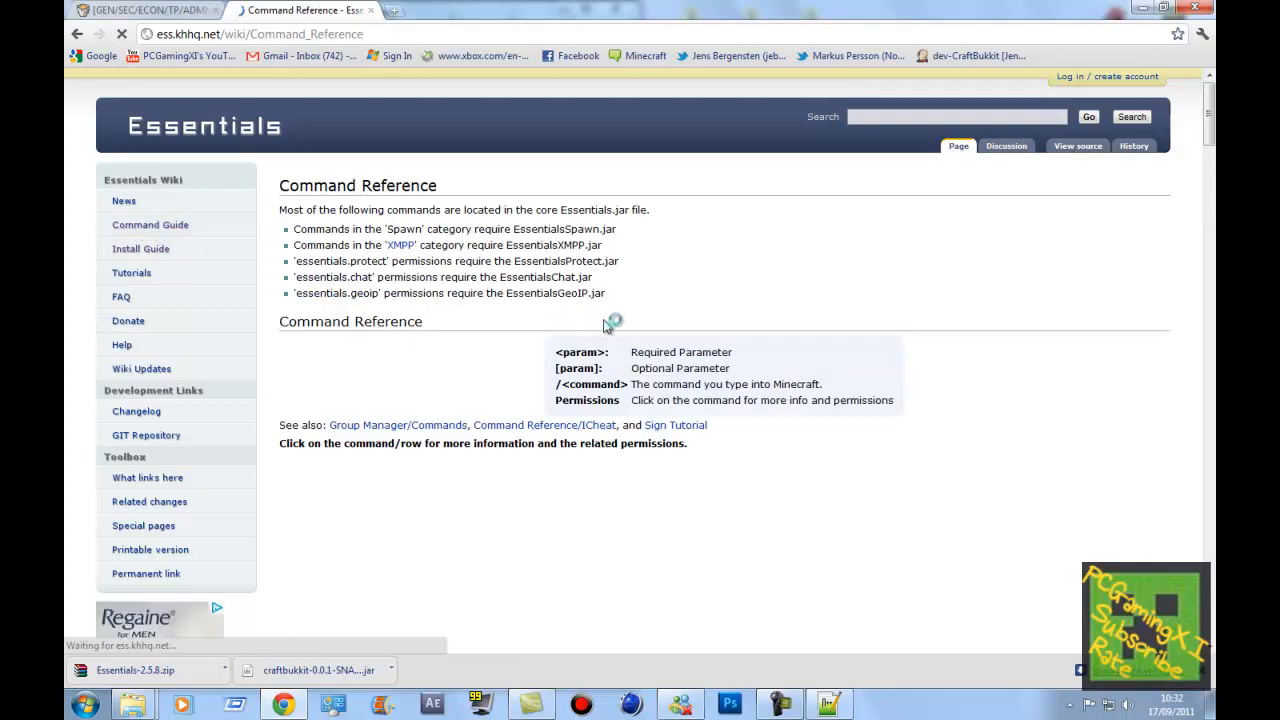
pyautogui.scroll(-3)
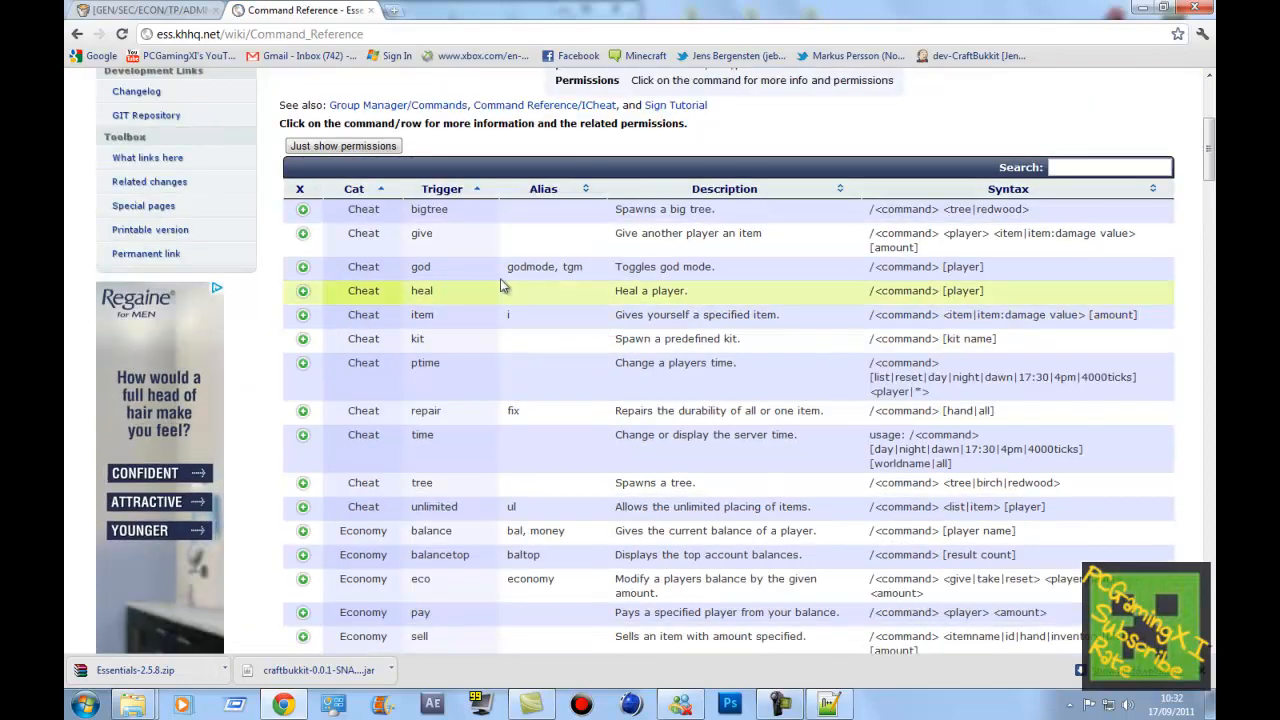
pyautogui.moveTo(925, 188)
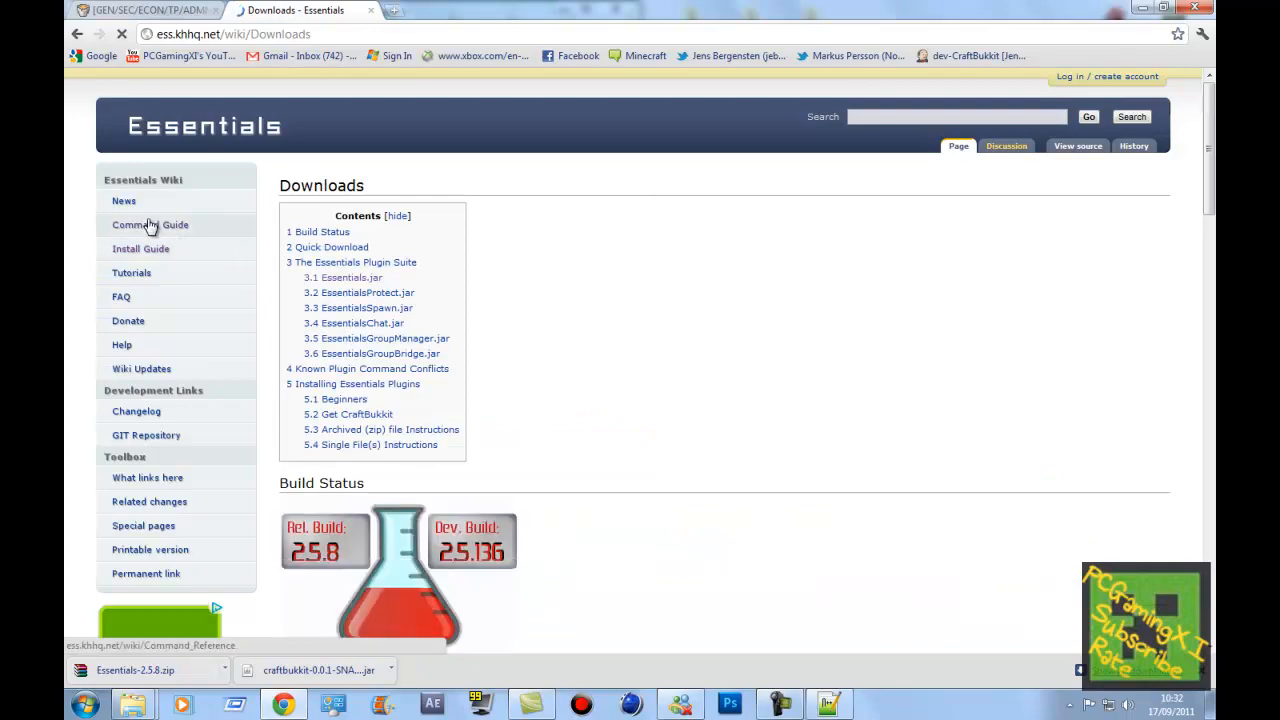
pyautogui.click(149, 224)
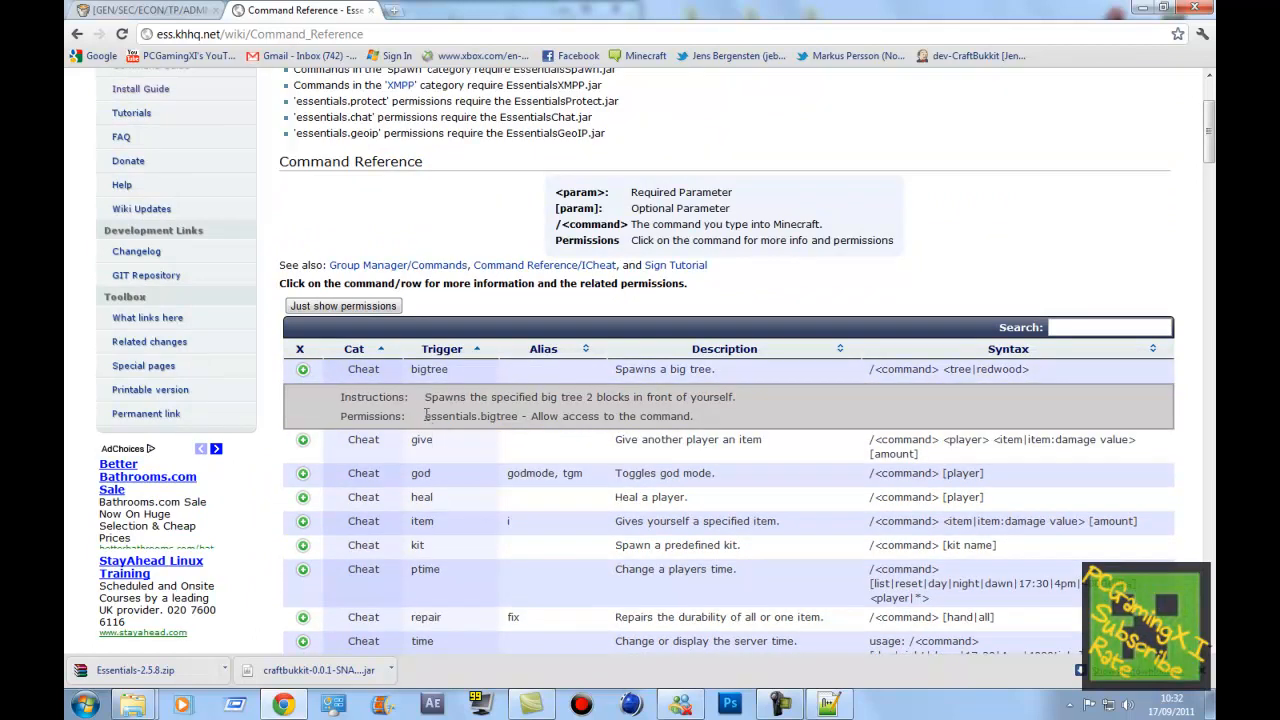
pyautogui.doubleClick(469, 416)
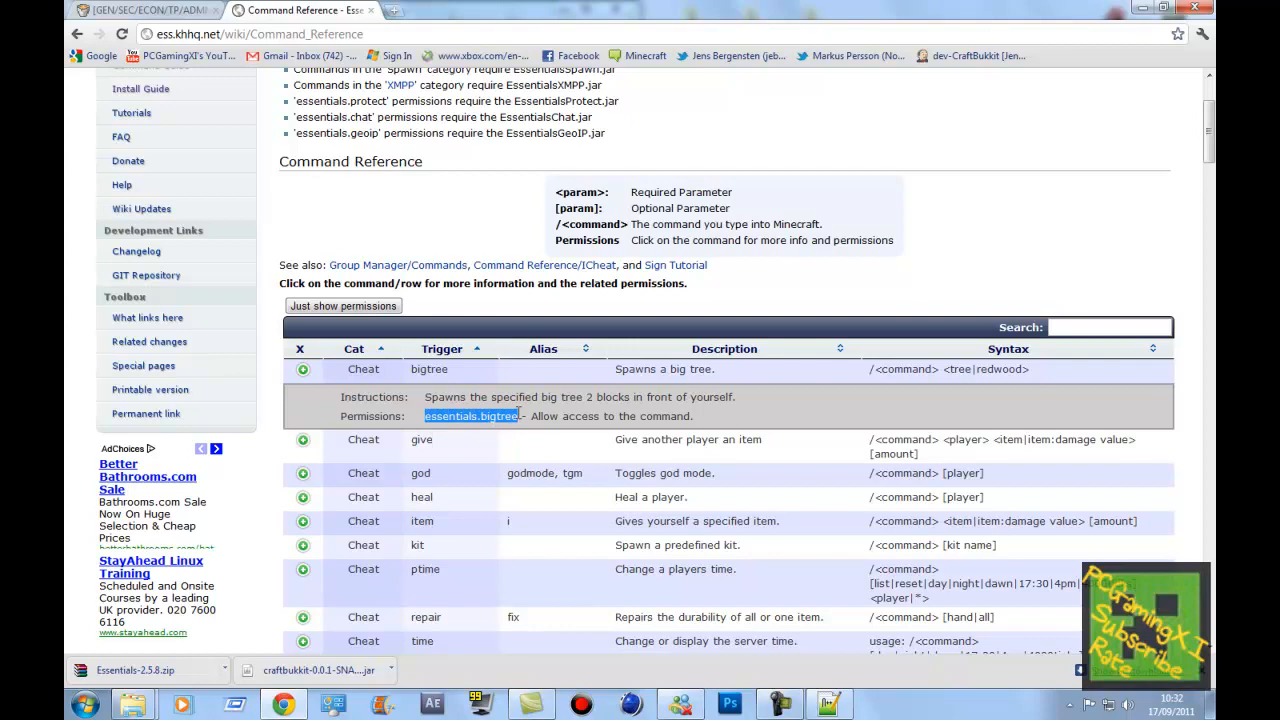
pyautogui.scroll(-3)
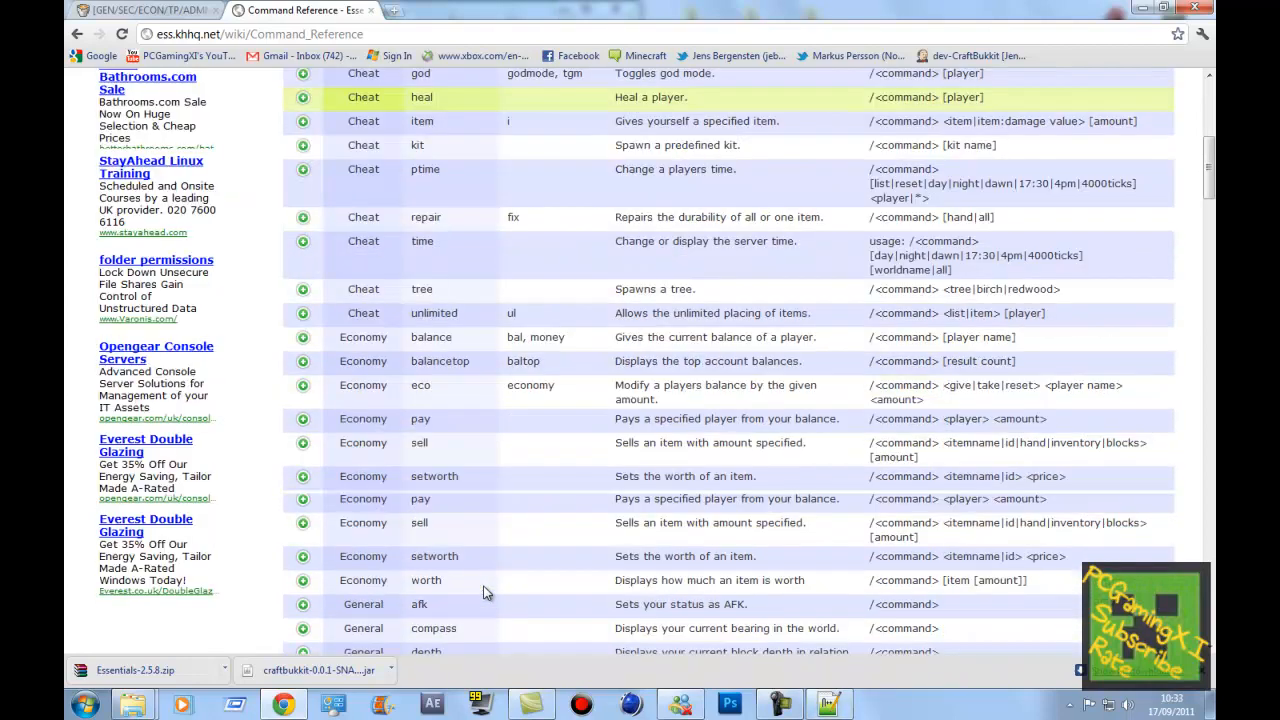
pyautogui.scroll(-3)
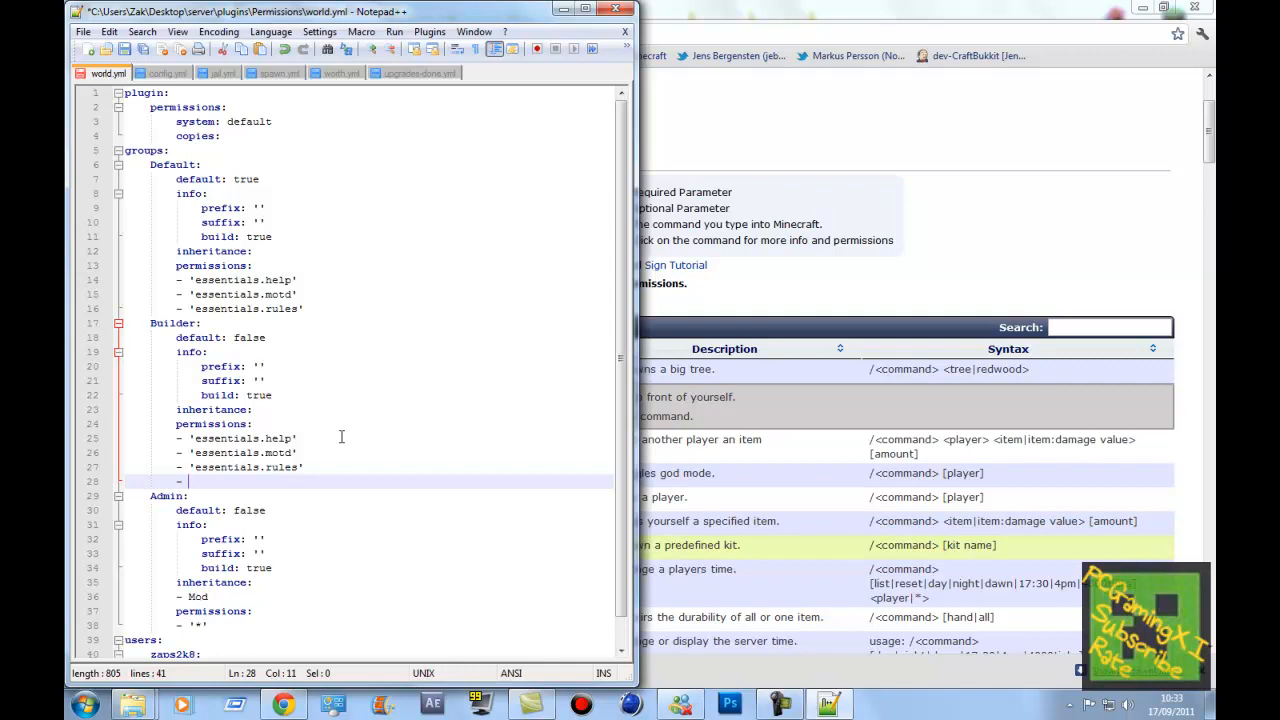
# Begin a quoted Builder permission entry and paste the copied permission node into it
pyautogui.write("'")
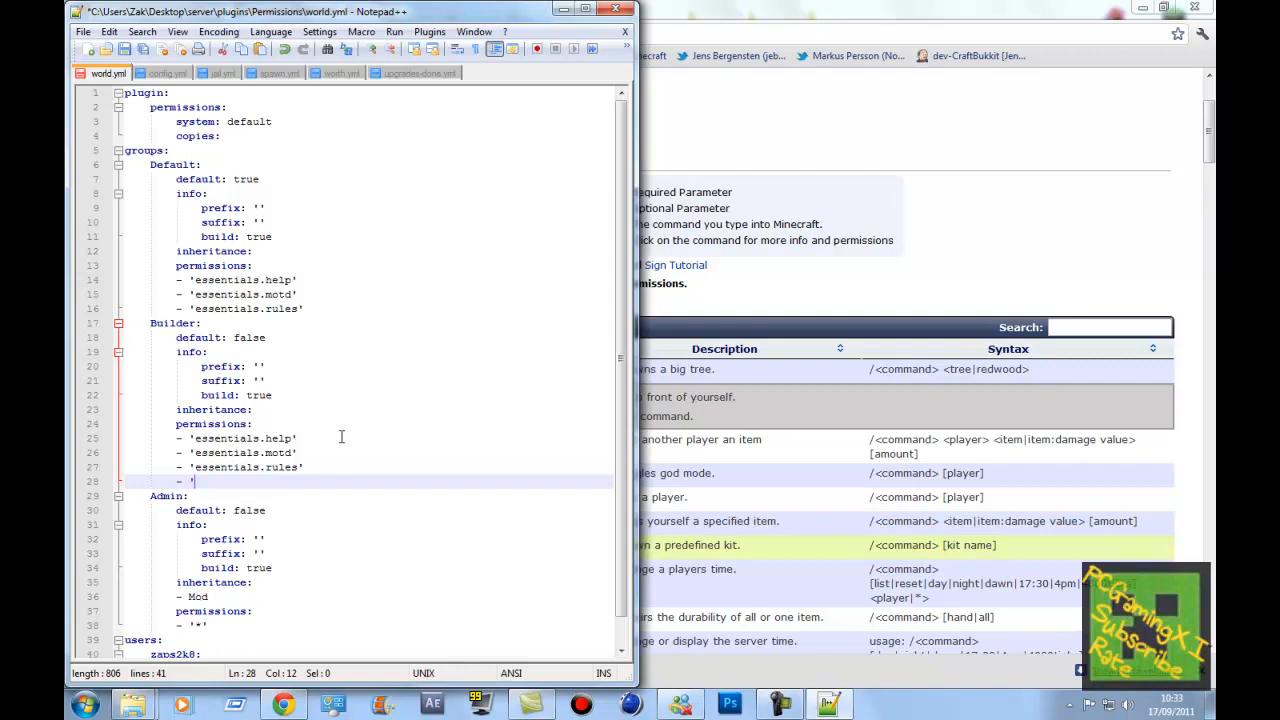
pyautogui.rightClick(340, 437)
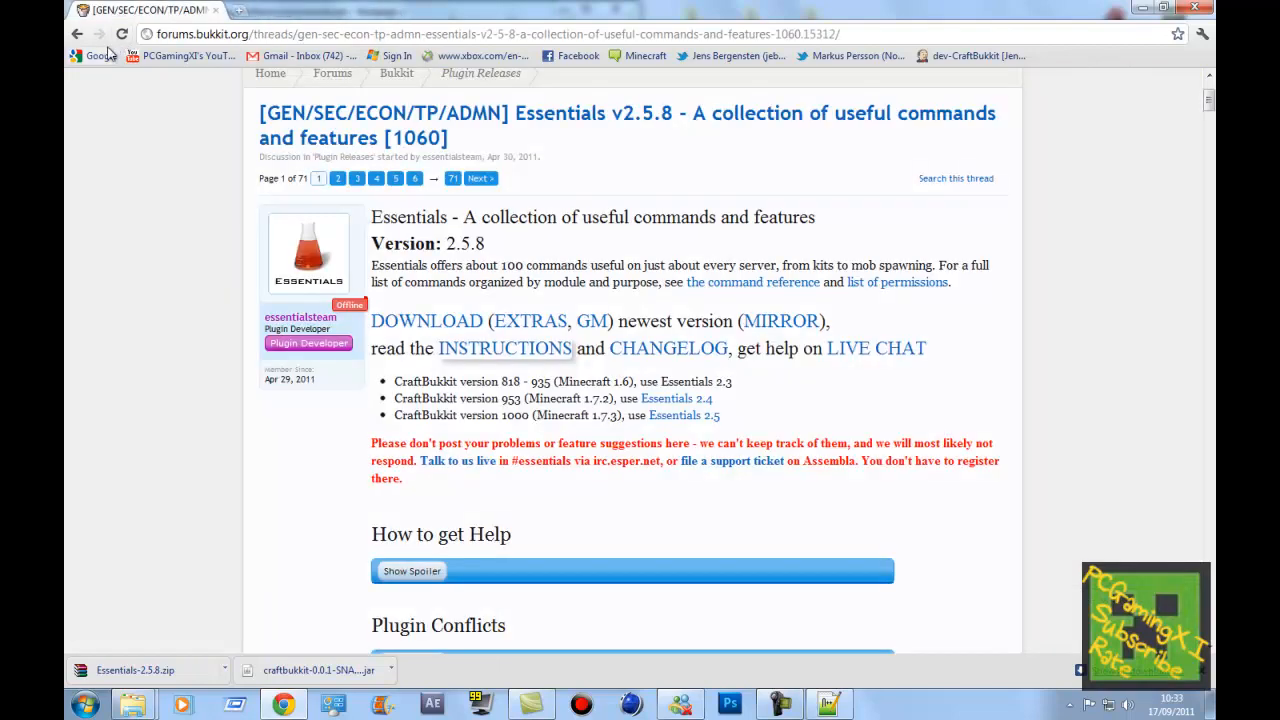
# Search Google for 'bukkit plugins' and land on the Bukkit Plugin List page
pyautogui.click(92, 55)
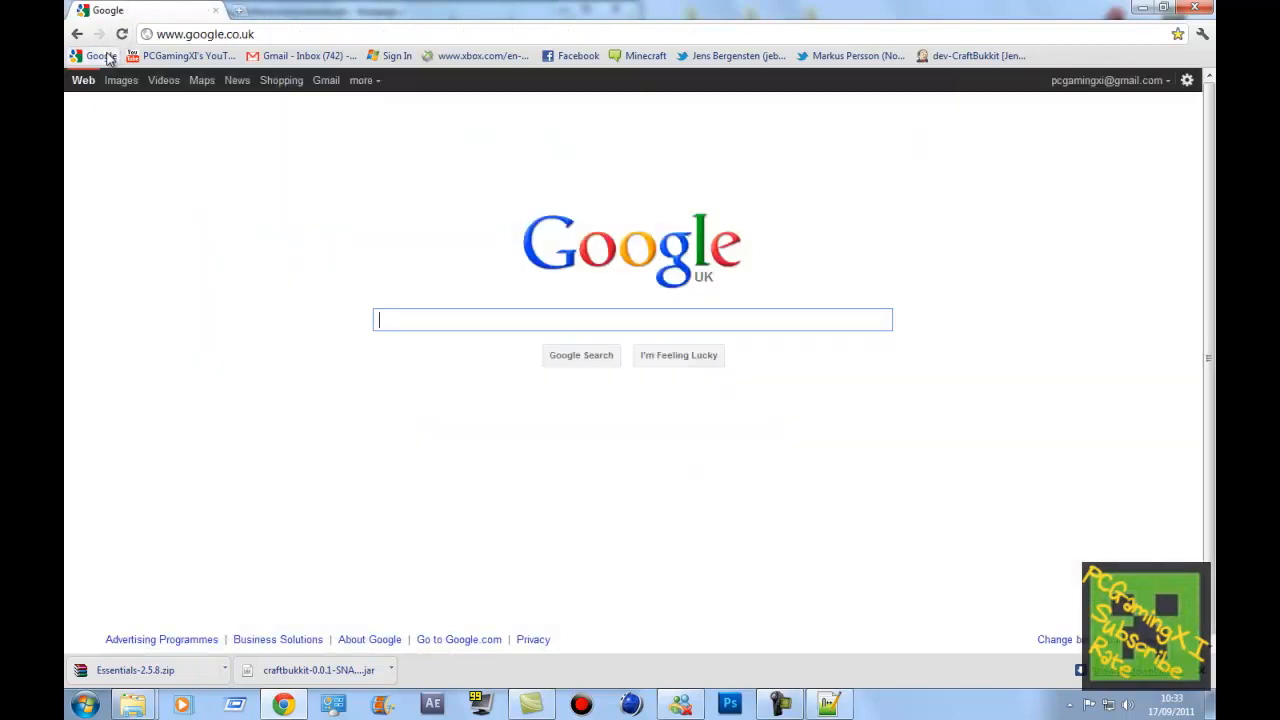
pyautogui.write('bukkit p')
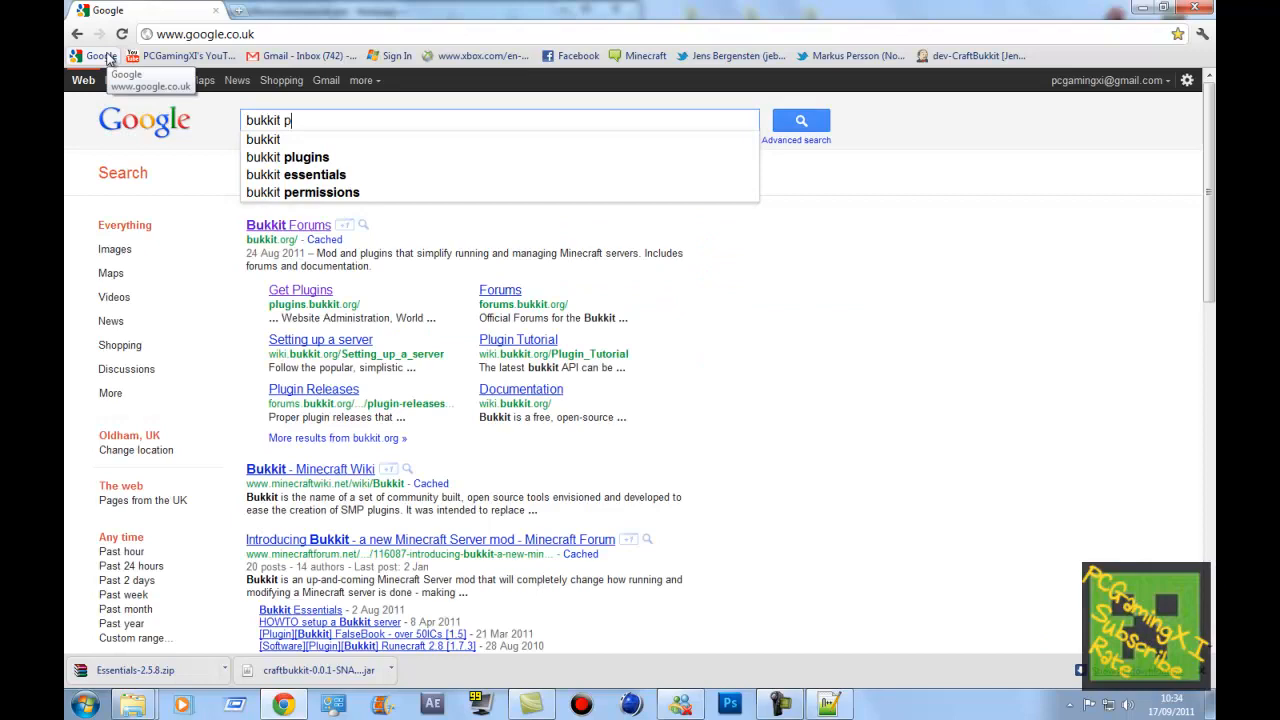
pyautogui.click(287, 157)
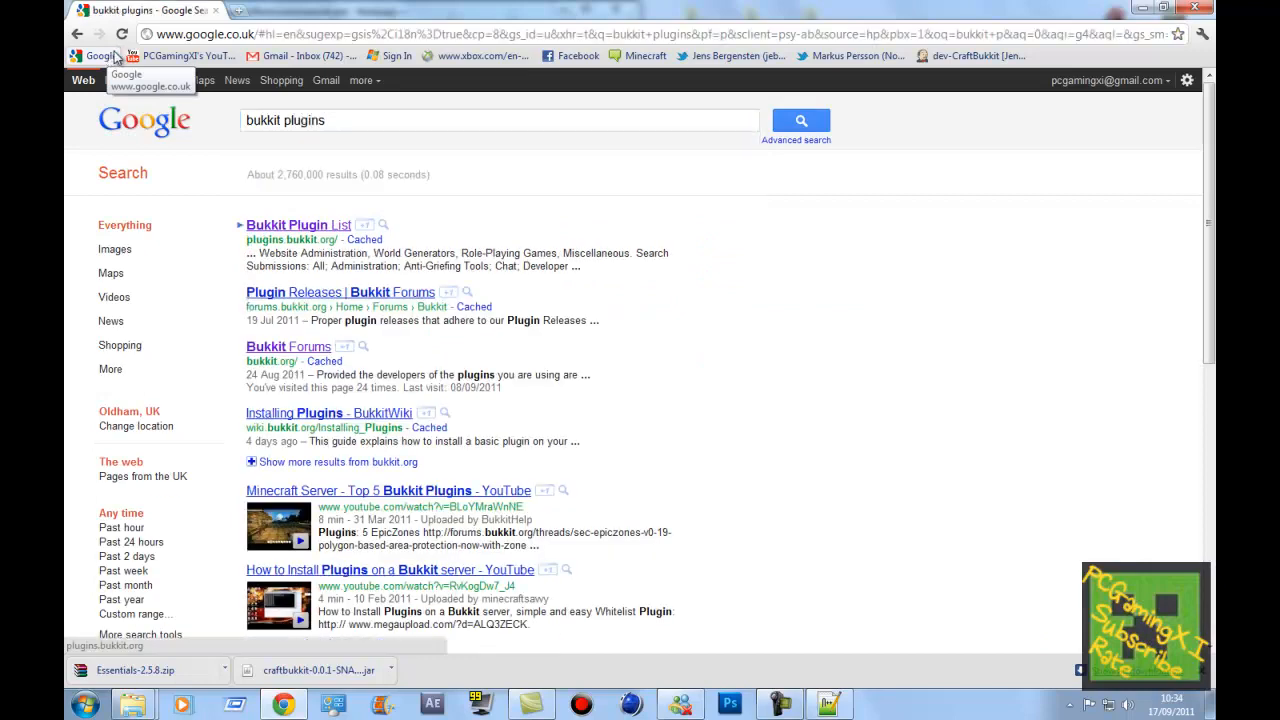
pyautogui.click(297, 224)
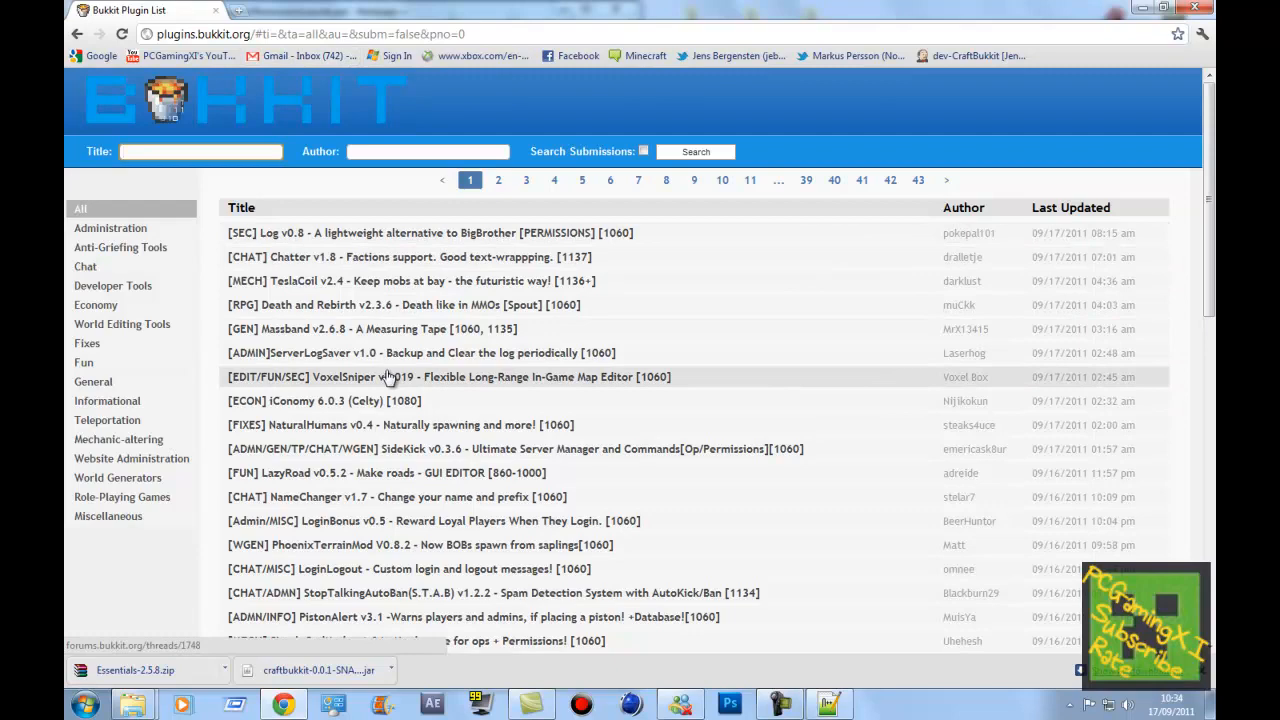
pyautogui.scroll(-3)
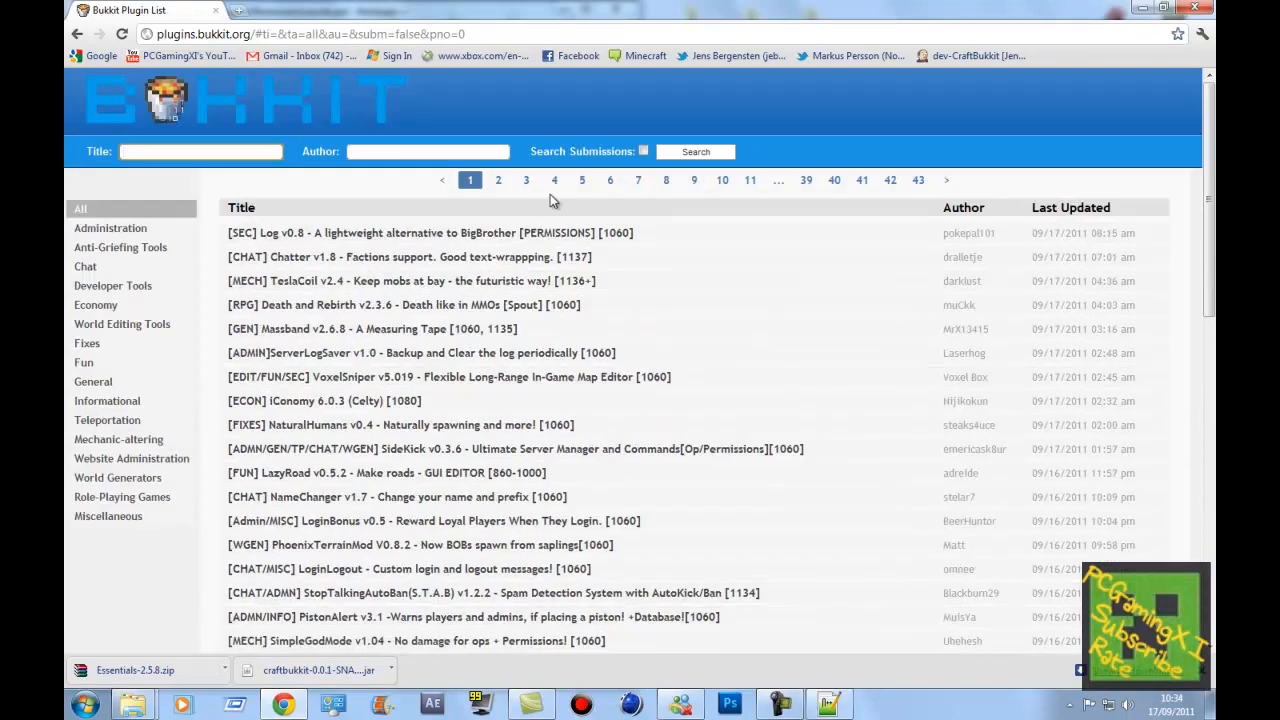
pyautogui.moveTo(490, 125)
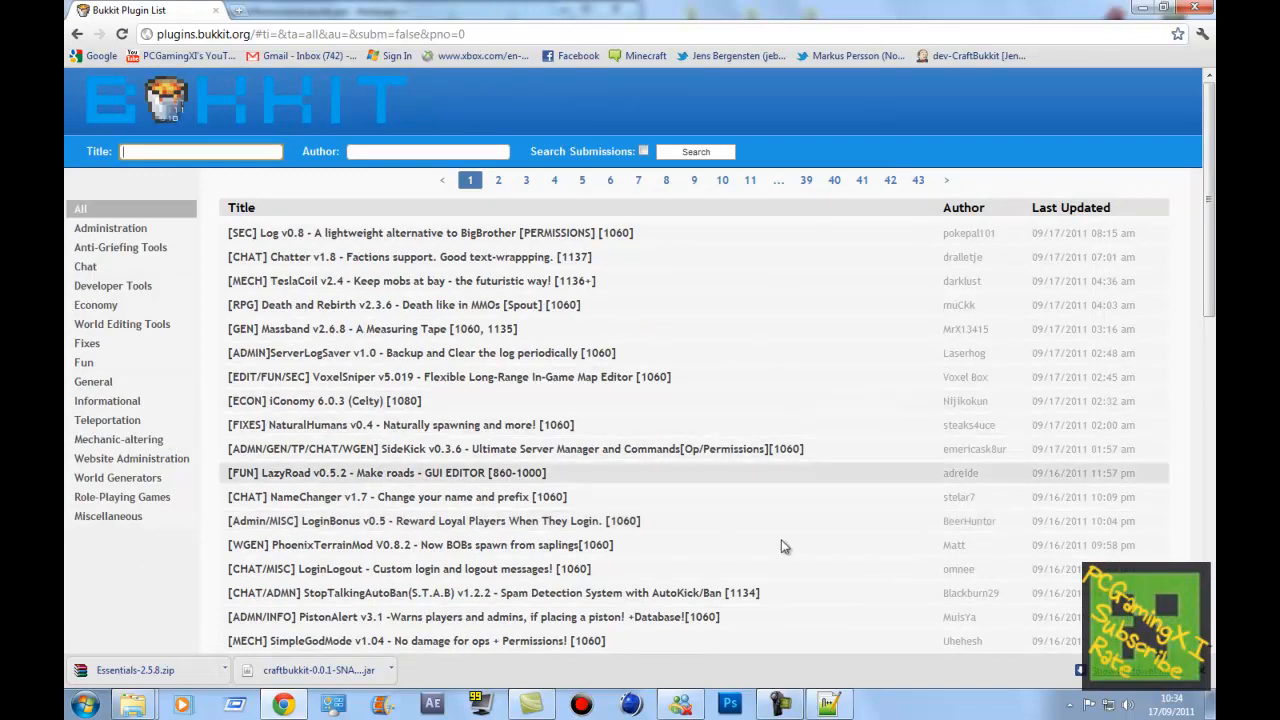
pyautogui.moveTo(420, 455)
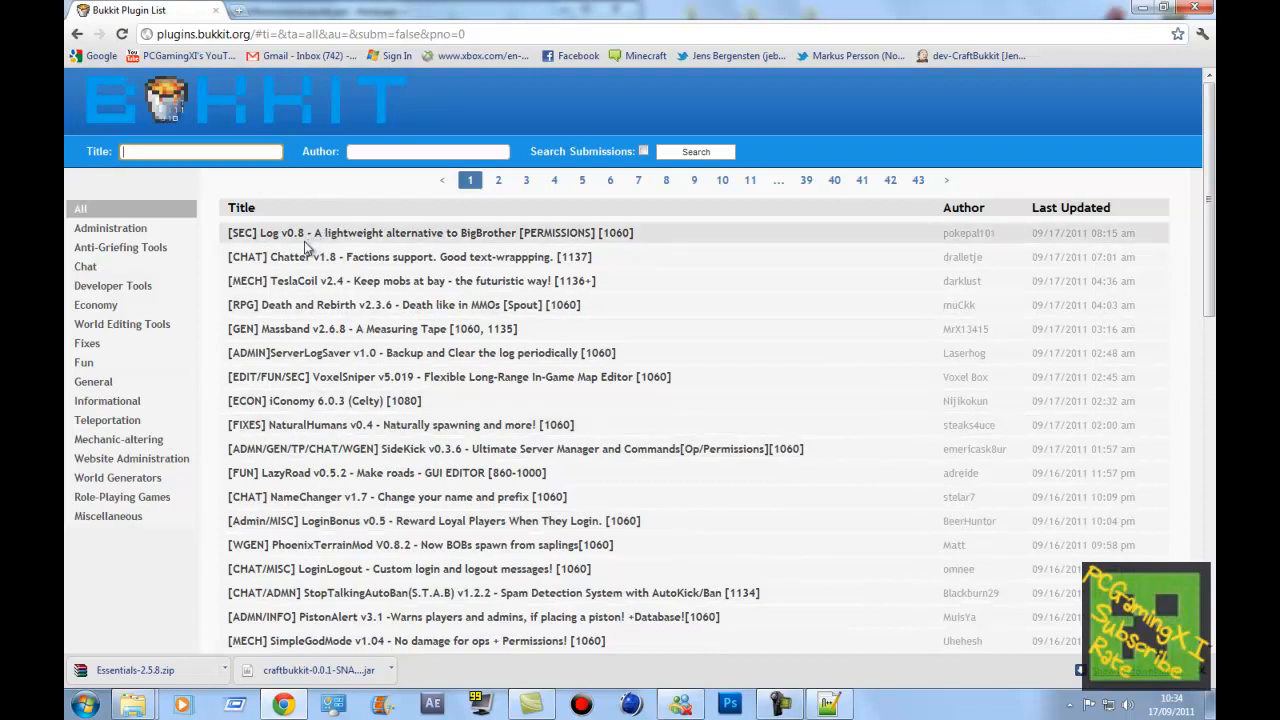
pyautogui.moveTo(330, 400)
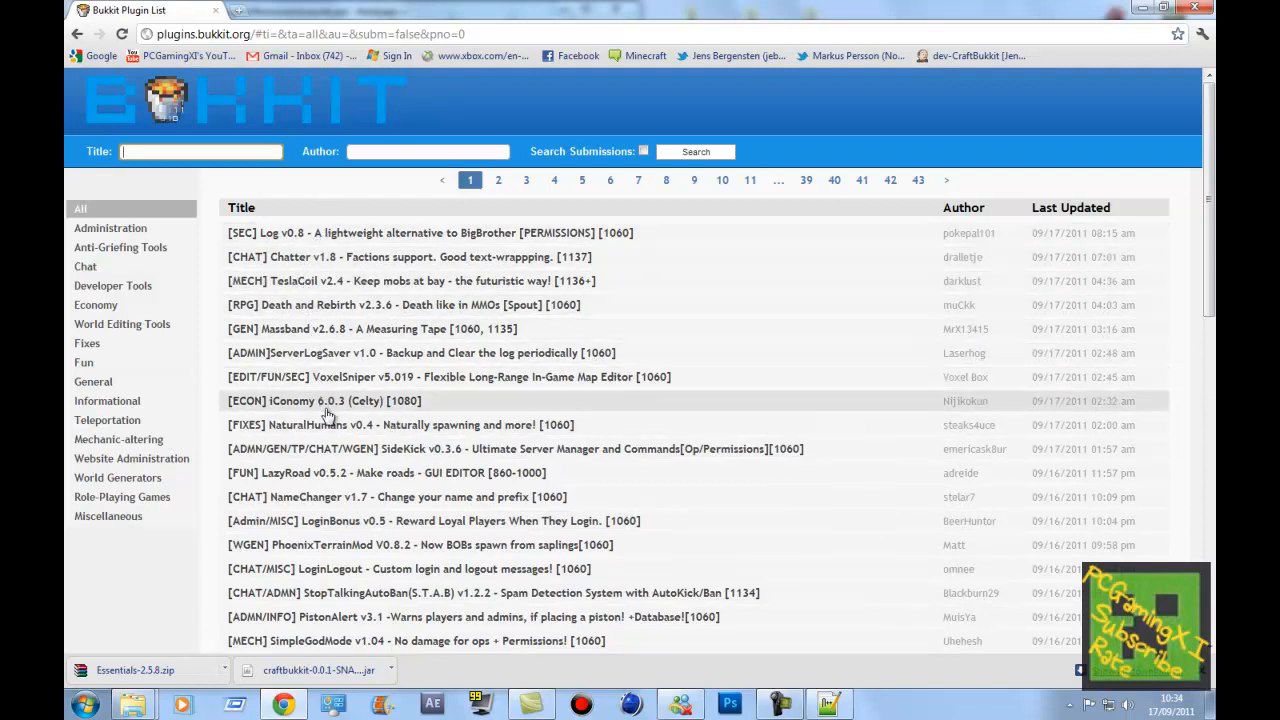
# Follow the iConomy 6.0.3 thread through to its dev.bukkit.org project page
pyautogui.click(324, 400)
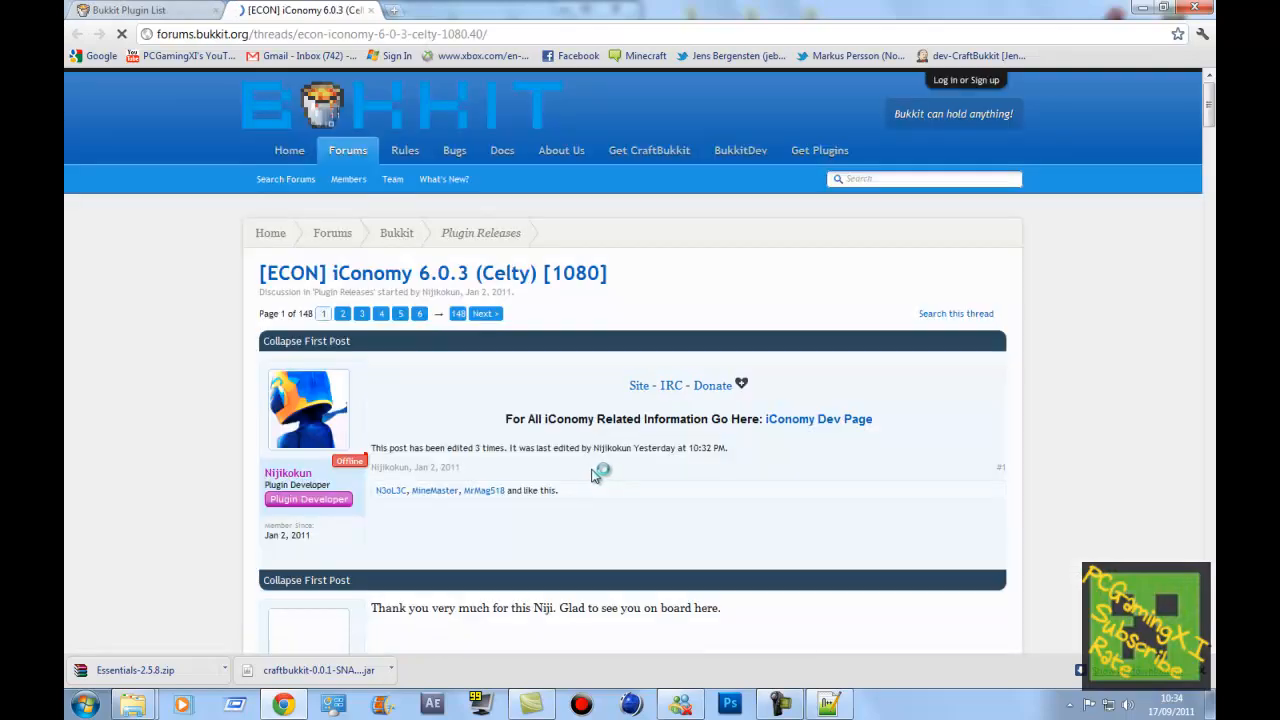
pyautogui.scroll(-3)
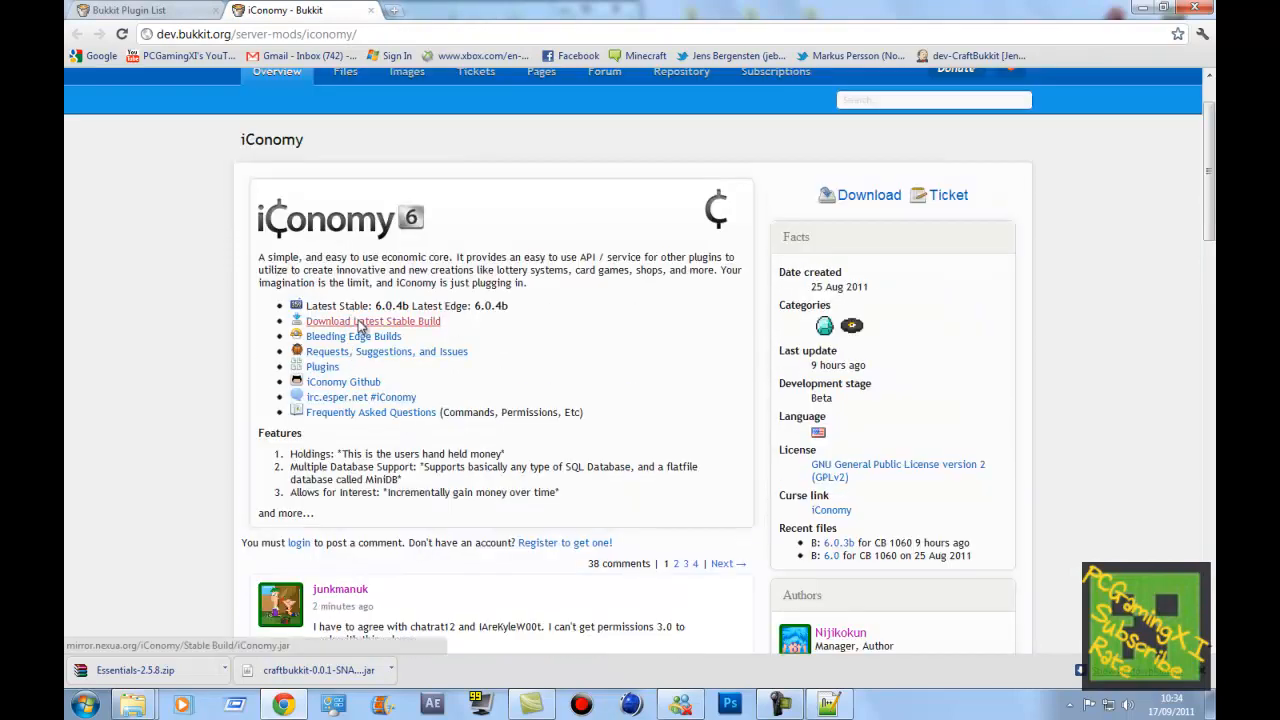
# Save the latest stable iConomy.jar build to the Desktop
pyautogui.click(373, 321)
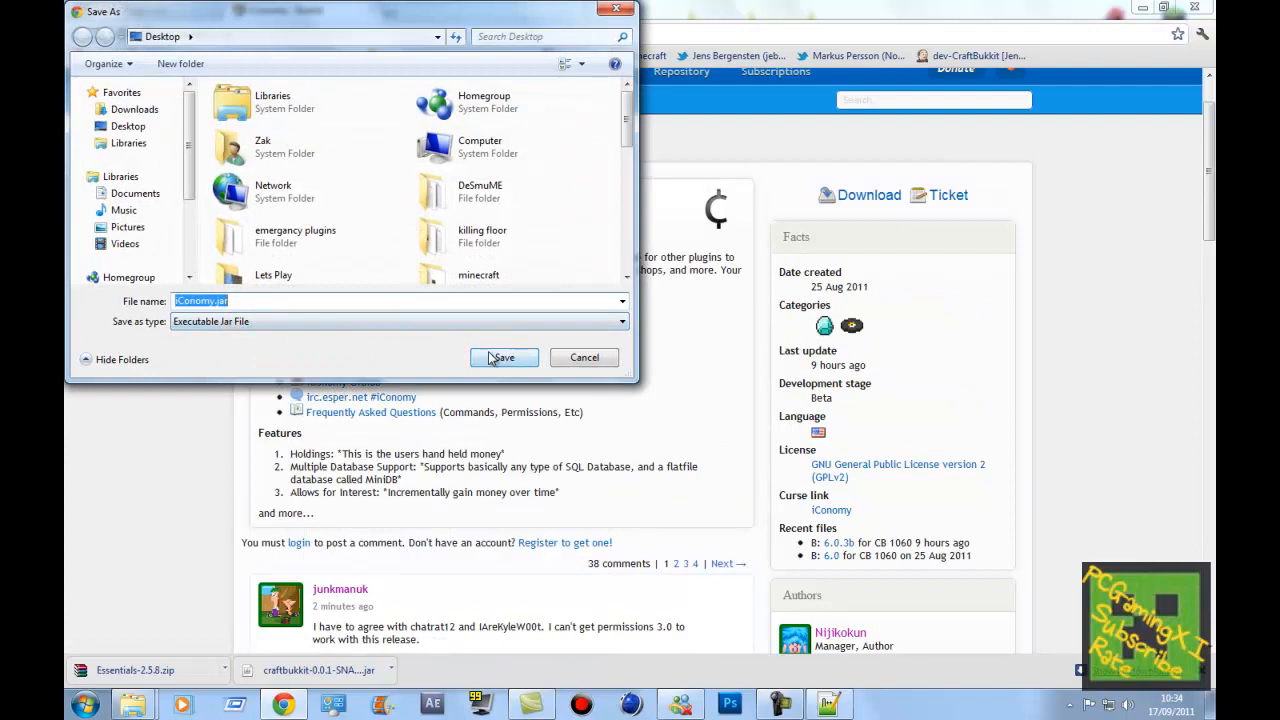
pyautogui.click(503, 357)
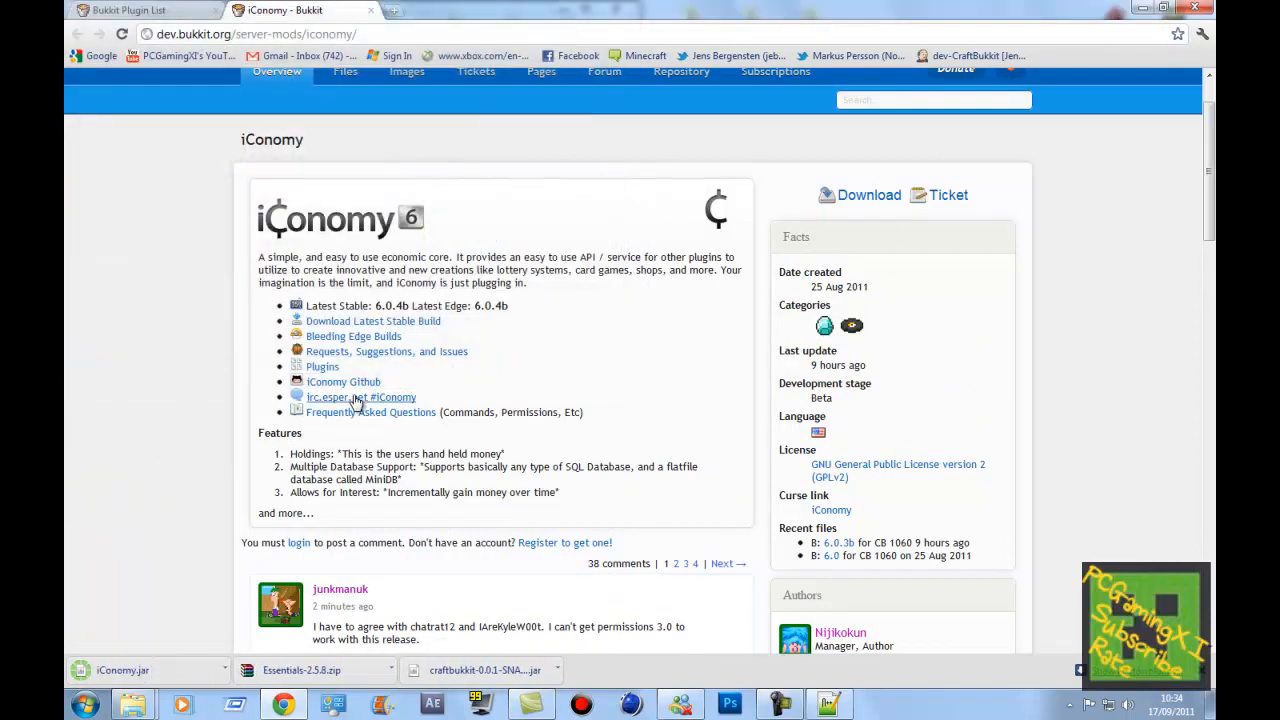
pyautogui.moveTo(533, 297)
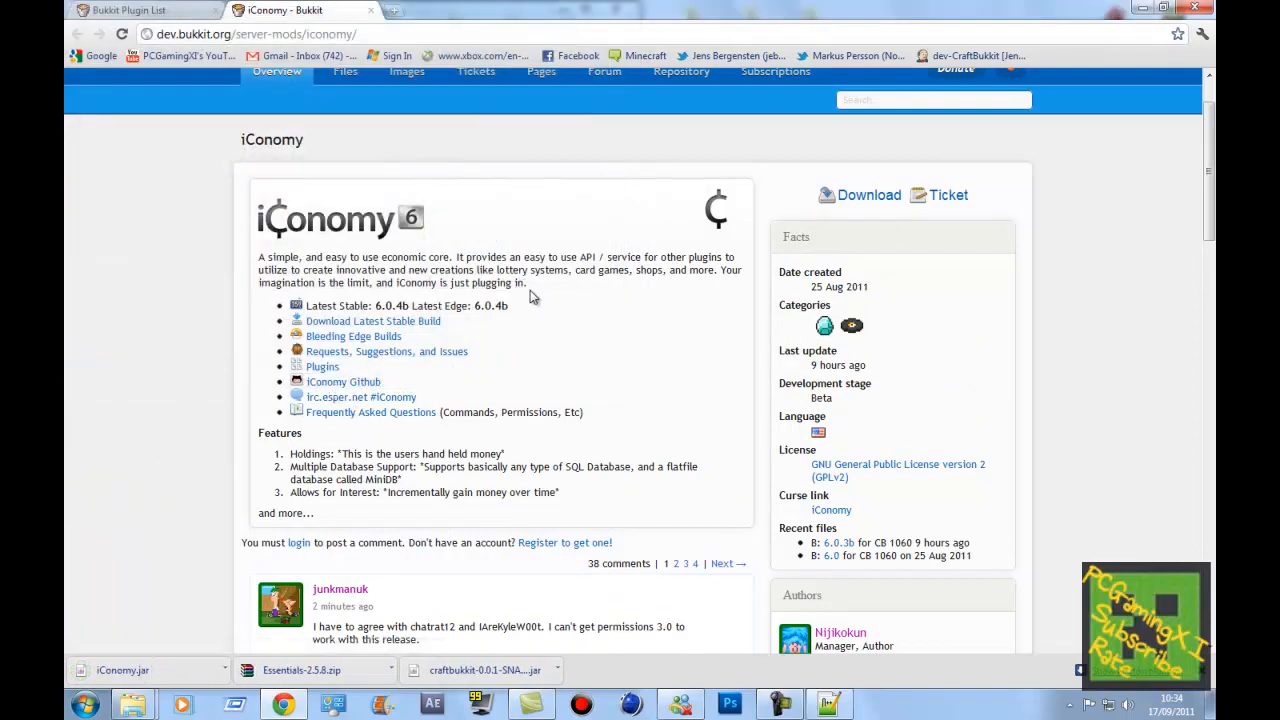
pyautogui.scroll(-3)
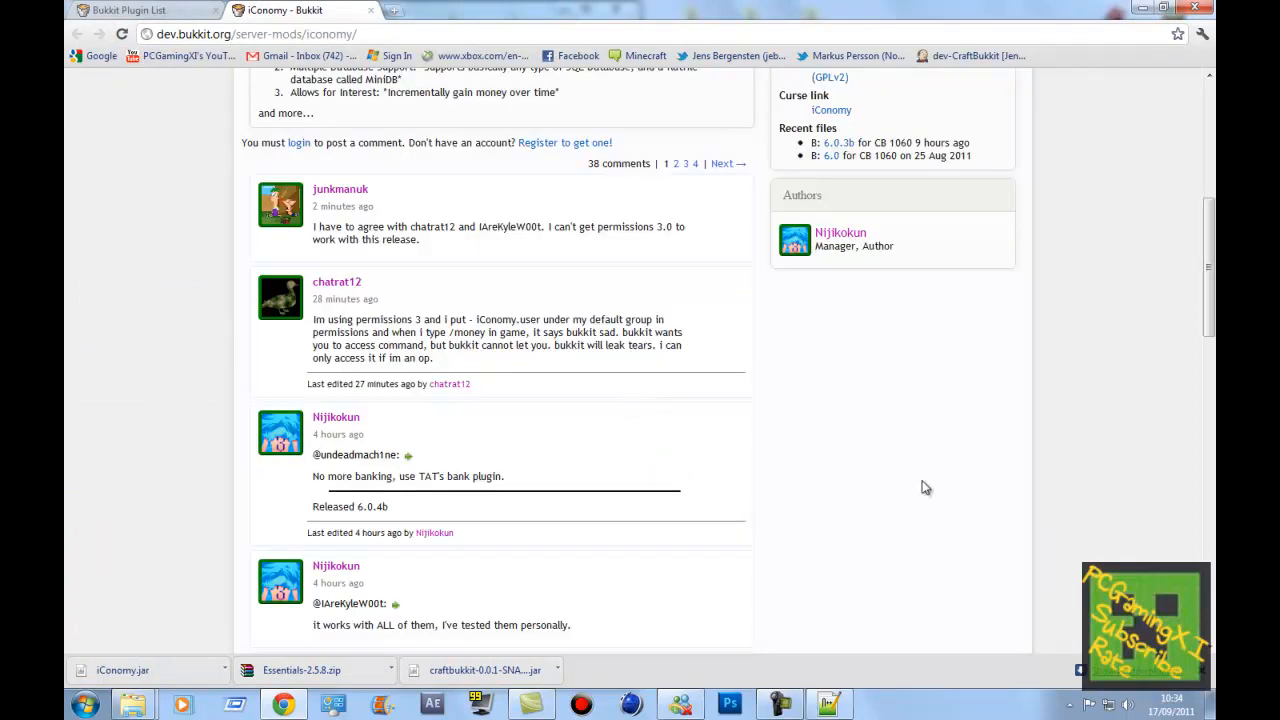
pyautogui.scroll(3)
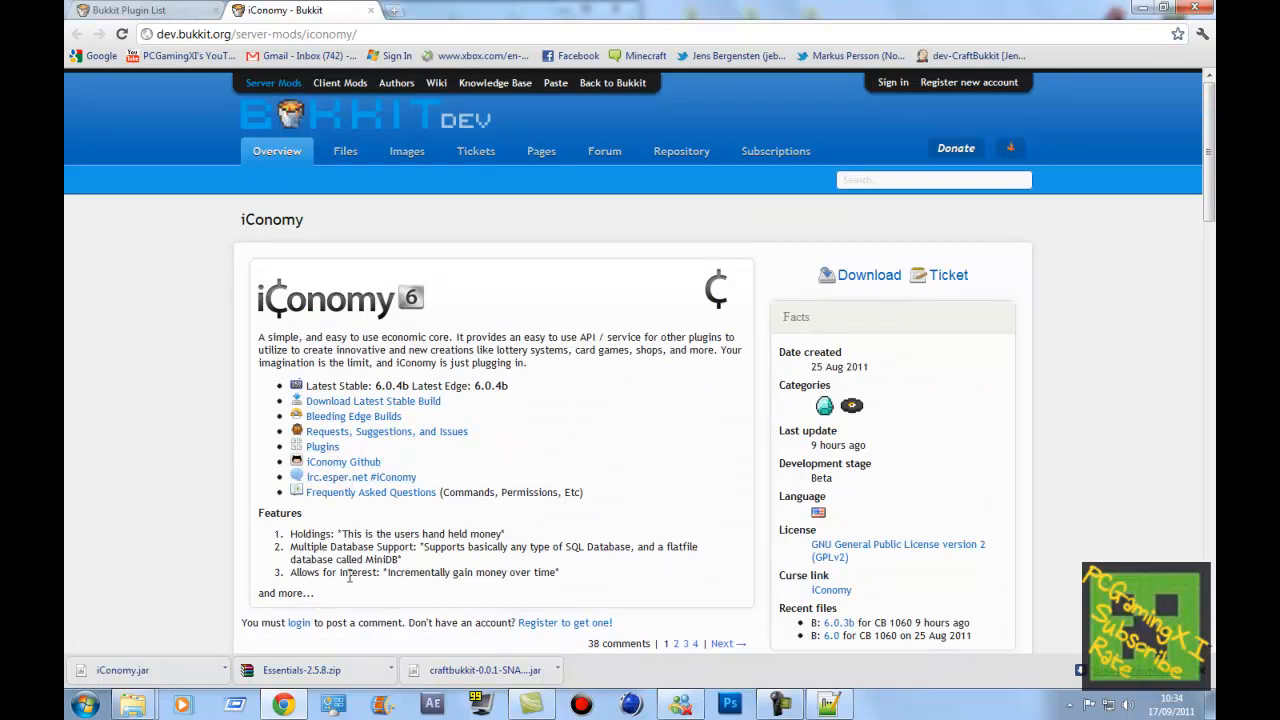
pyautogui.moveTo(362, 510)
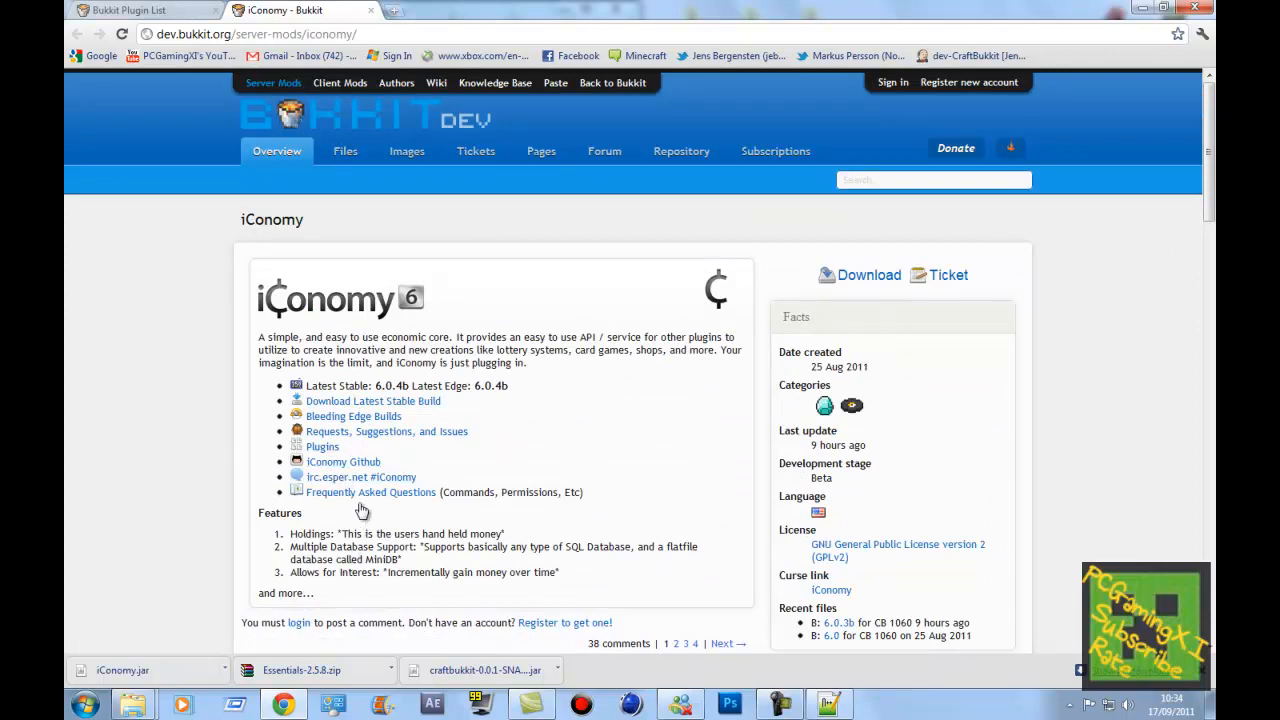
pyautogui.moveTo(485, 261)
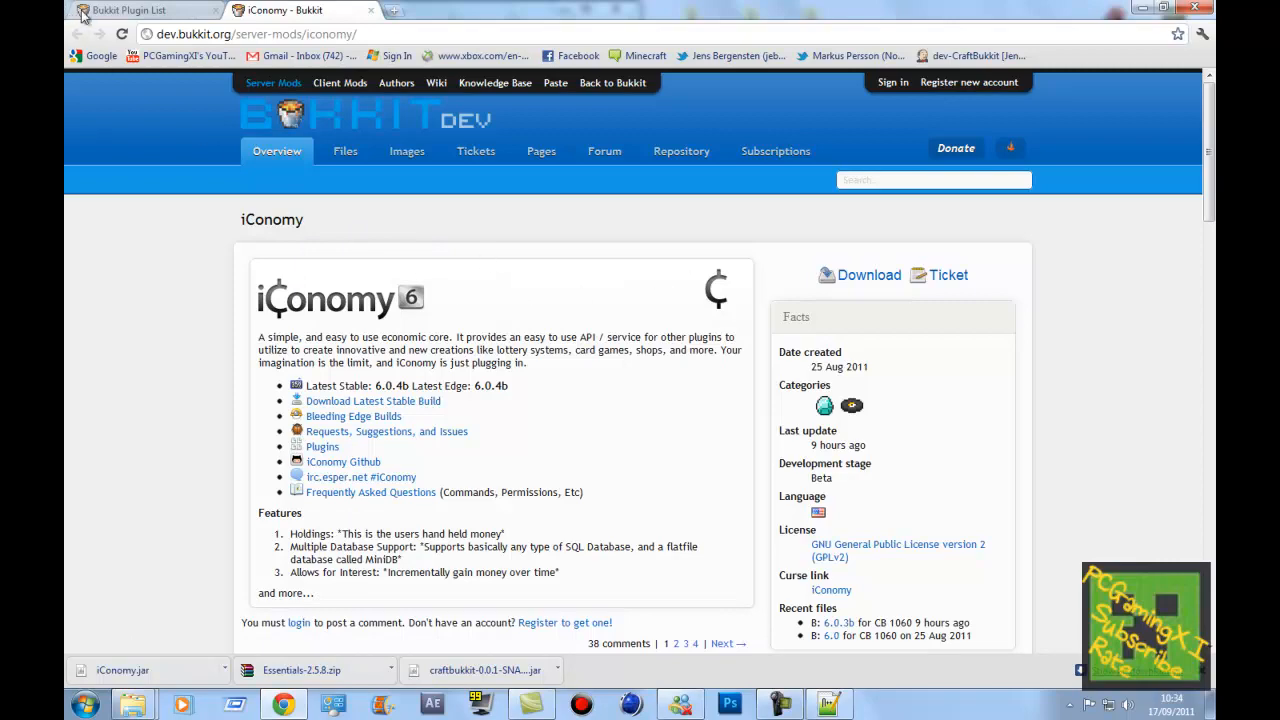
# Return to the Bukkit plugin list and reach the LWC download and installation page
pyautogui.click(125, 10)
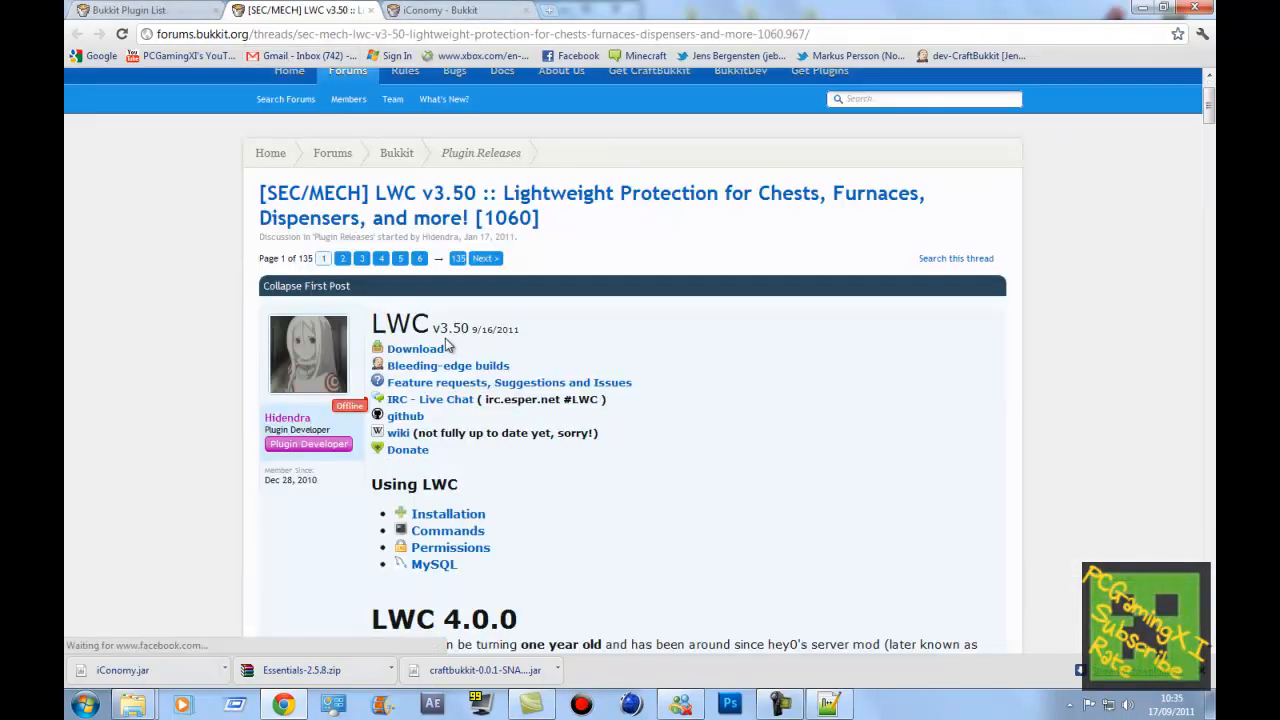
pyautogui.click(448, 513)
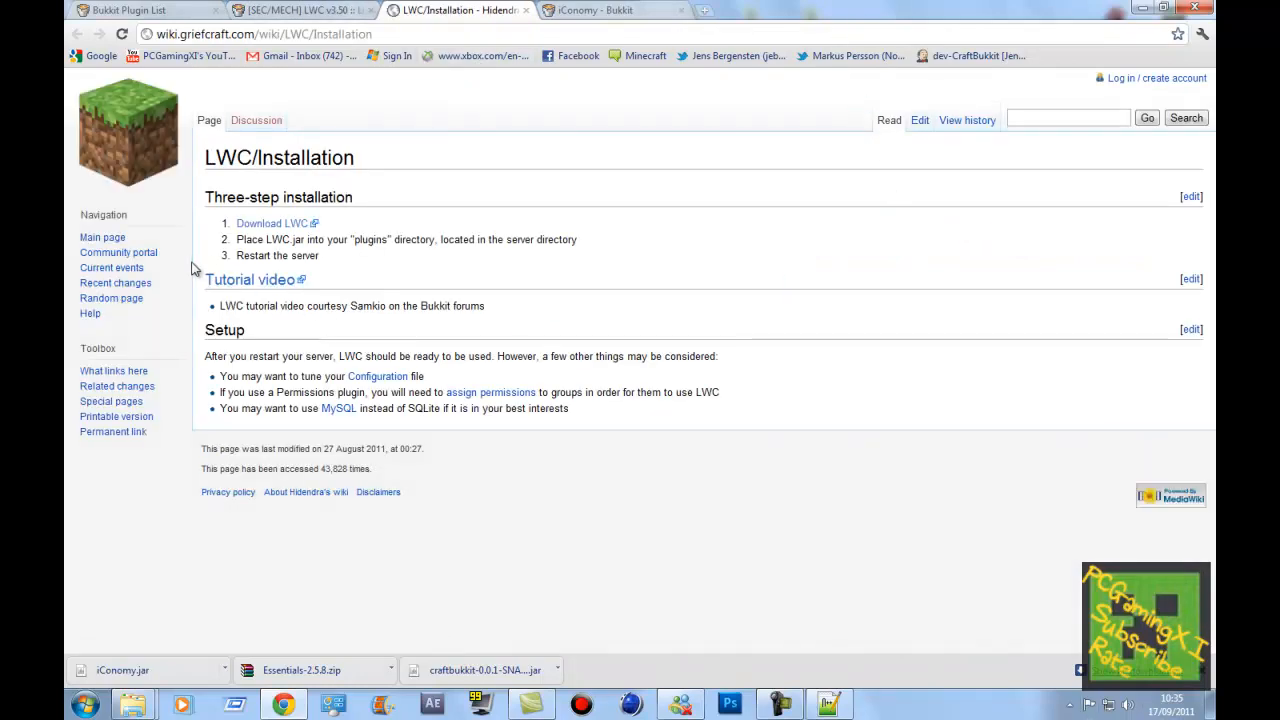
pyautogui.moveTo(490, 392)
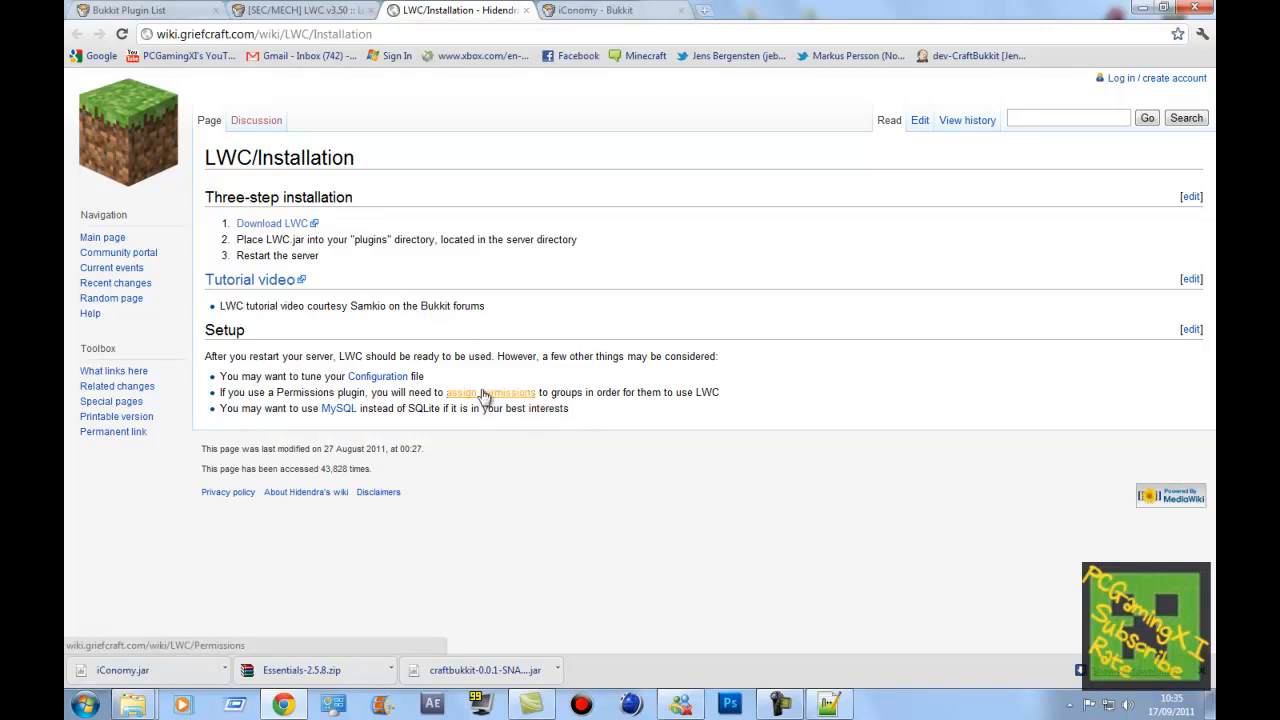
pyautogui.click(490, 392)
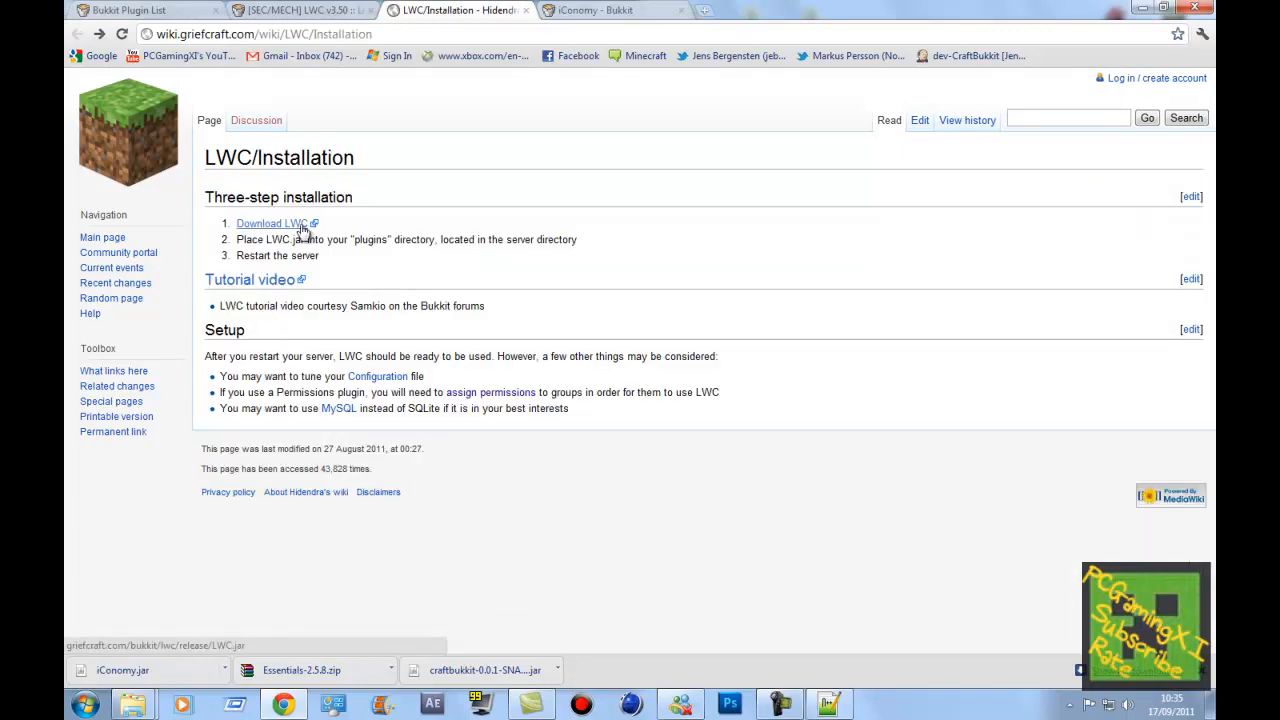
# Save LWC.jar to the Desktop and follow the 'assign permissions' link
pyautogui.click(270, 223)
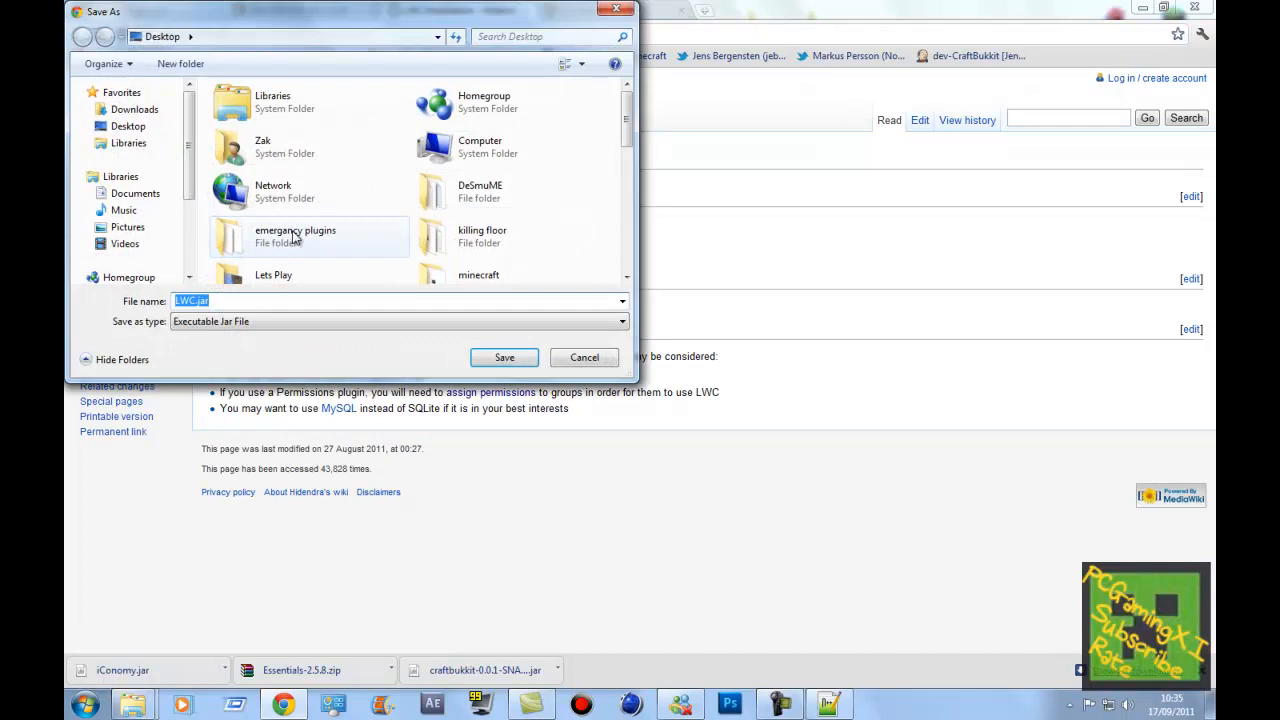
pyautogui.click(504, 357)
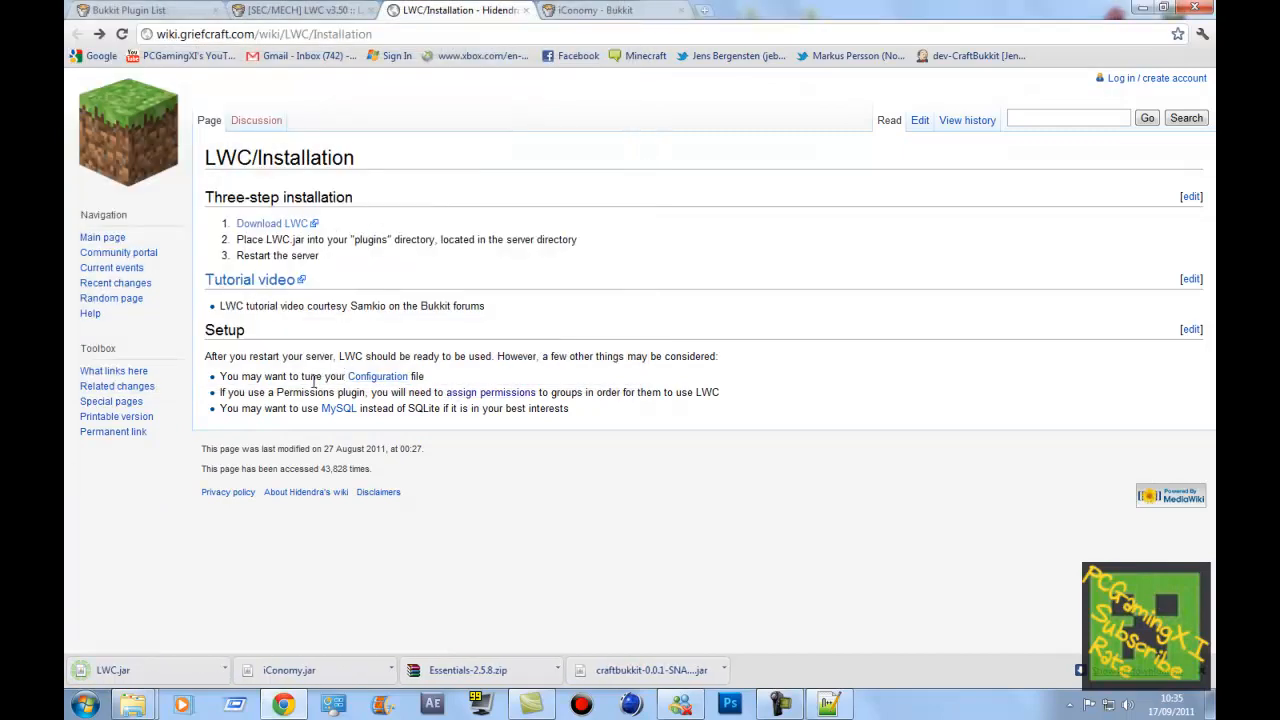
pyautogui.moveTo(490, 392)
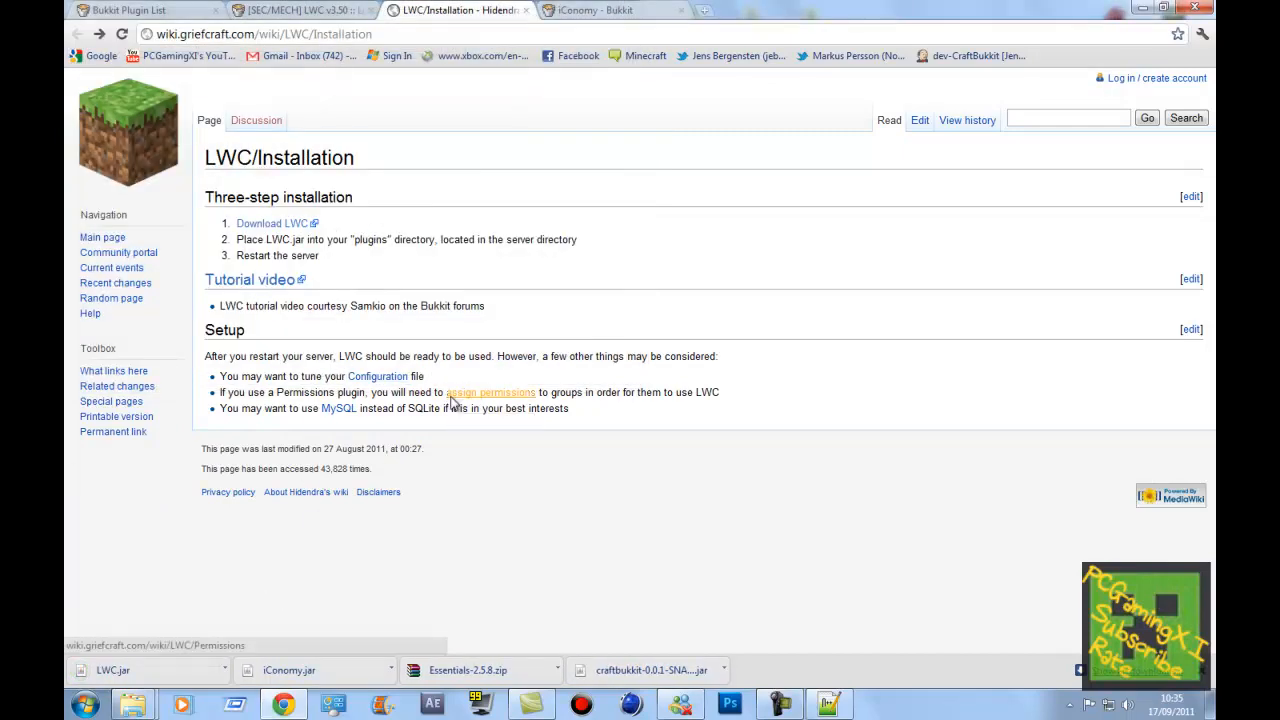
pyautogui.click(120, 10)
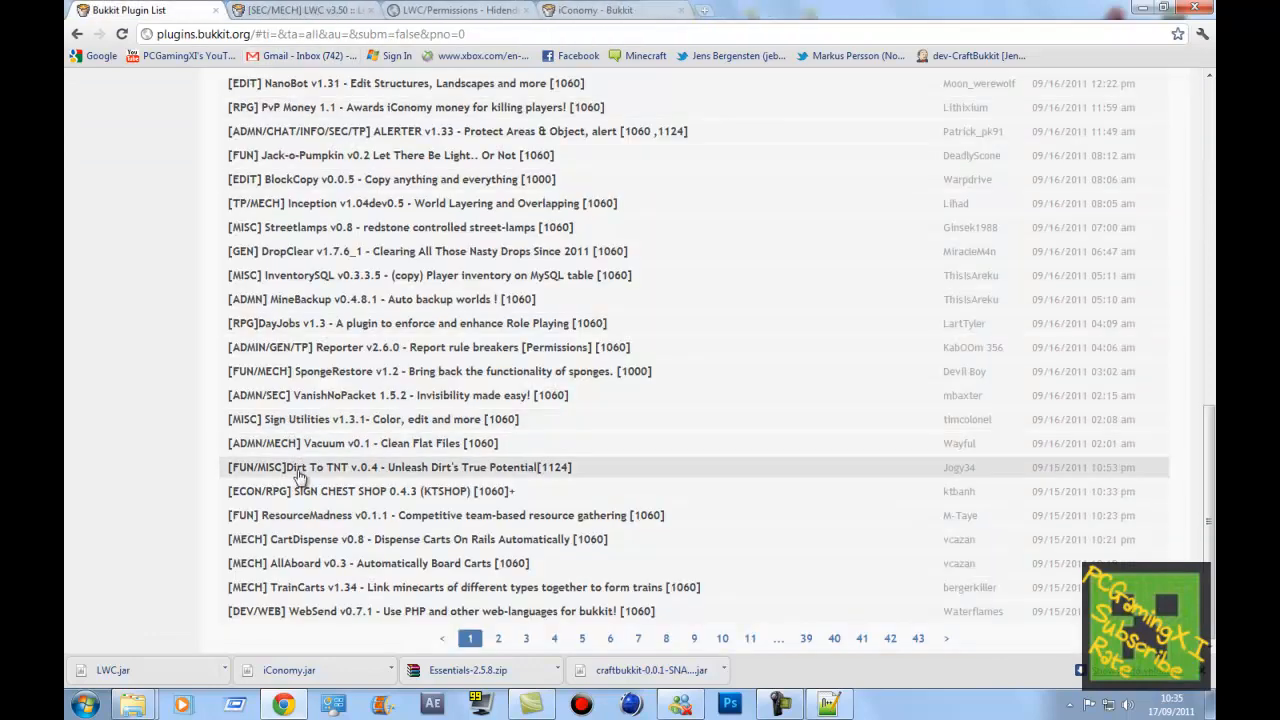
# Read the Dirt To TNT v0.4 thread and expand its Show Spoiler change log
pyautogui.click(317, 467)
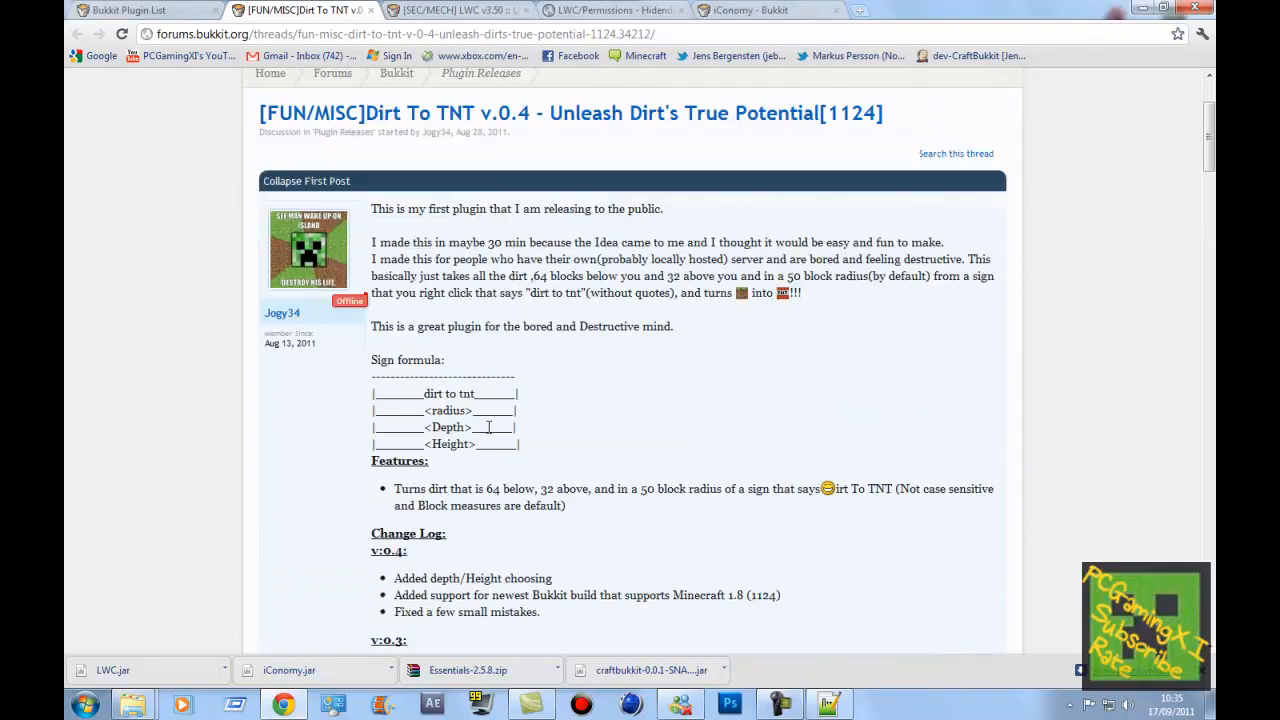
pyautogui.scroll(-3)
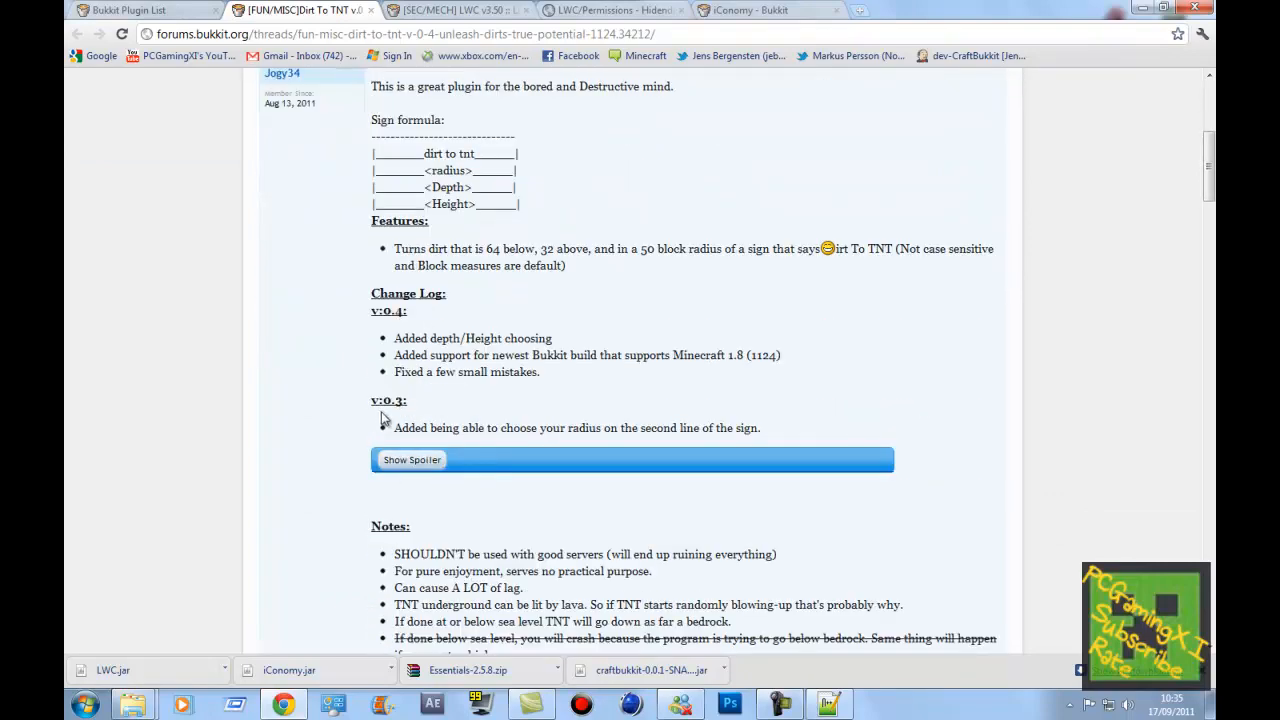
pyautogui.click(411, 459)
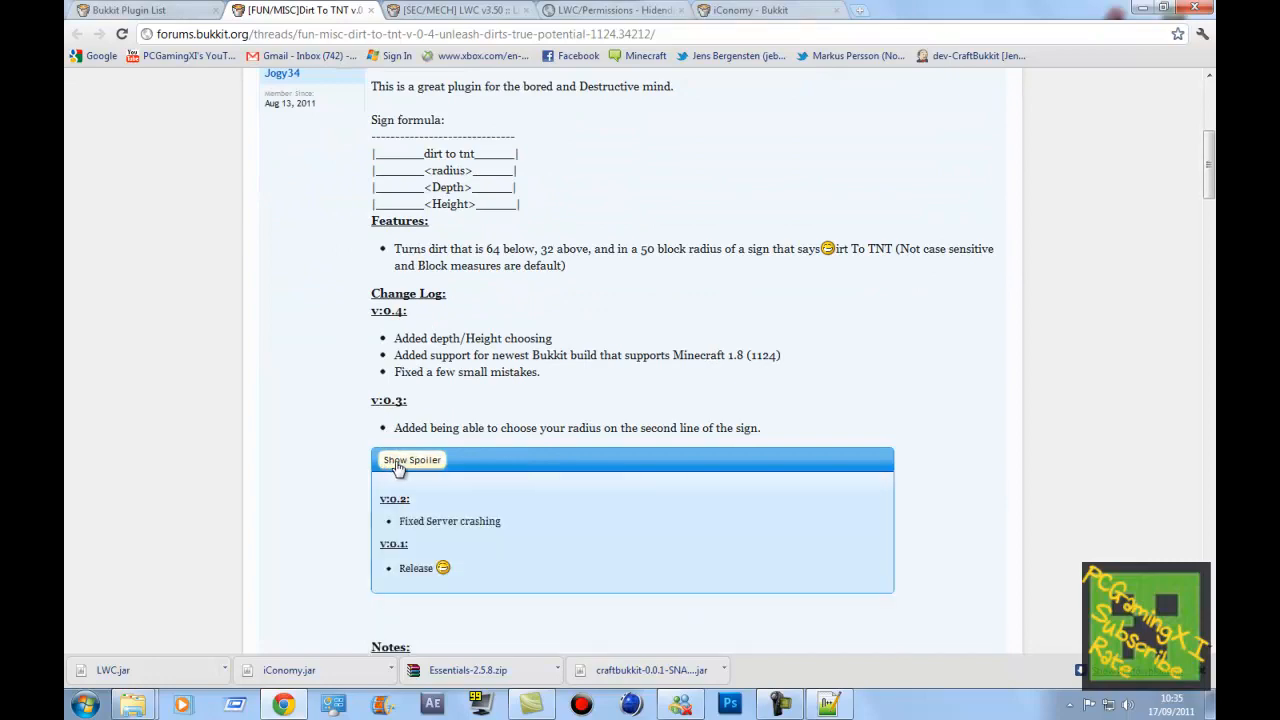
pyautogui.click(411, 459)
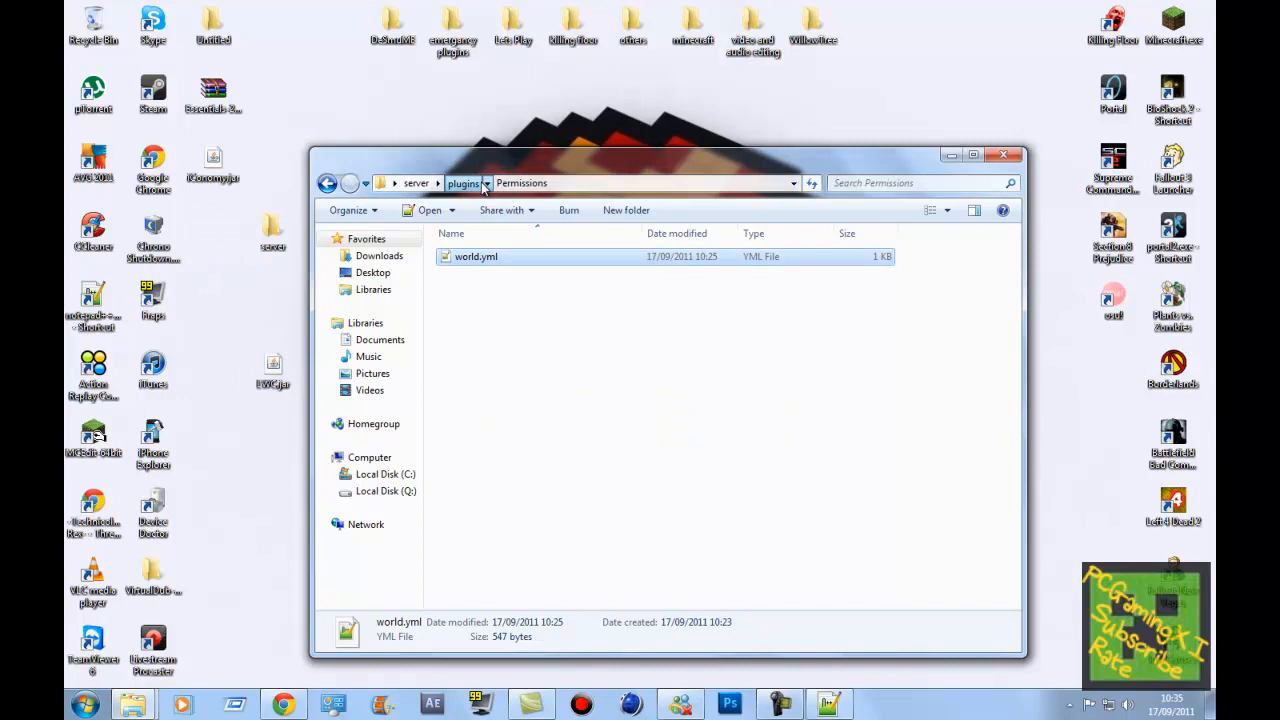
# Confirm LWC.jar is in plugins, launch server.bat, and return to the plugins folder
pyautogui.click(463, 183)
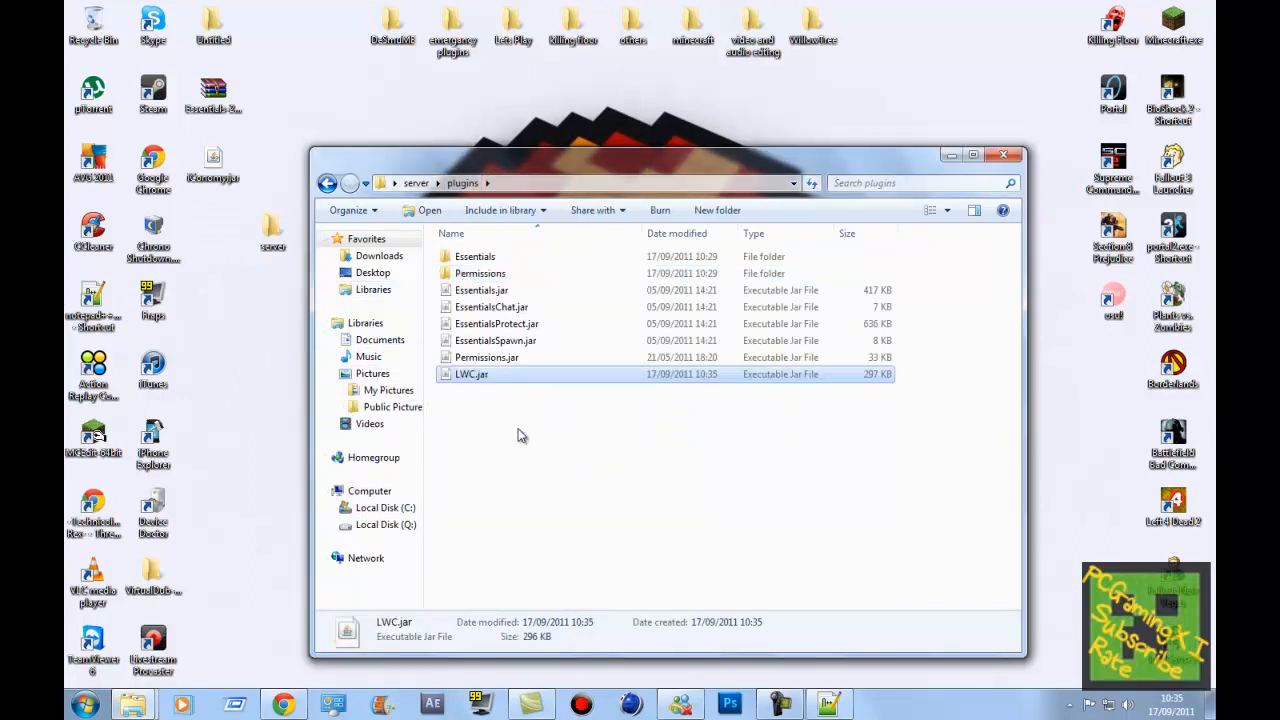
pyautogui.doubleClick(480, 273)
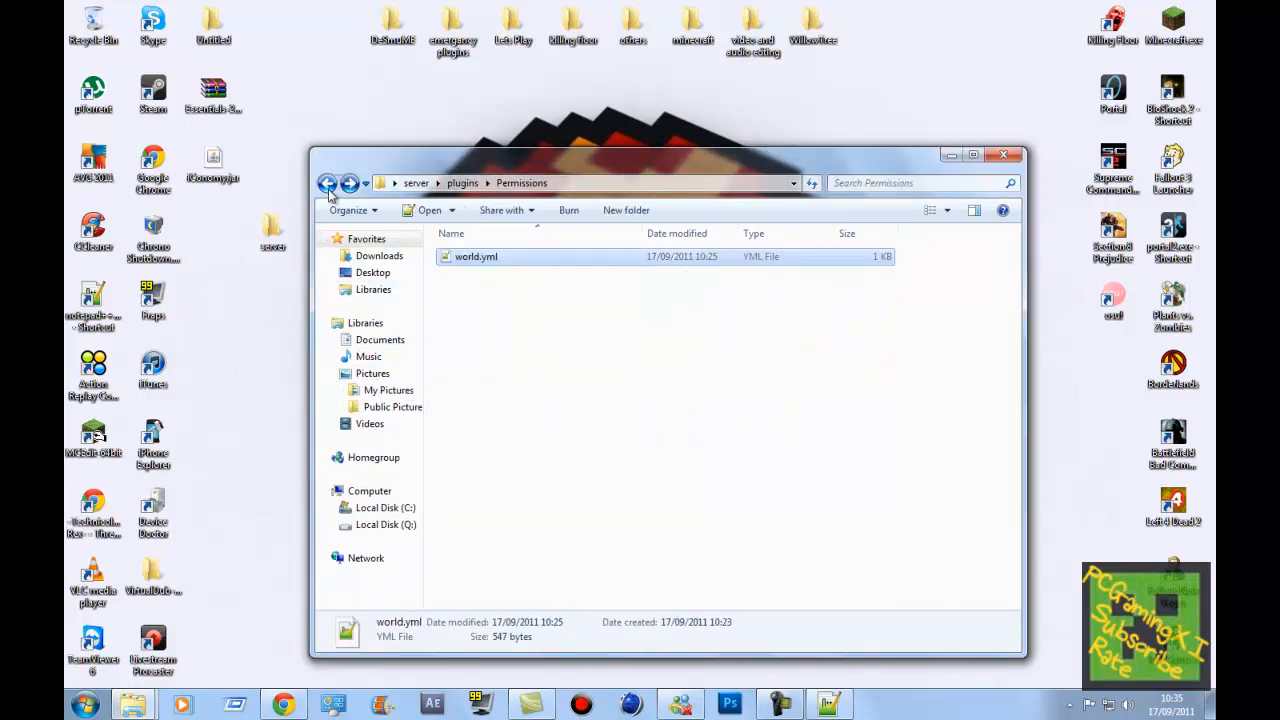
pyautogui.click(328, 183)
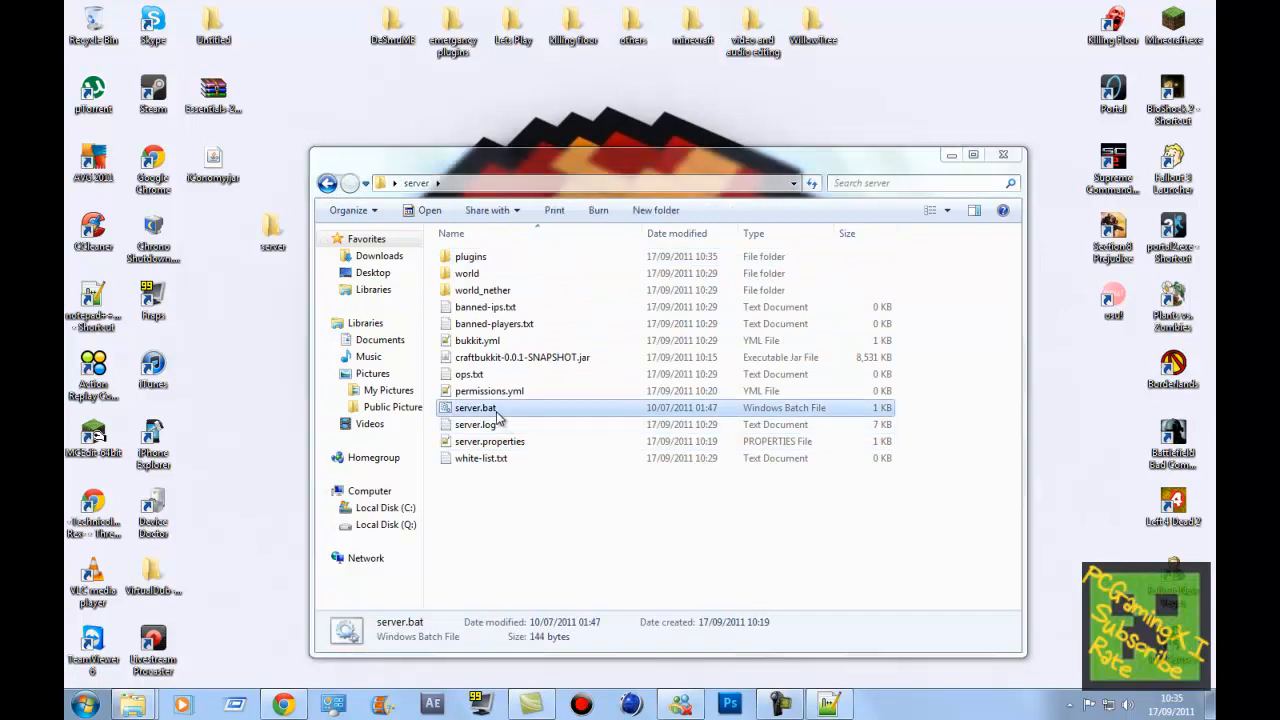
pyautogui.doubleClick(475, 407)
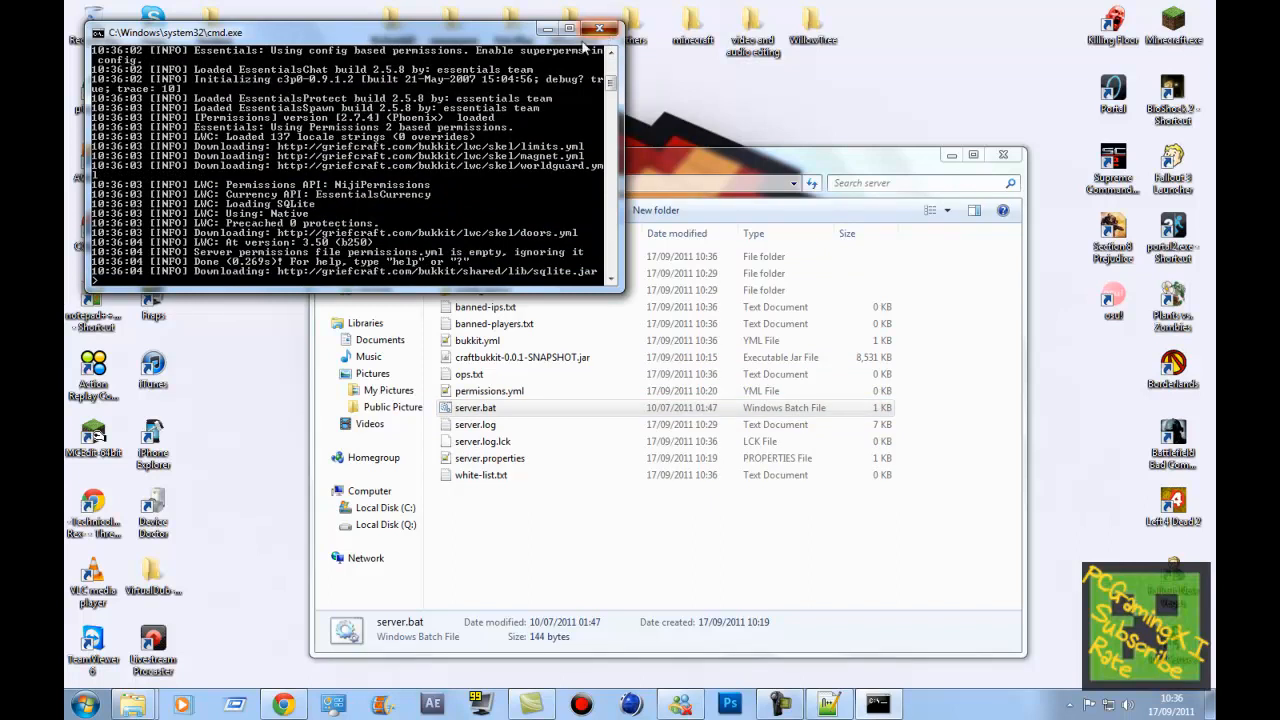
pyautogui.moveTo(490, 275)
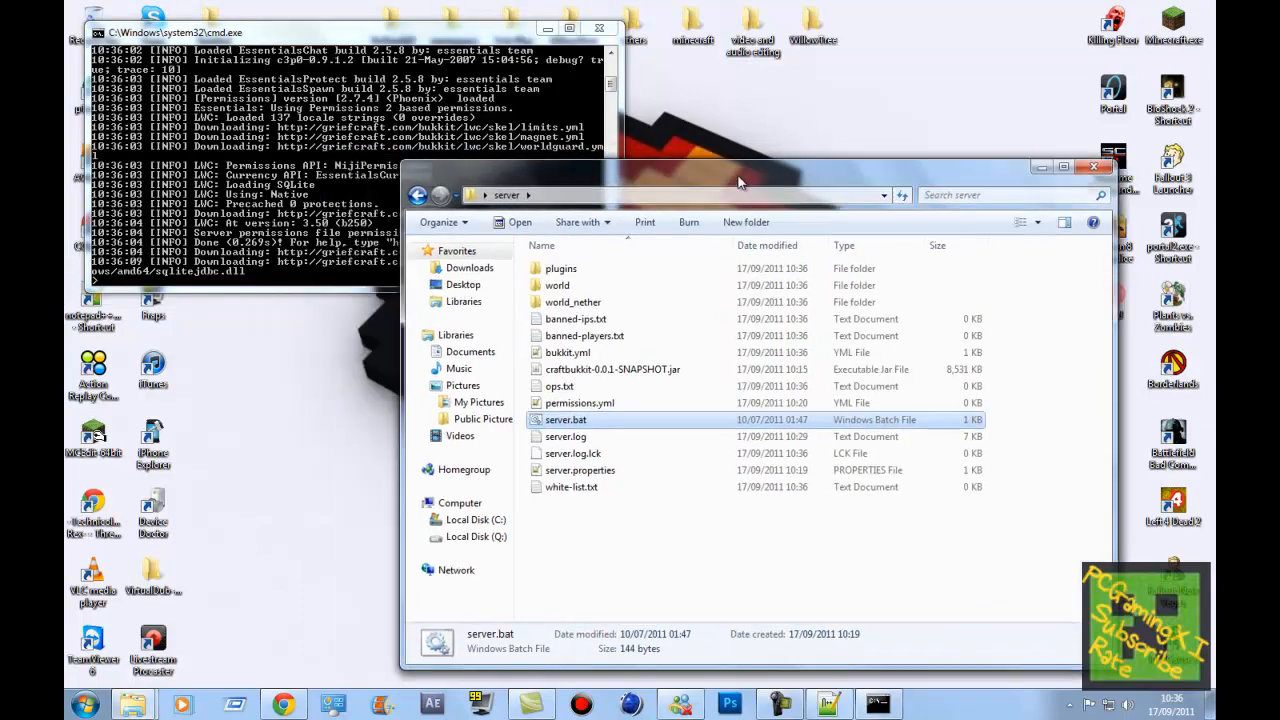
pyautogui.doubleClick(561, 268)
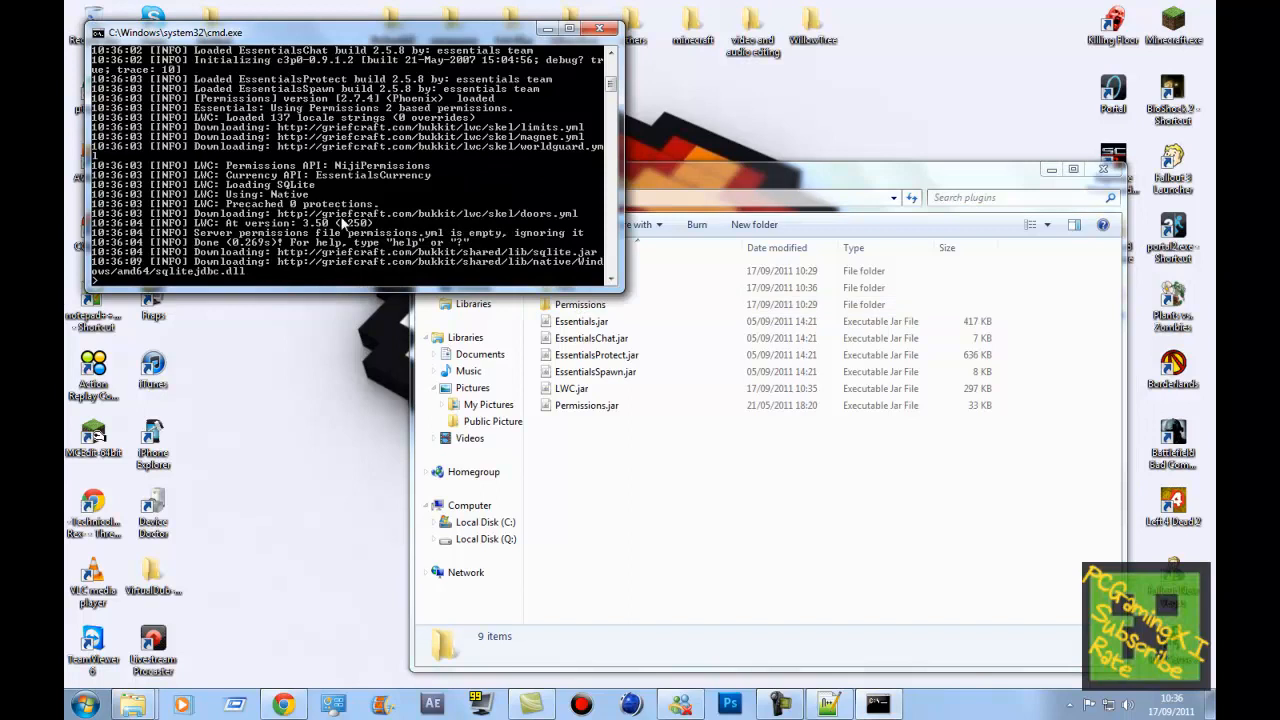
pyautogui.moveTo(253, 313)
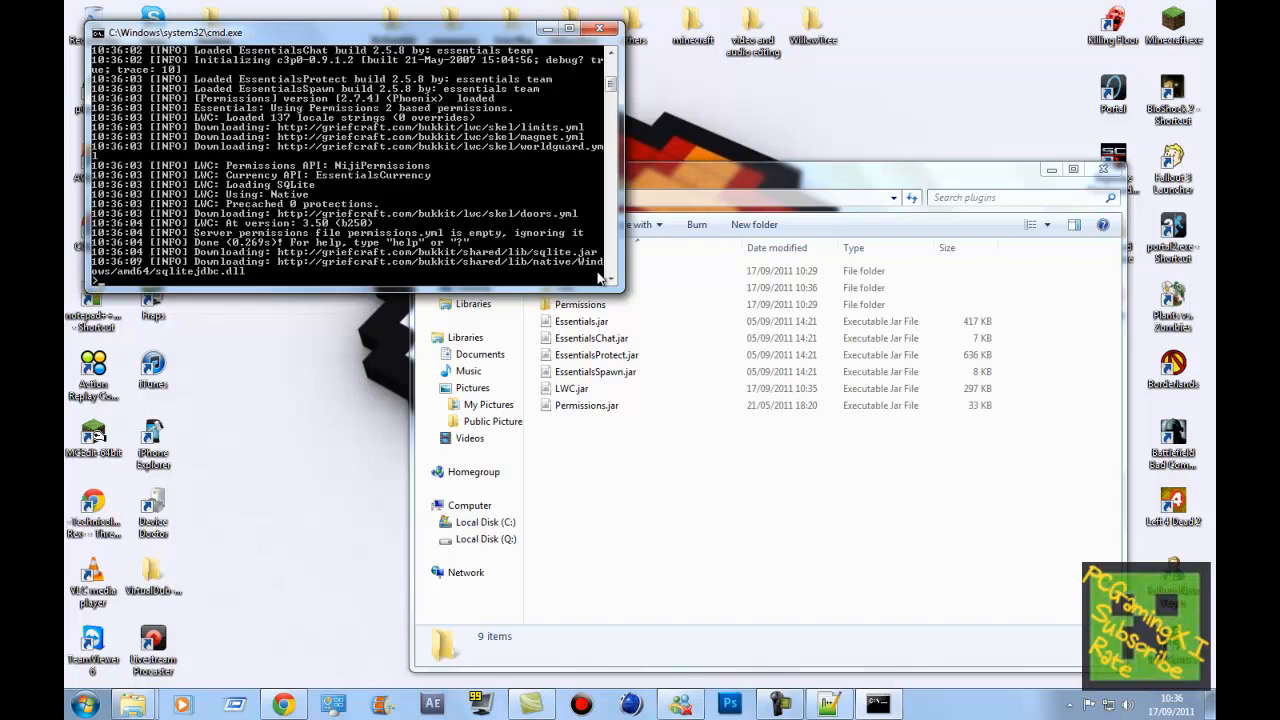
pyautogui.moveTo(390, 277)
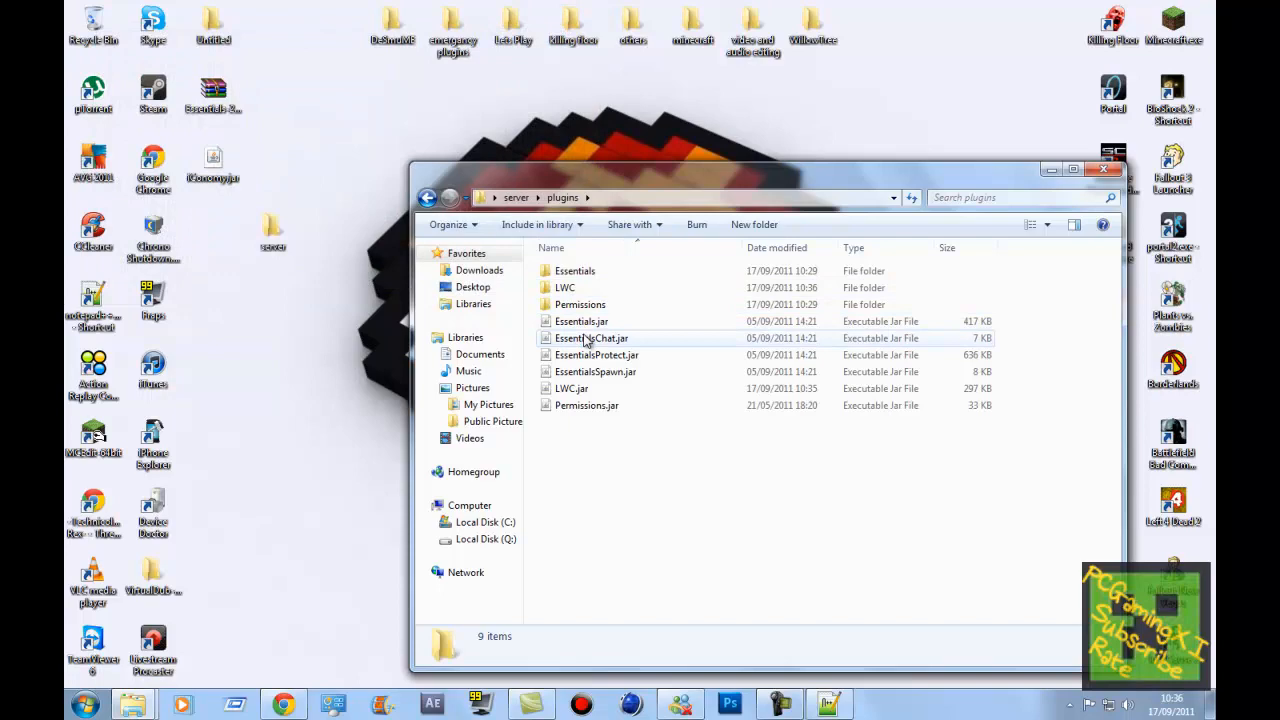
# Reload world.yml, add - 'lwc.protect' under Default's permissions, and remove Builder's stray blank line
pyautogui.doubleClick(580, 304)
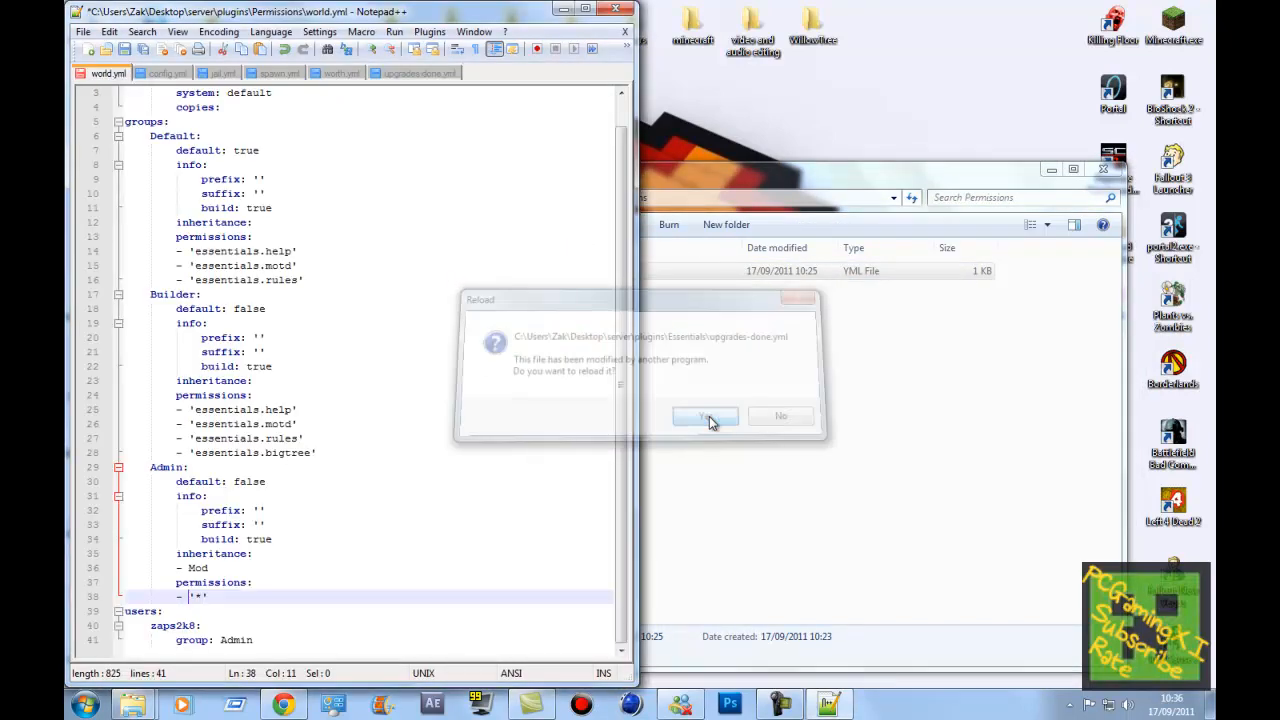
pyautogui.click(705, 416)
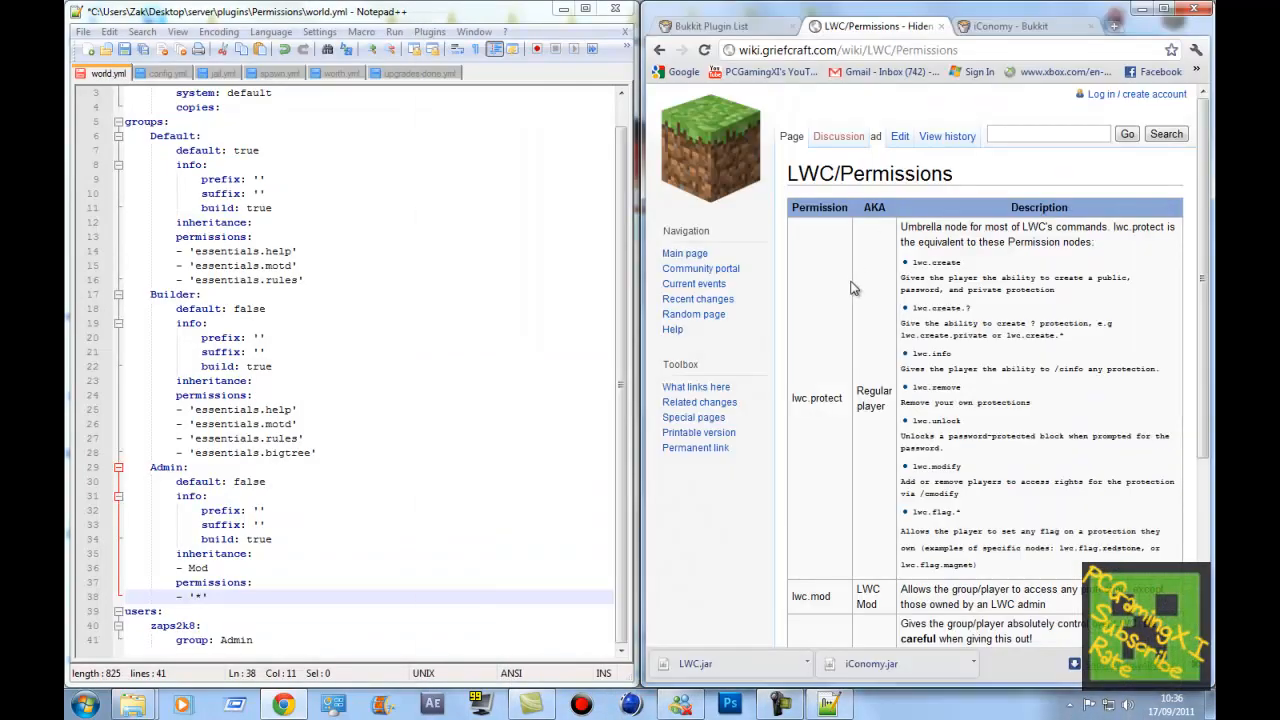
pyautogui.doubleClick(816, 397)
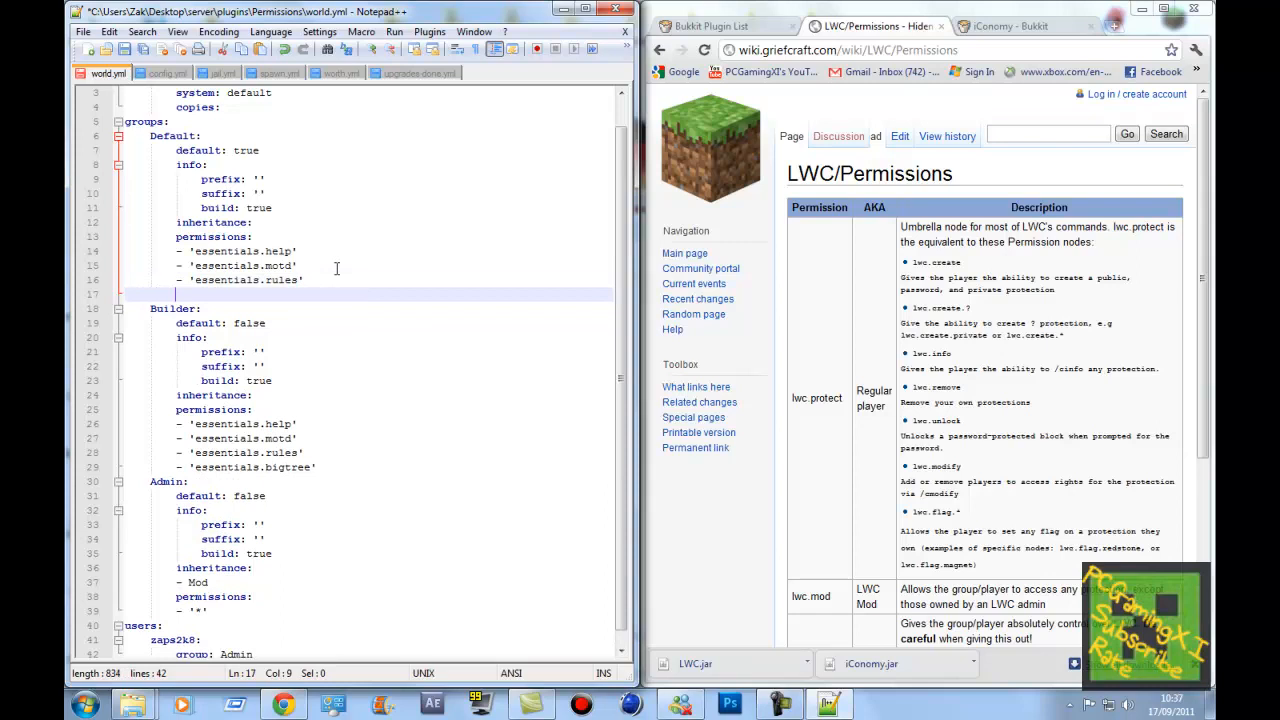
pyautogui.write("- 'lwc.protect")
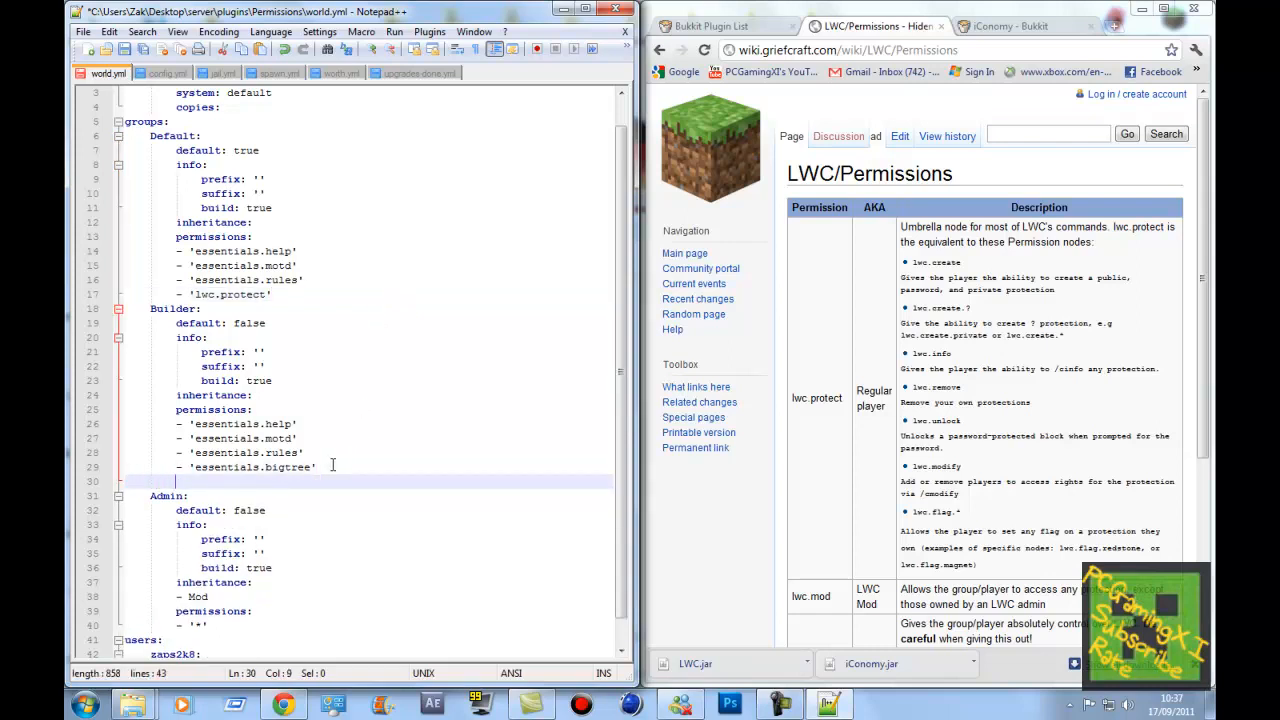
pyautogui.press('Backspace')
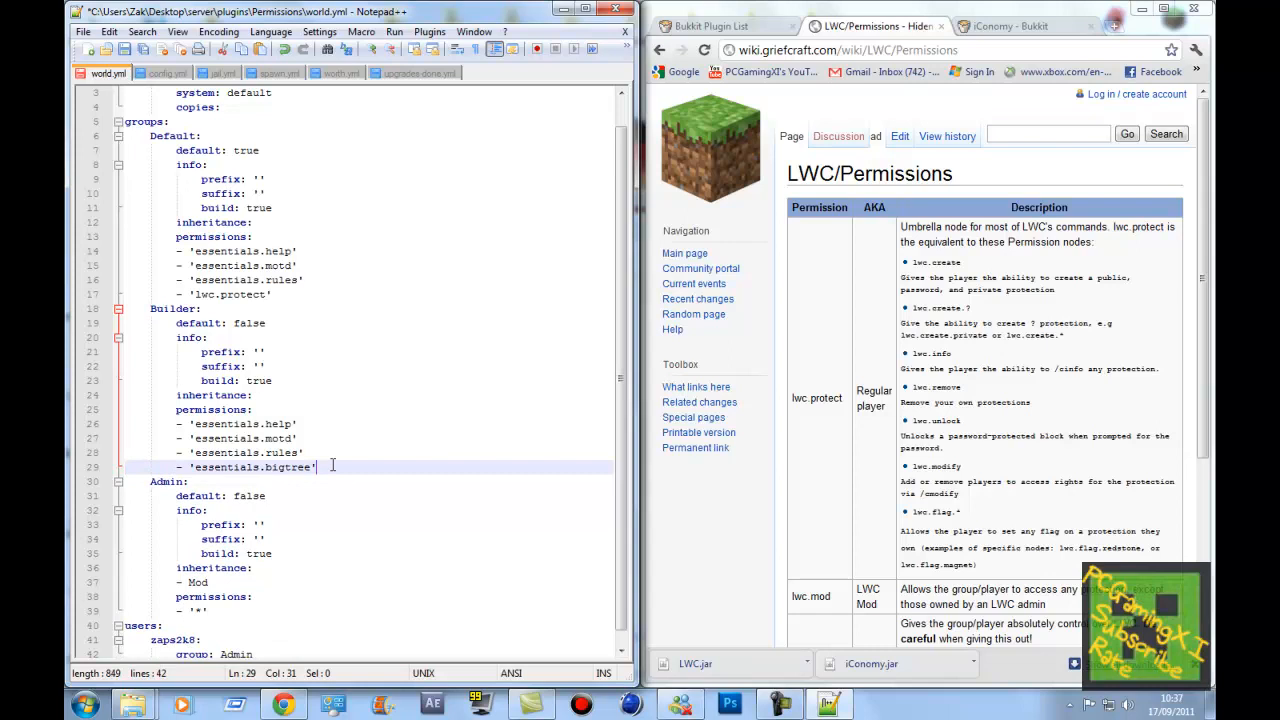
# Give the Builder group an inheritance entry pointing to Default
pyautogui.click(245, 395)
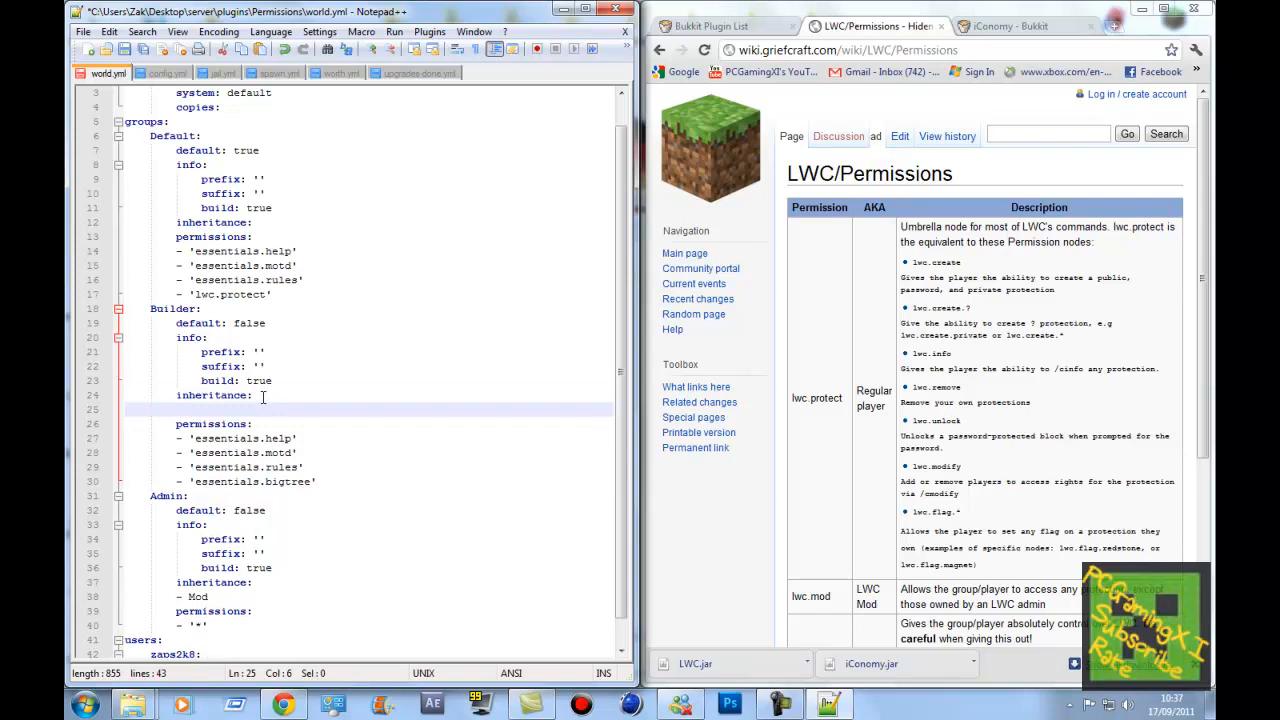
pyautogui.write('"  "')
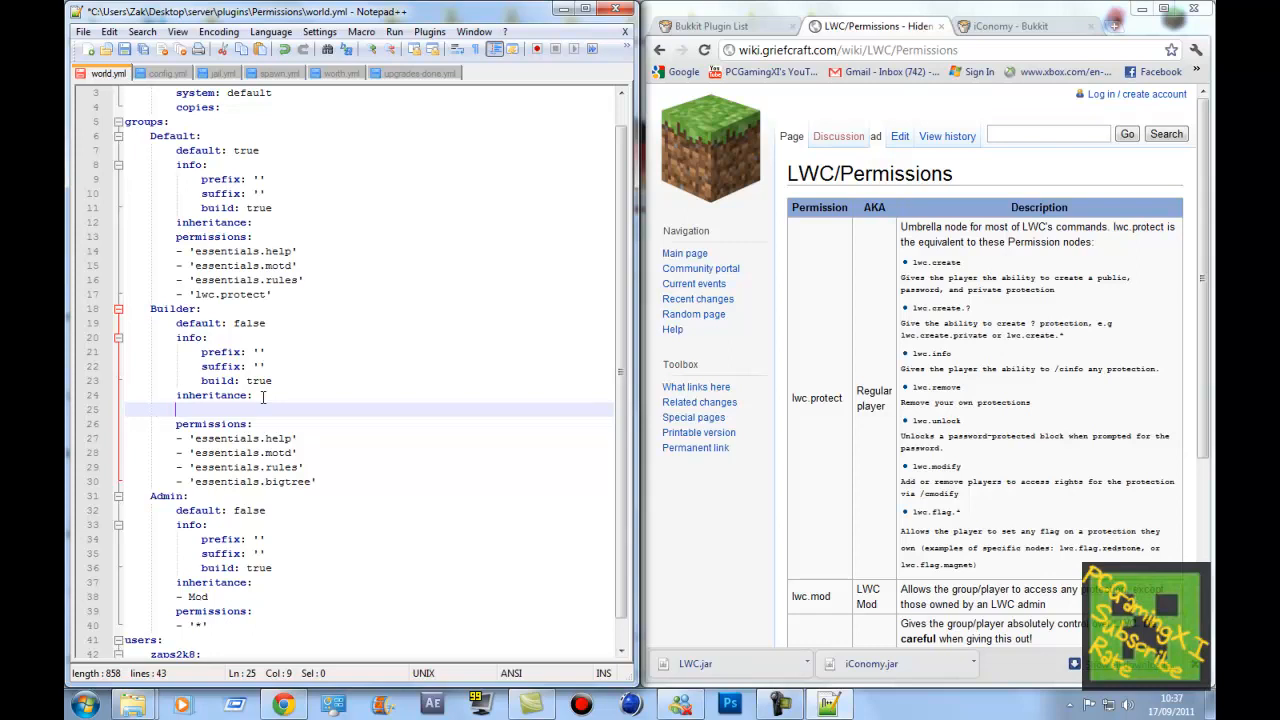
pyautogui.write('-')
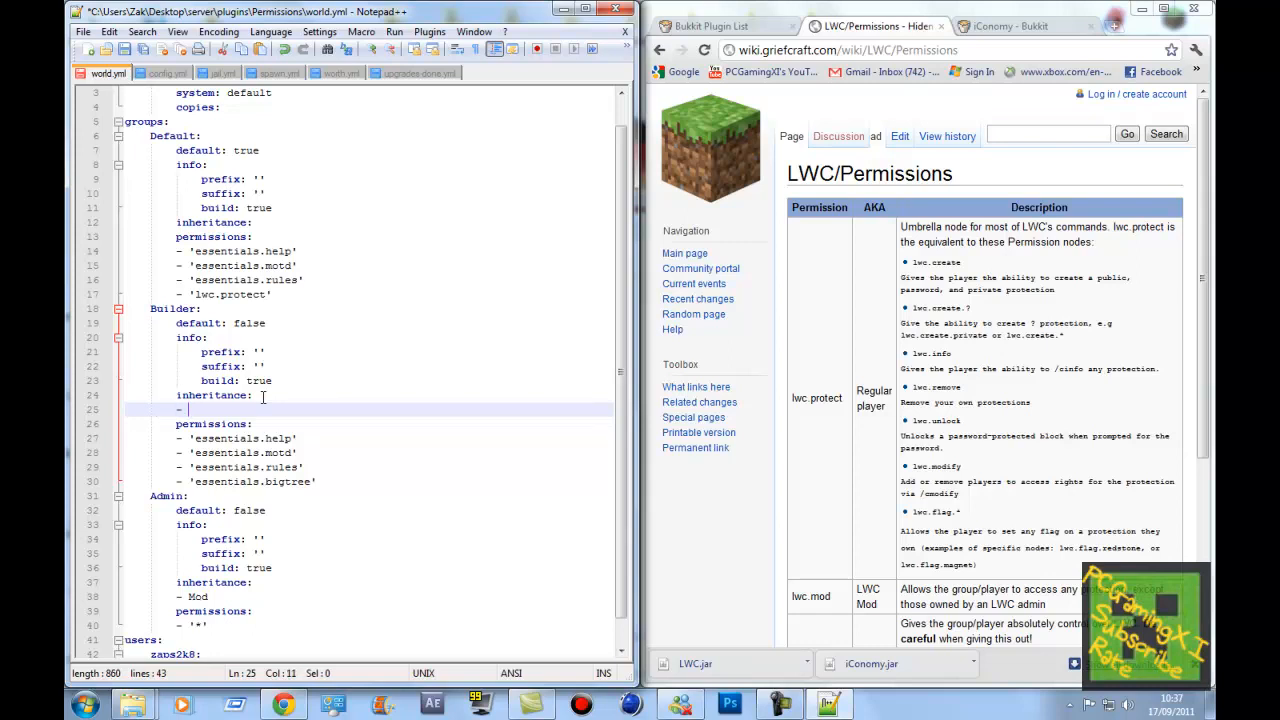
pyautogui.write('Defaul')
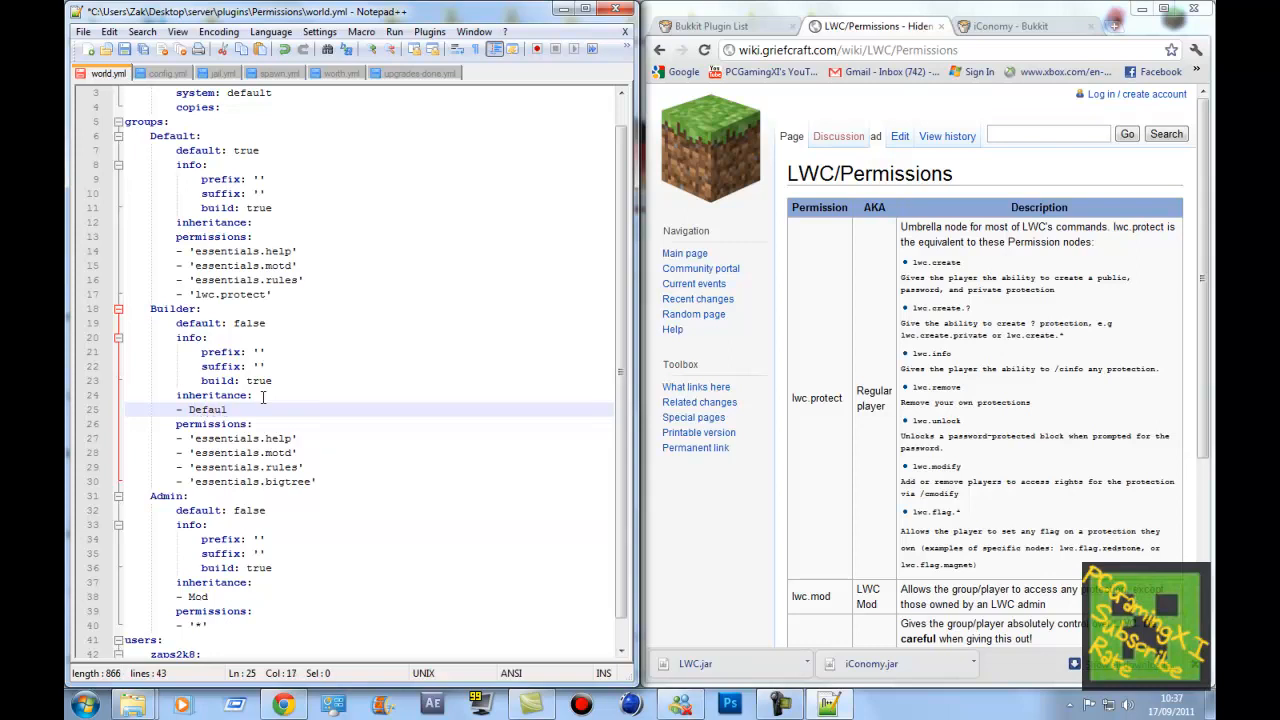
pyautogui.write('t')
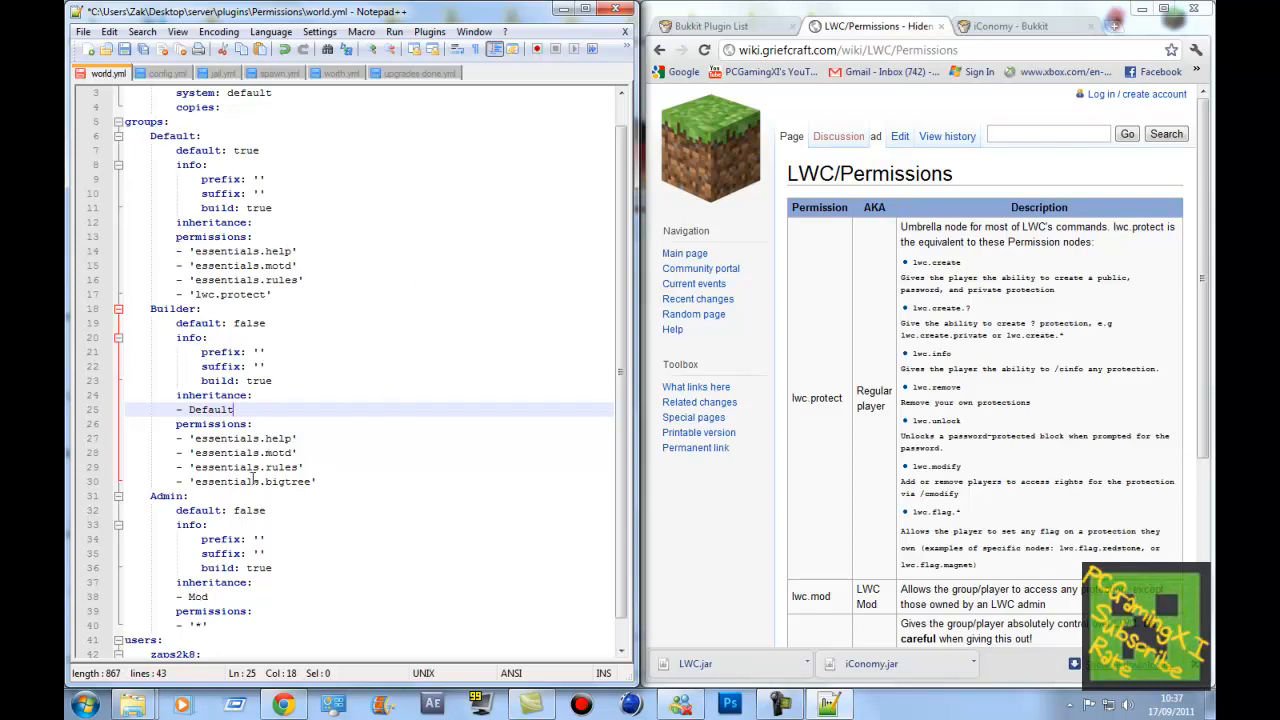
# Replace Mod with Builder in the Admin group's inheritance
pyautogui.doubleClick(197, 596)
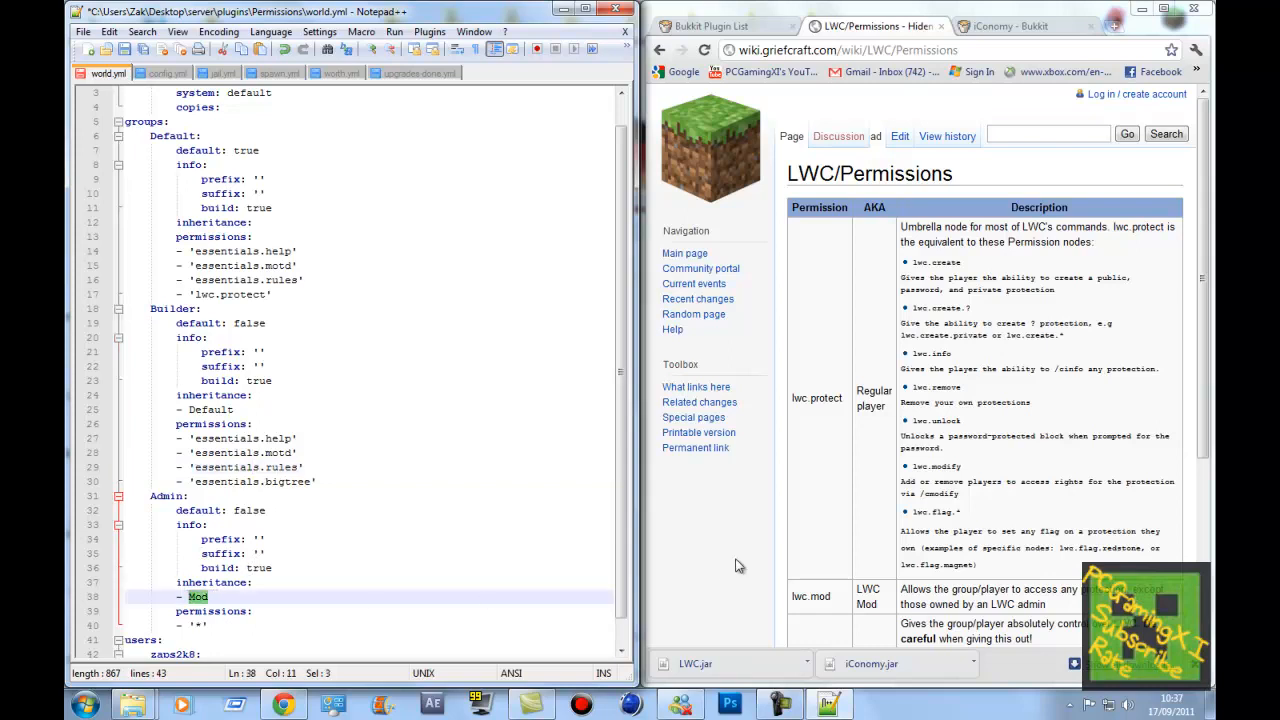
pyautogui.write('Builder')
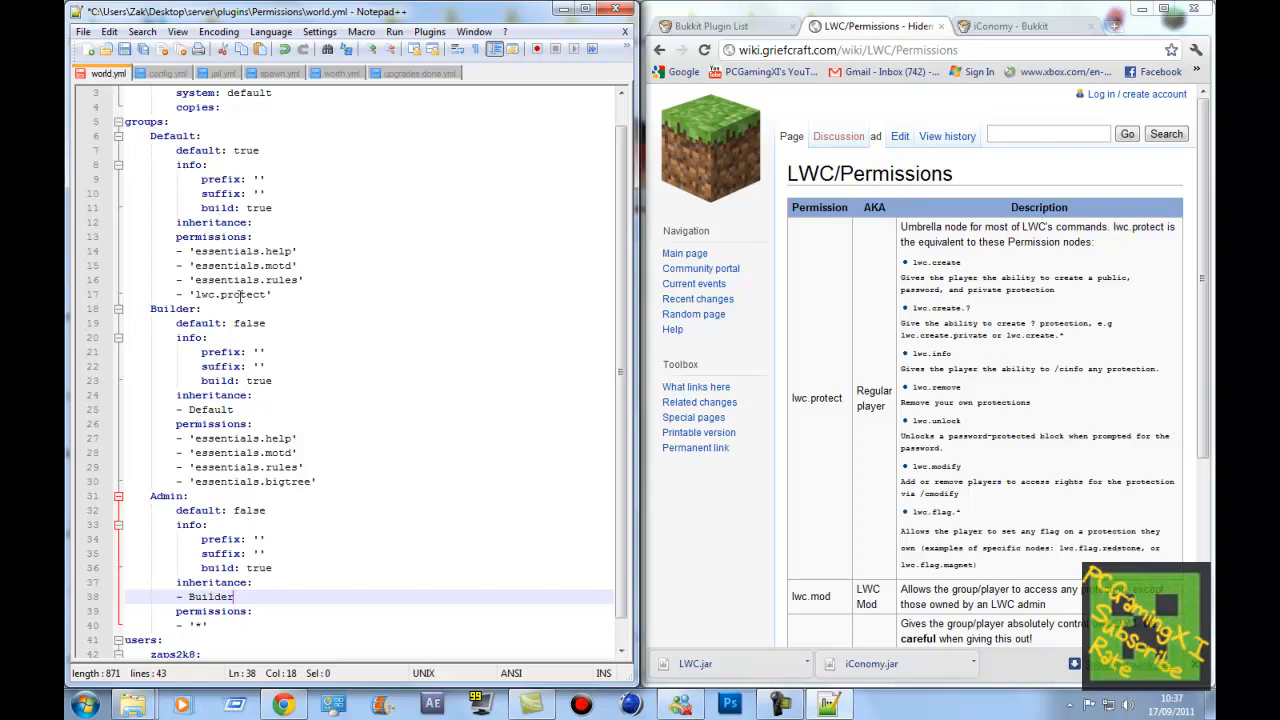
pyautogui.moveTo(1024, 516)
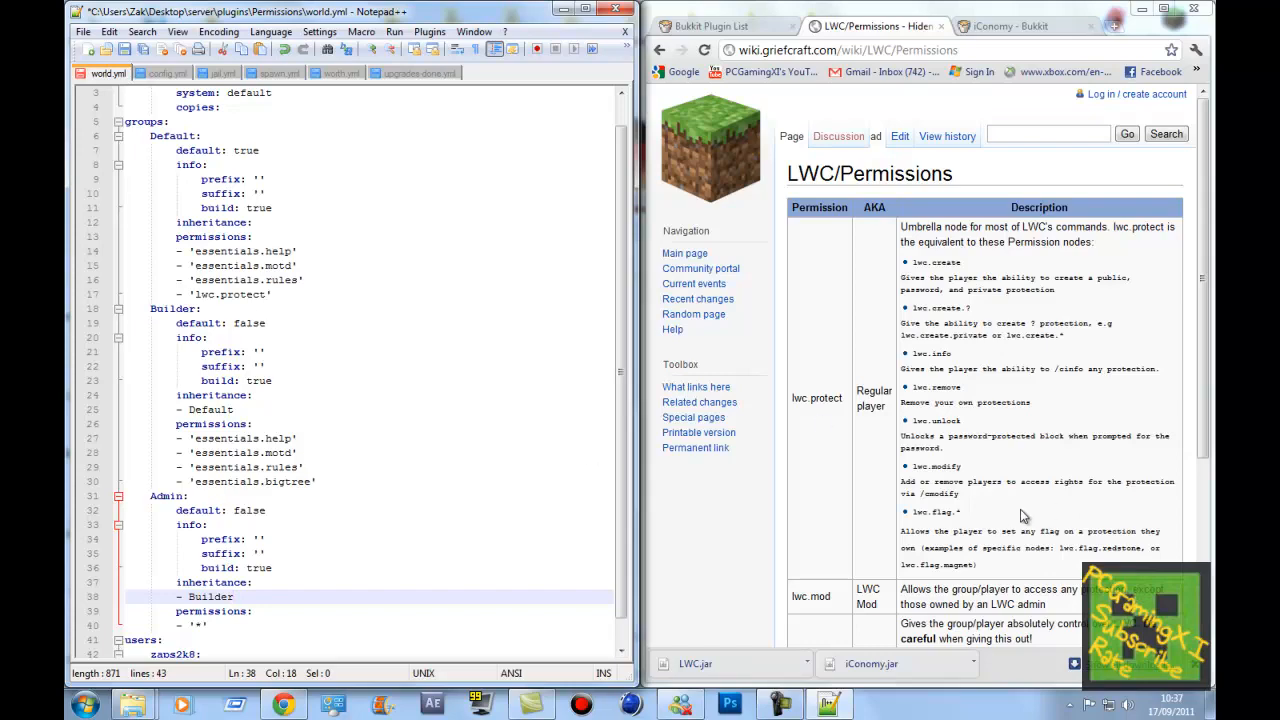
# Add a - 'lwc.admin' line beneath - '*' in Admin's permissions
pyautogui.scroll(-3)
pyautogui.write('- lwc.admin')
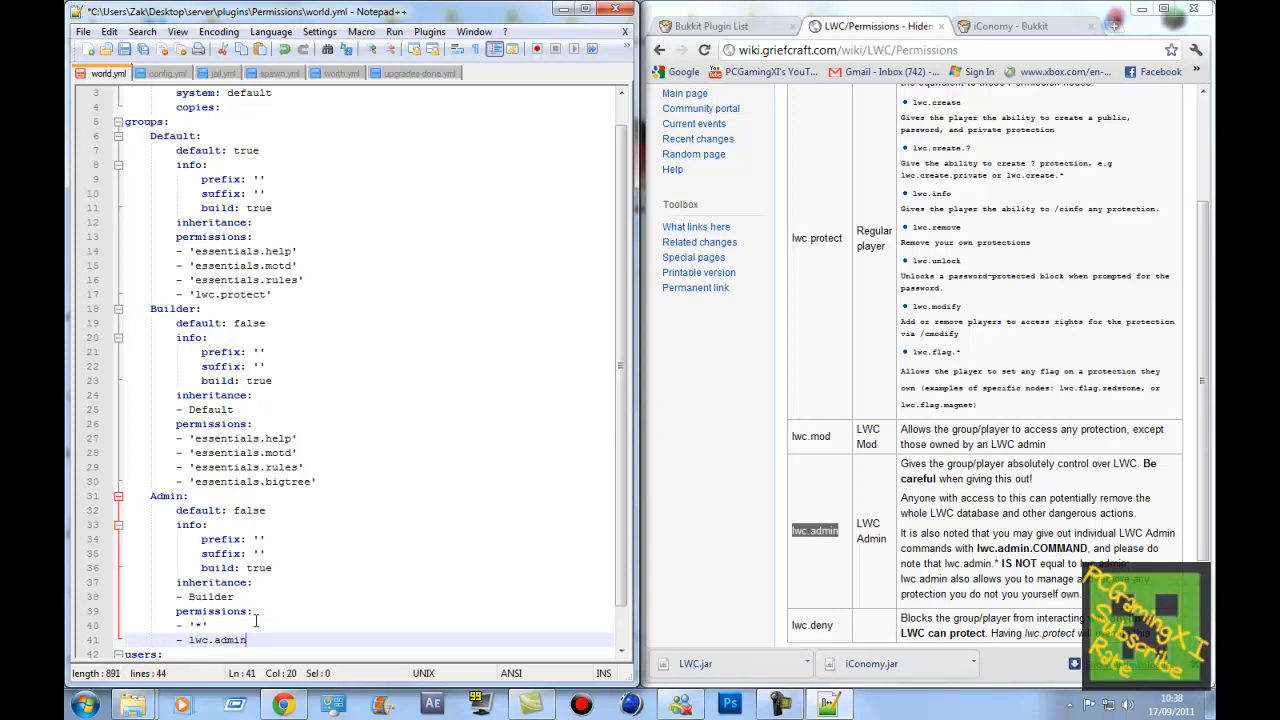
pyautogui.write("'")
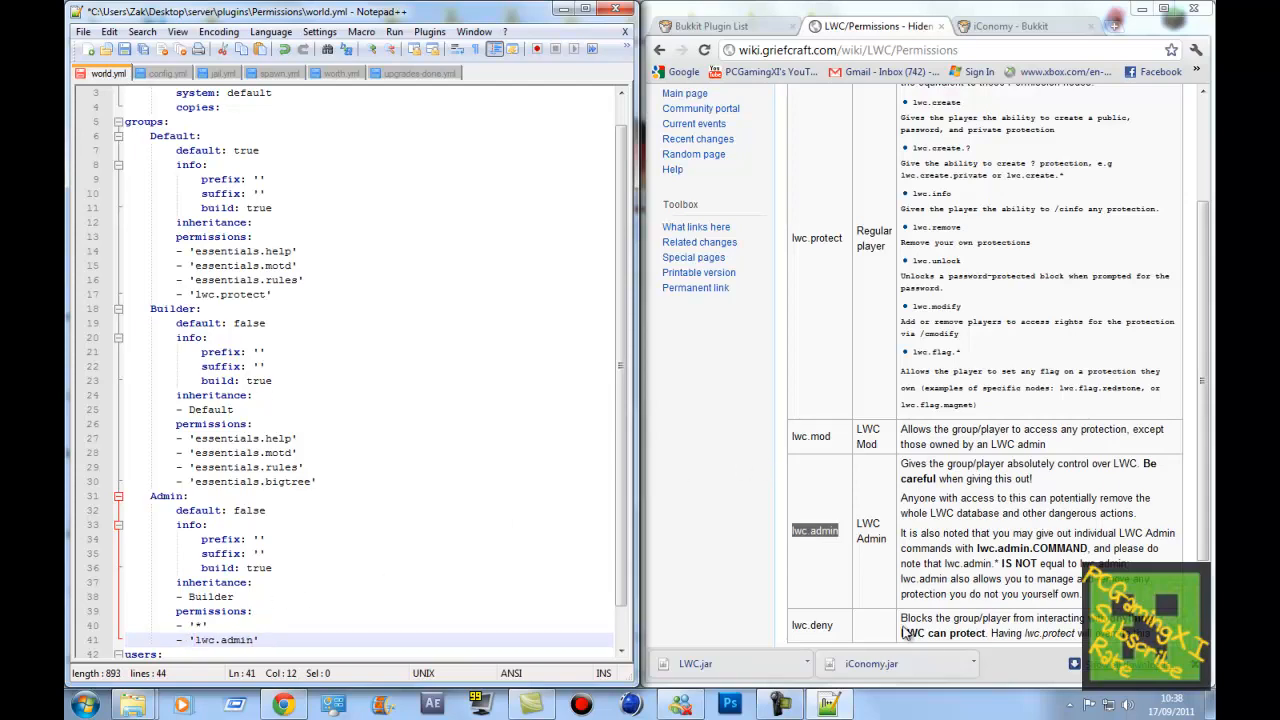
pyautogui.scroll(-3)
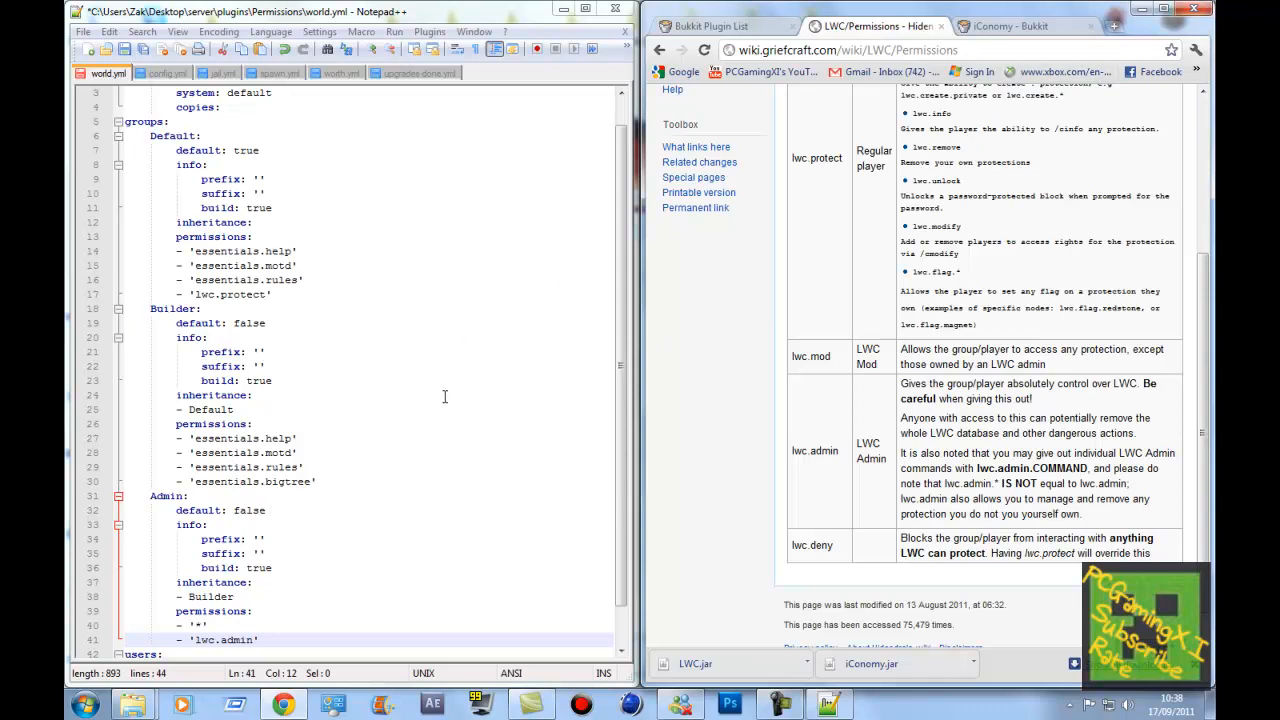
pyautogui.moveTo(459, 413)
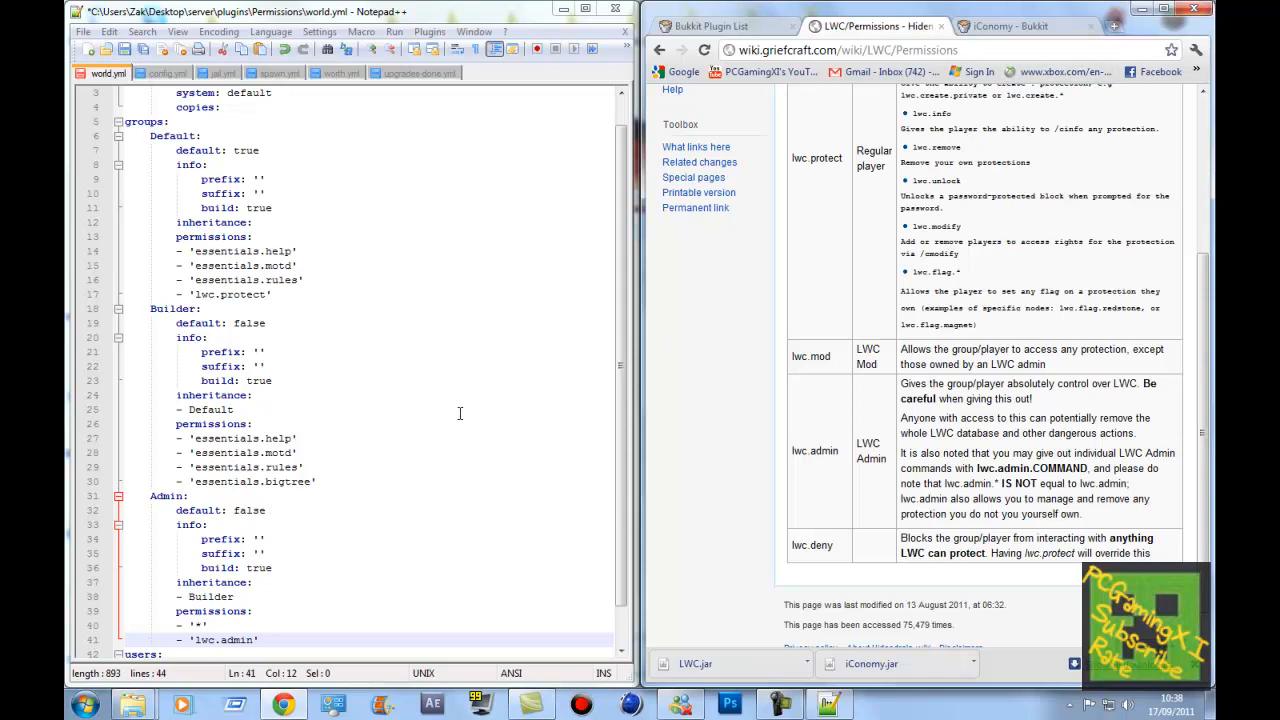
pyautogui.moveTo(417, 438)
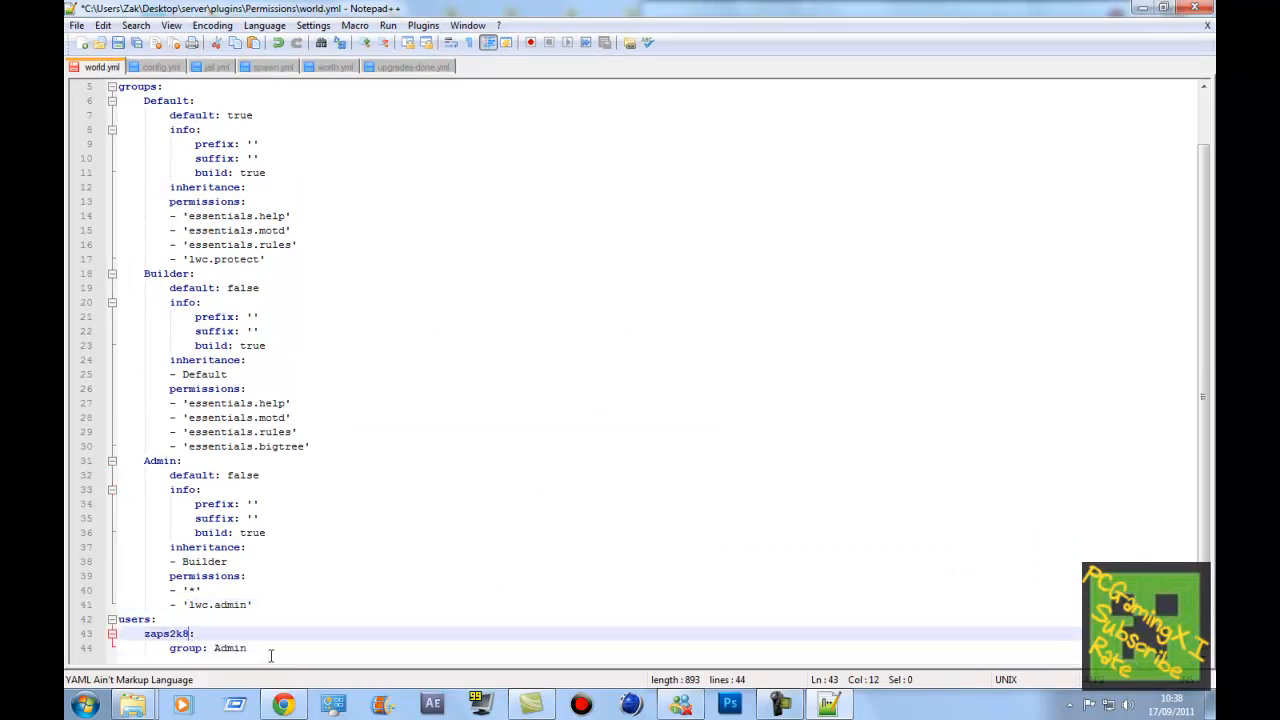
# Add Name1 user entries with group: Builder beneath the zaps2k8 Admin user
pyautogui.press('enter')
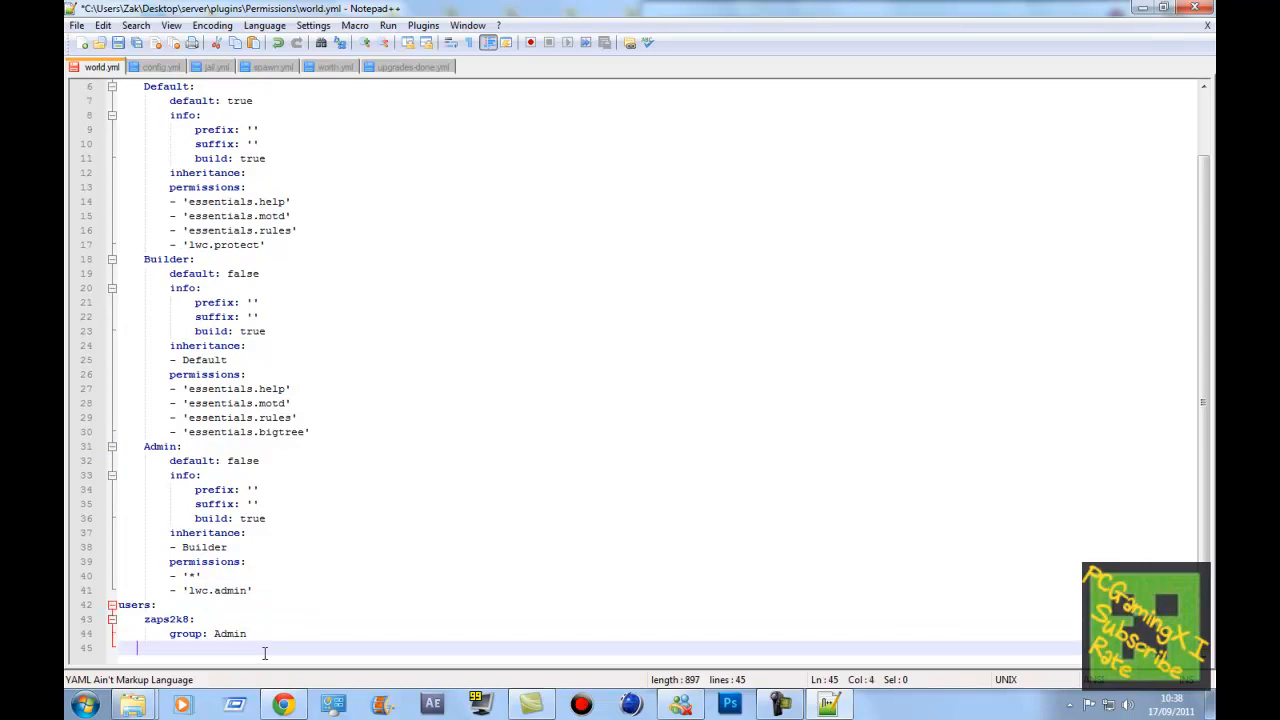
pyautogui.write('b')
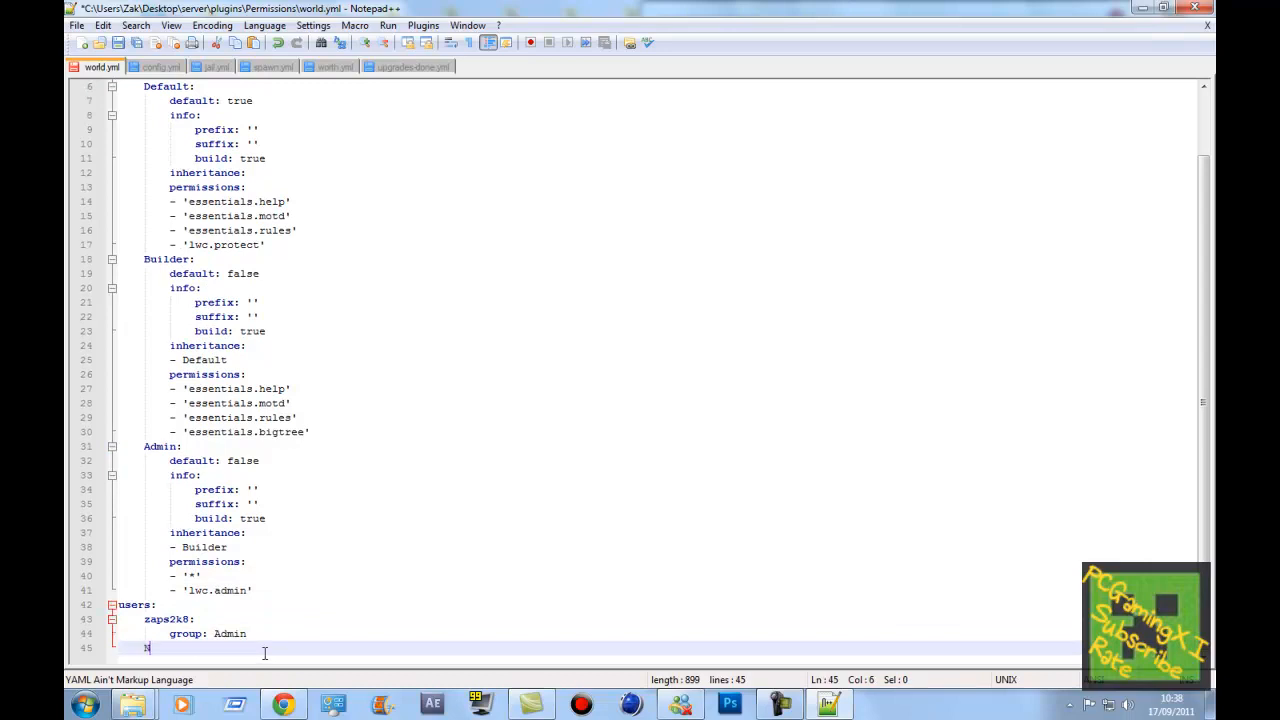
pyautogui.write('Name1')
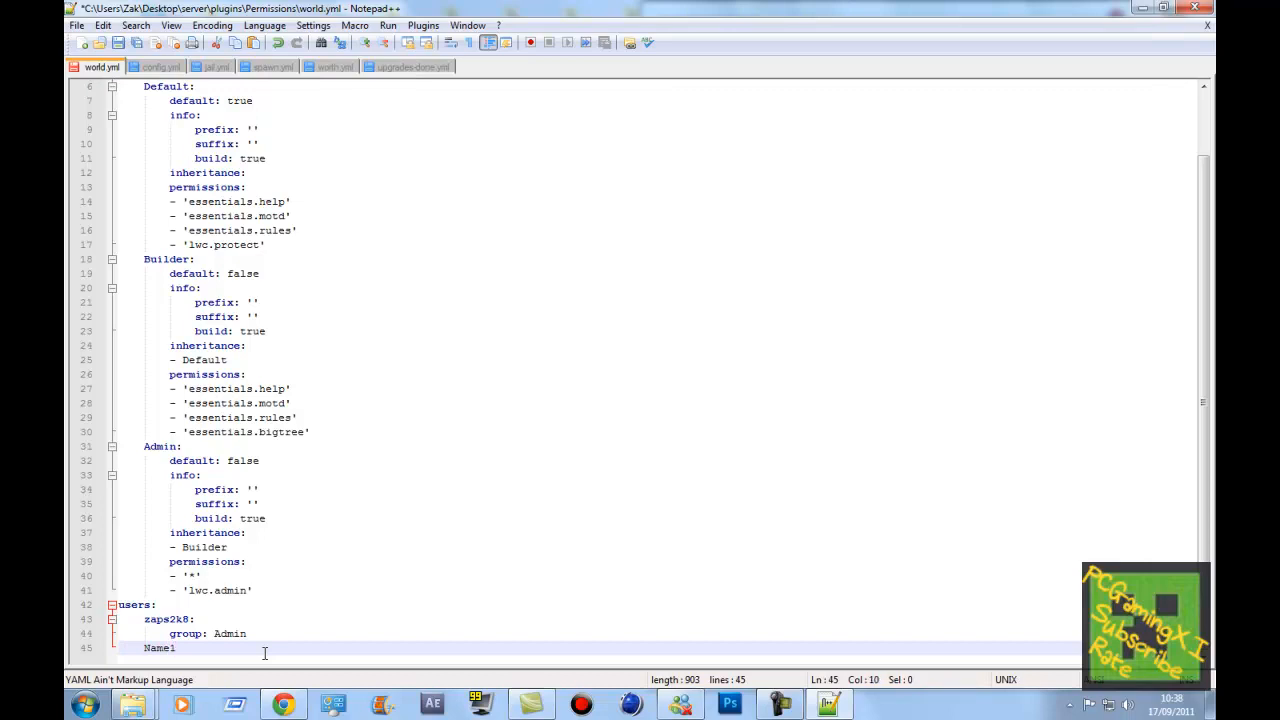
pyautogui.write('1')
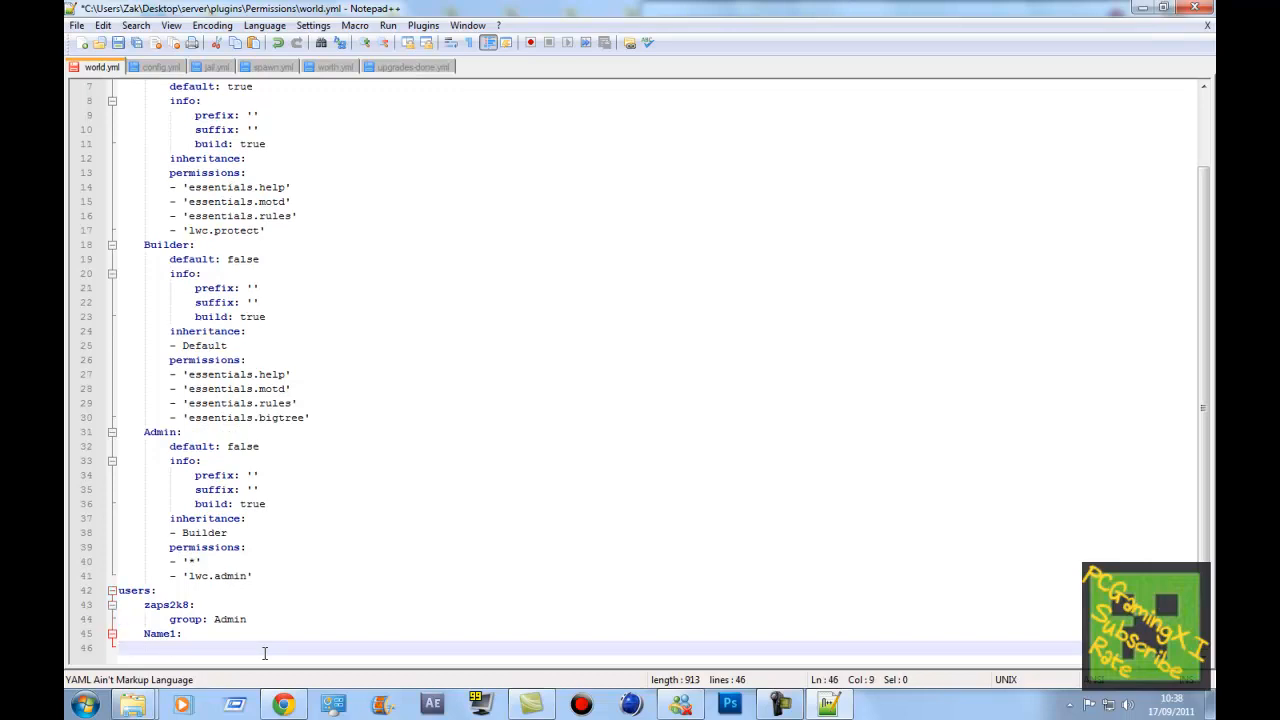
pyautogui.write('group:')
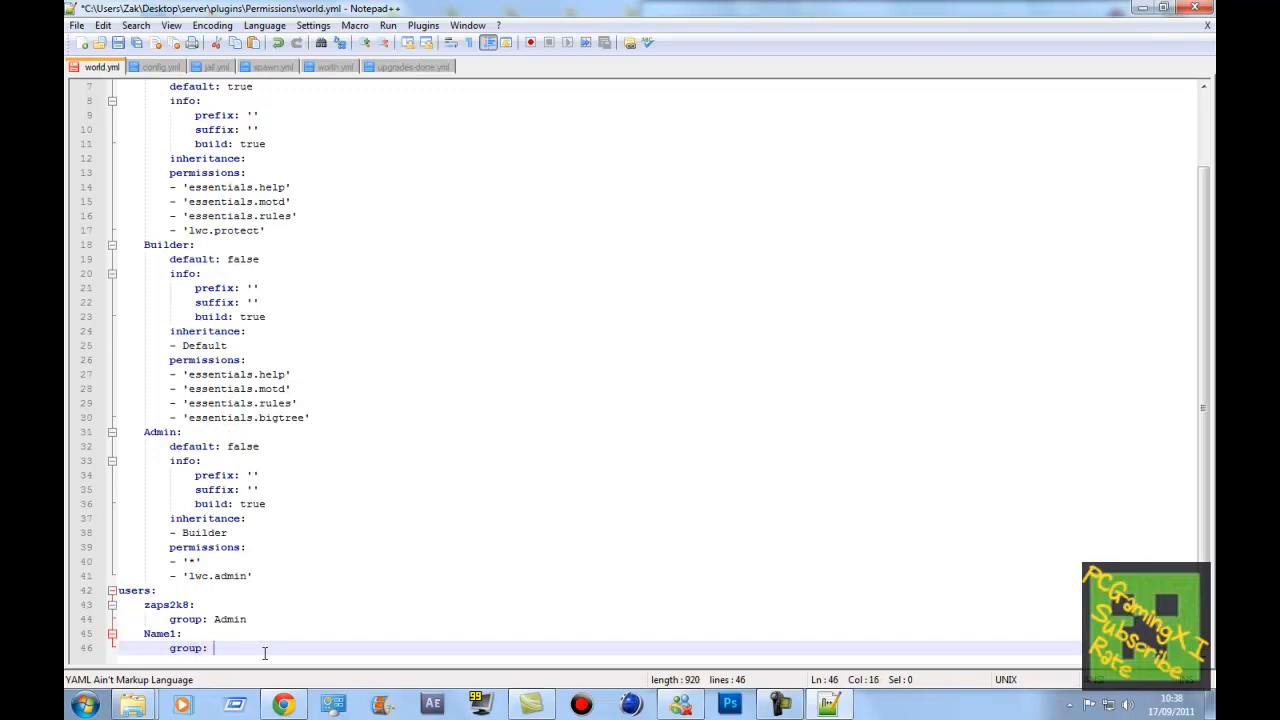
pyautogui.write('Builder')
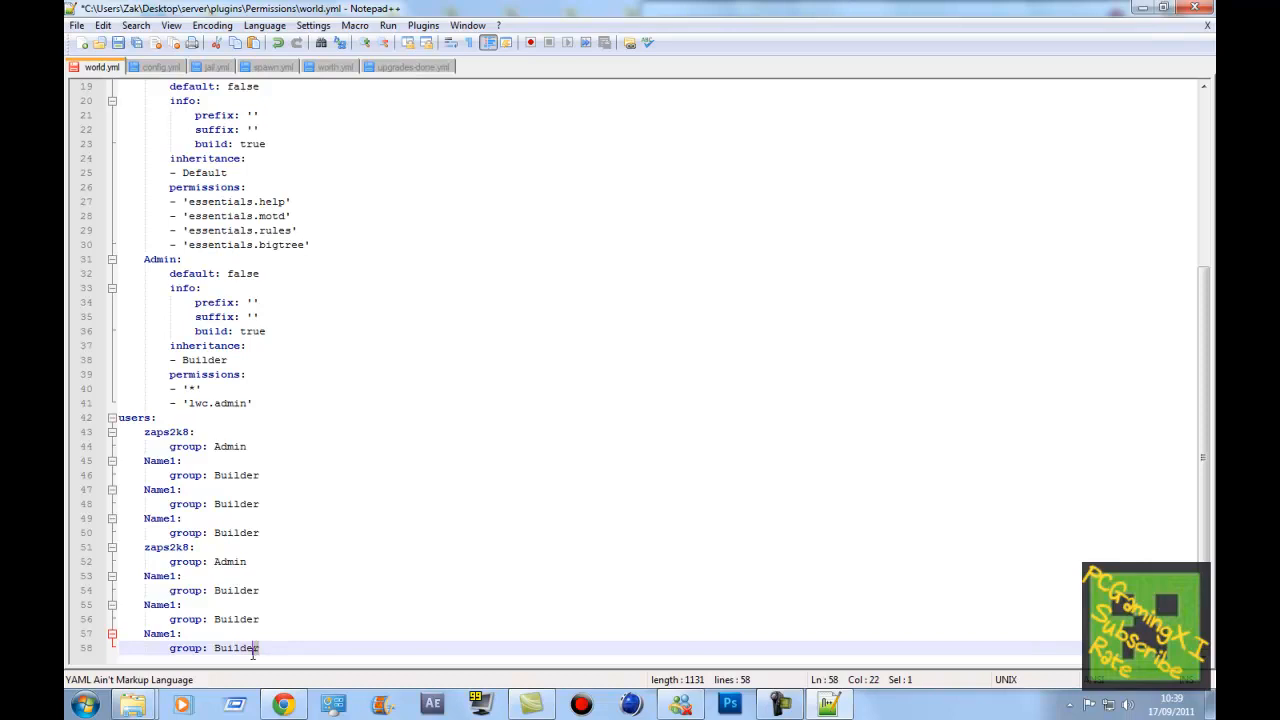
pyautogui.click(225, 461)
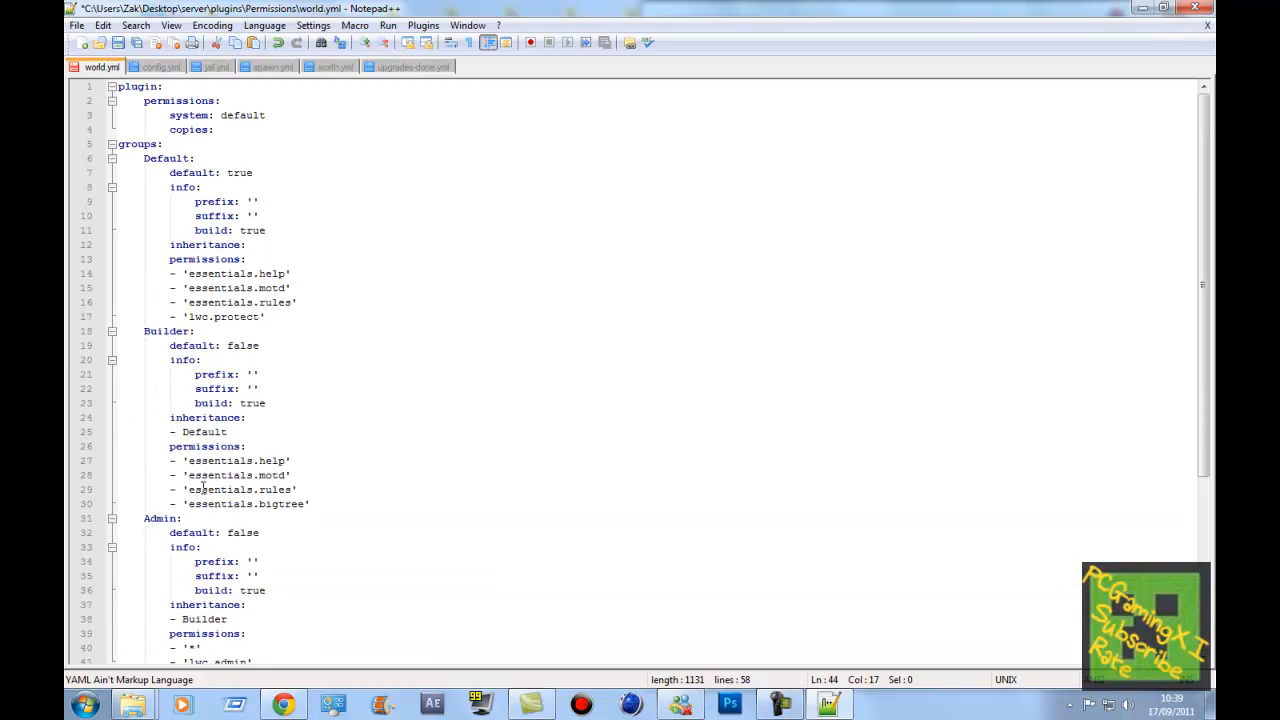
# Add a new dashed list entry below 'lwc.protect' in the Default group's permissions
pyautogui.click(265, 317)
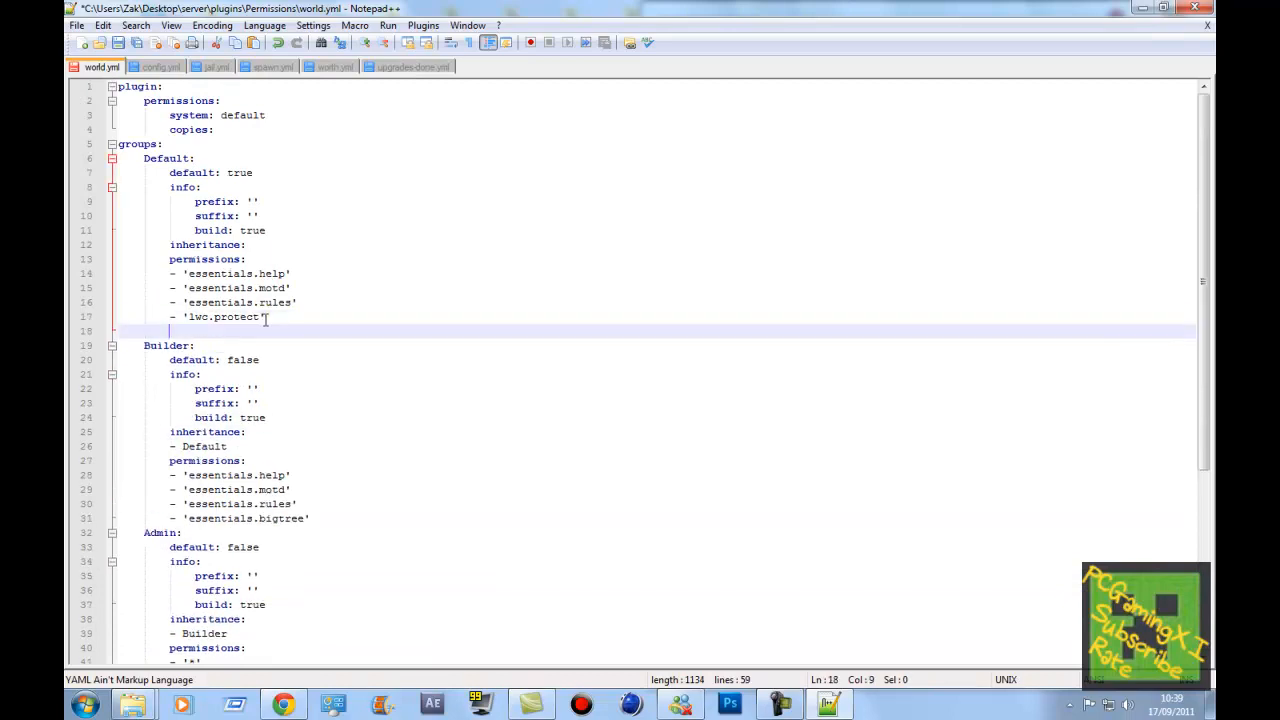
pyautogui.write("- 'lwc.admin")
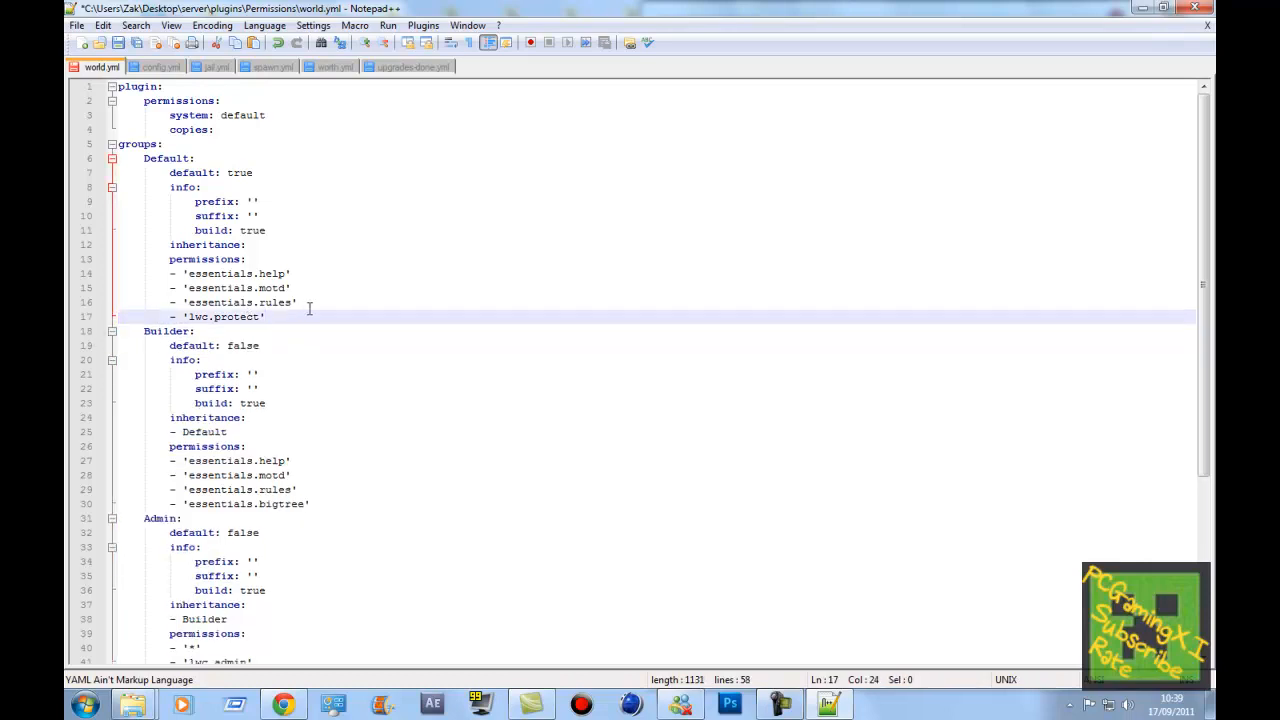
pyautogui.press('Enter')
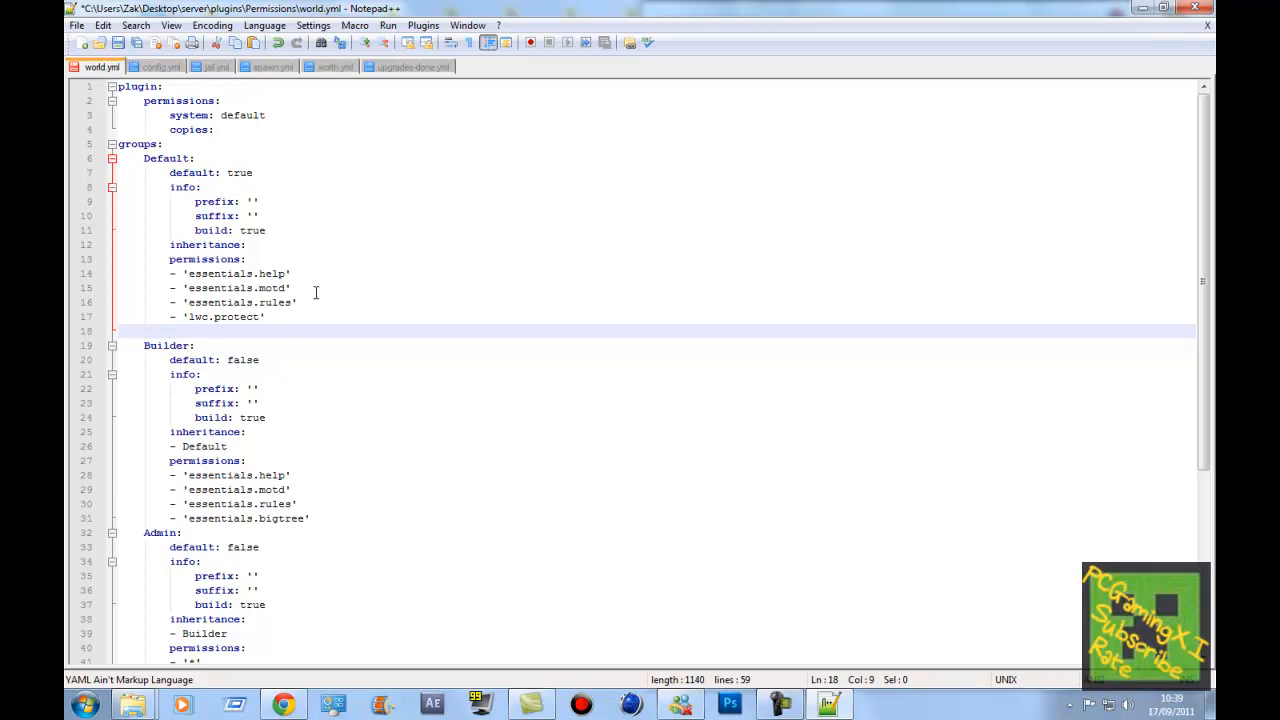
pyautogui.write('-')
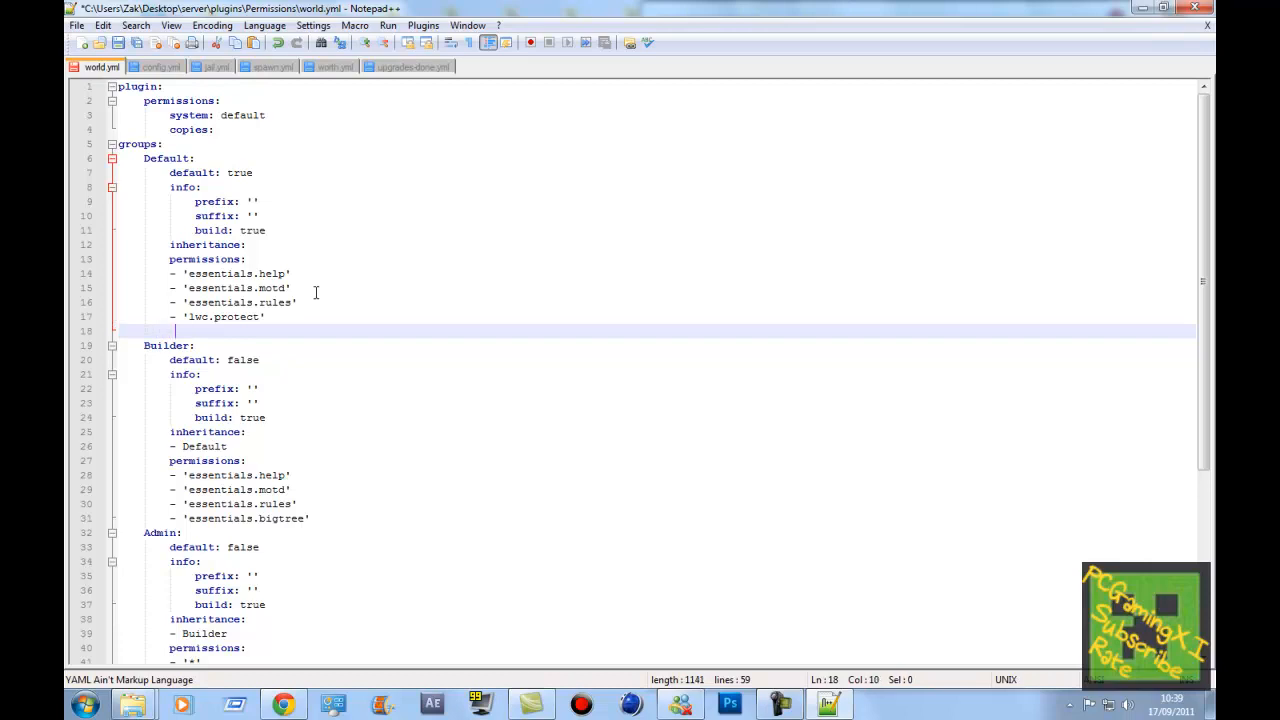
pyautogui.scroll(-3)
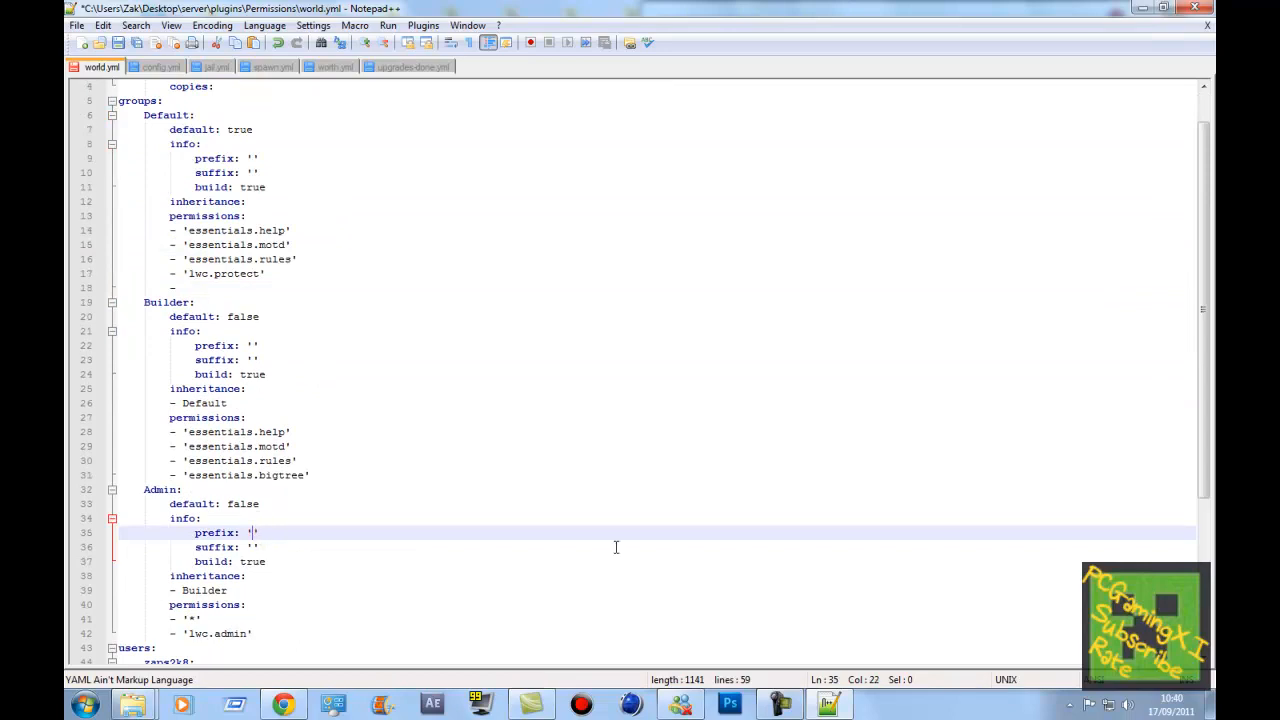
# Fill the Admin group's prefix with the words 'Admin is Awesome'
pyautogui.write('Admin is')
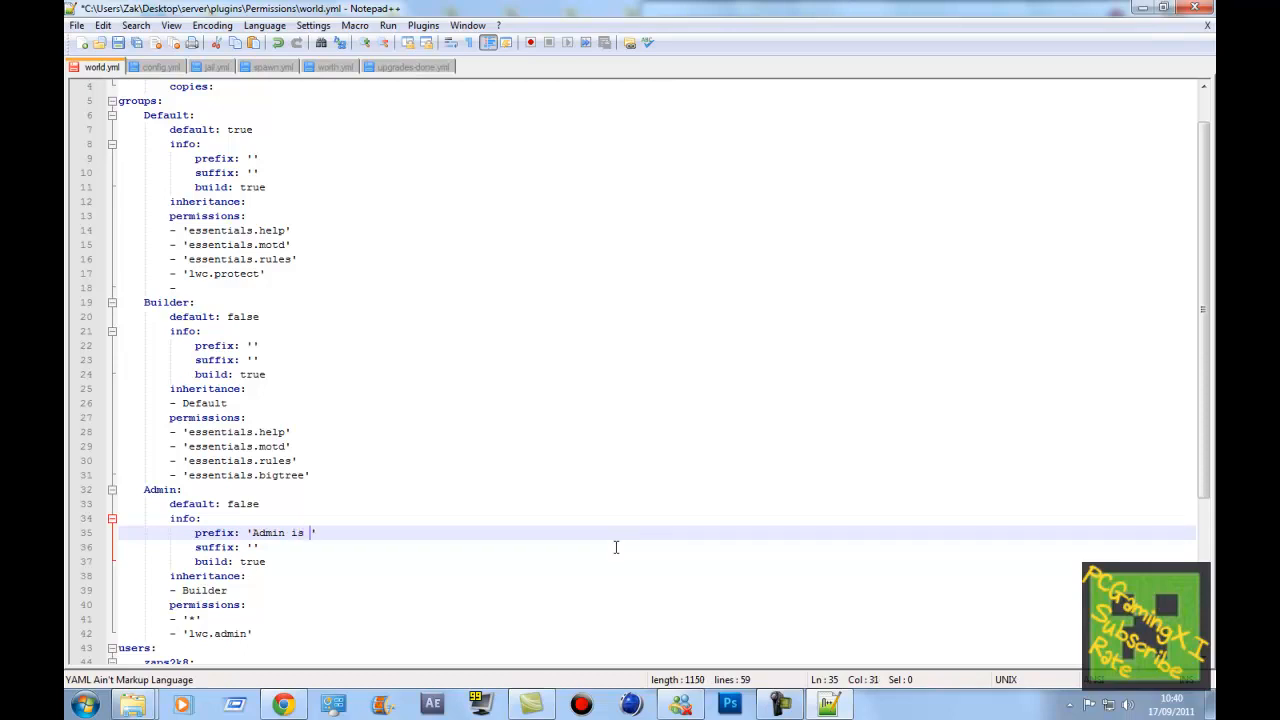
pyautogui.write('Awesome')
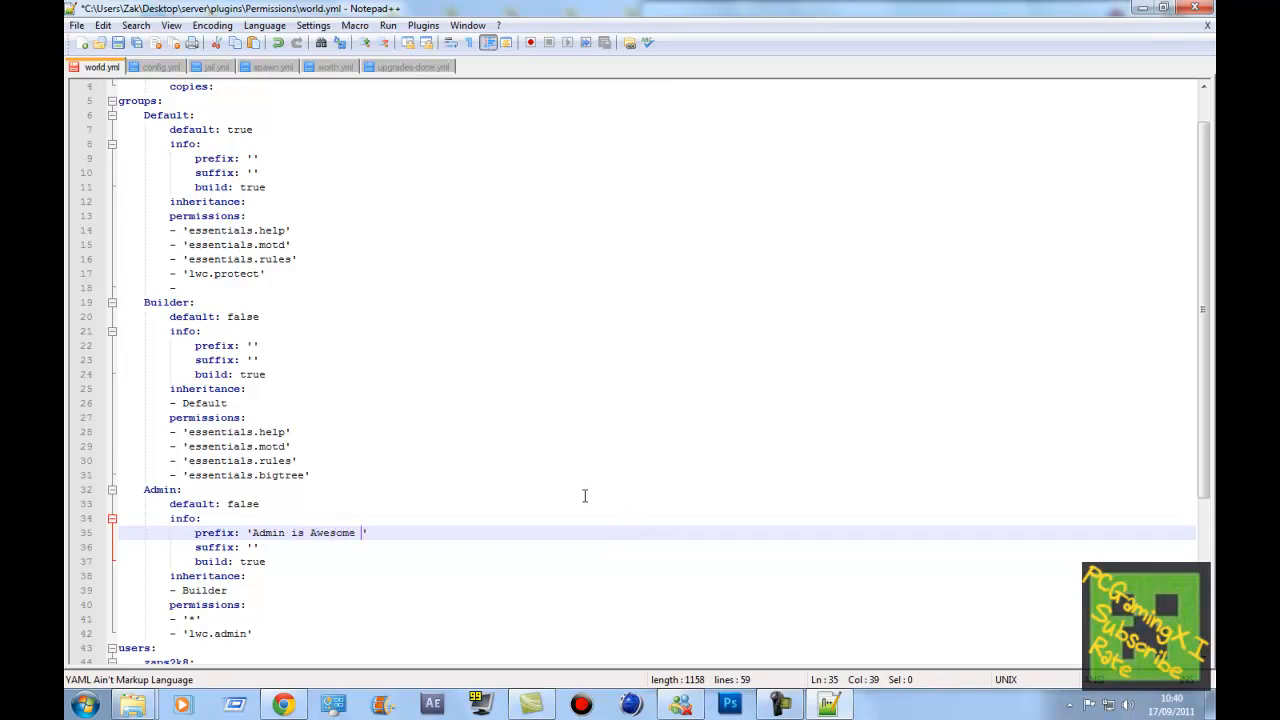
pyautogui.moveTo(198, 118)
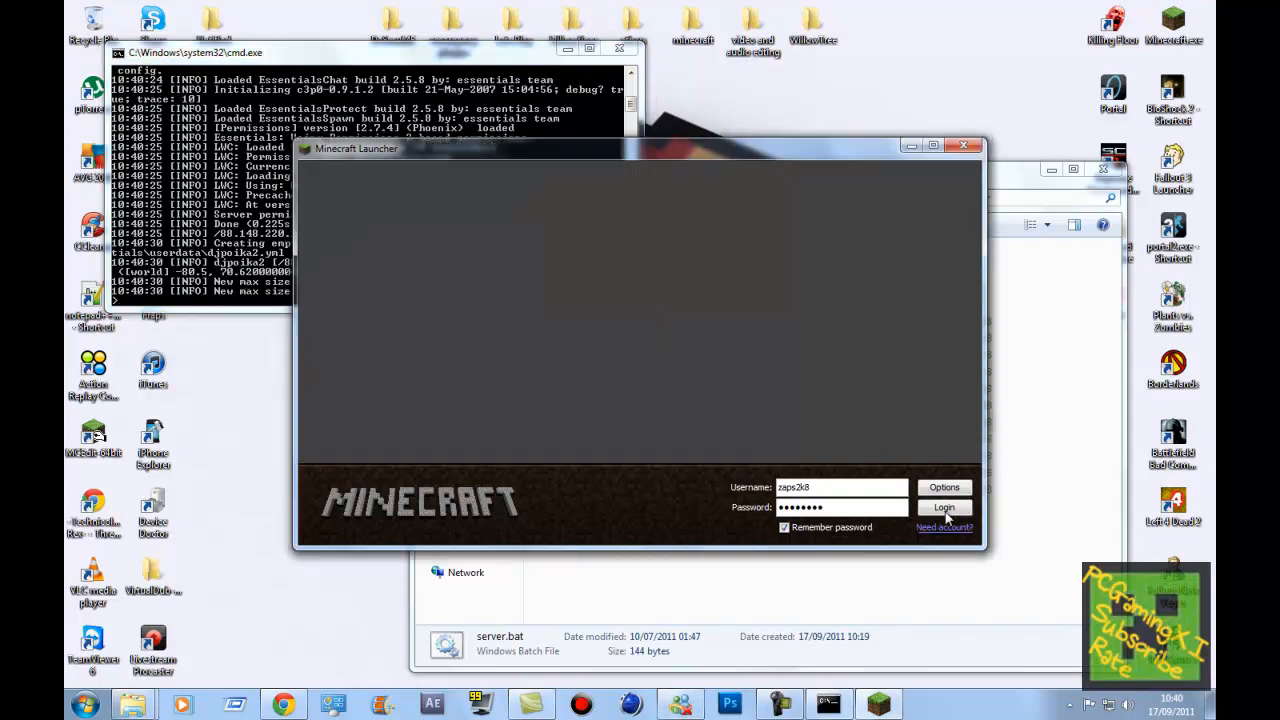
# Log in, join the local server via Multiplayer and return to the game
pyautogui.click(944, 507)
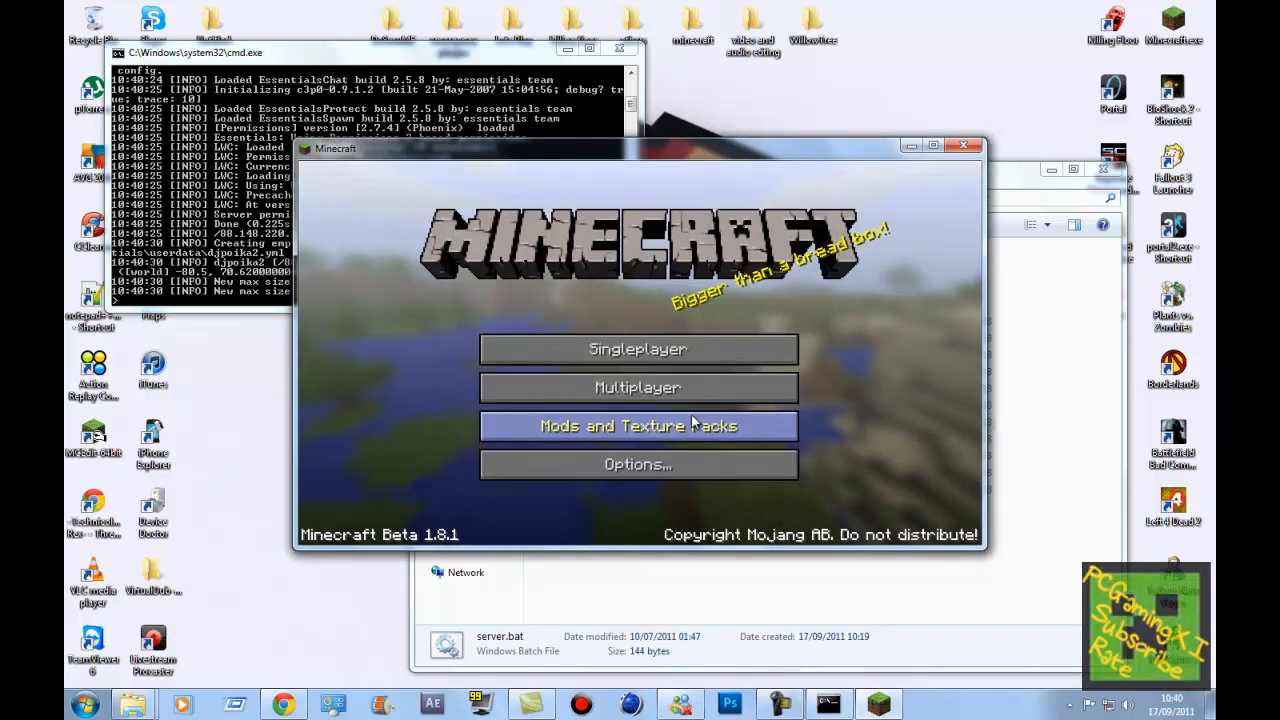
pyautogui.click(638, 387)
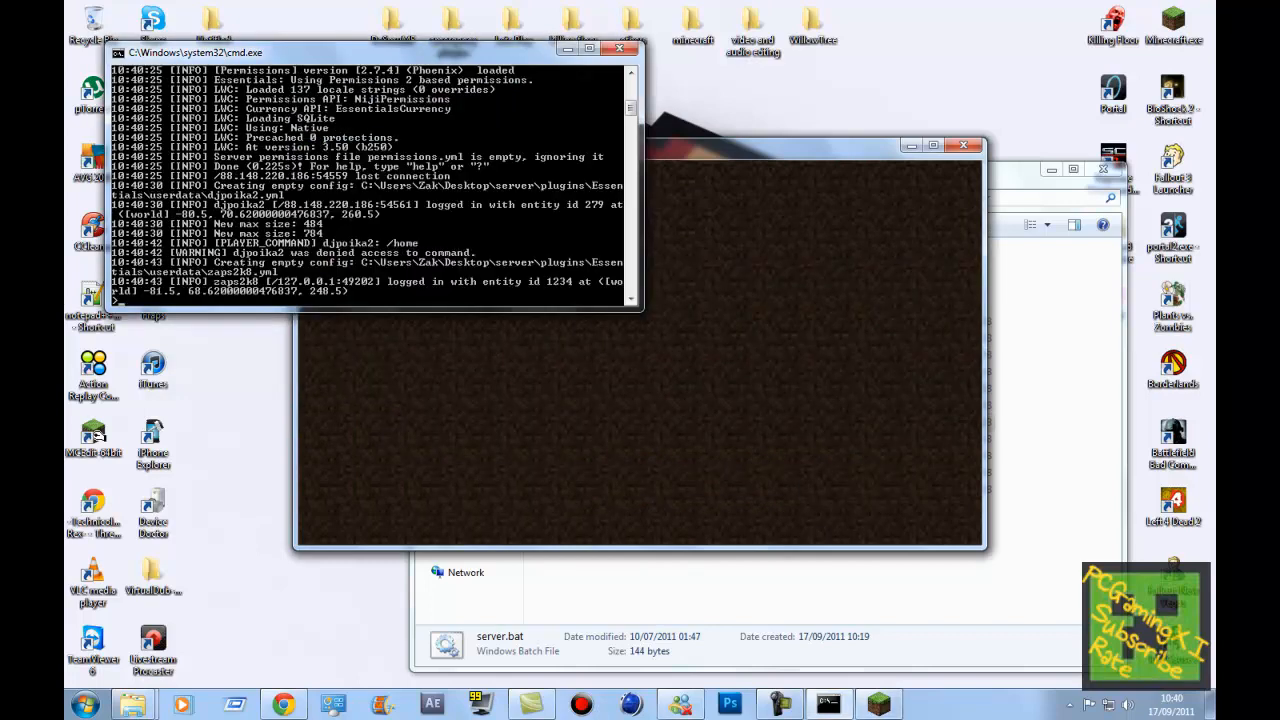
pyautogui.press('Escape')
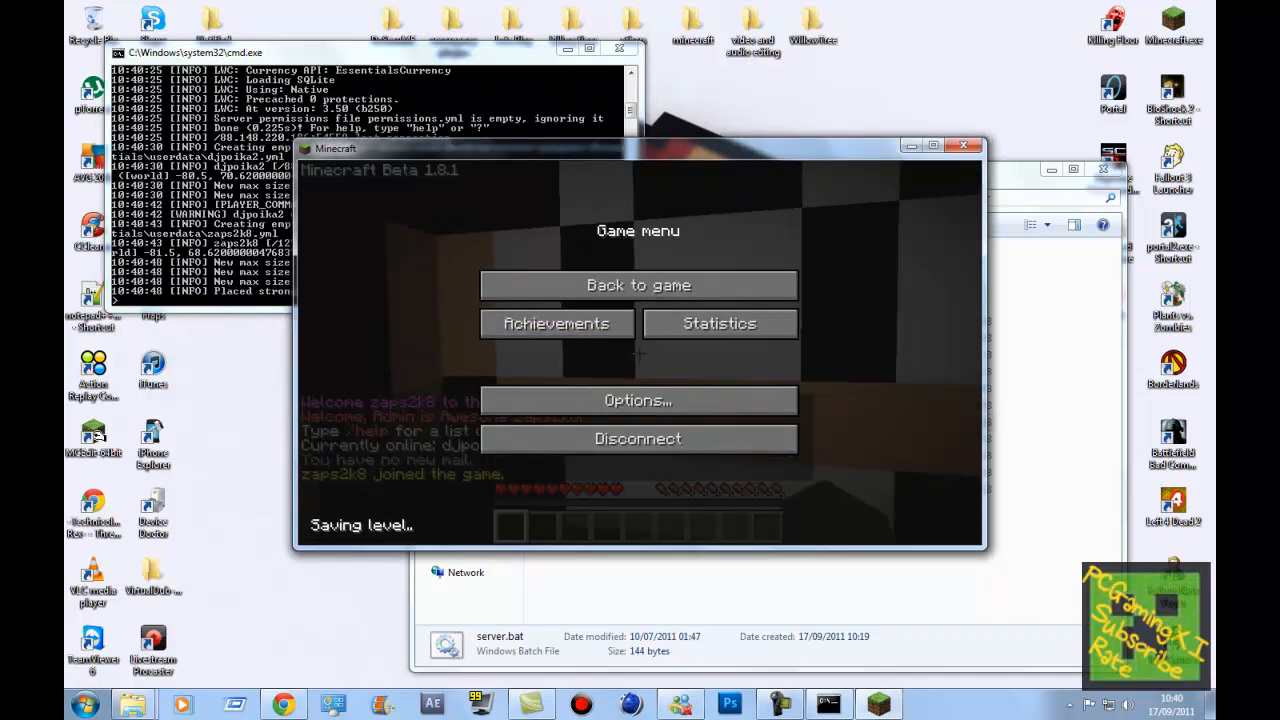
pyautogui.click(638, 284)
pyautogui.write('/')
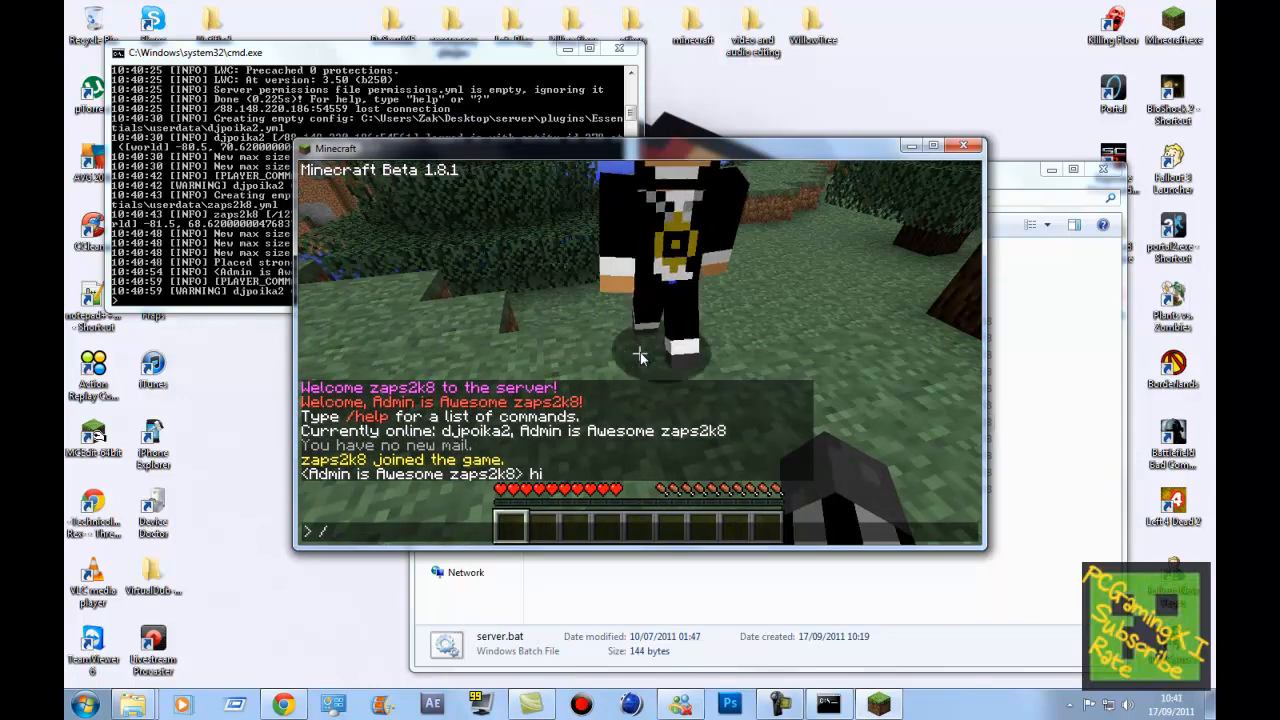
# Send chat messages ('light', 'tutorial video') showing the Admin is Awesome prefix
pyautogui.write('light')
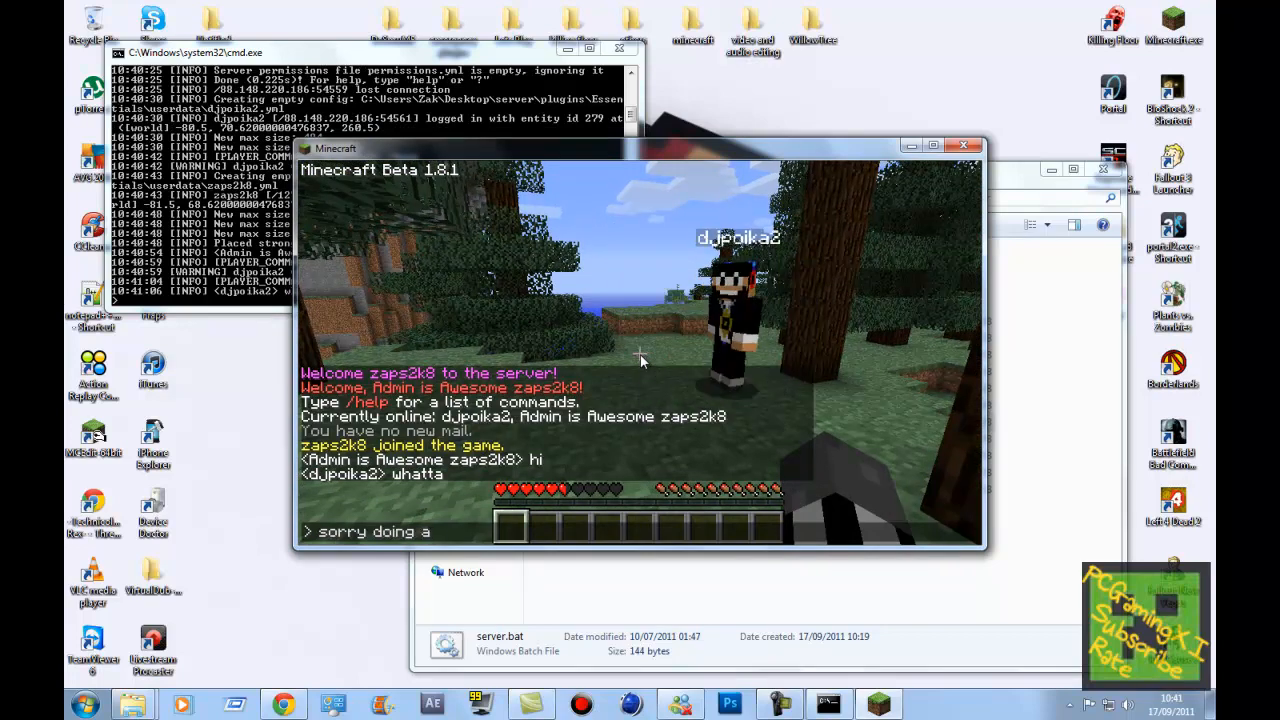
pyautogui.write('tutorial video')
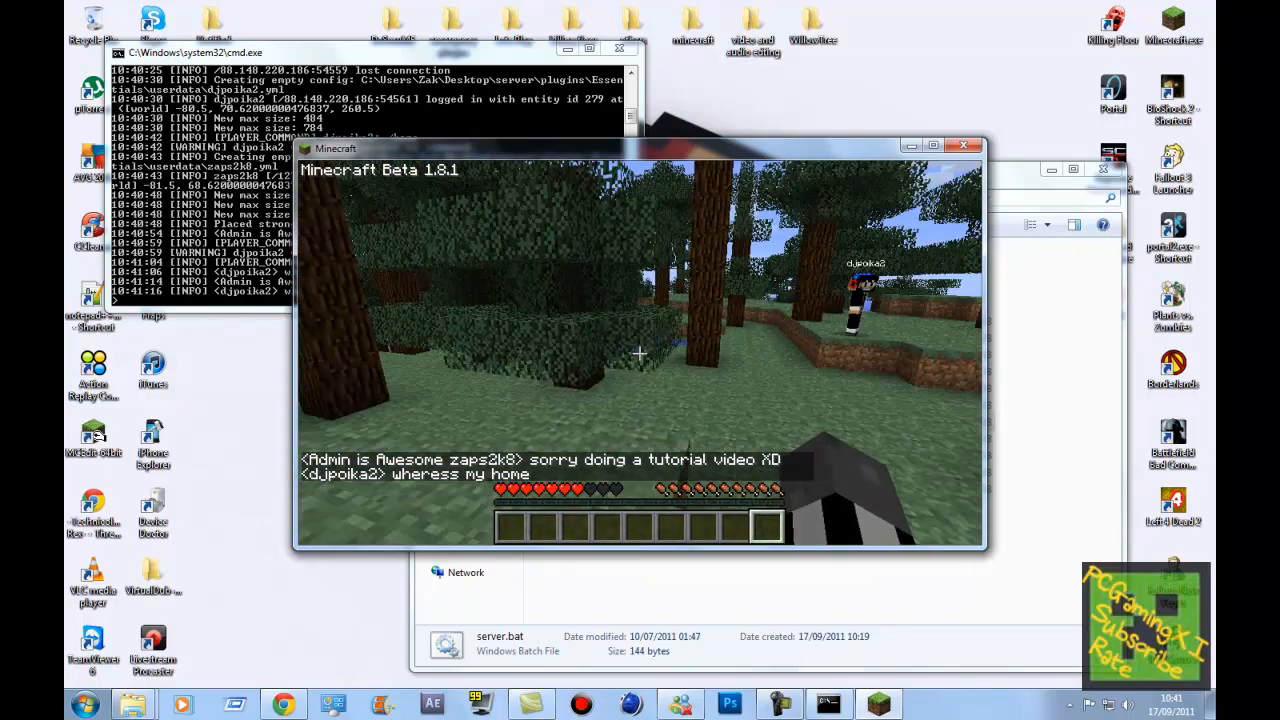
pyautogui.press('Escape')
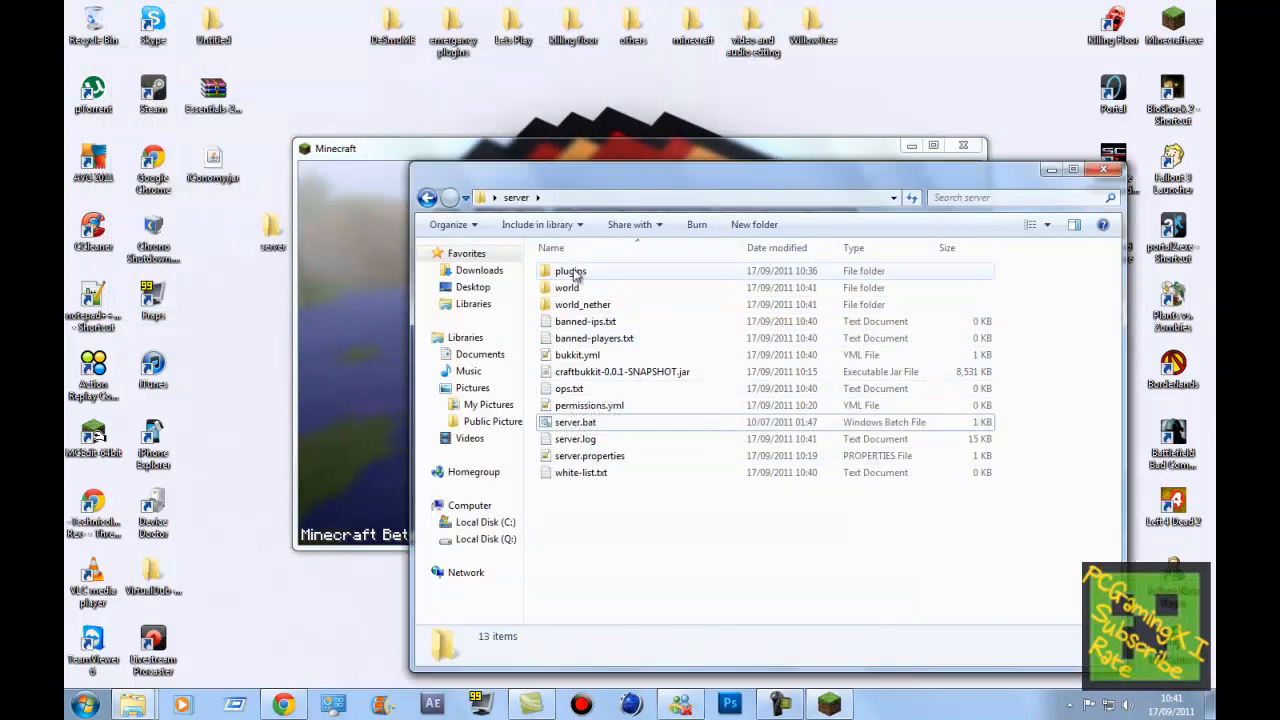
# Browse into the server's plugins folder and then its Permissions folder
pyautogui.doubleClick(570, 271)
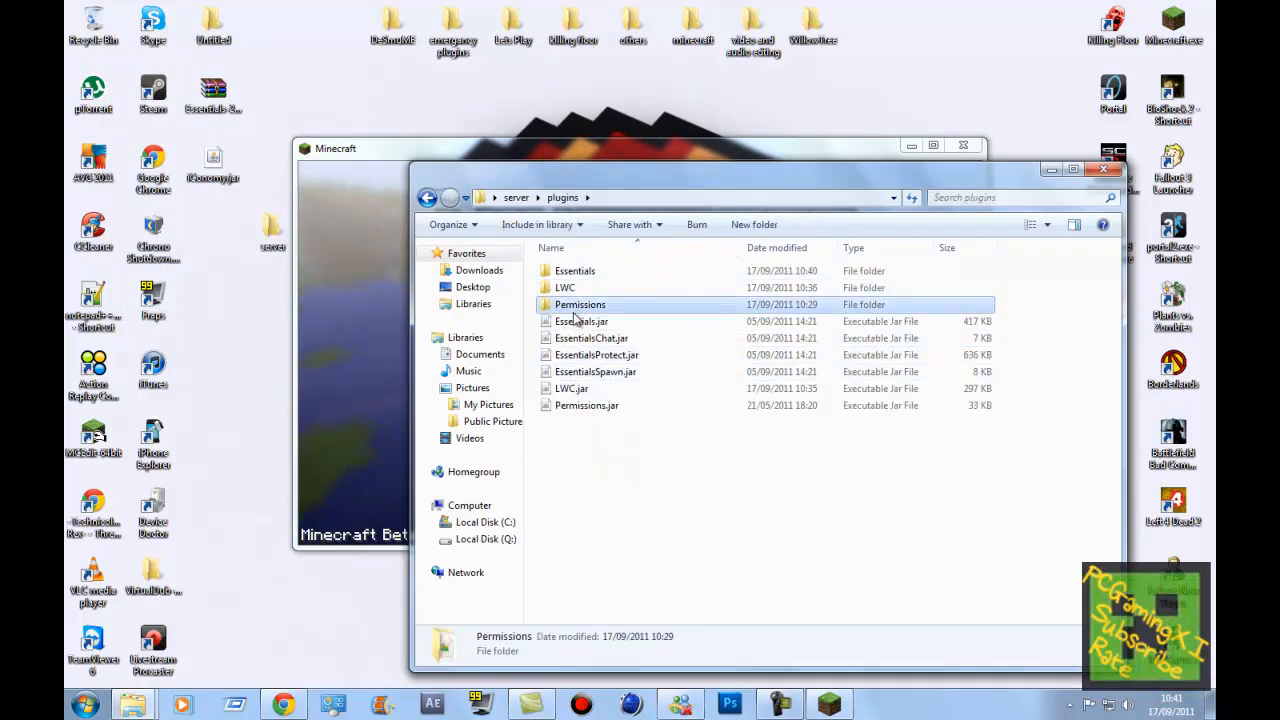
pyautogui.doubleClick(580, 304)
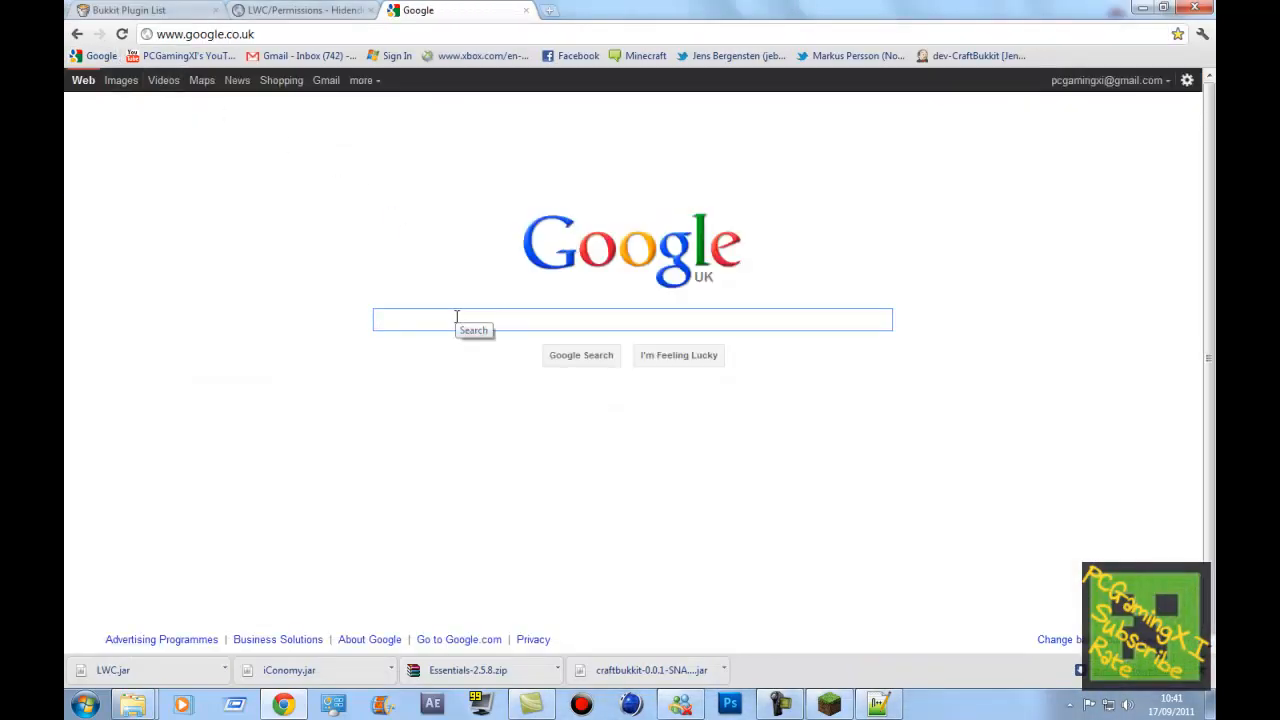
# Search Google for 'minecraft', open the Classic server protocol wiki page at its colour codes table
pyautogui.write('minecraft calssic prtocal')
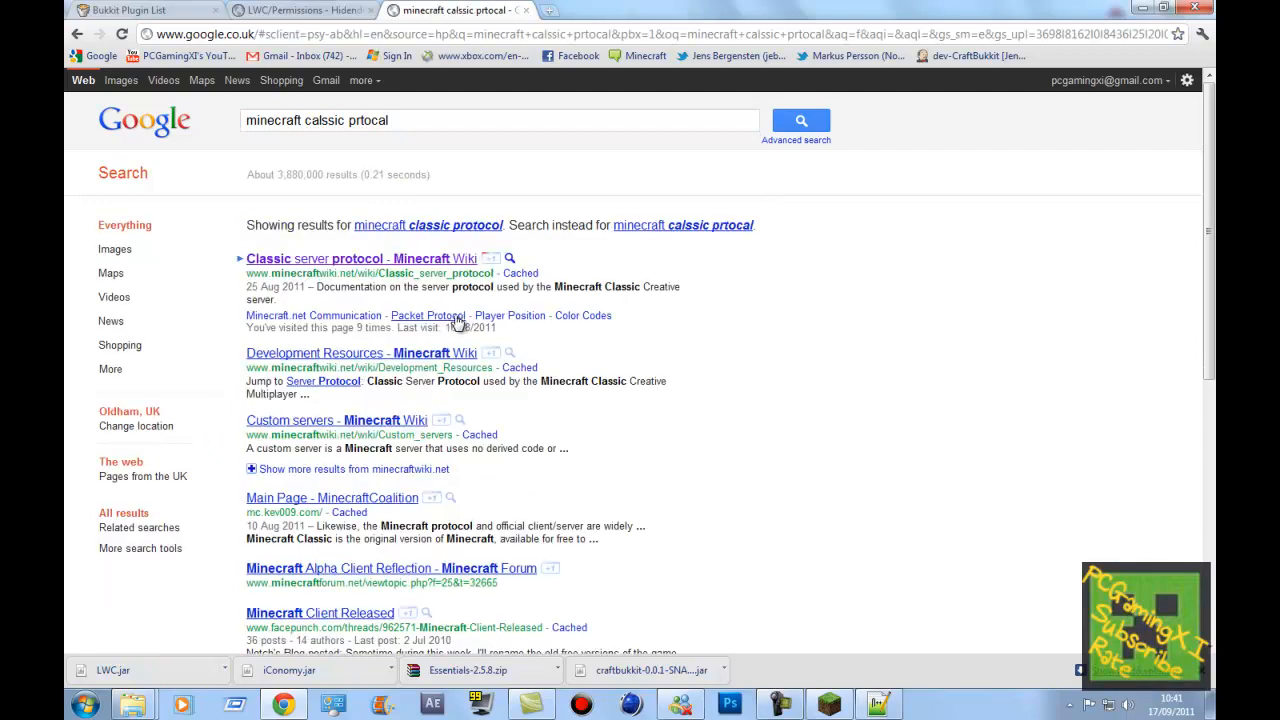
pyautogui.click(361, 258)
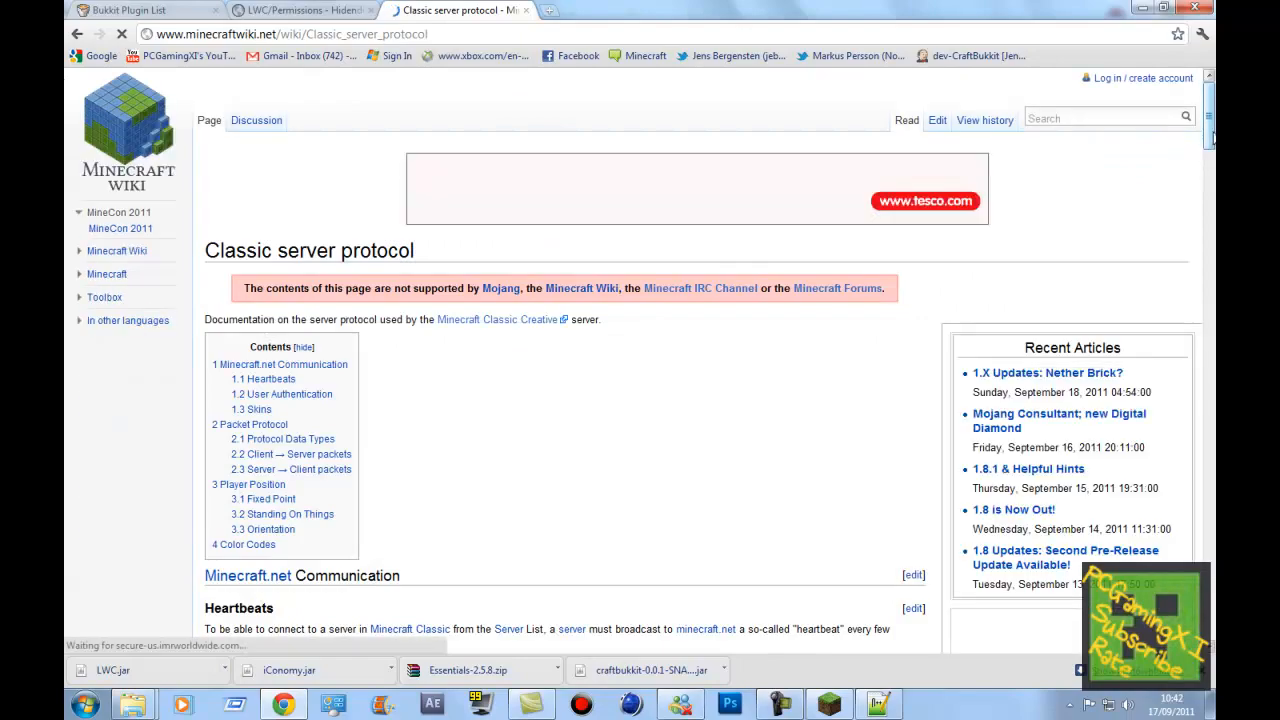
pyautogui.scroll(-3)
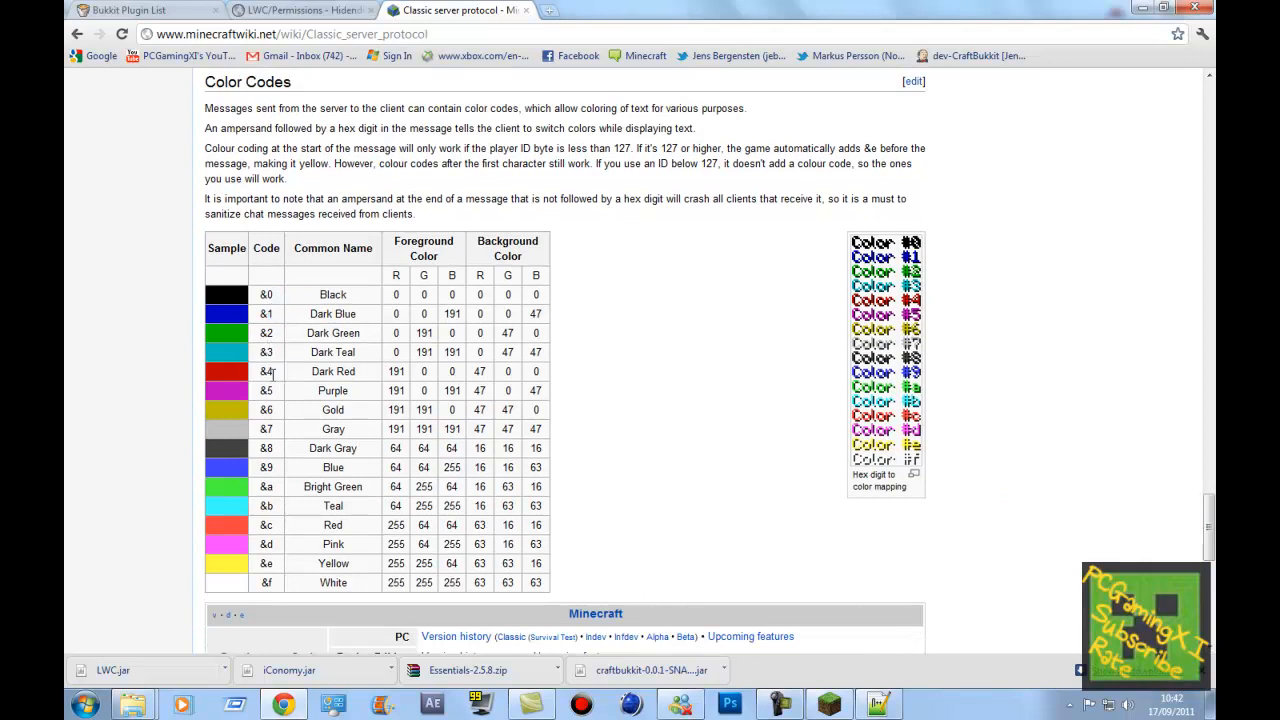
pyautogui.rightClick(266, 371)
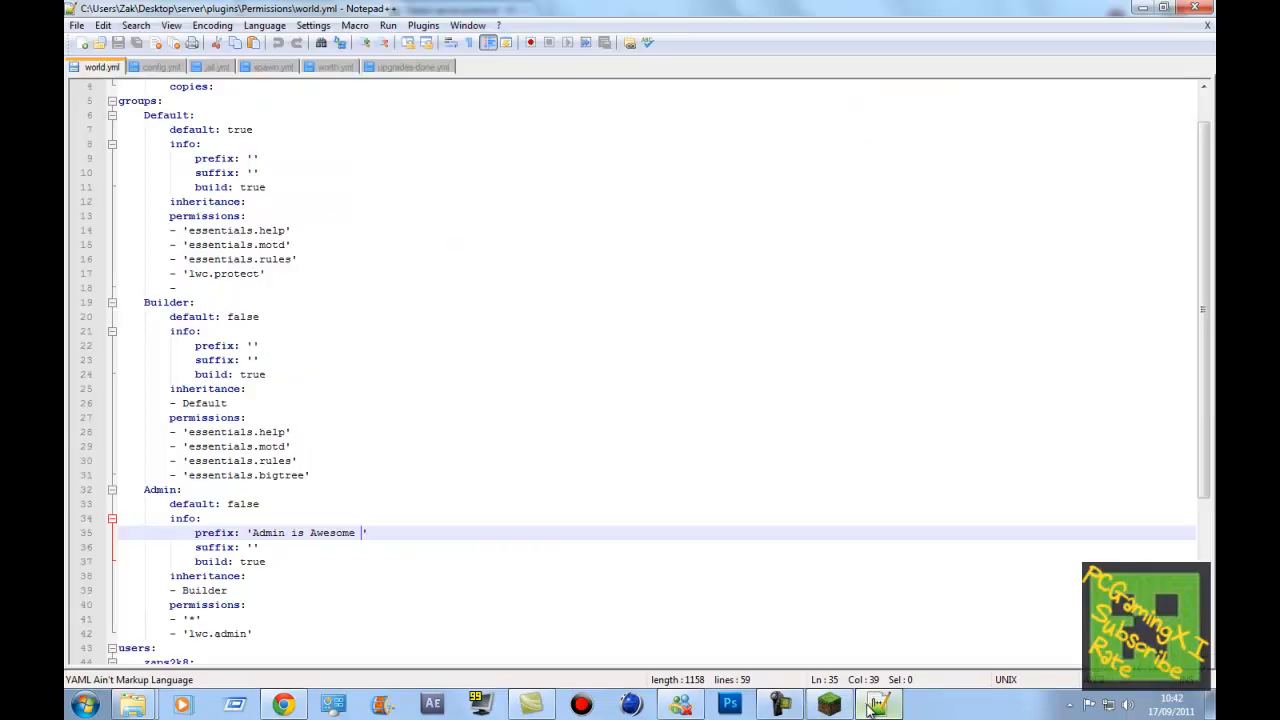
# Insert the &4 colour code before Admin and look up further codes in the wiki table
pyautogui.click(263, 532)
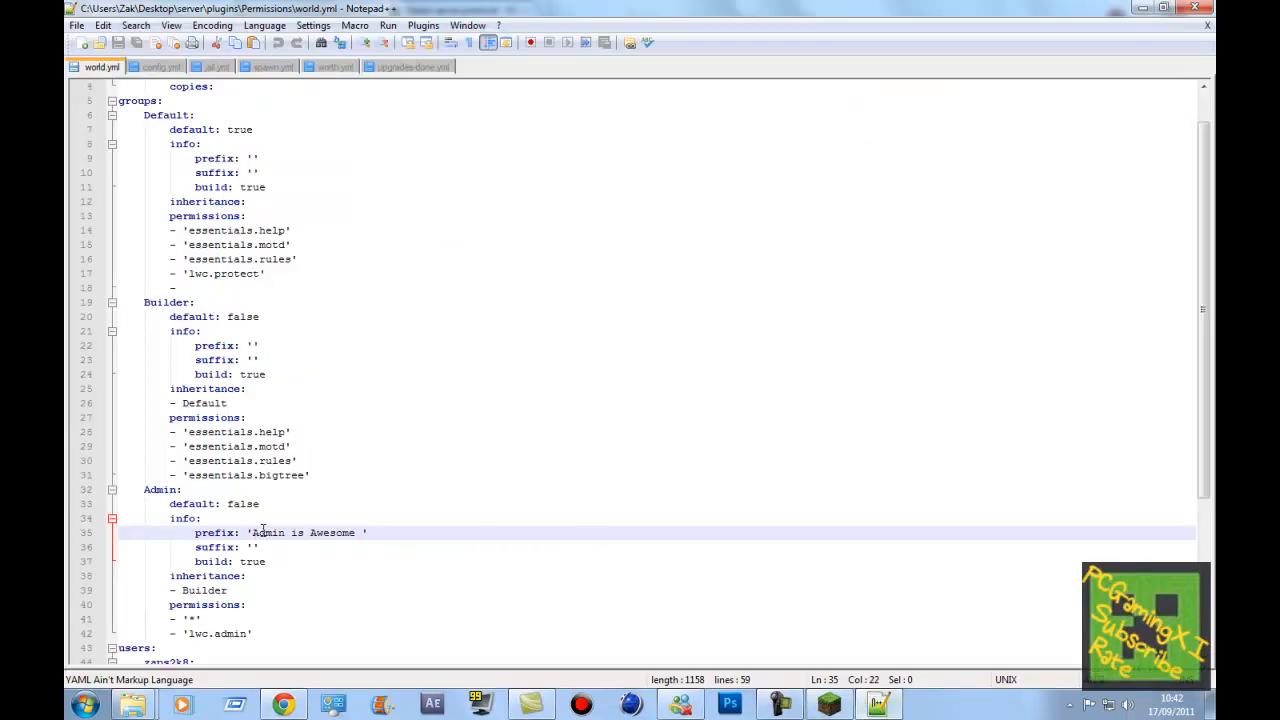
pyautogui.write('&4')
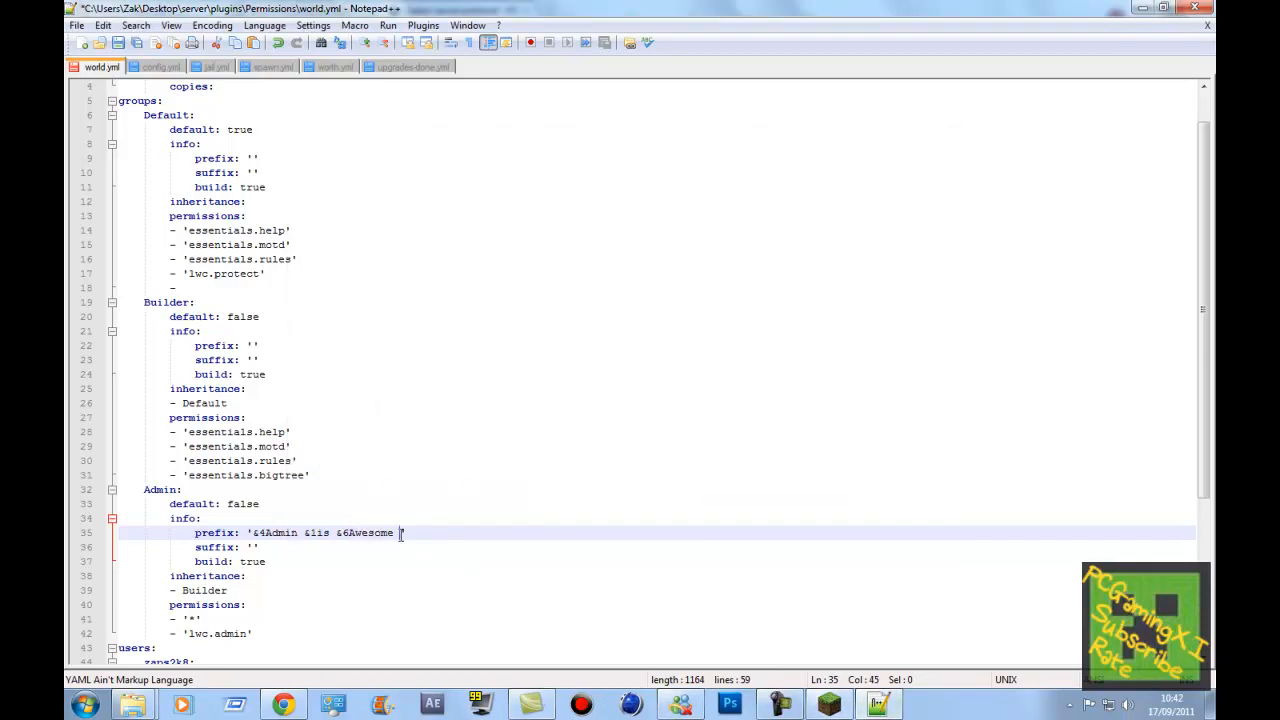
pyautogui.click(283, 705)
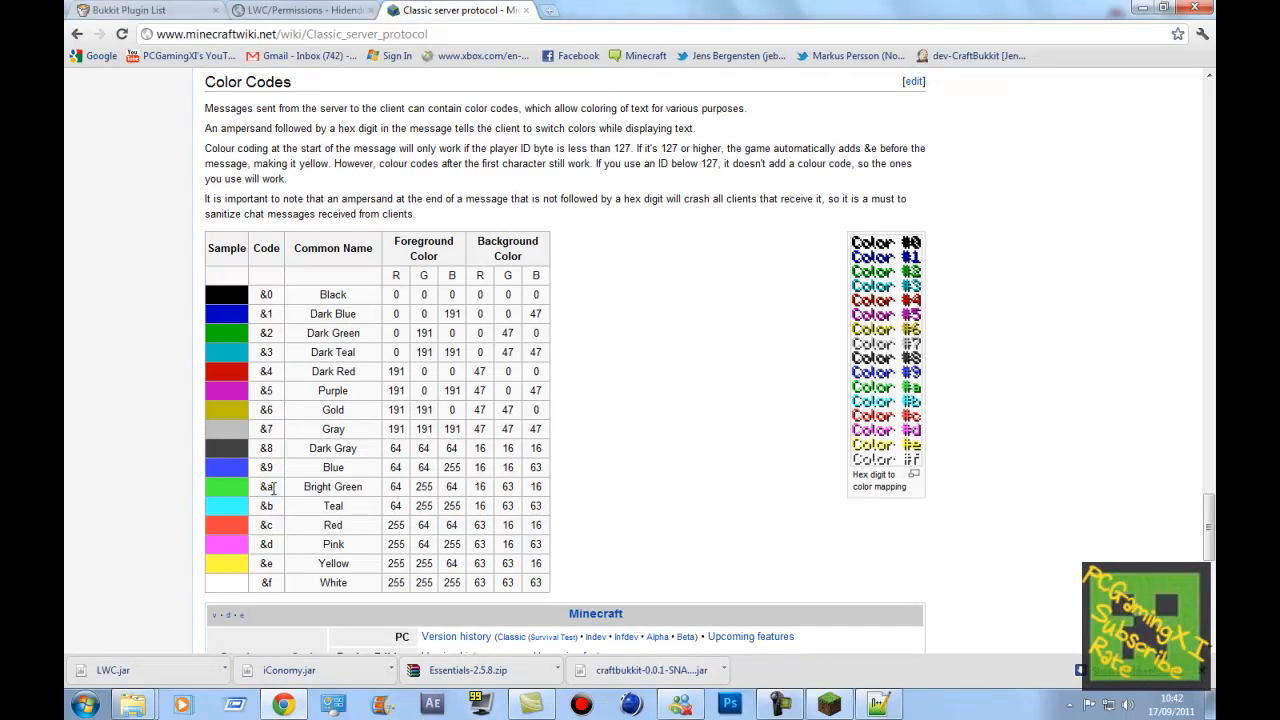
pyautogui.doubleClick(266, 487)
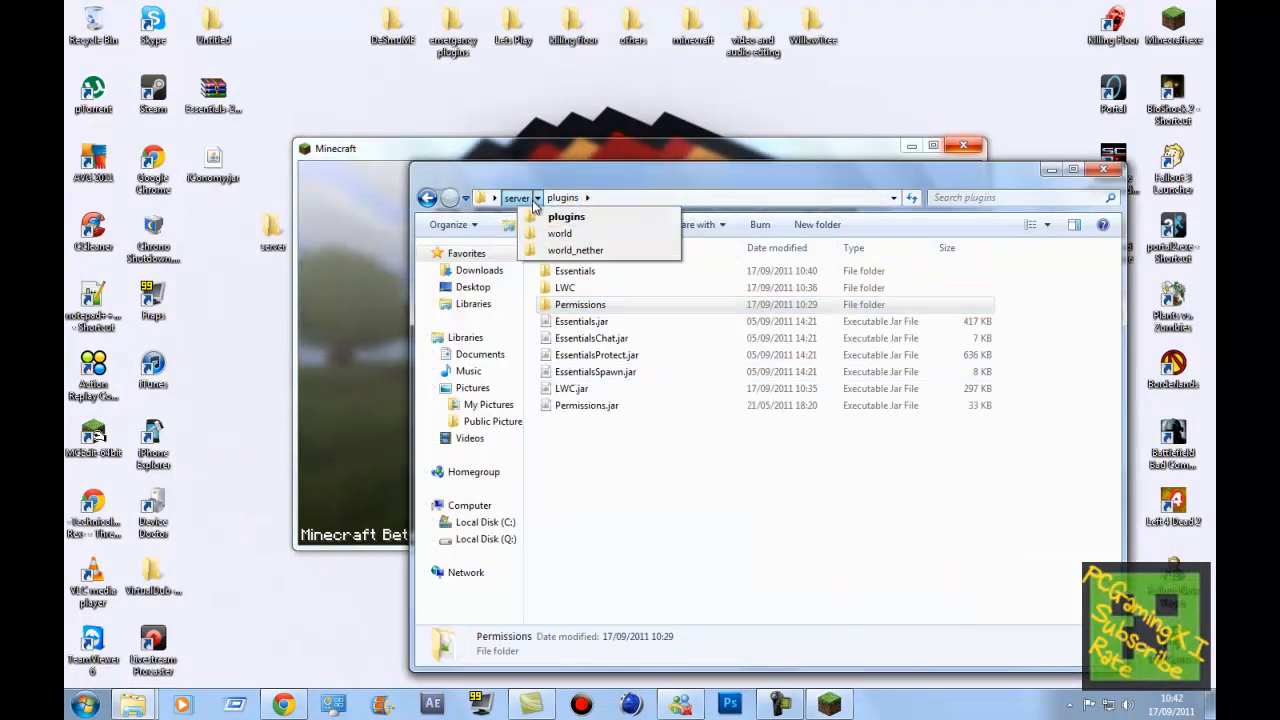
# Restart the server with server.bat and try joining My server, returning to the title screen
pyautogui.click(516, 197)
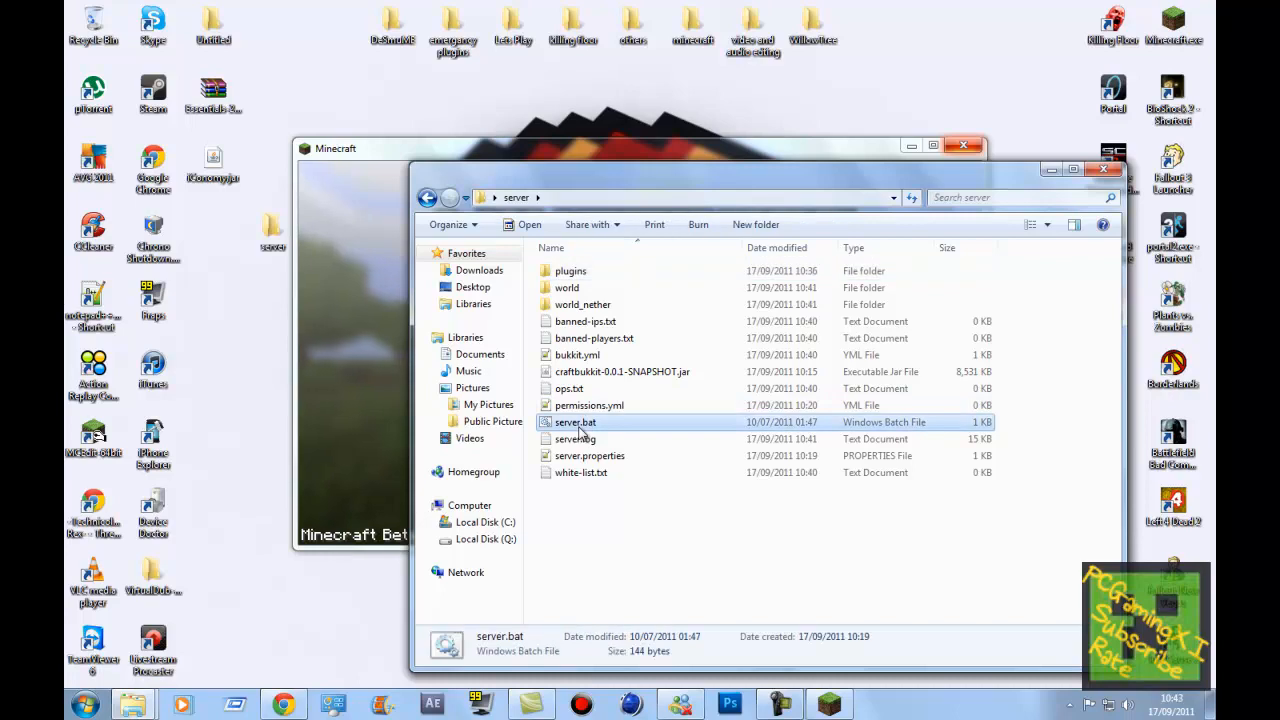
pyautogui.doubleClick(575, 421)
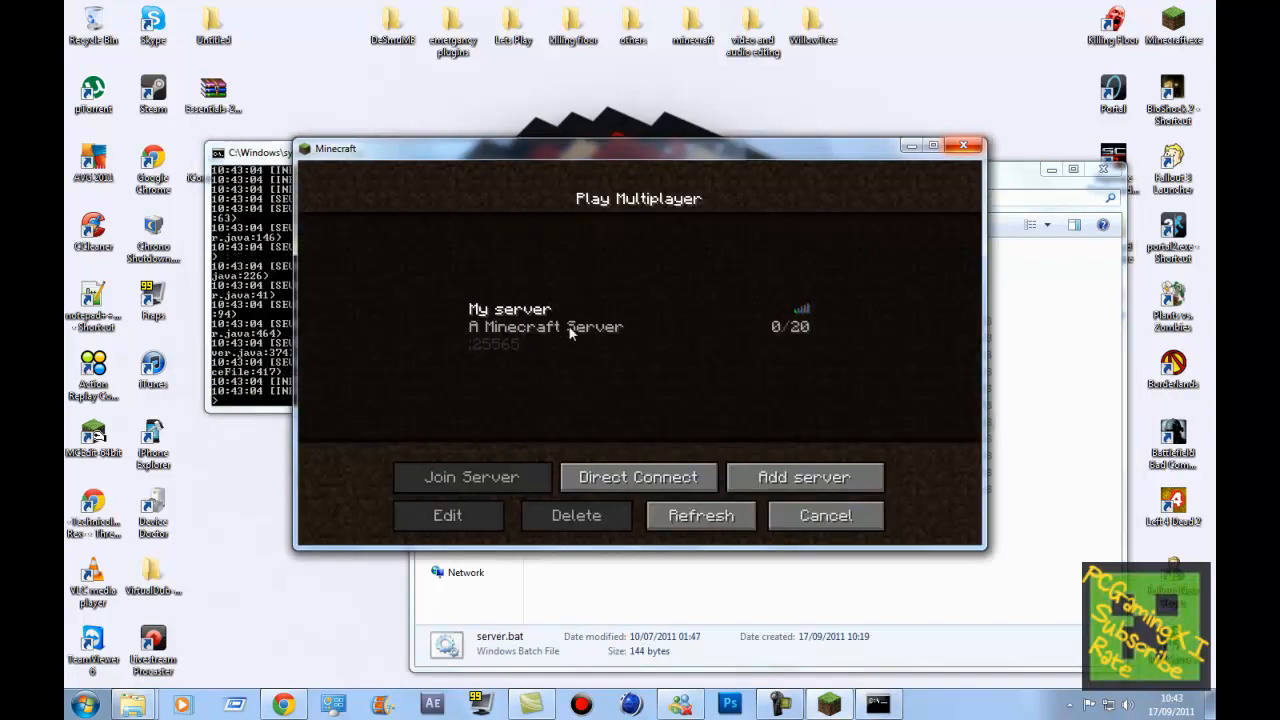
pyautogui.click(471, 476)
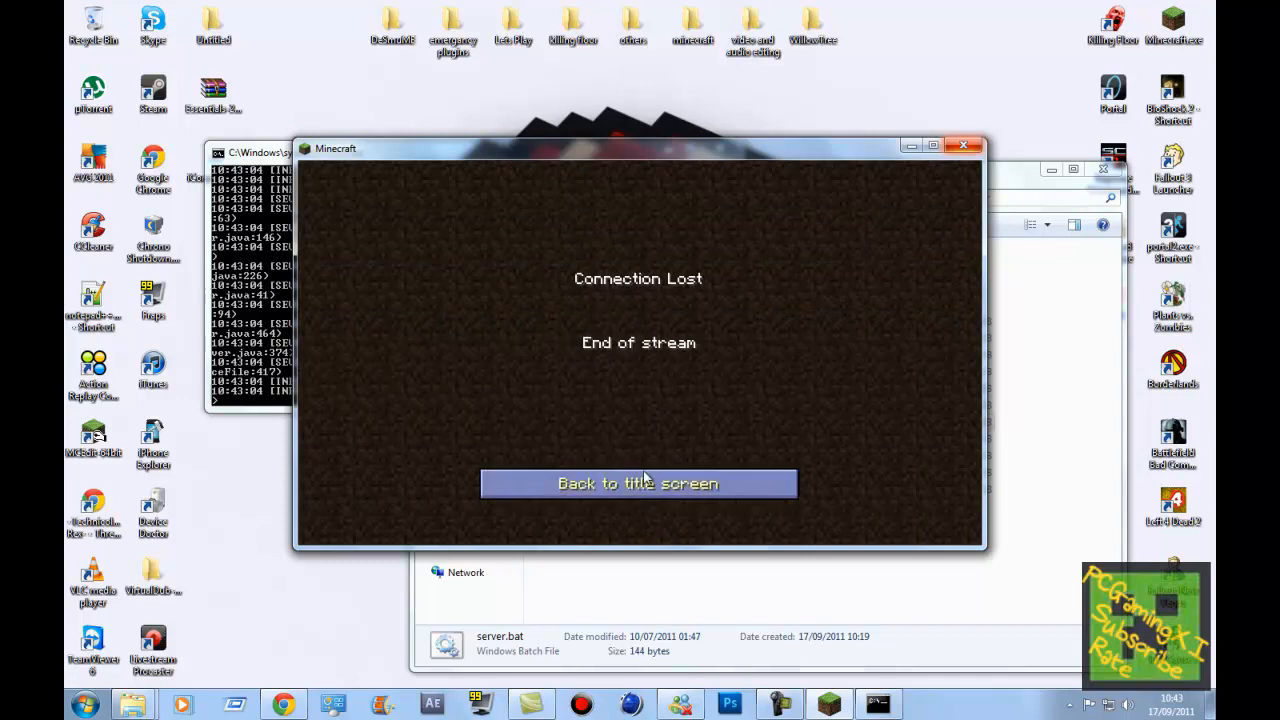
pyautogui.click(638, 483)
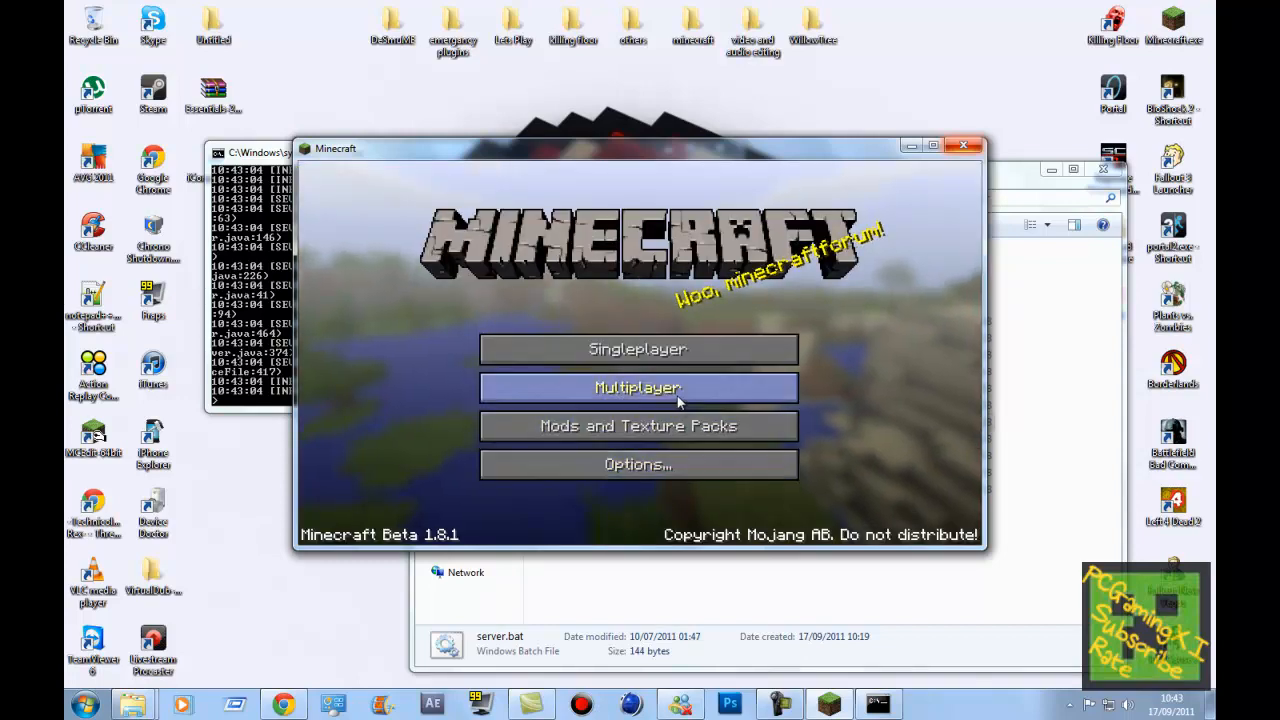
# Retry the Multiplayer server list after the communication error and return to the title screen
pyautogui.click(638, 388)
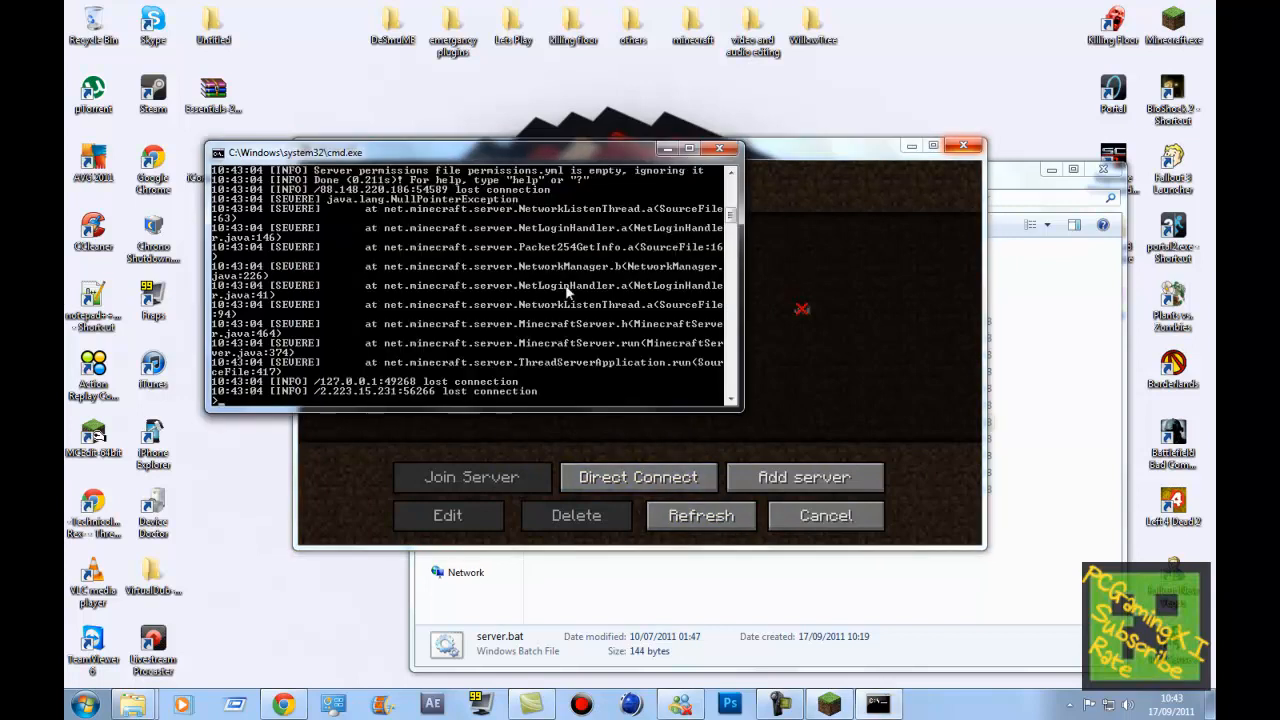
pyautogui.click(701, 515)
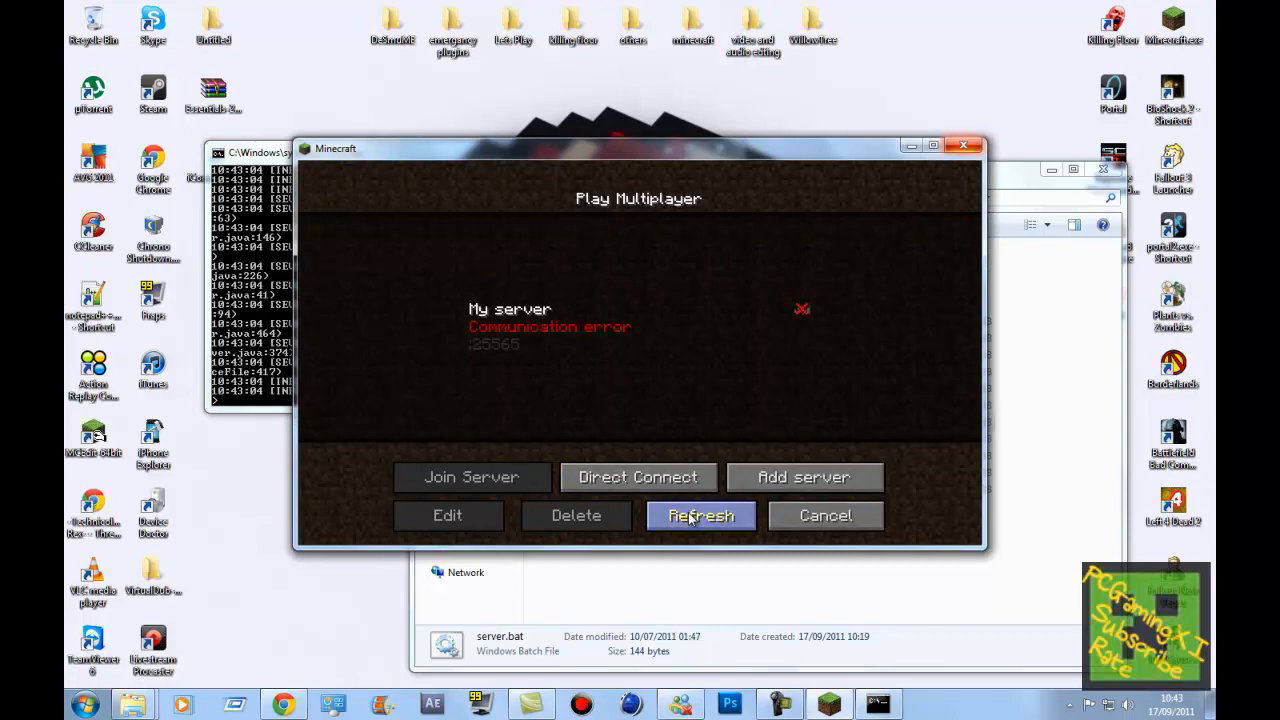
pyautogui.moveTo(696, 396)
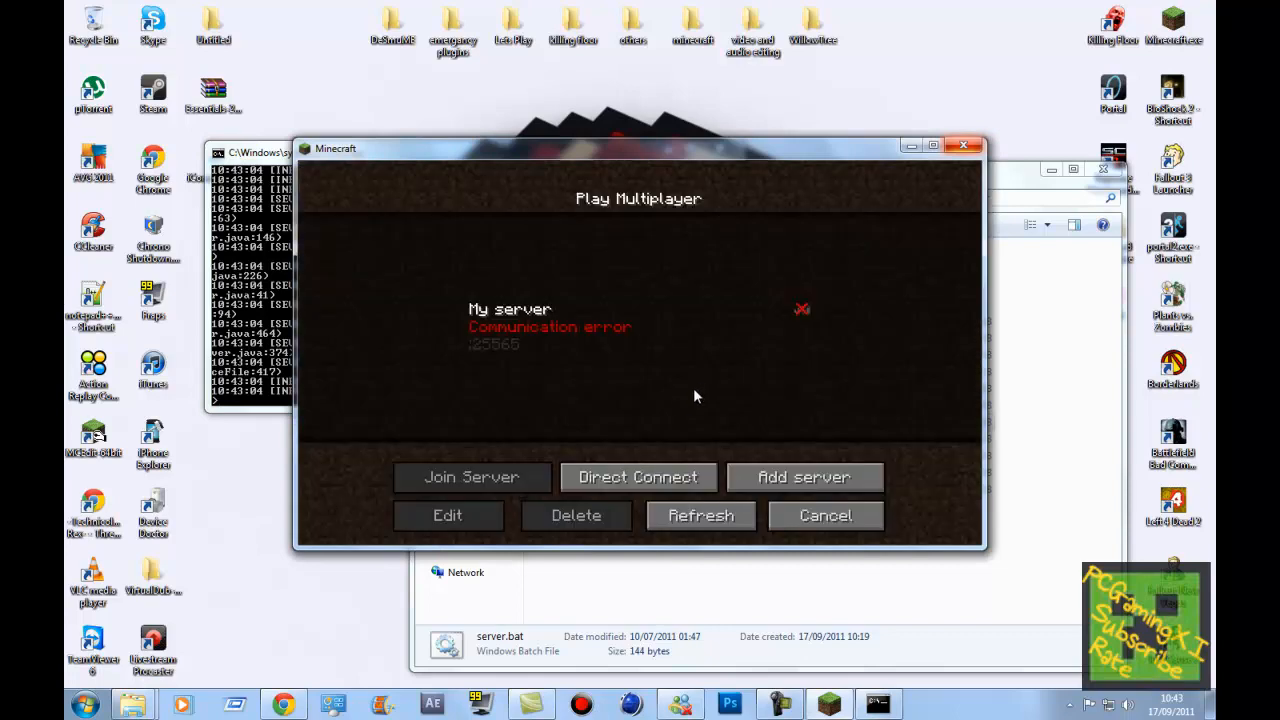
pyautogui.click(824, 515)
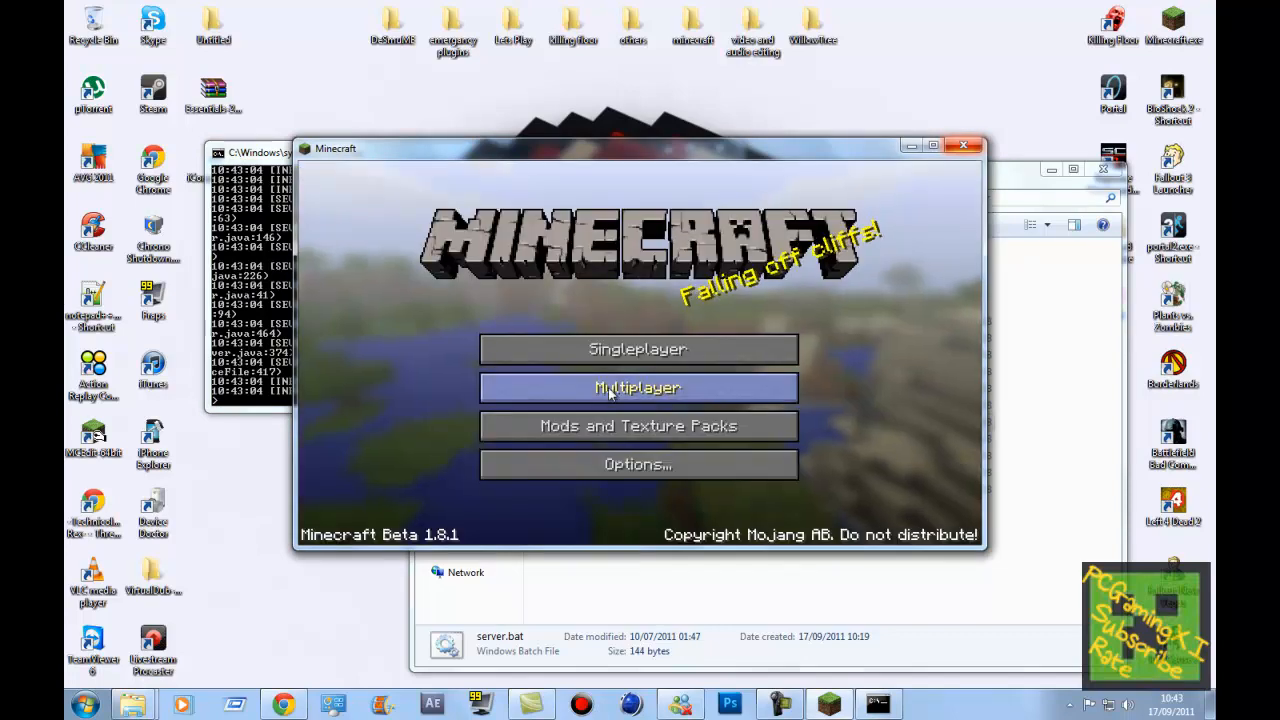
pyautogui.click(638, 388)
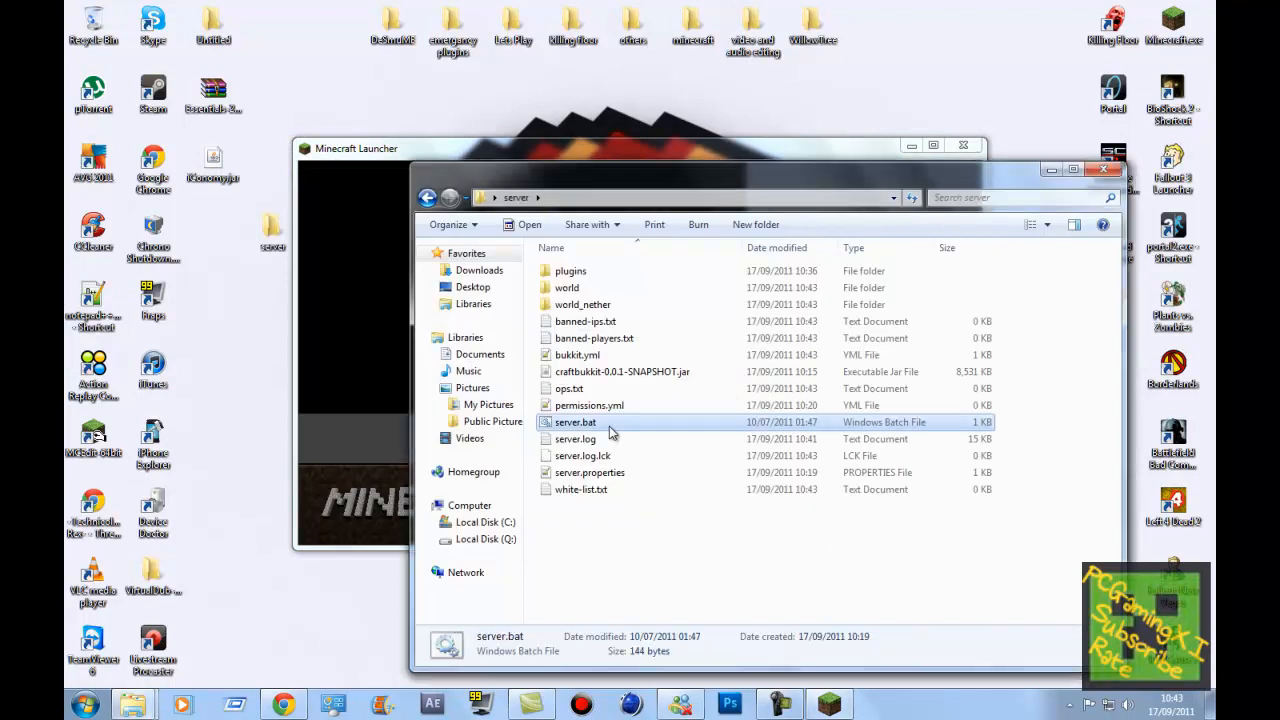
# Run server.bat again and log in as 'antoi' to rejoin with the coloured prefix
pyautogui.doubleClick(575, 421)
pyautogui.write('/')
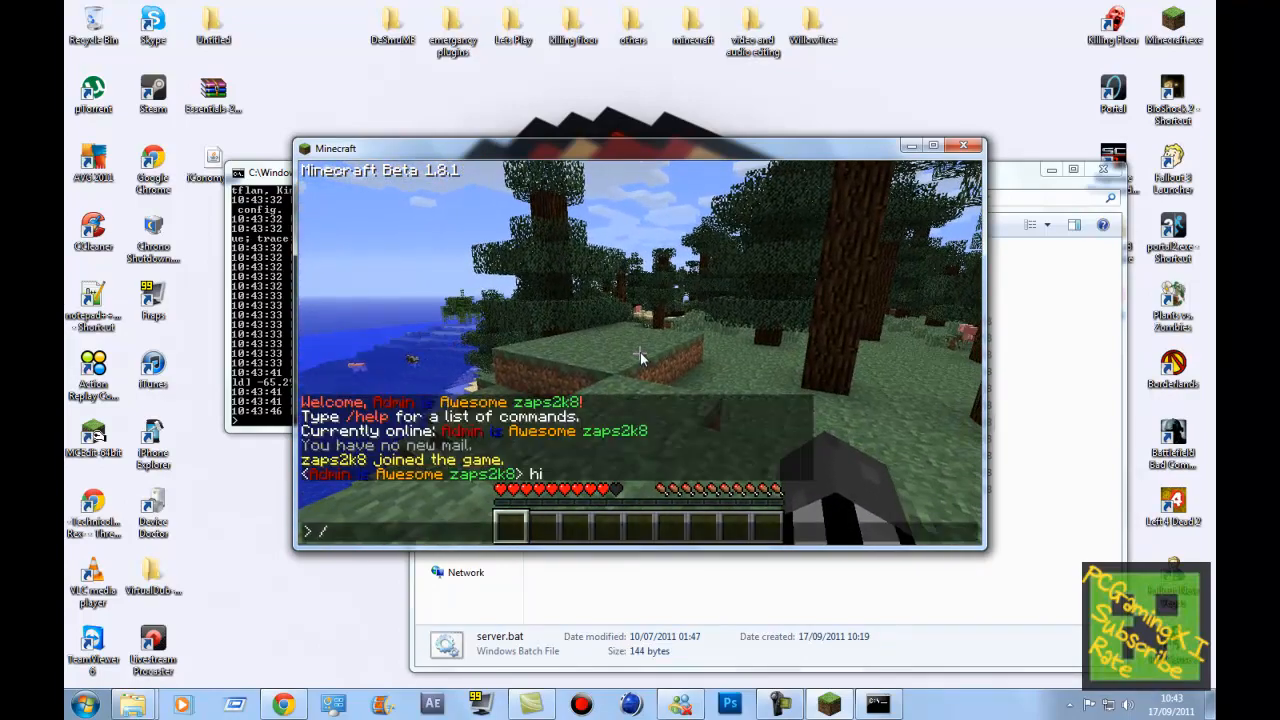
pyautogui.write('antoi')
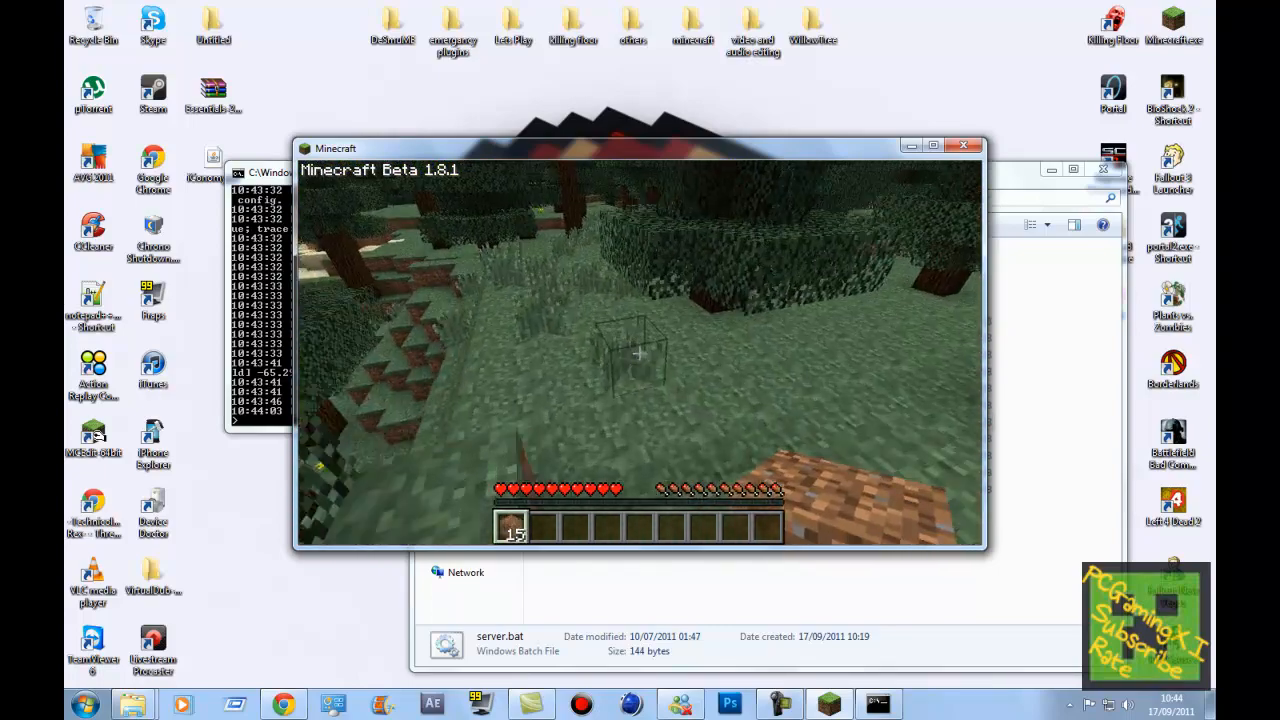
pyautogui.moveTo(640, 353)
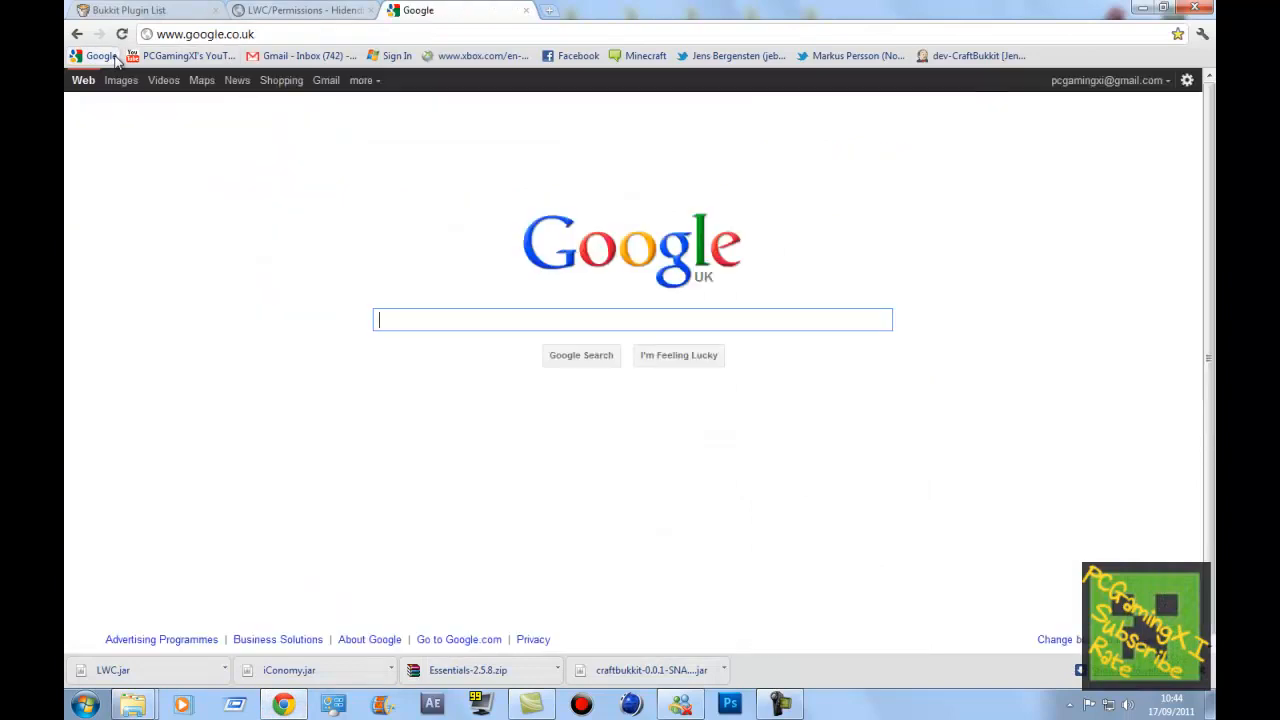
# Search Google for 'team vi' and open the TeamViewer result
pyautogui.write('team viewer')
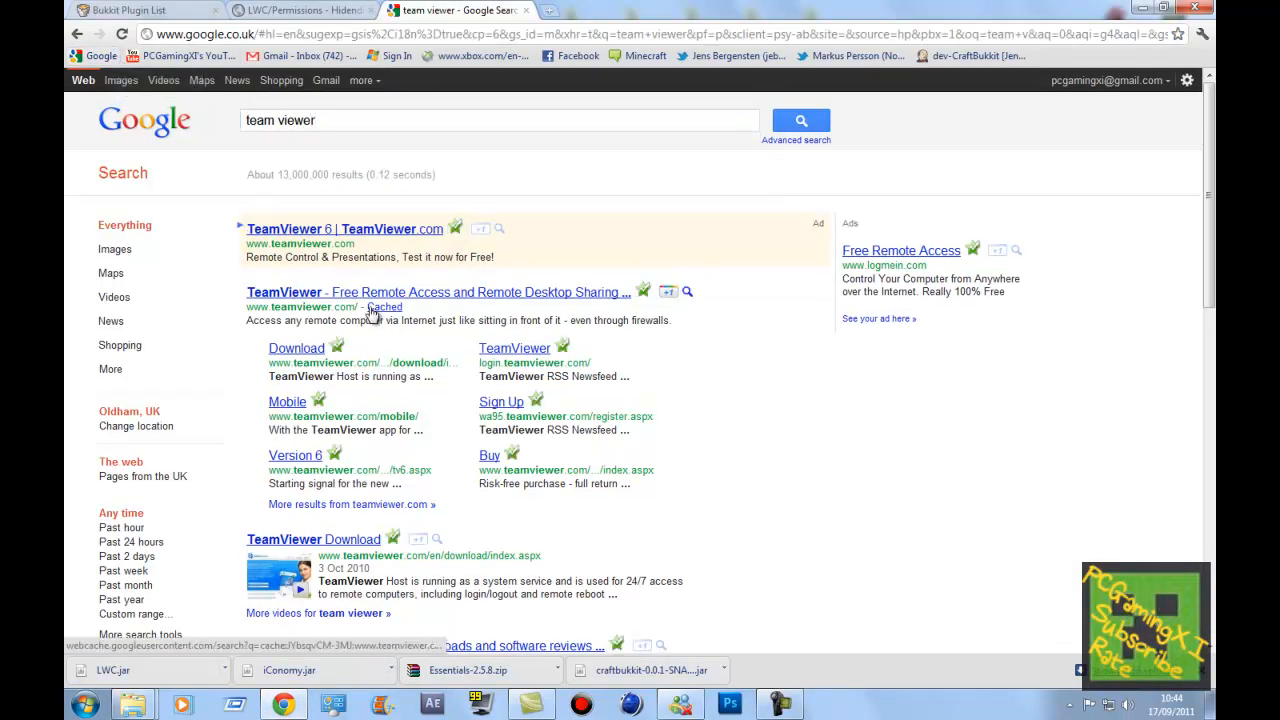
pyautogui.click(438, 292)
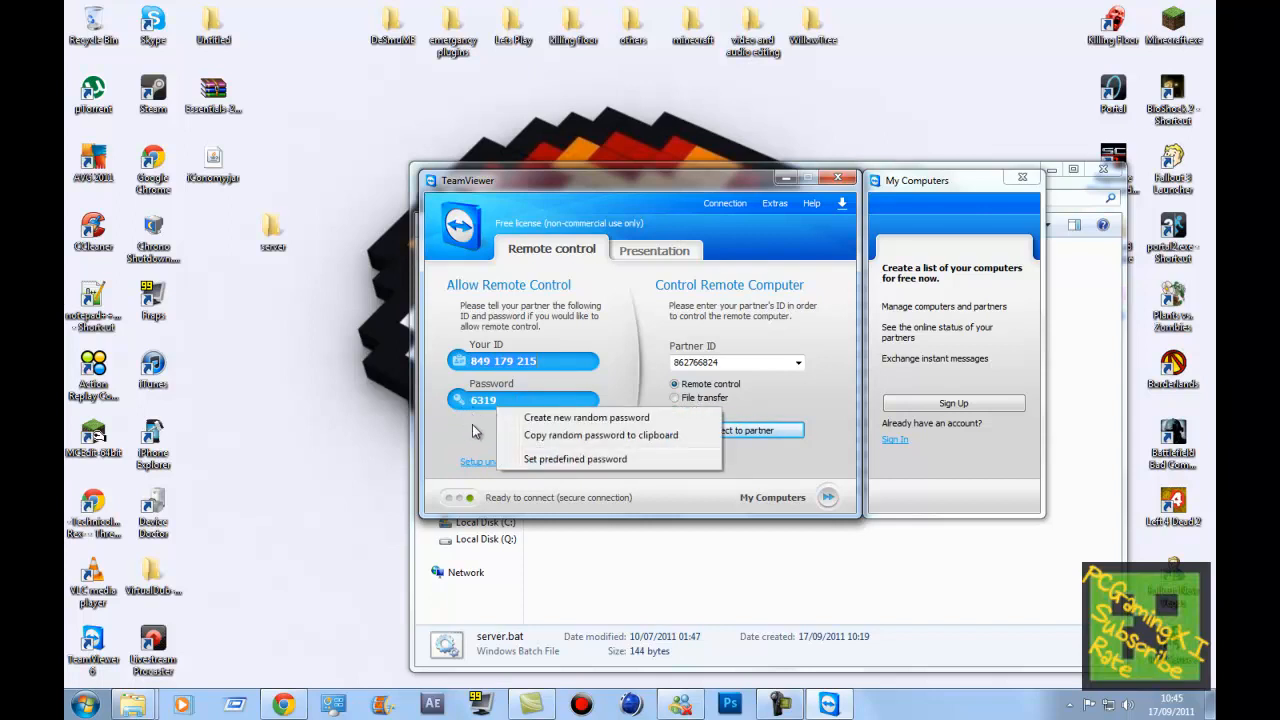
pyautogui.moveTo(531, 472)
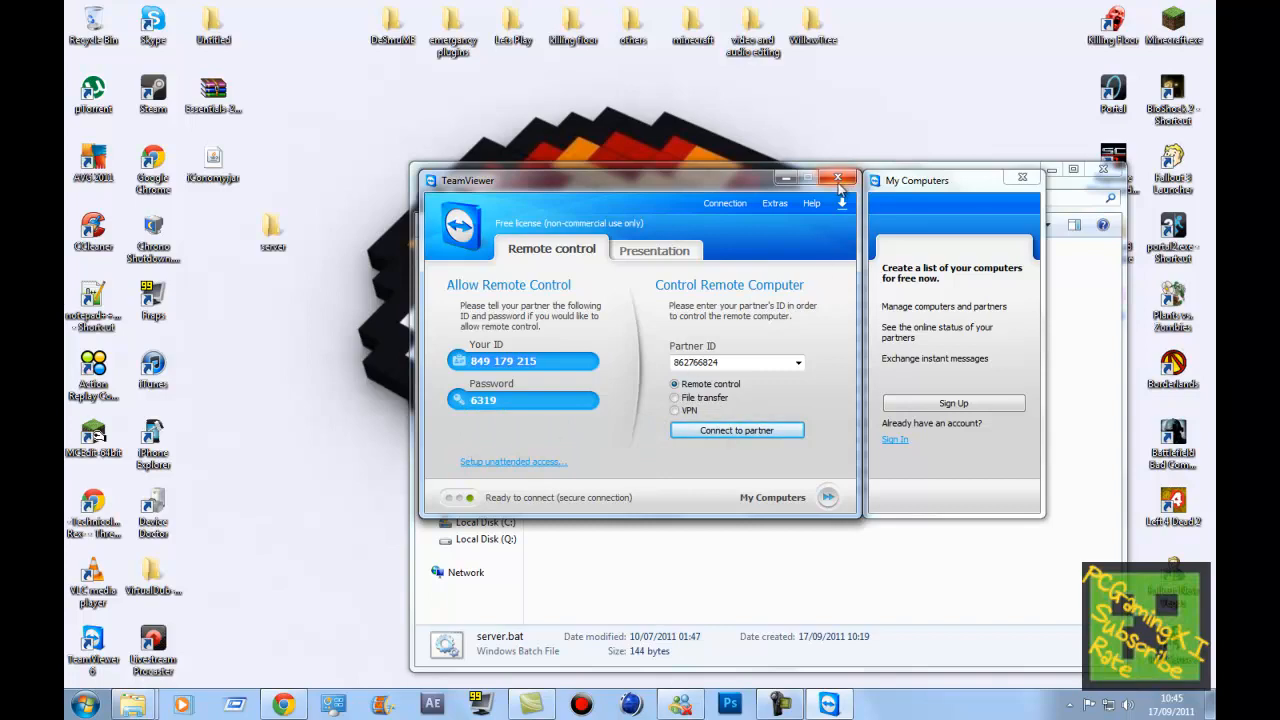
# Close TeamViewer, relaunch it from the desktop icon and close it again
pyautogui.click(838, 180)
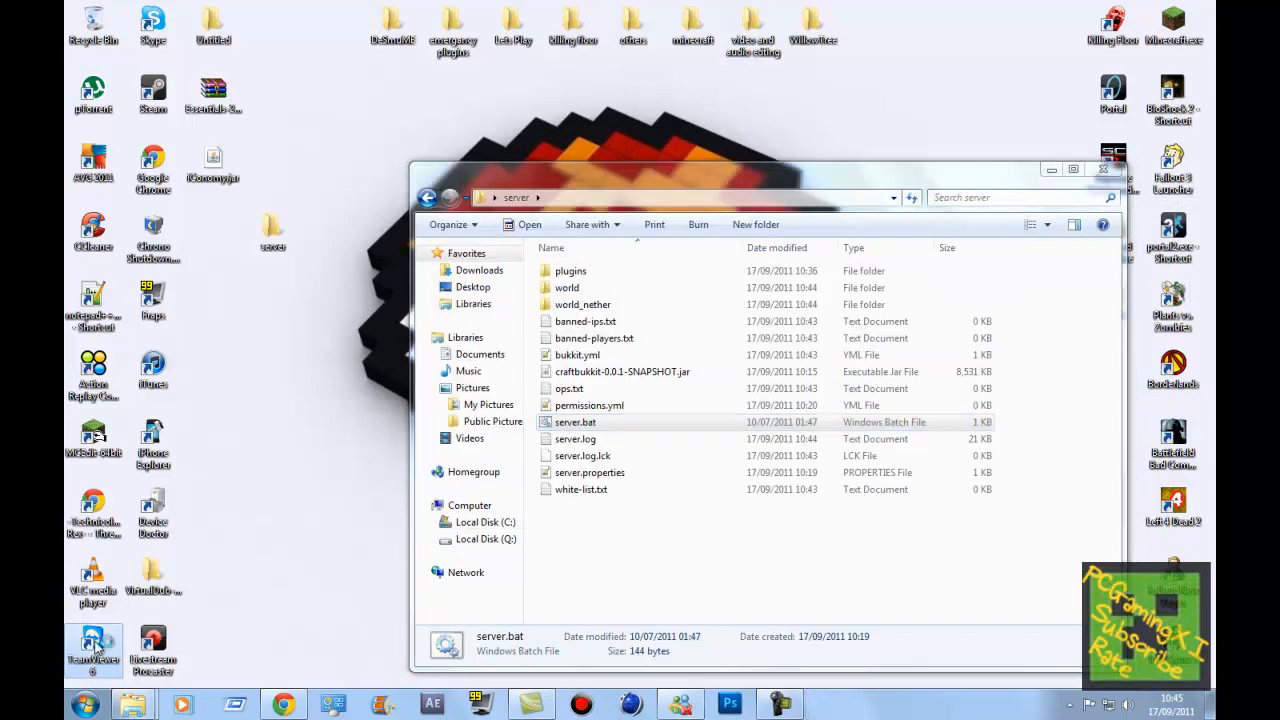
pyautogui.click(92, 648)
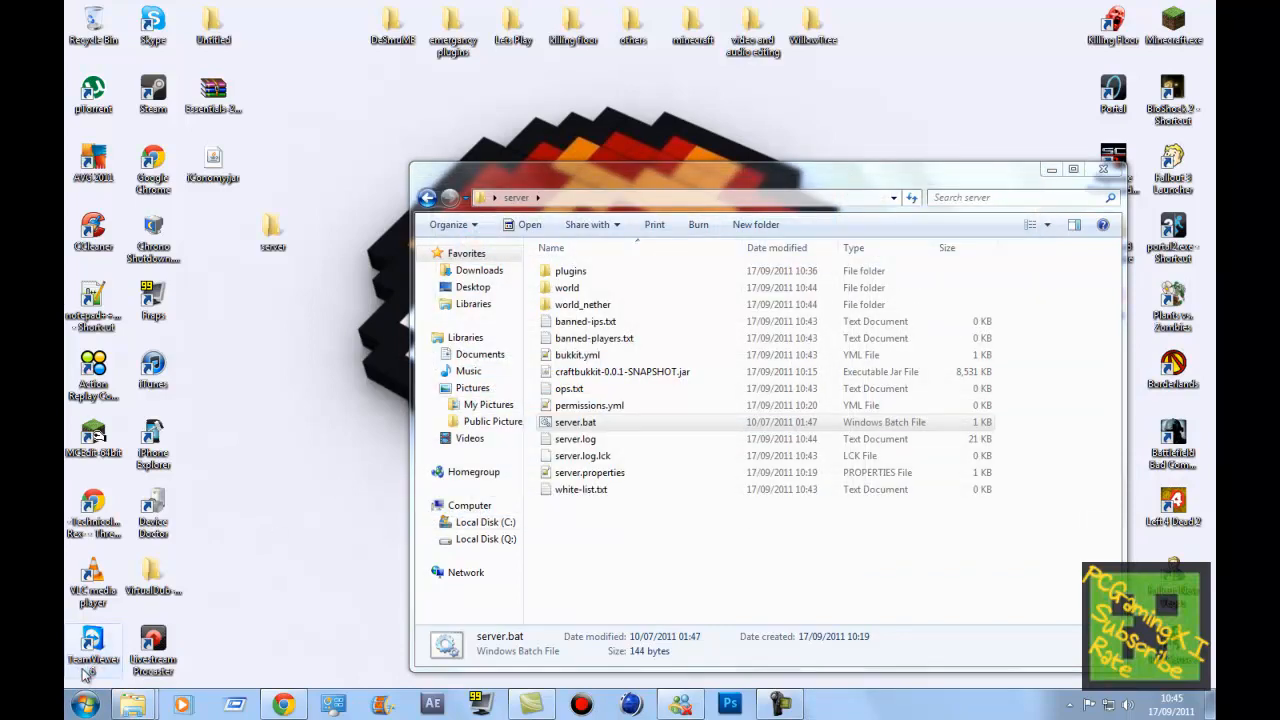
pyautogui.click(93, 645)
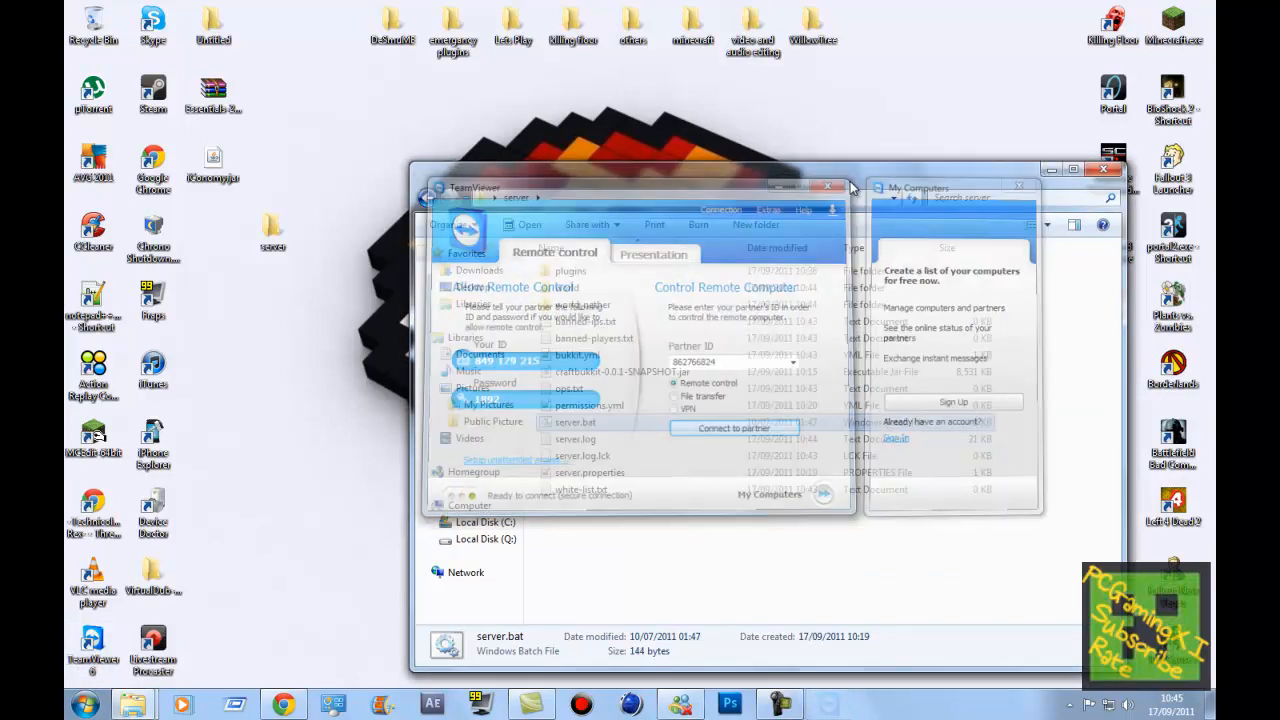
pyautogui.click(830, 187)
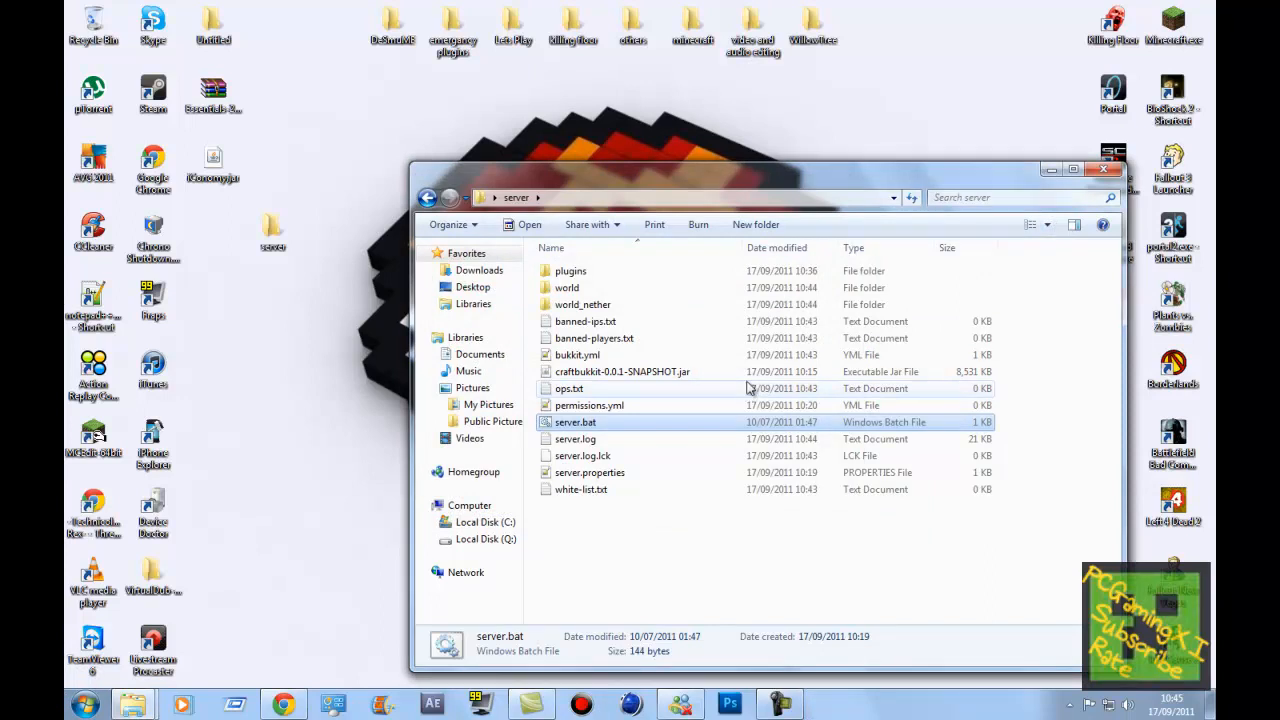